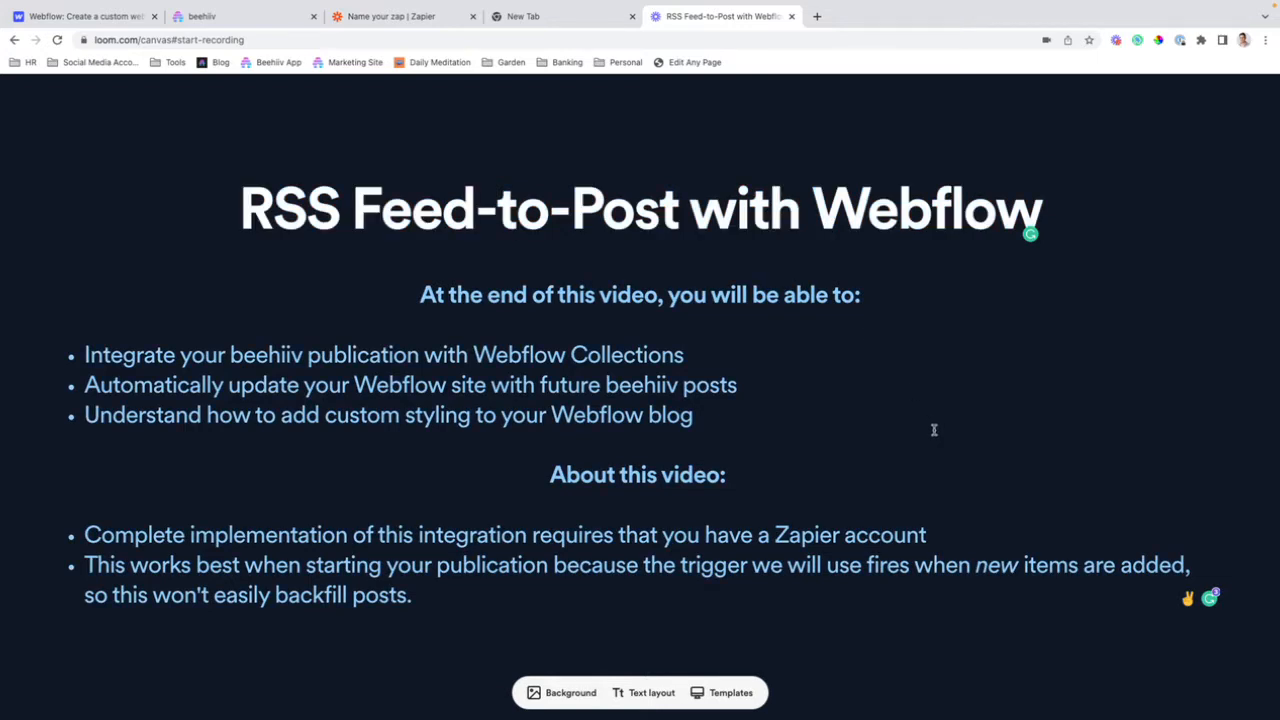
pyautogui.moveTo(1030, 540)
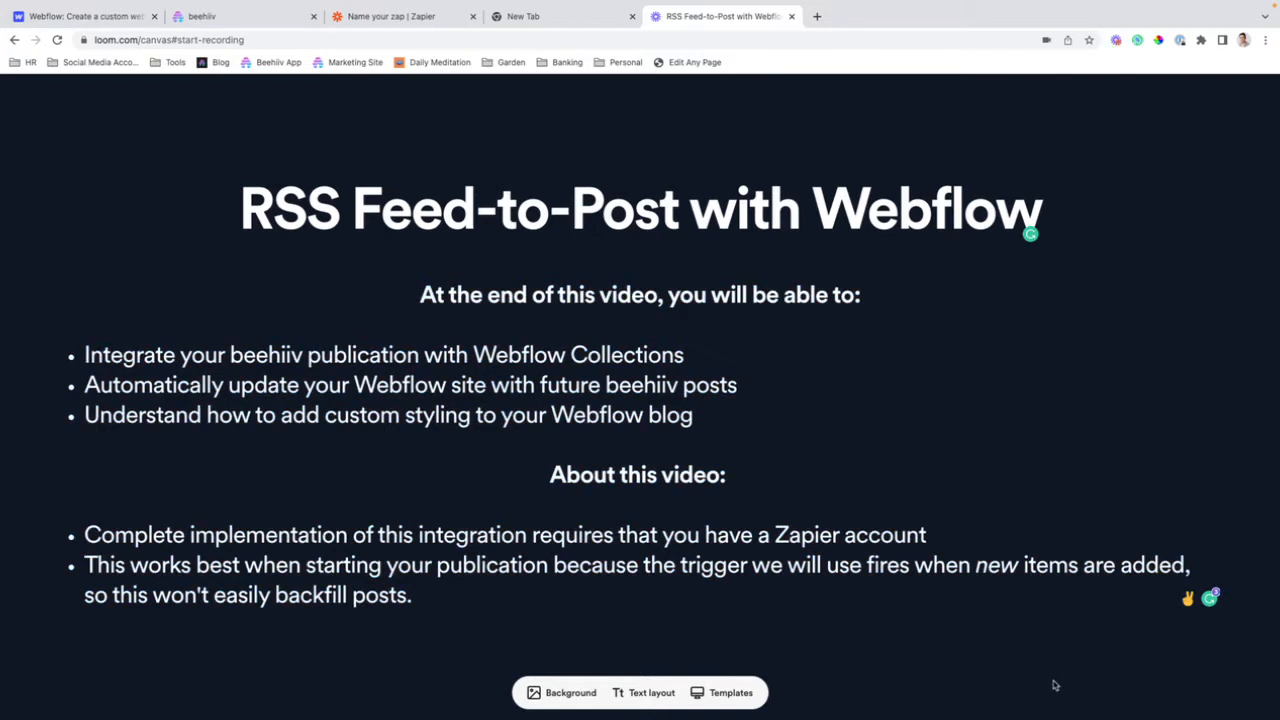
pyautogui.moveTo(1028, 676)
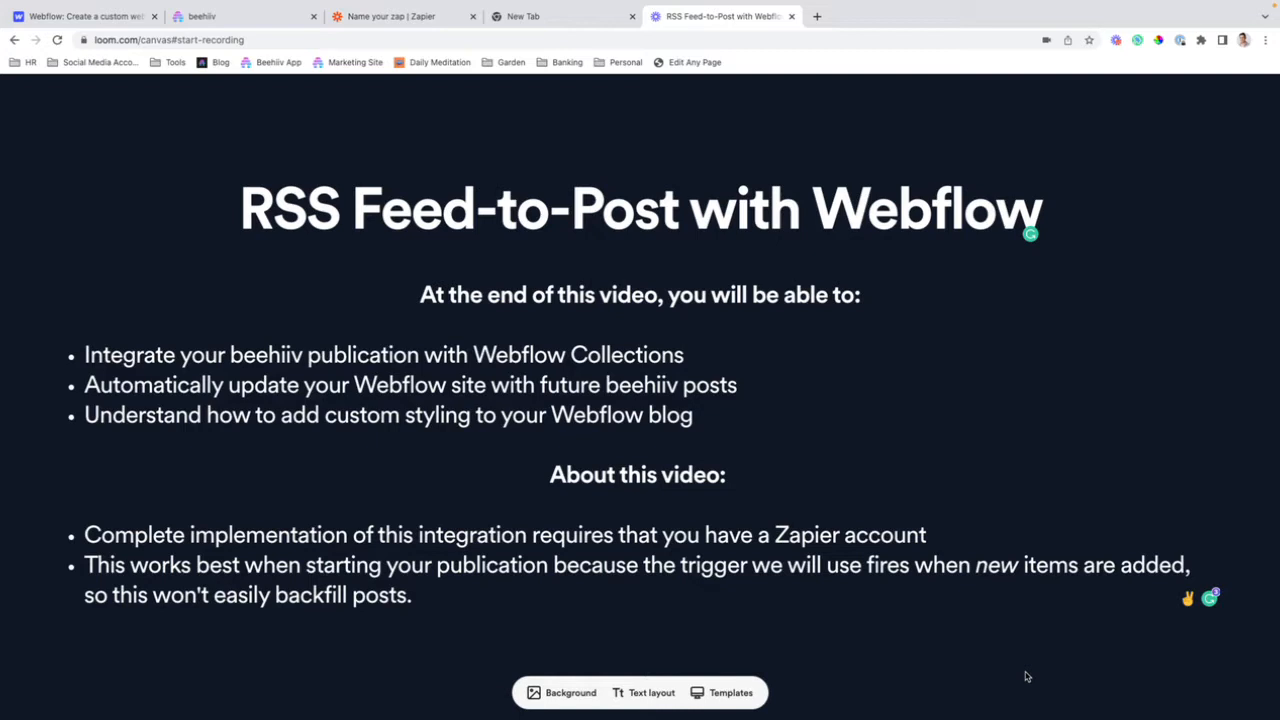
pyautogui.moveTo(968, 648)
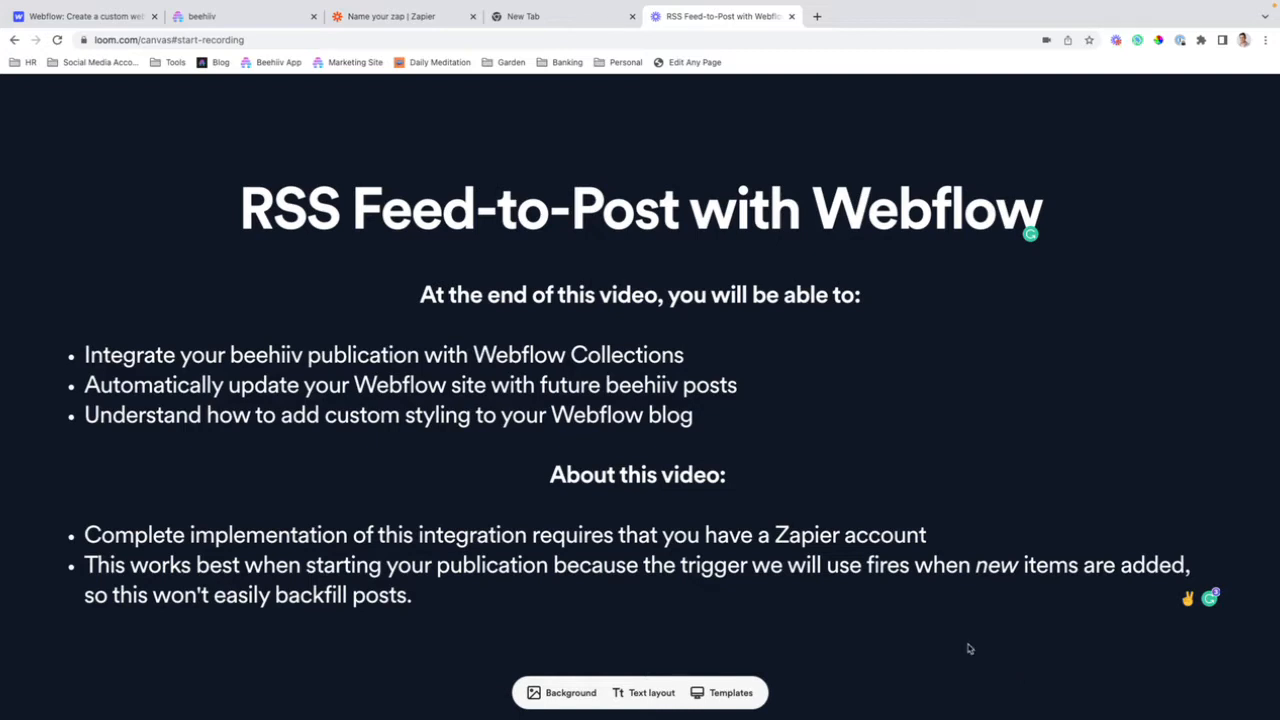
pyautogui.moveTo(928, 644)
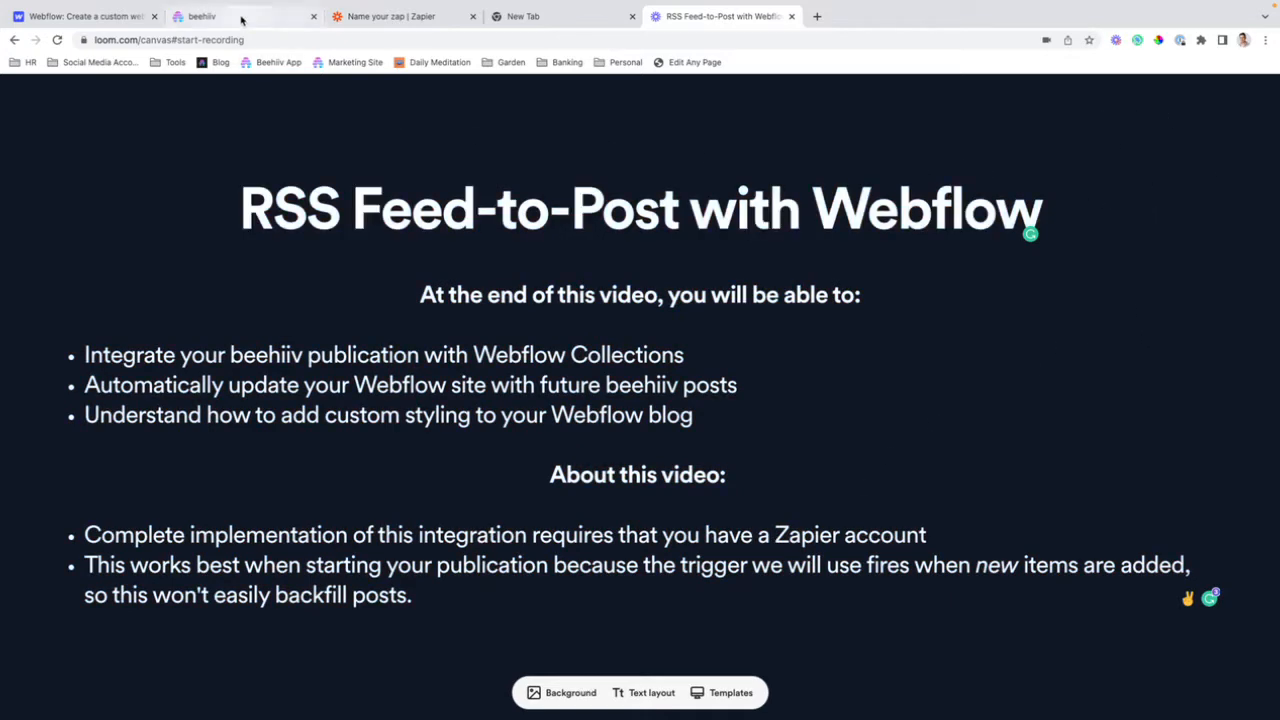
# From beehiiv's Settings, reach the RSS page and highlight the publication's RSS Feed URL
pyautogui.click(216, 16)
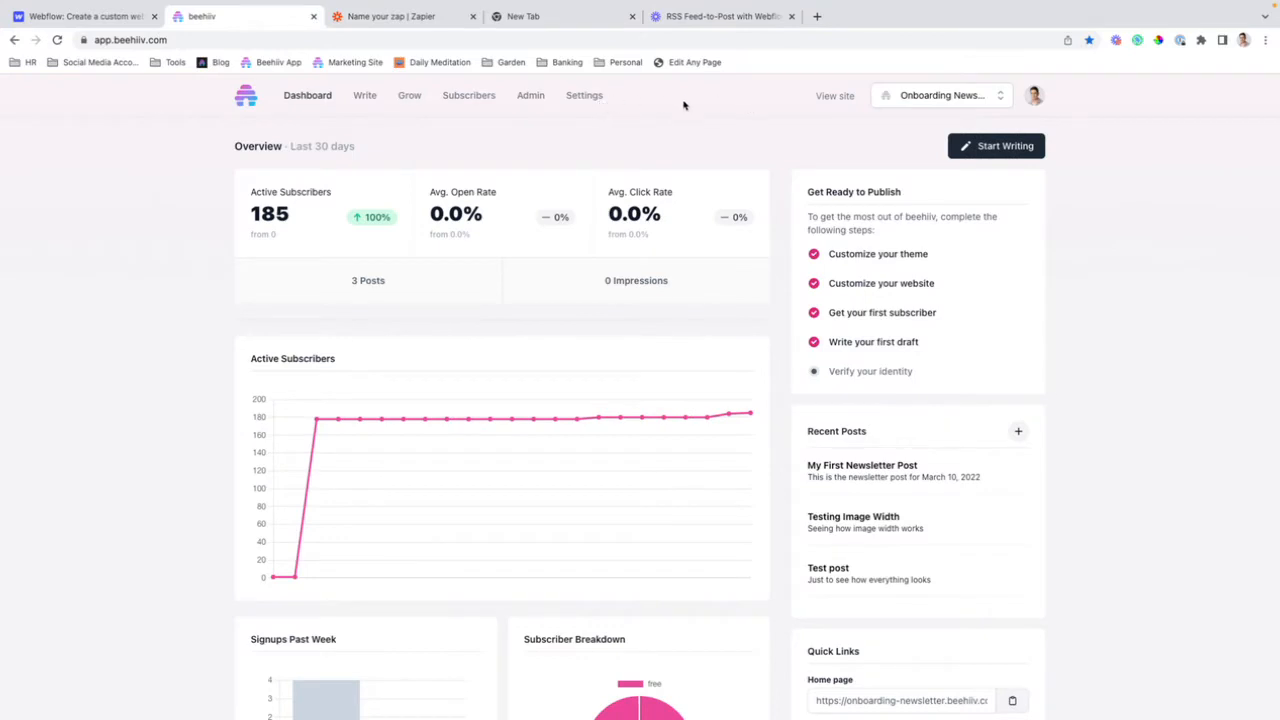
pyautogui.click(584, 96)
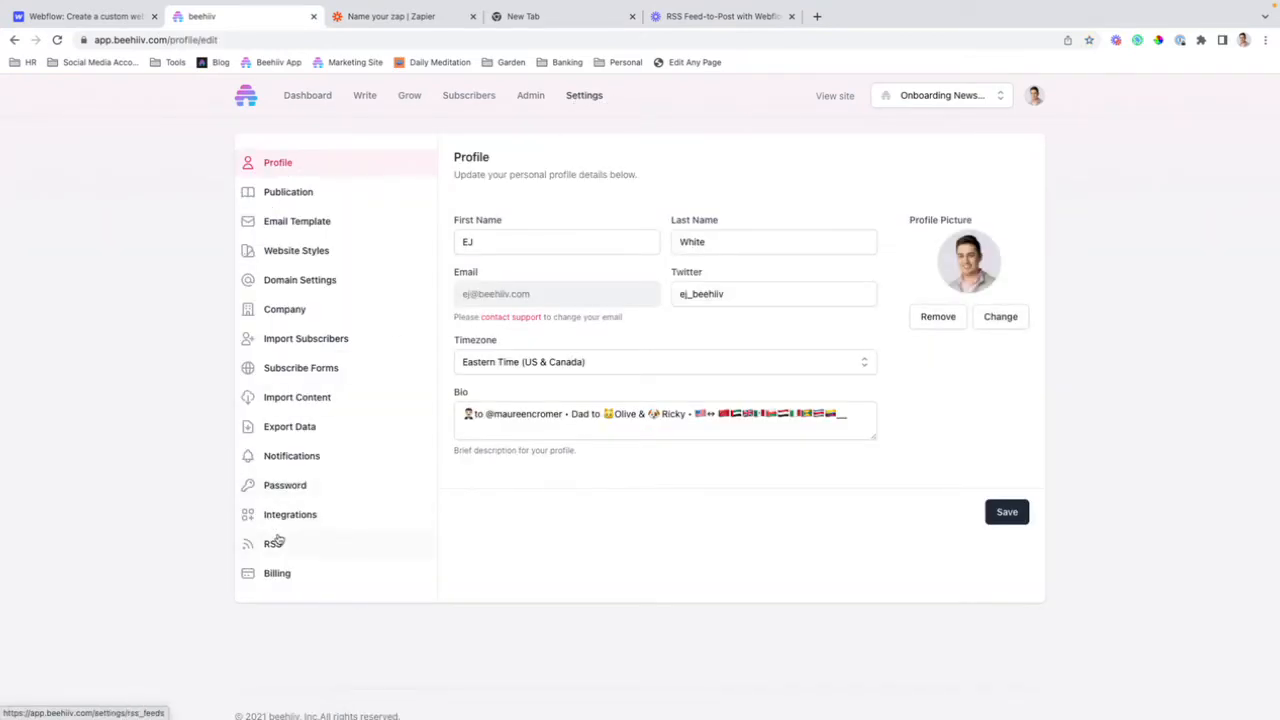
pyautogui.click(272, 544)
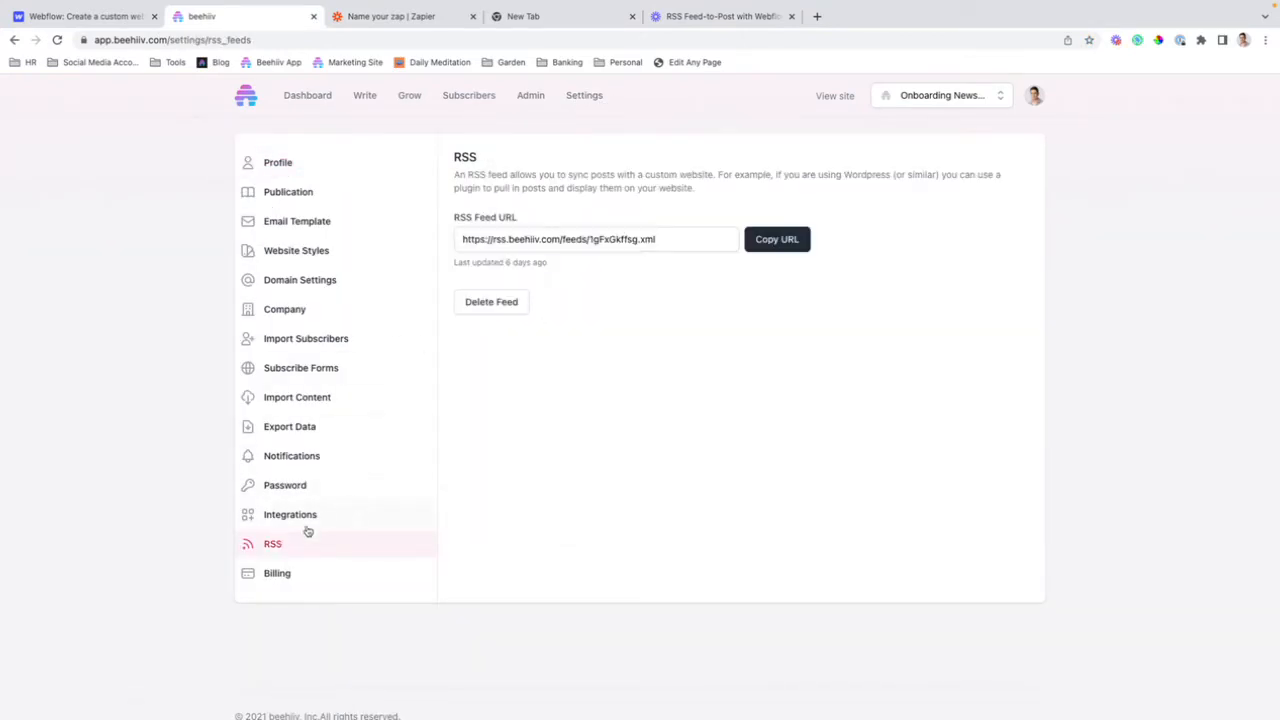
pyautogui.click(596, 240)
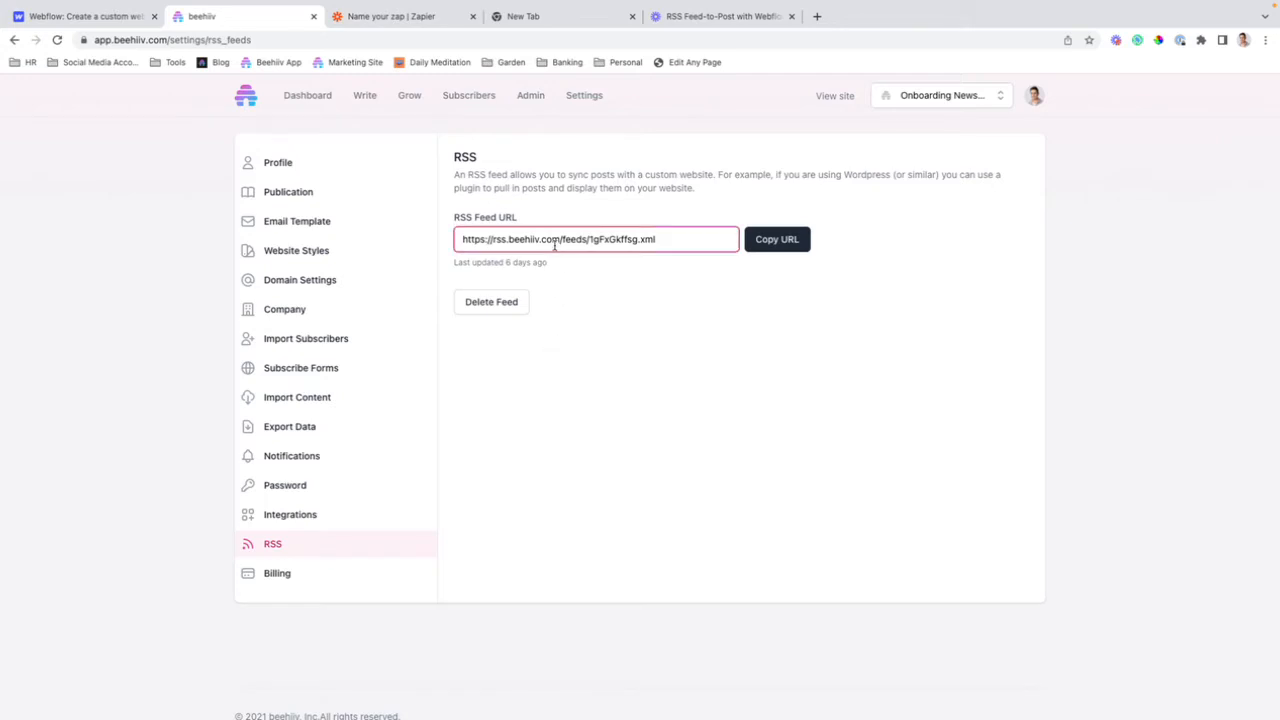
pyautogui.tripleClick(596, 240)
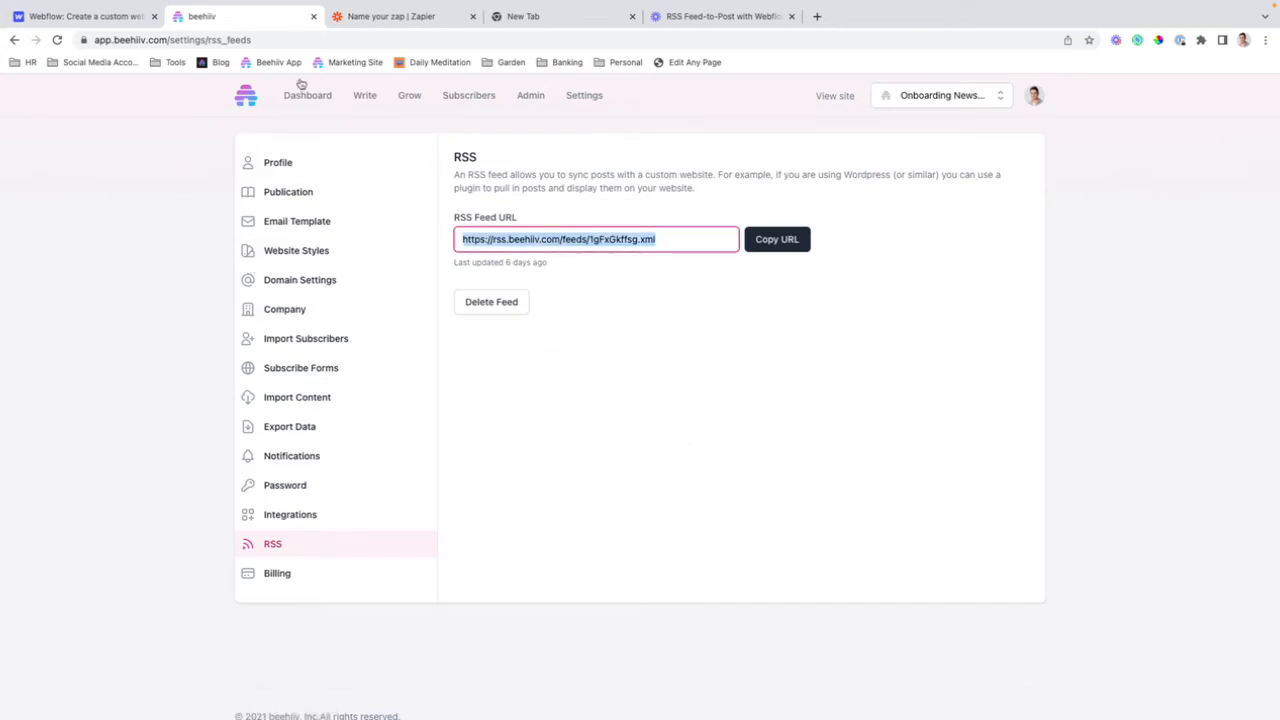
# Return to the Zaps list and load the 'RSS to Webflow' zap in the editor
pyautogui.click(404, 16)
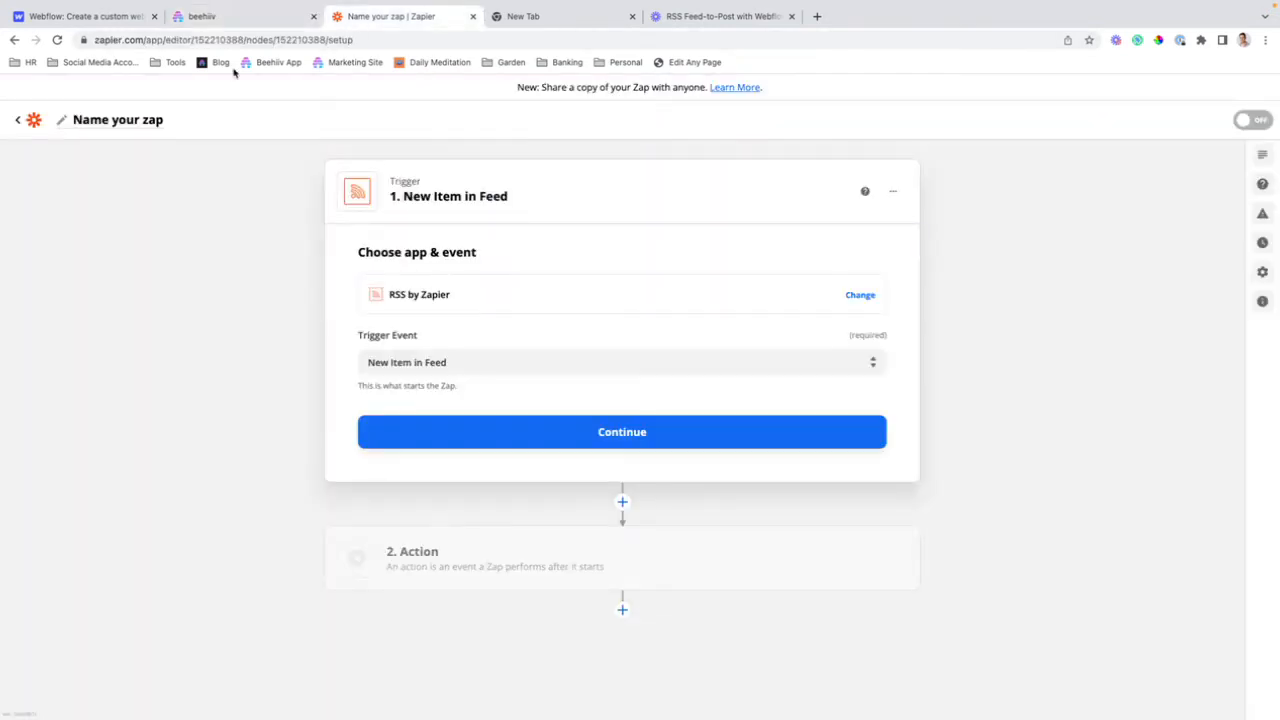
pyautogui.moveTo(472, 170)
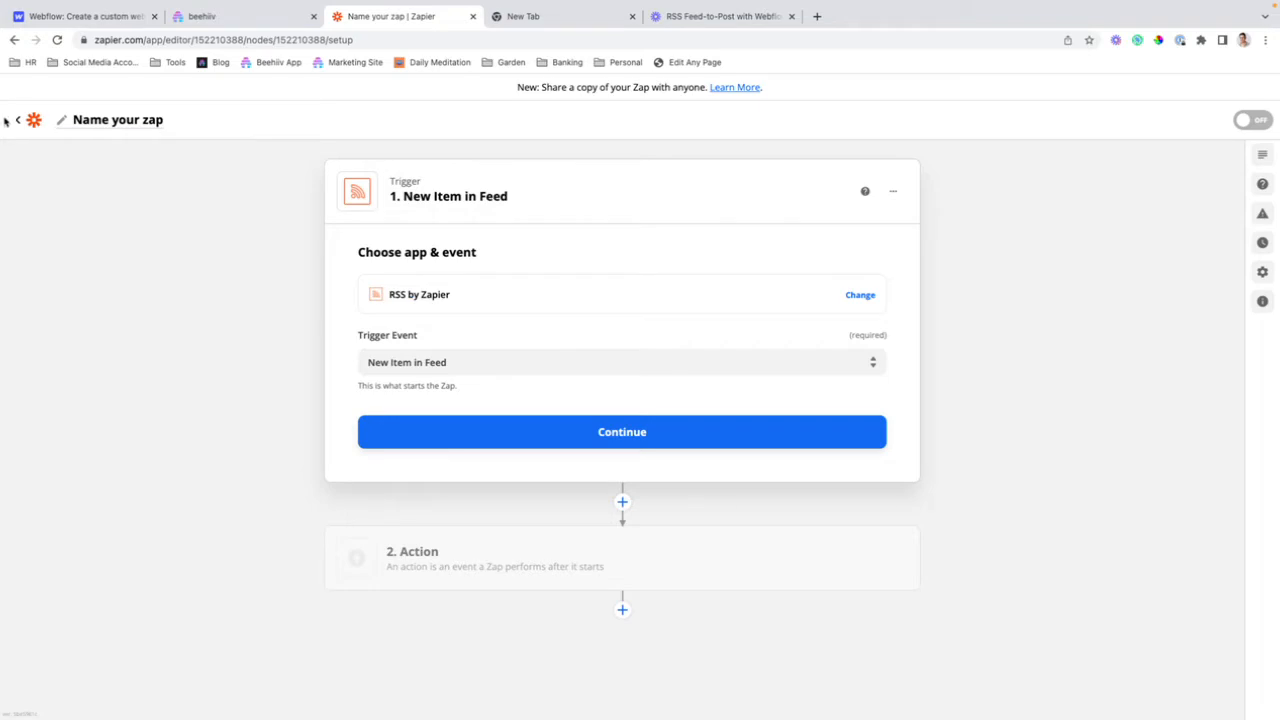
pyautogui.click(16, 120)
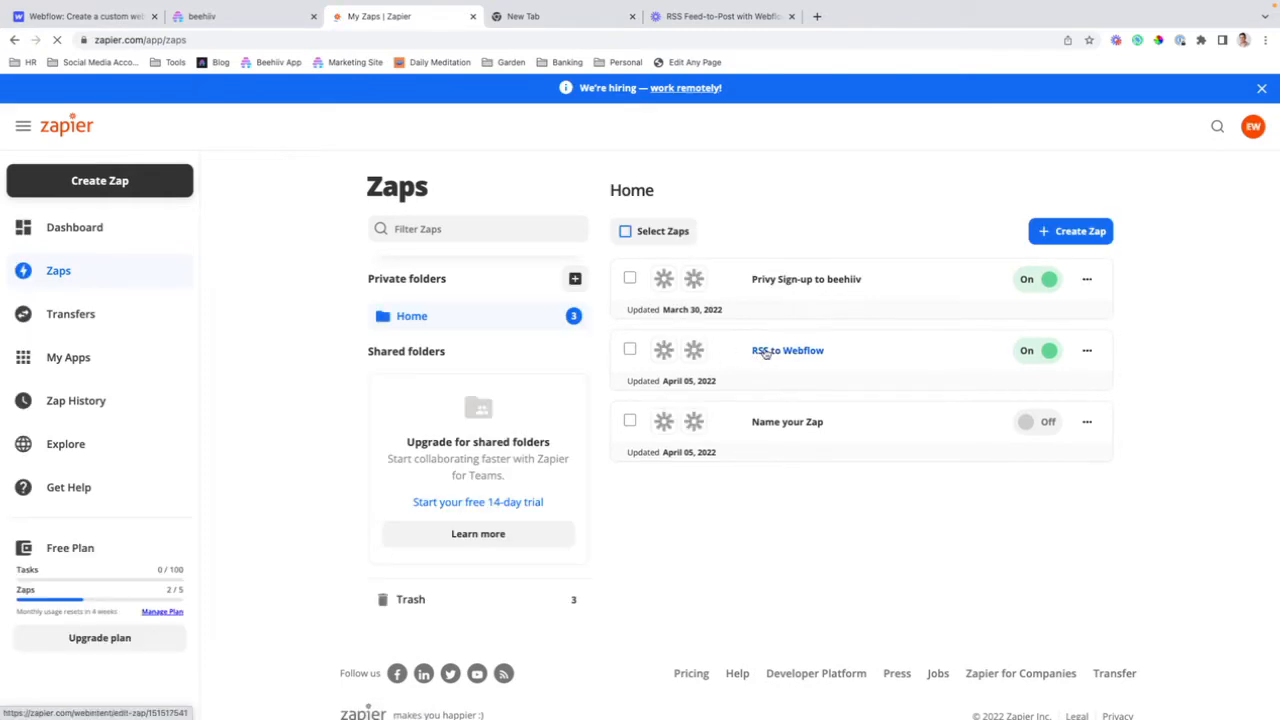
pyautogui.click(786, 350)
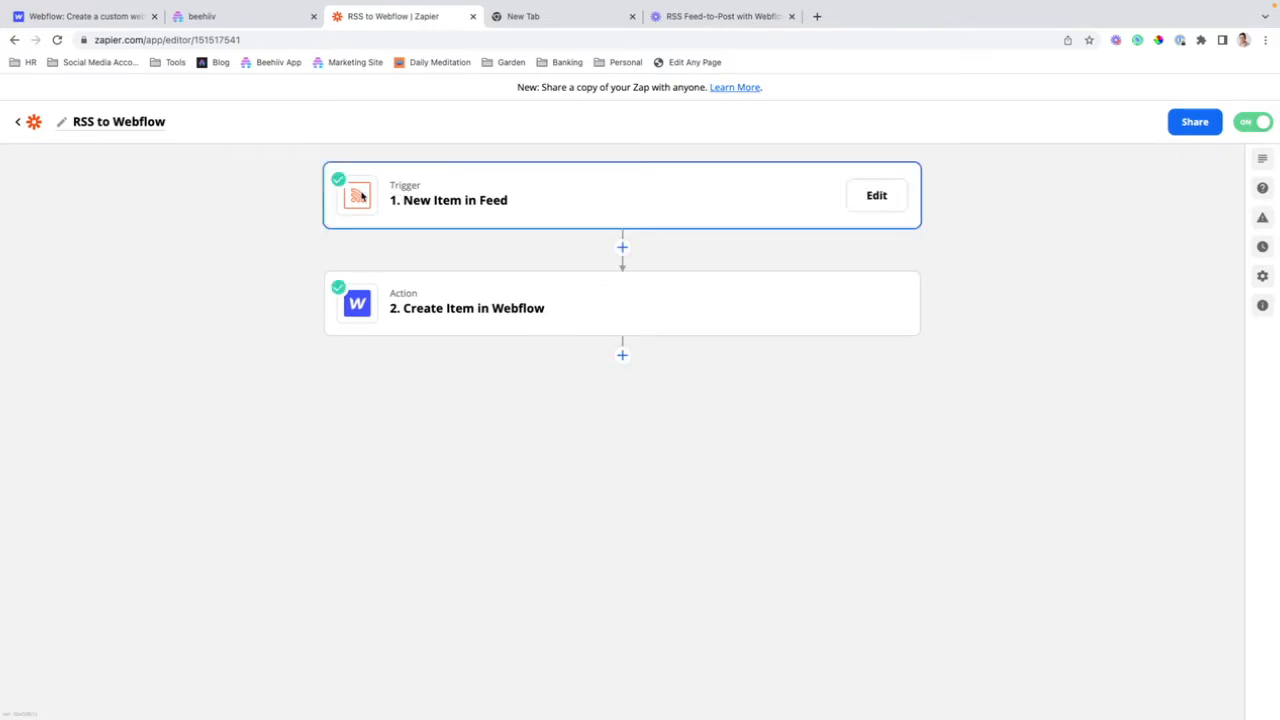
# Inspect the RSS trigger setup: the beehiiv Feed URL and the new-item trigger choice
pyautogui.click(876, 196)
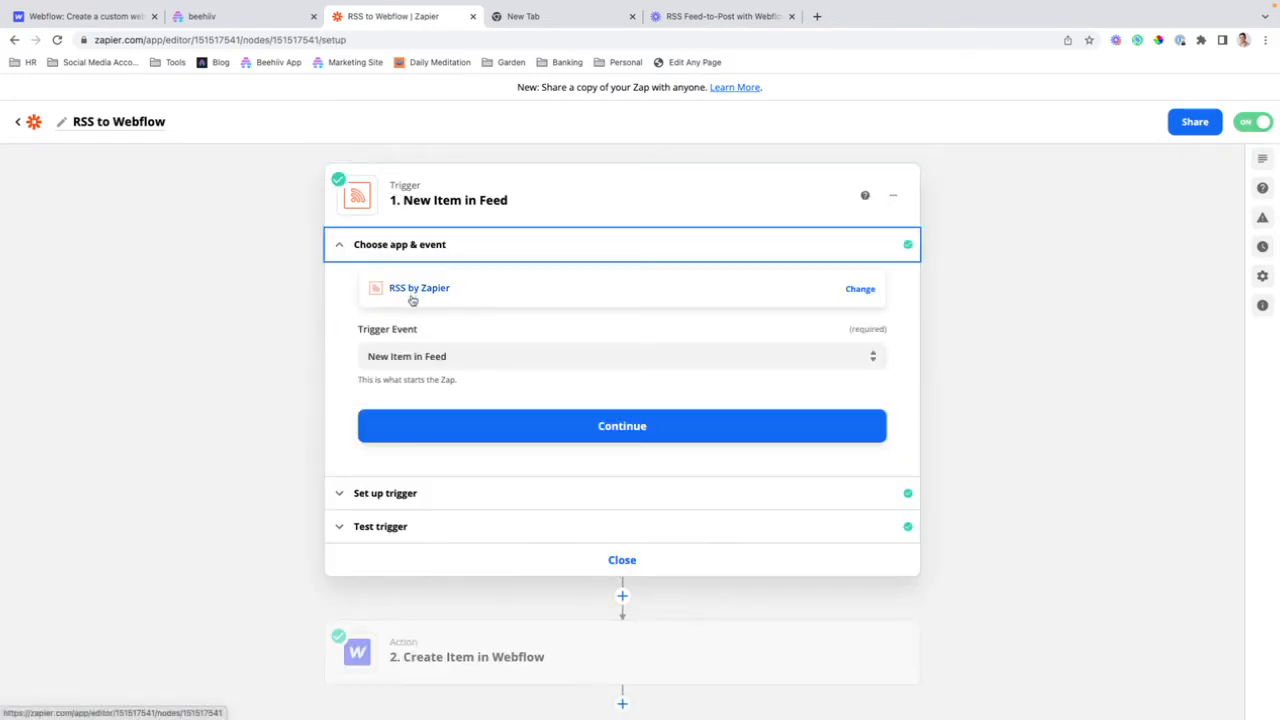
pyautogui.moveTo(460, 346)
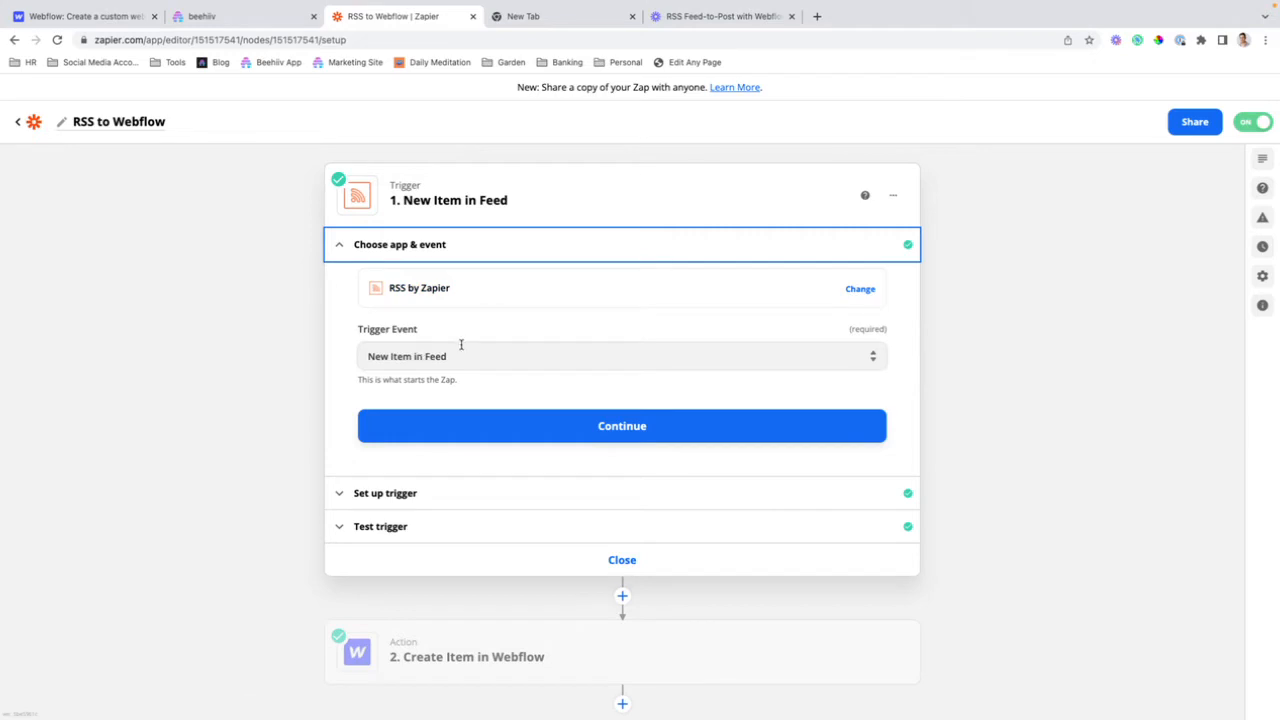
pyautogui.moveTo(484, 352)
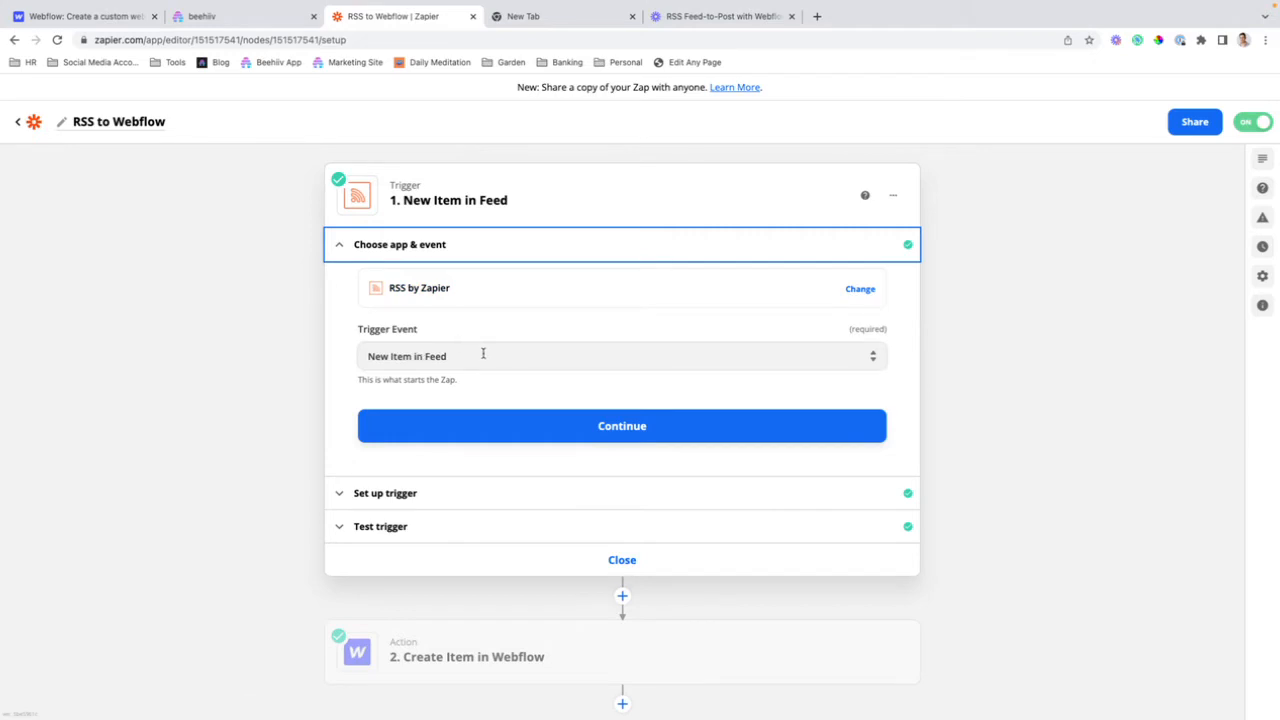
pyautogui.click(620, 426)
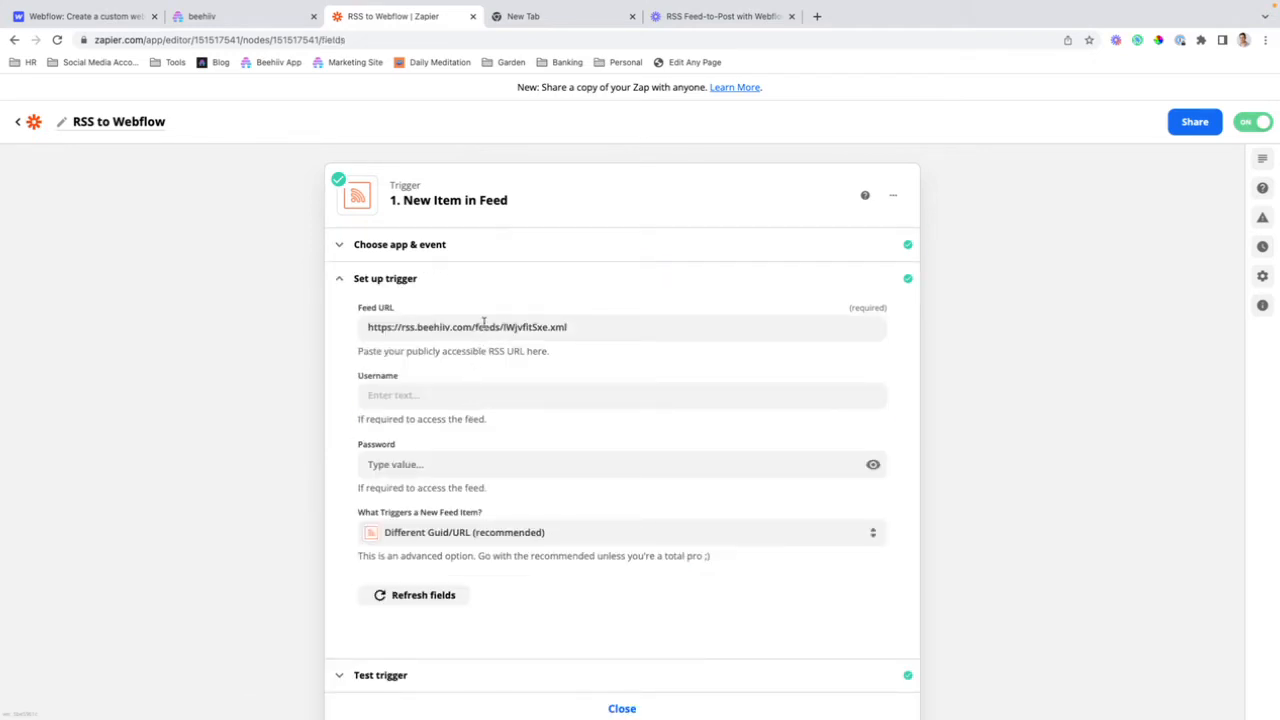
pyautogui.click(484, 328)
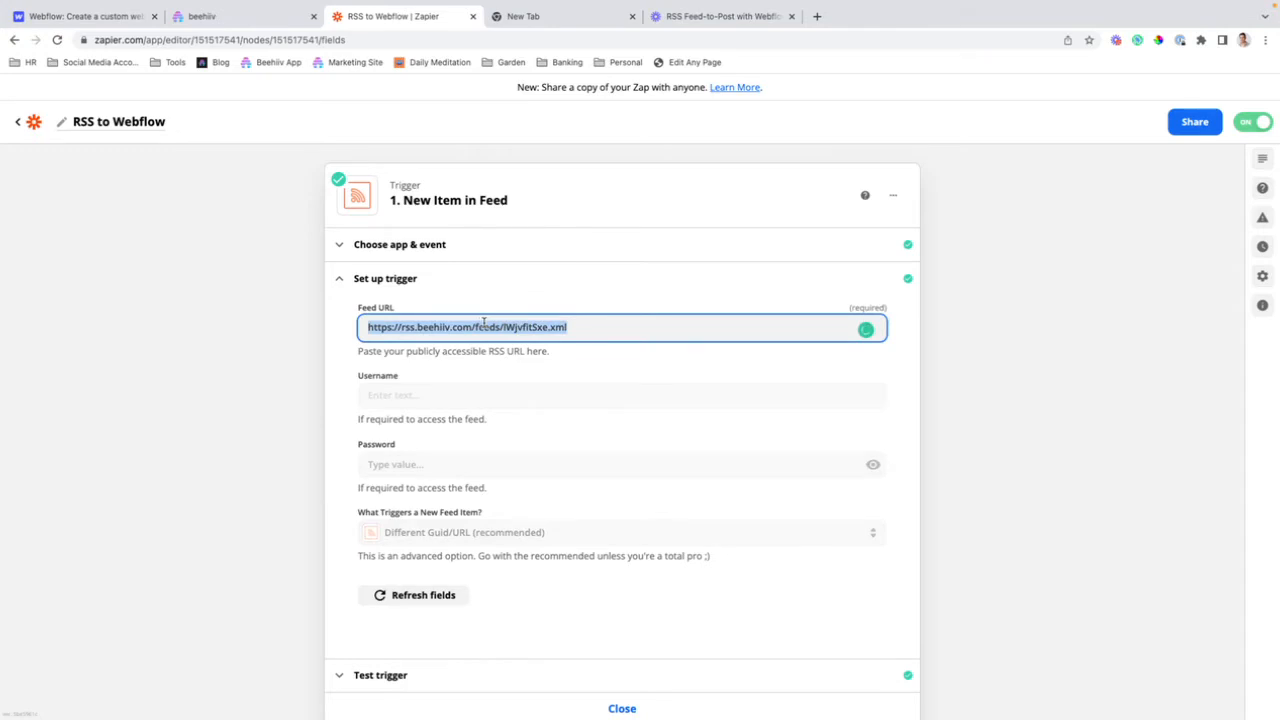
pyautogui.scroll(-3)
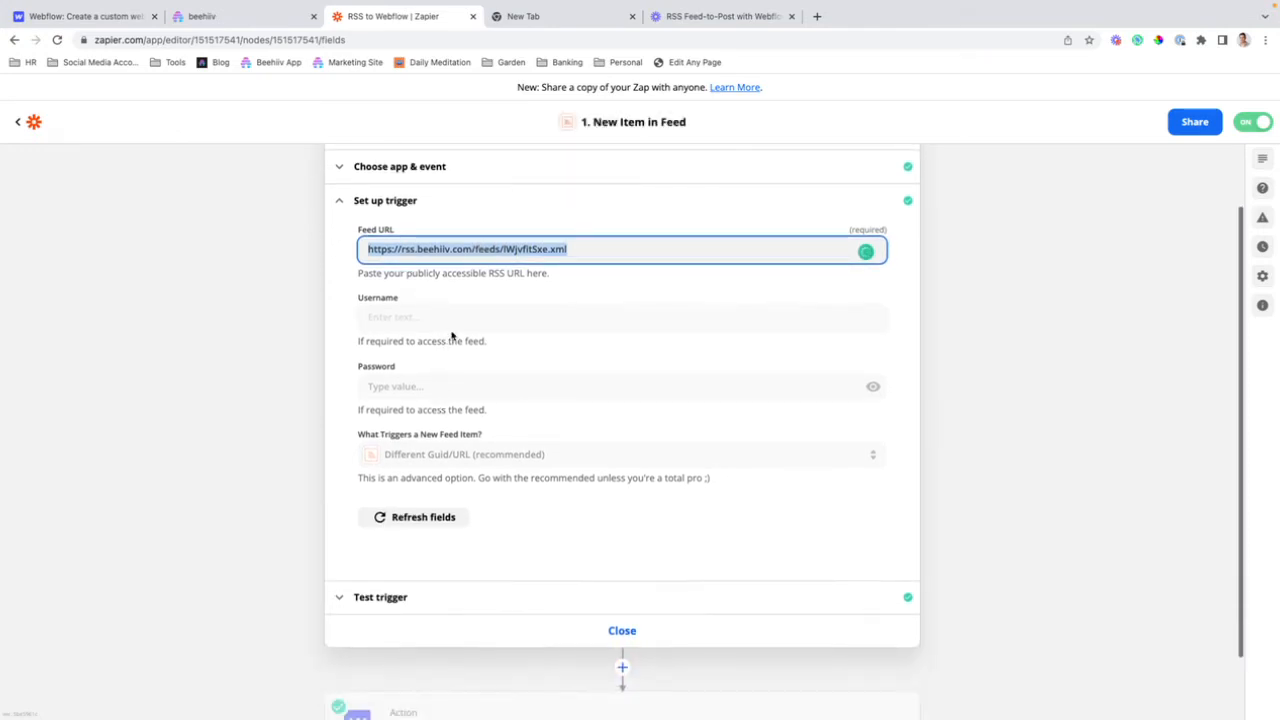
pyautogui.click(620, 454)
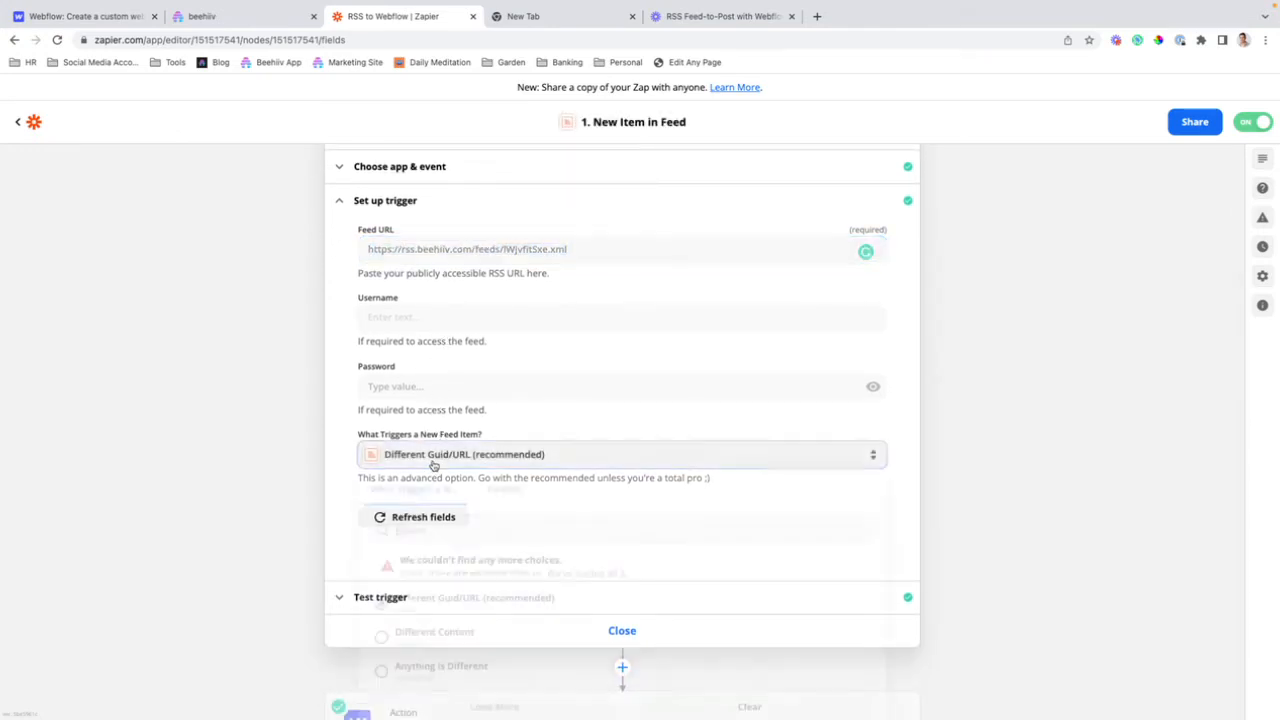
pyautogui.click(620, 454)
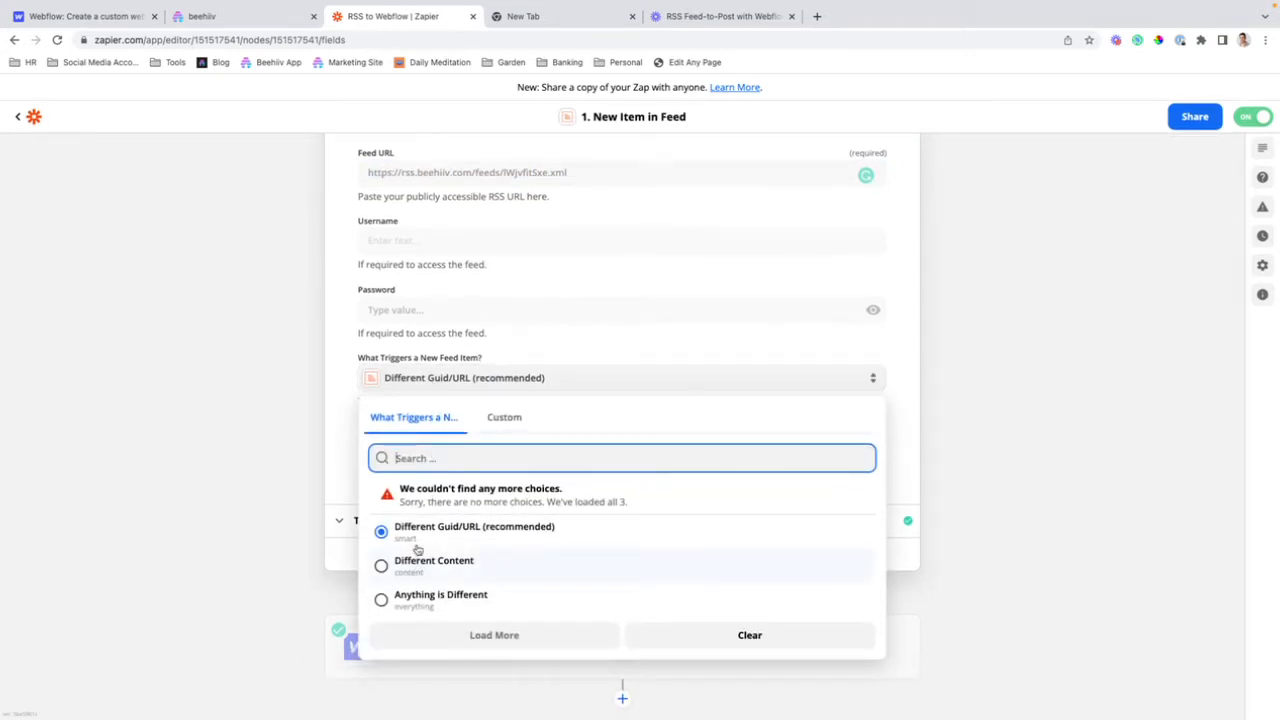
pyautogui.moveTo(448, 528)
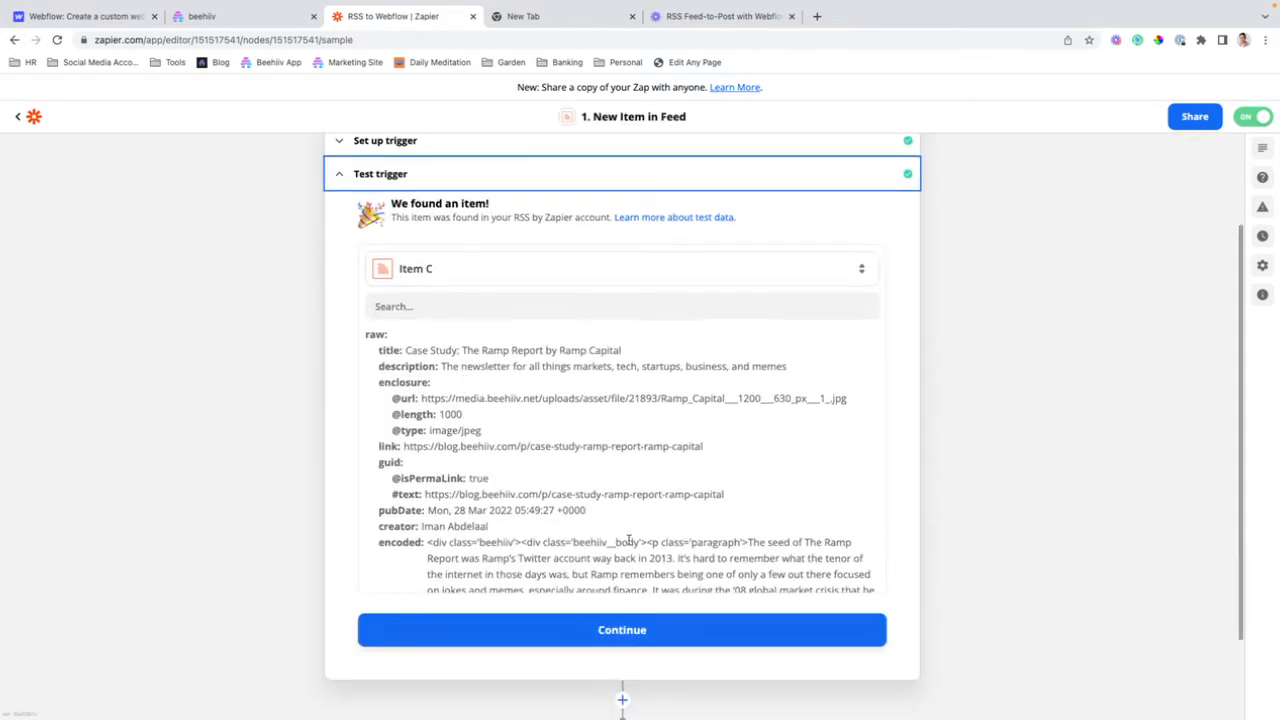
# Load sample Item A, the Twitter Analytics post, as the trigger's test data
pyautogui.click(616, 268)
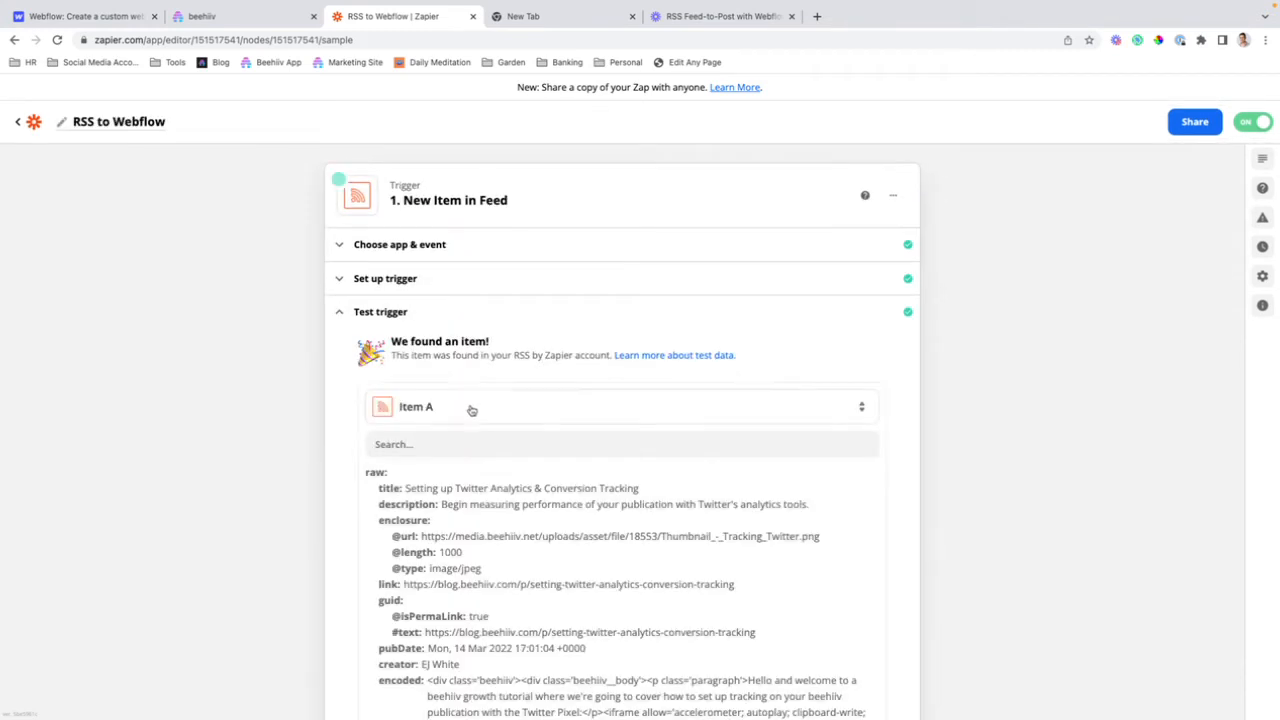
pyautogui.scroll(-3)
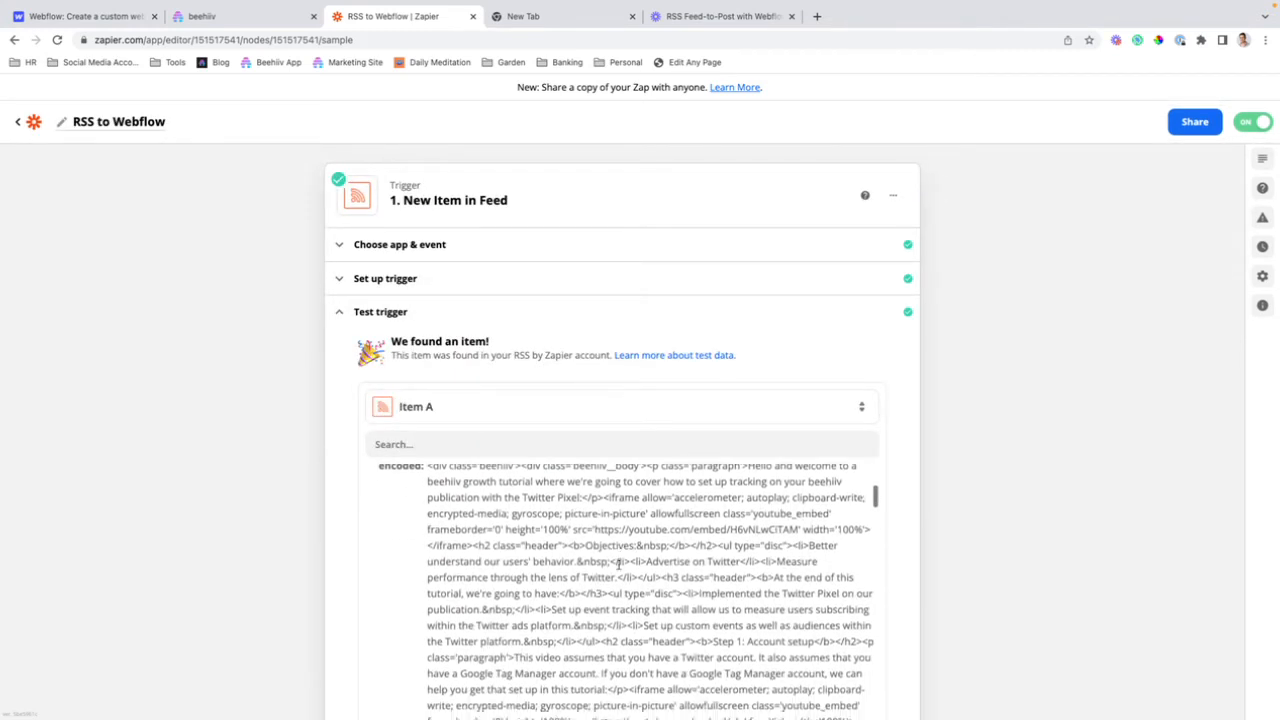
pyautogui.scroll(-3)
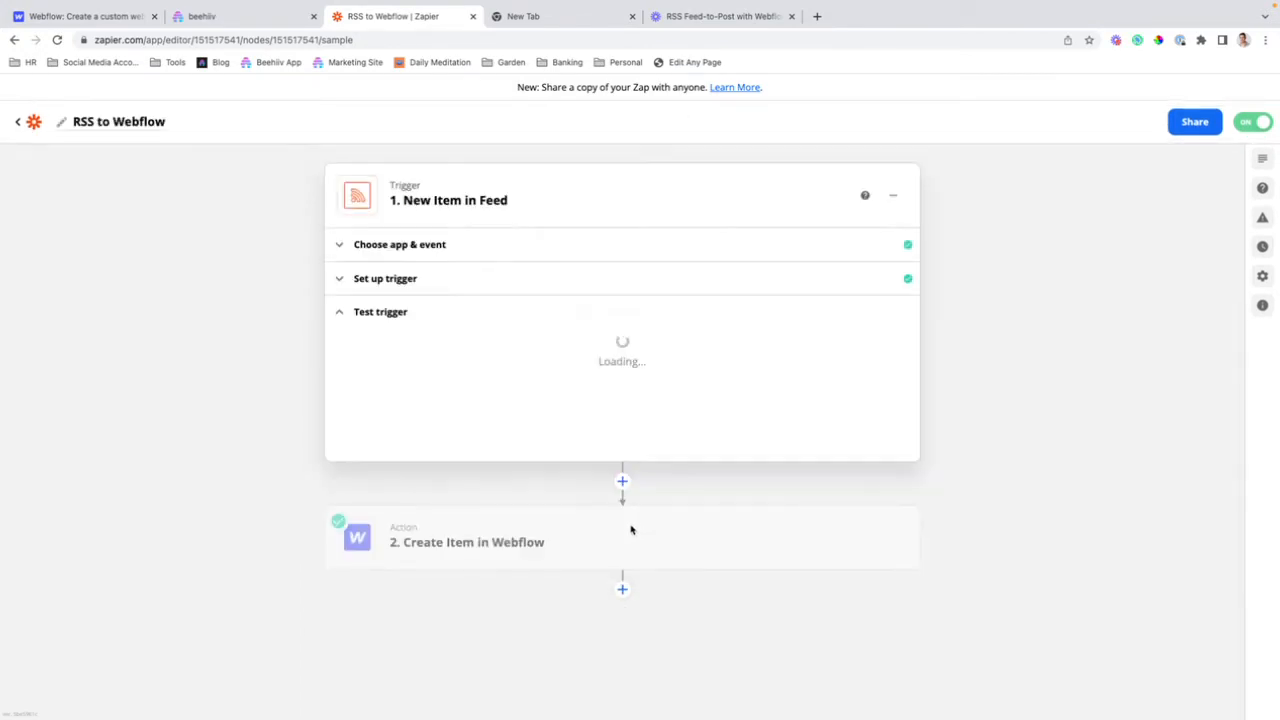
# Confirm the Webflow step uses the Create Item event and the connected Webflow account
pyautogui.click(468, 542)
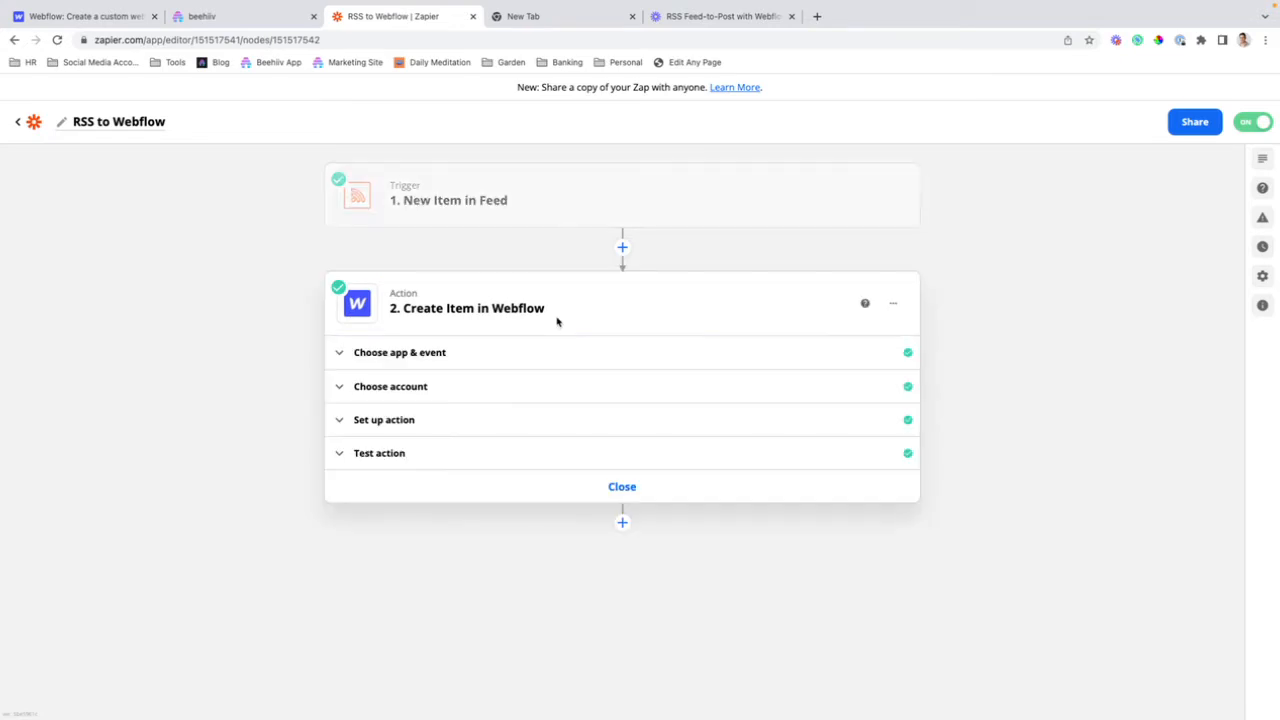
pyautogui.click(400, 352)
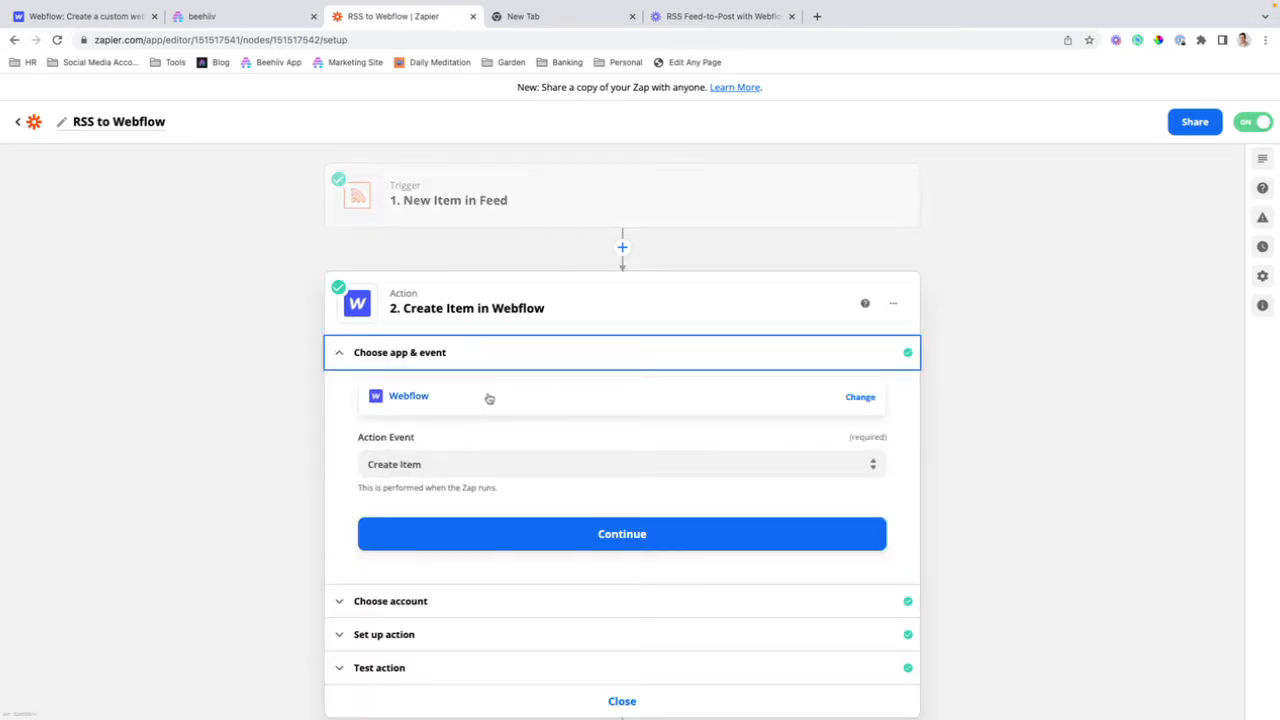
pyautogui.moveTo(448, 454)
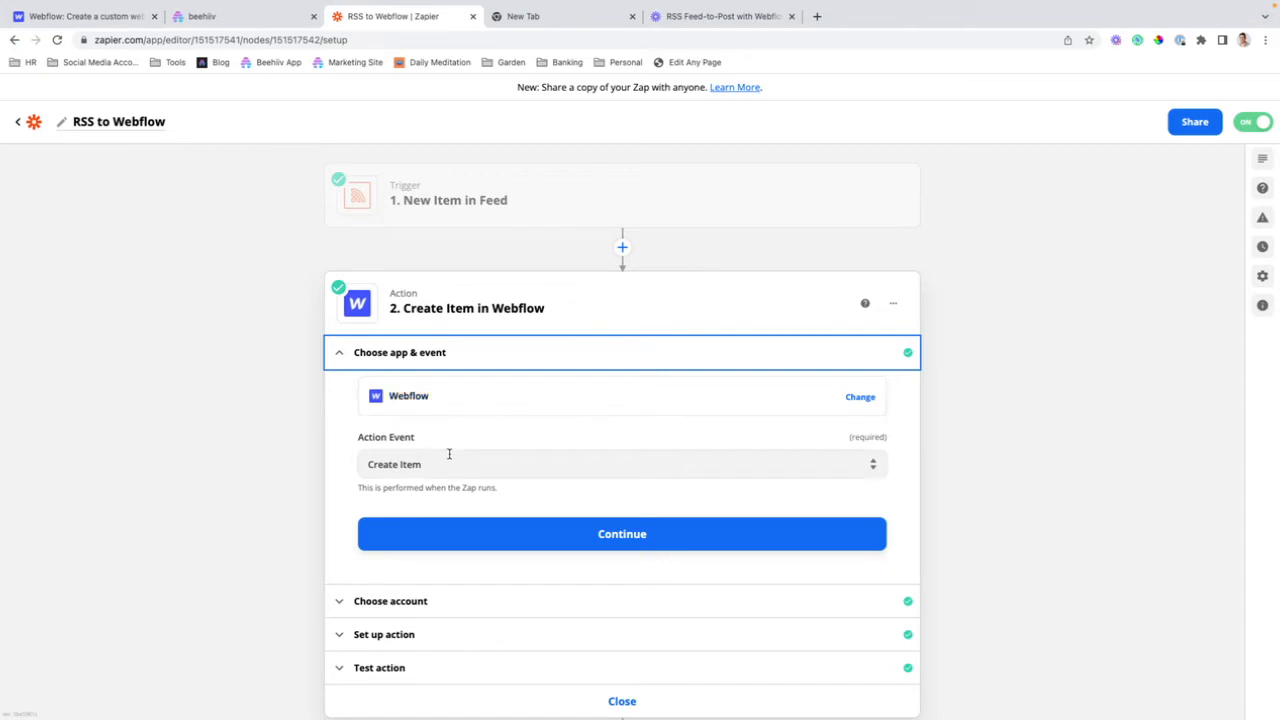
pyautogui.click(620, 464)
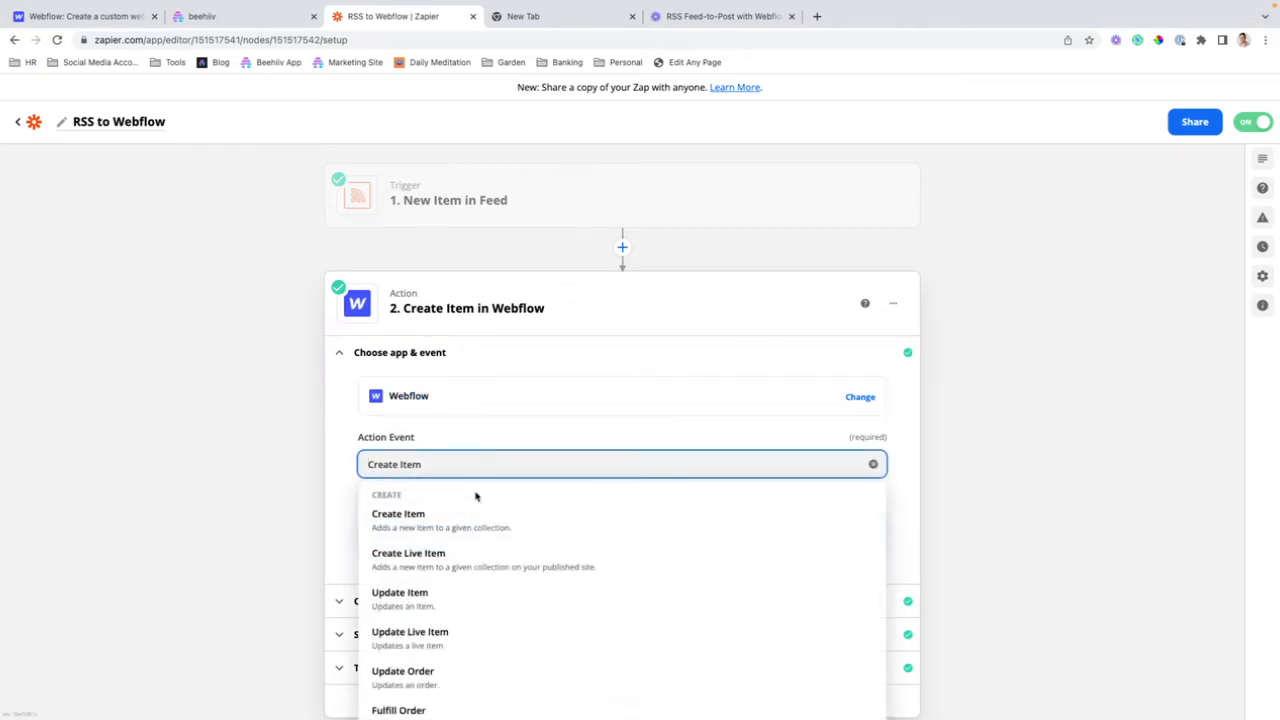
pyautogui.moveTo(332, 480)
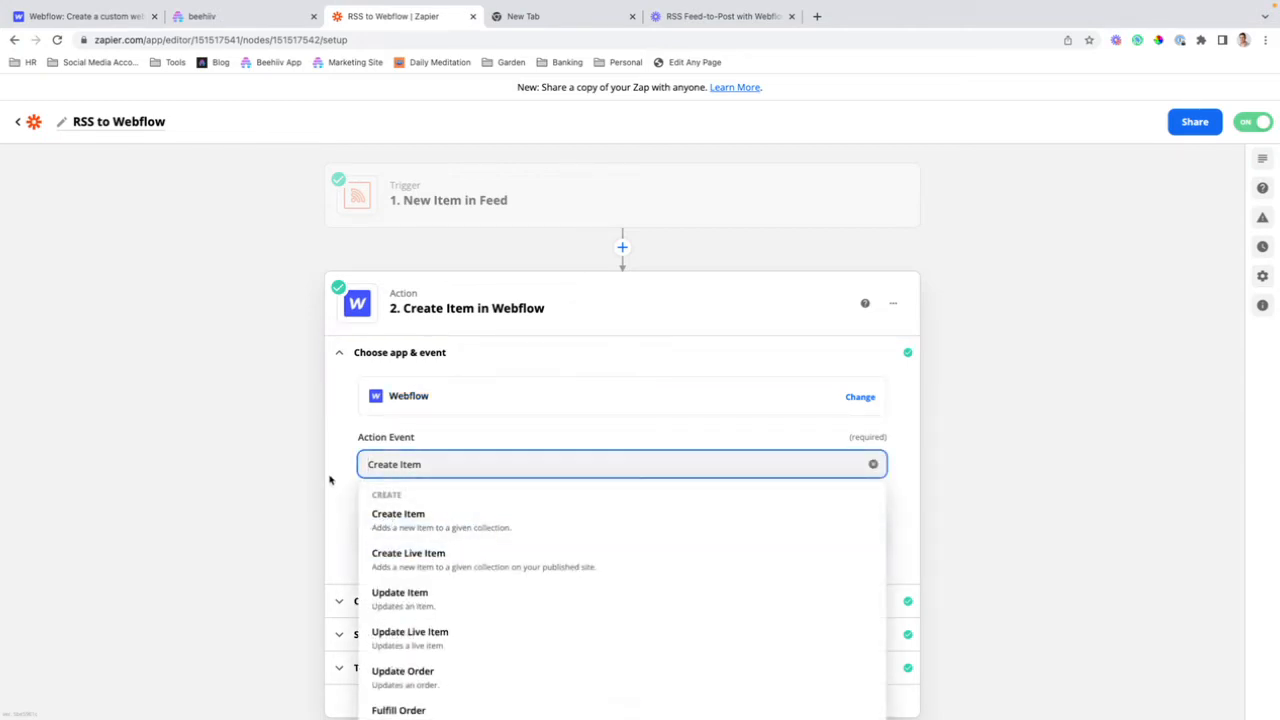
pyautogui.click(396, 514)
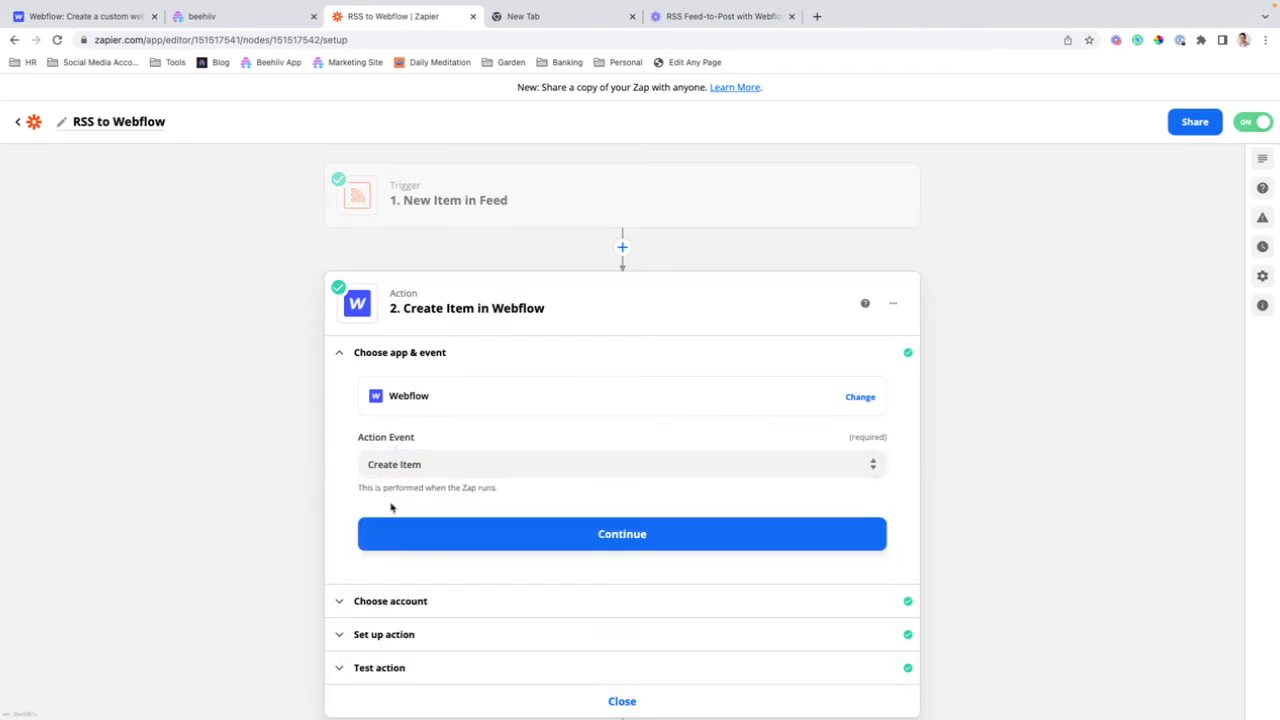
pyautogui.click(620, 534)
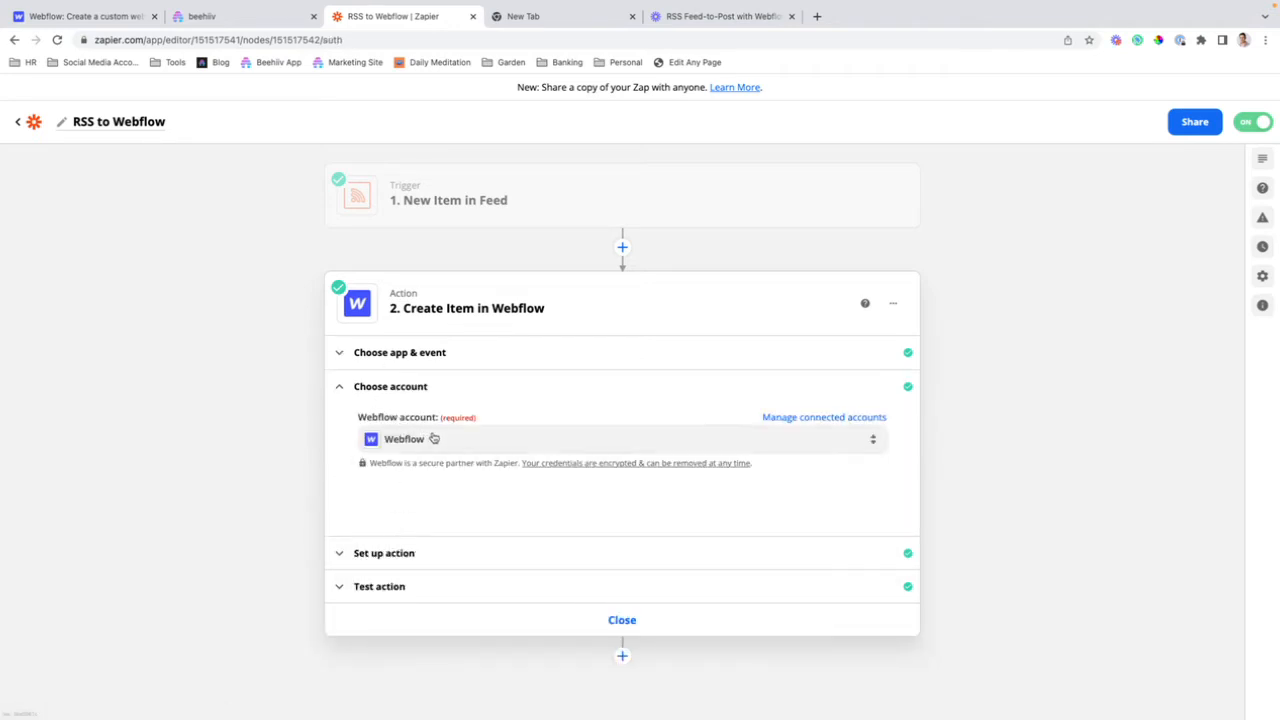
pyautogui.click(390, 386)
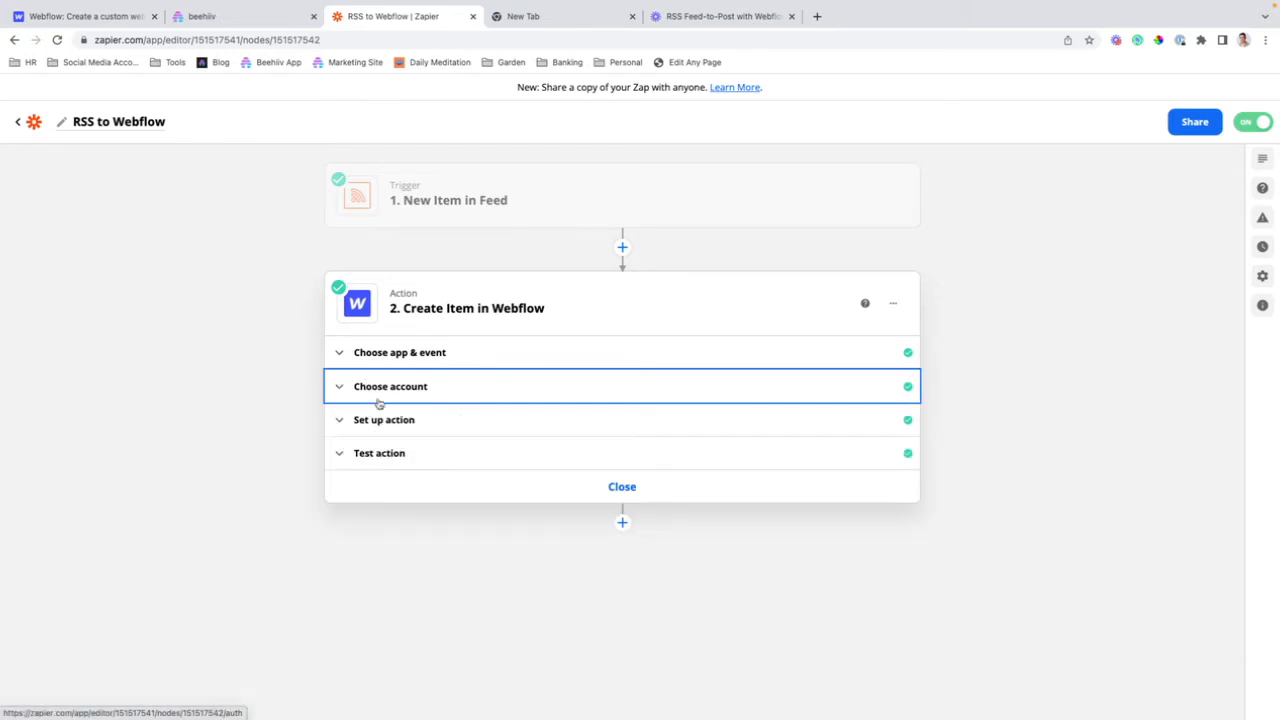
# Verify the action targets the Ballena Capital site and Ballena Blogs collection with mapped feed fields
pyautogui.click(384, 420)
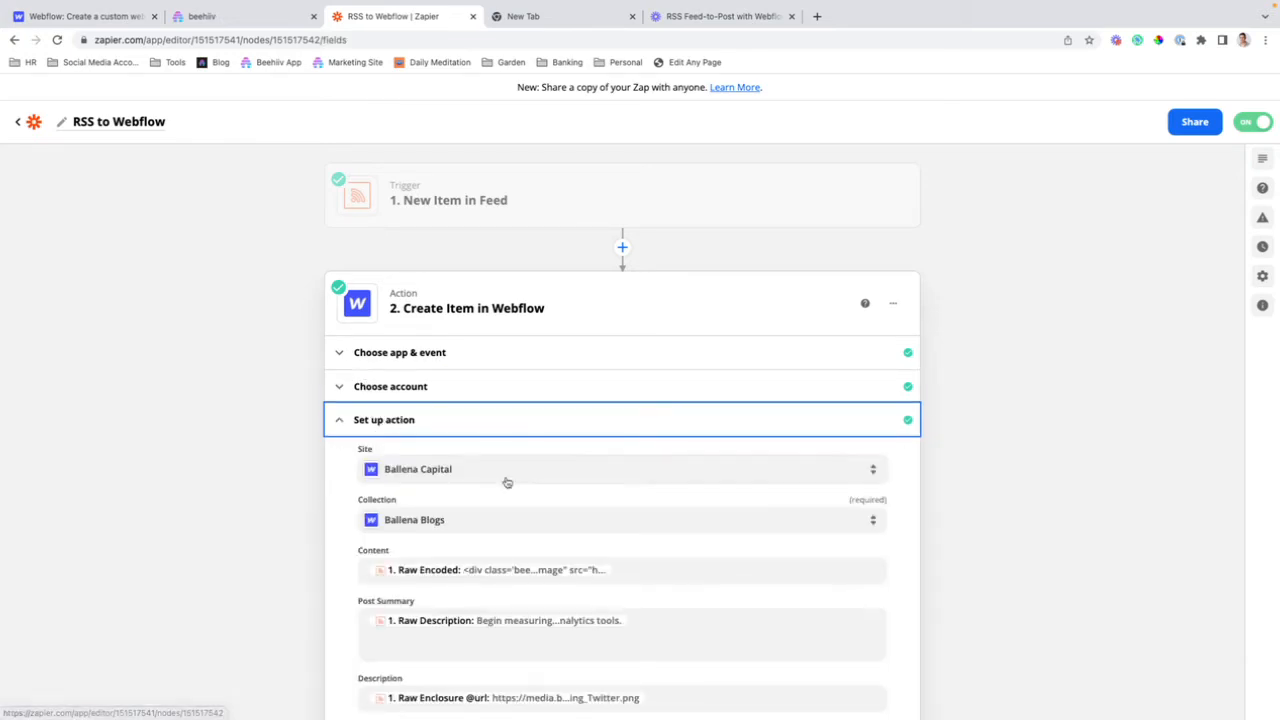
pyautogui.moveTo(192, 96)
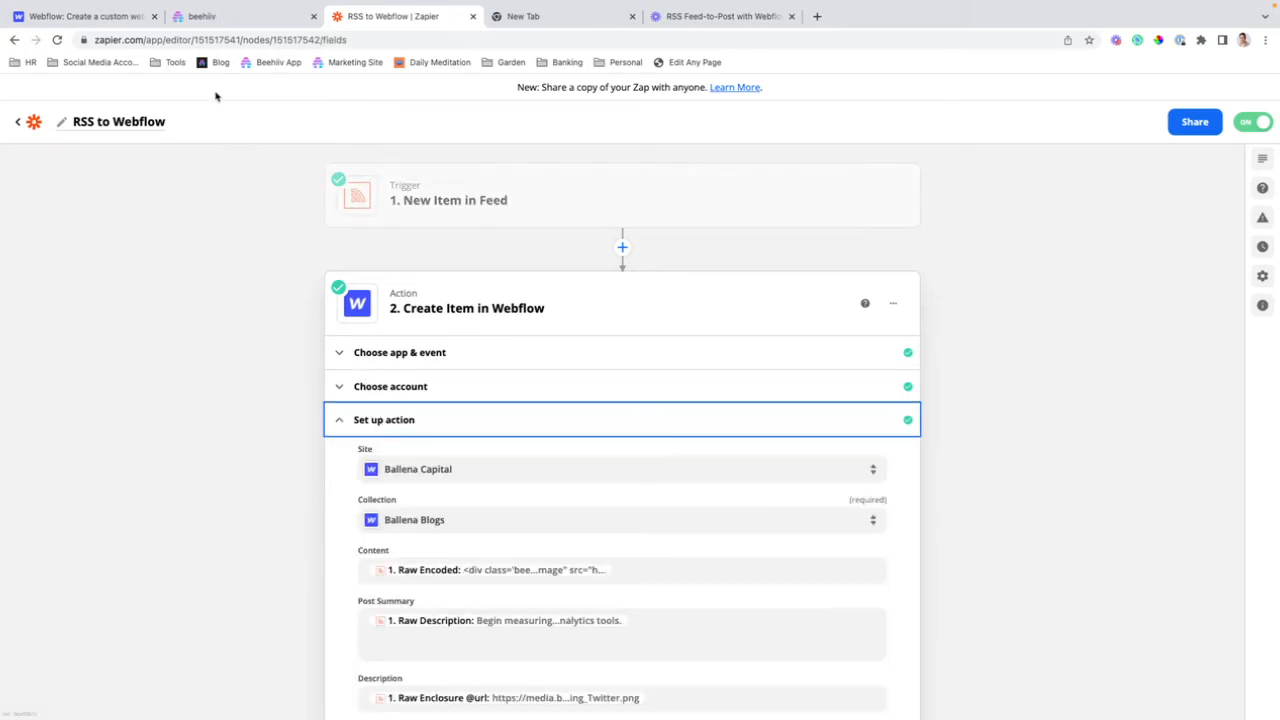
pyautogui.moveTo(498, 472)
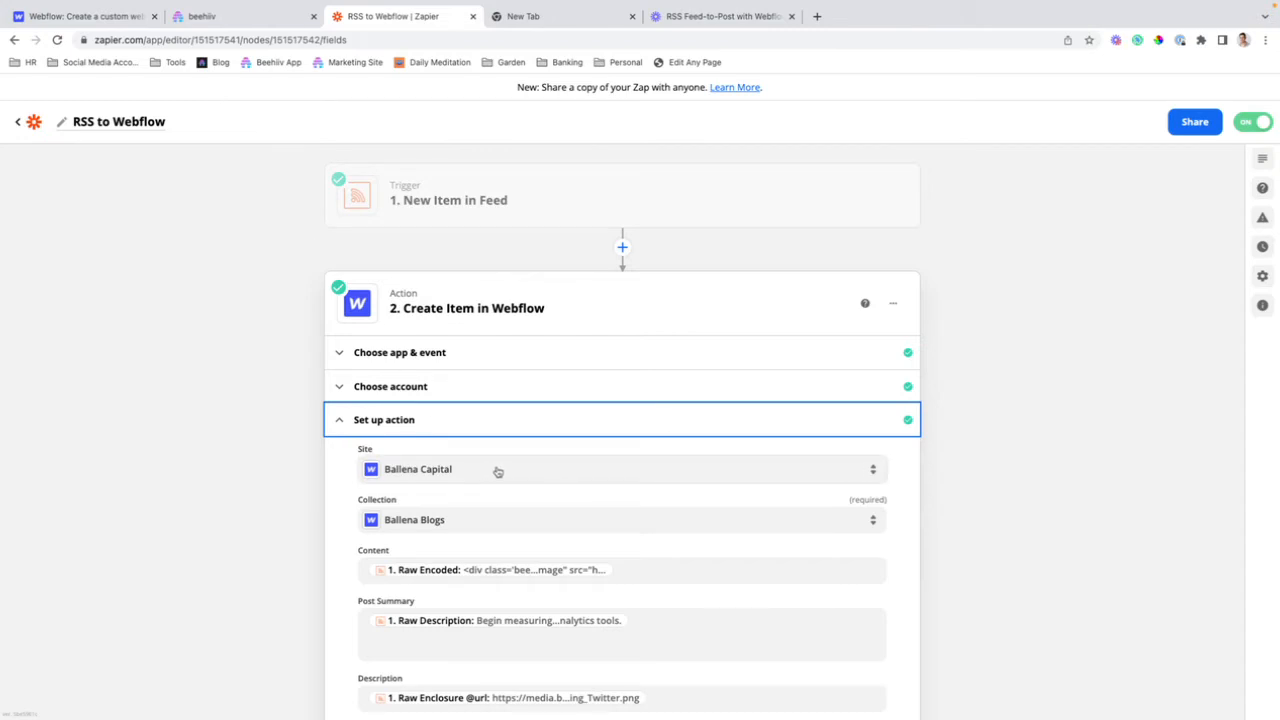
pyautogui.click(622, 468)
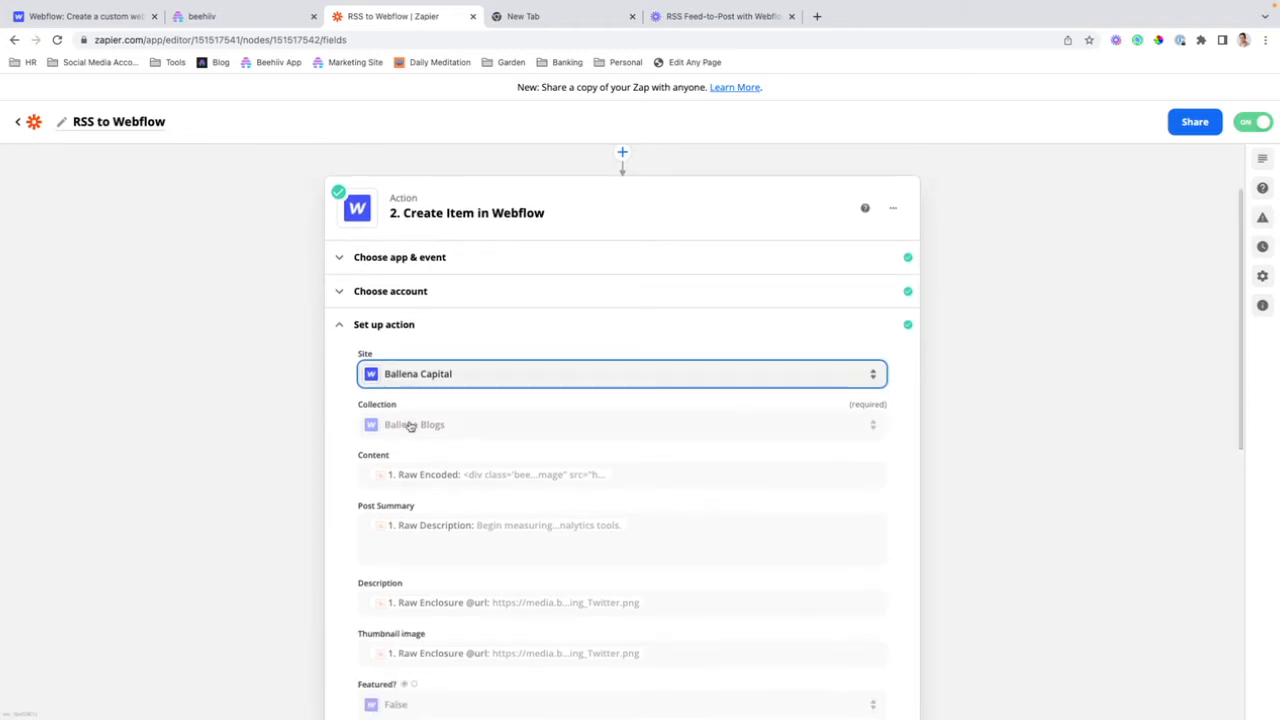
pyautogui.click(620, 424)
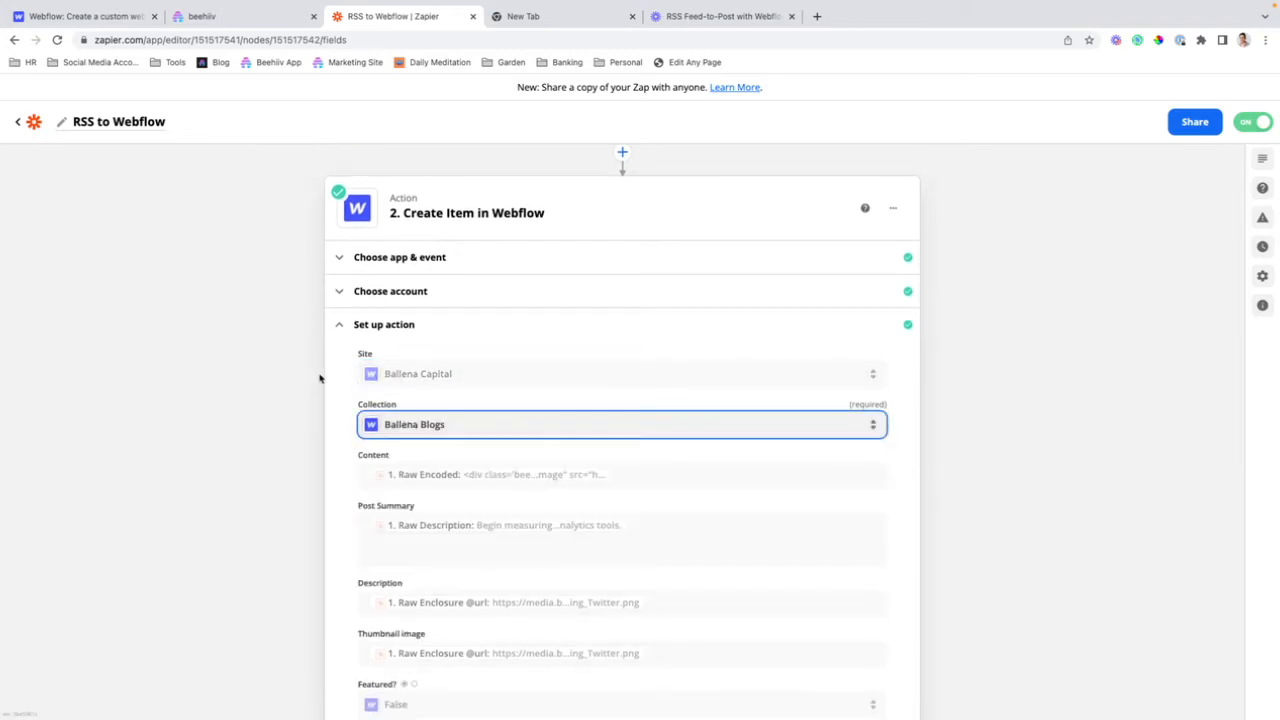
pyautogui.moveTo(344, 368)
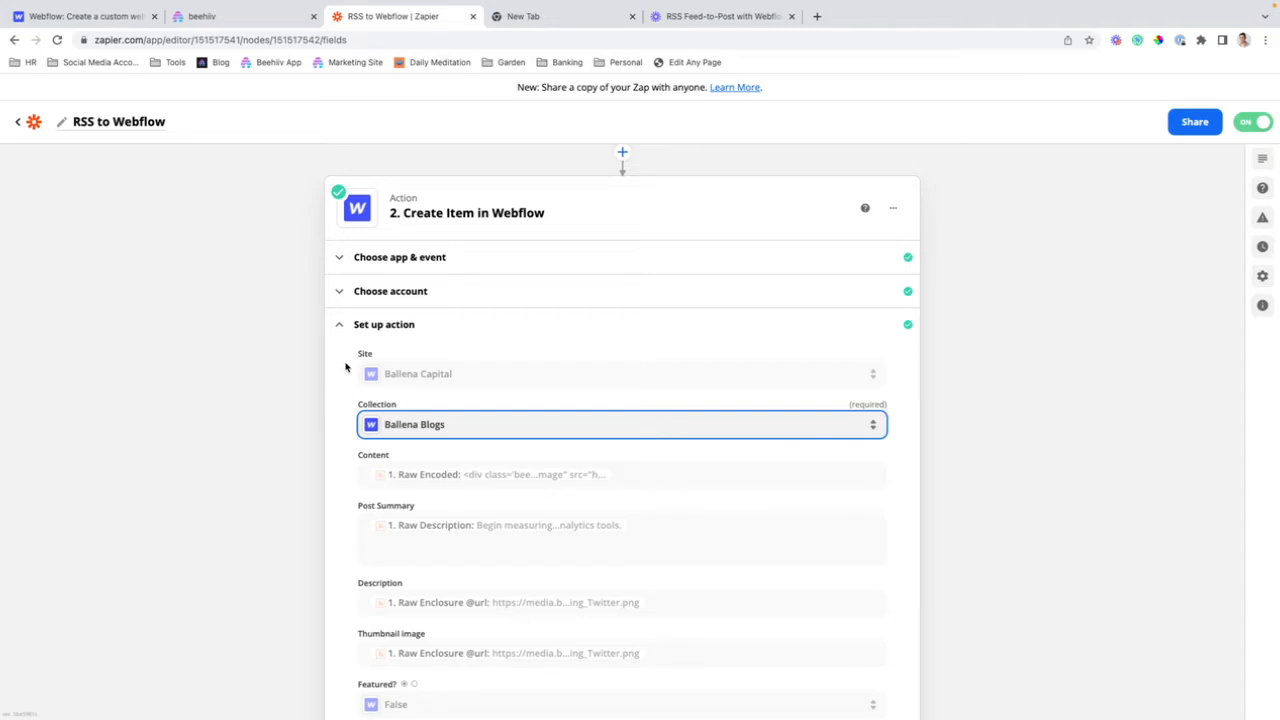
pyautogui.moveTo(300, 374)
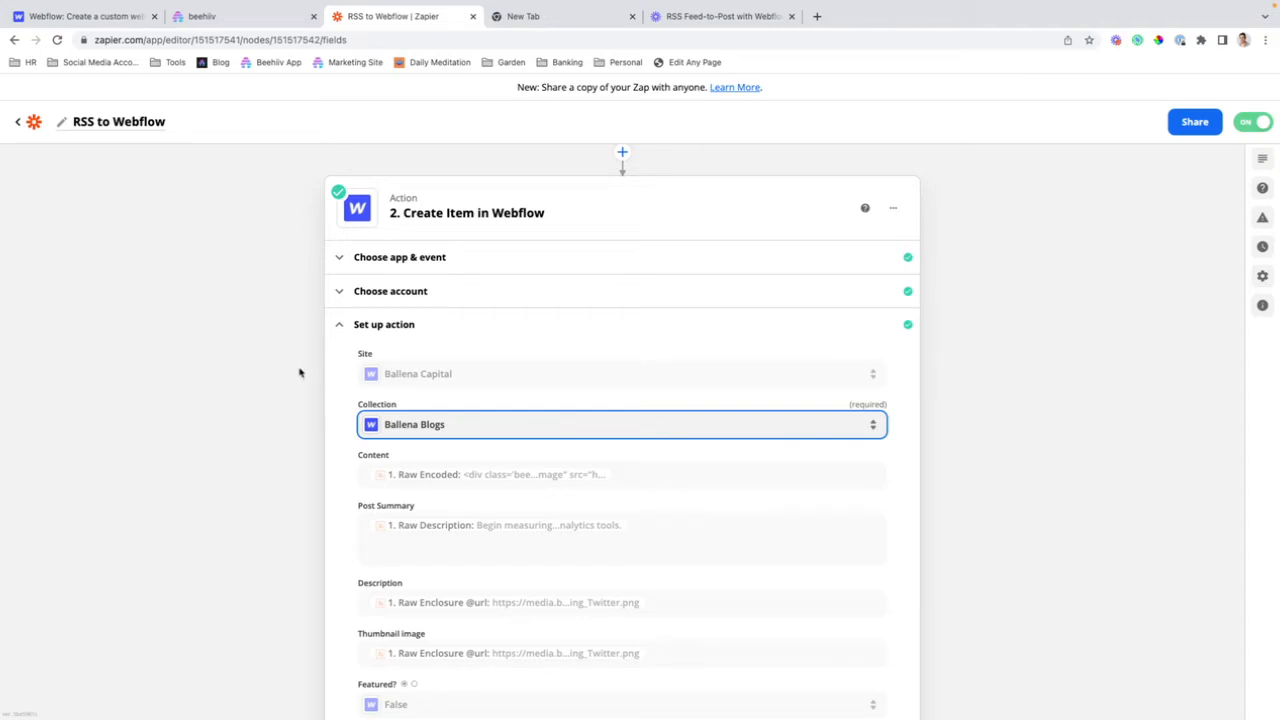
pyautogui.click(90, 18)
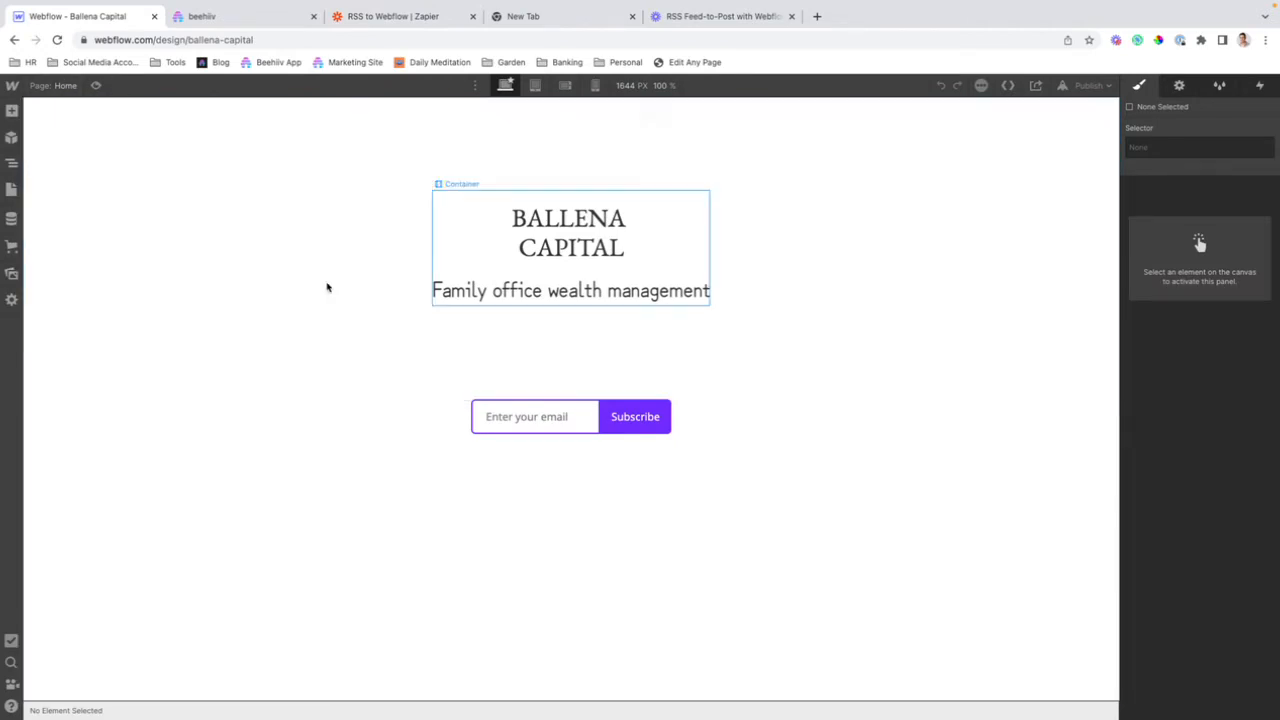
# Show the Ballena Capital site's CMS Collections panel listing Ballena Blogs
pyautogui.click(12, 218)
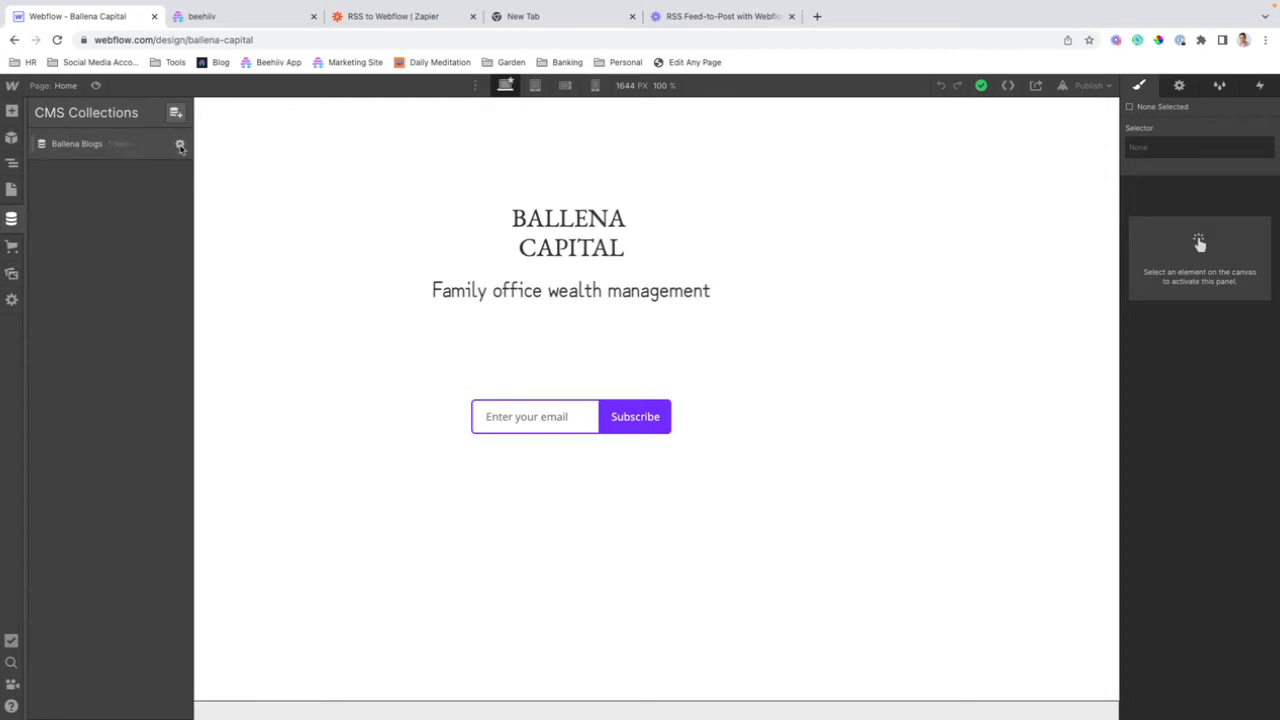
# Review Ballena Blogs settings, copy its collection URL, and peek at the Title field unchanged
pyautogui.click(180, 146)
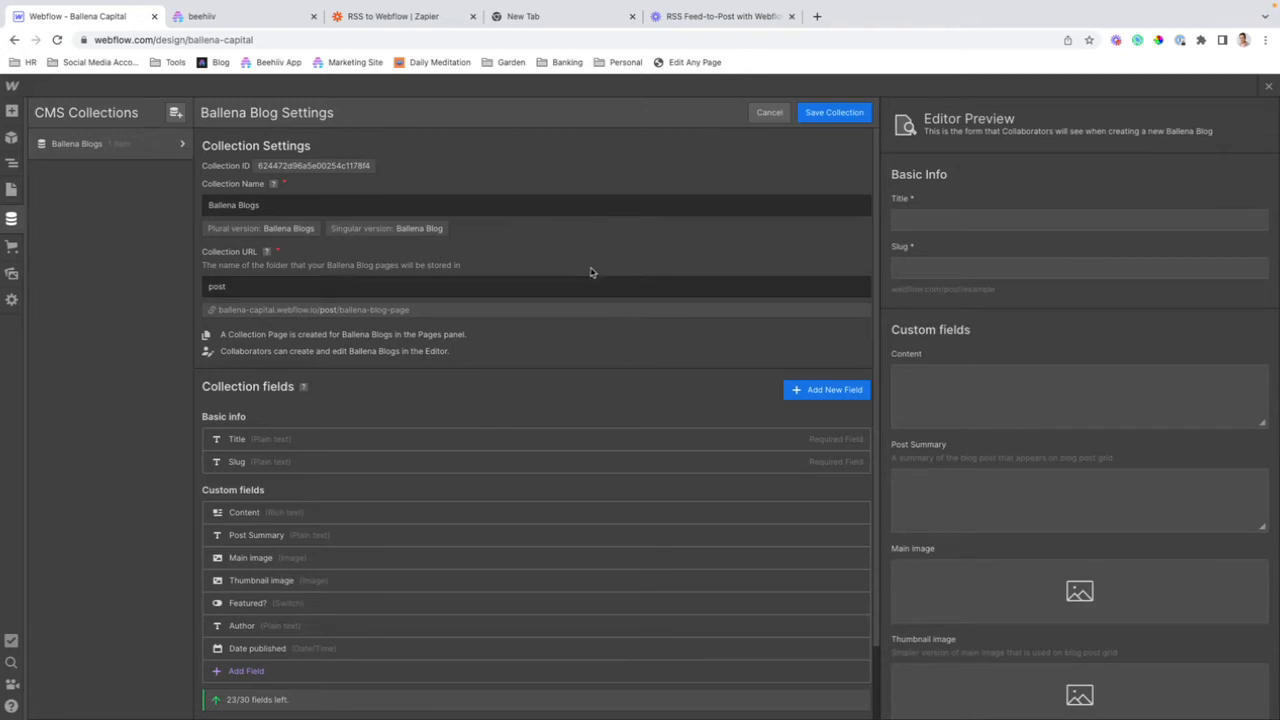
pyautogui.moveTo(480, 264)
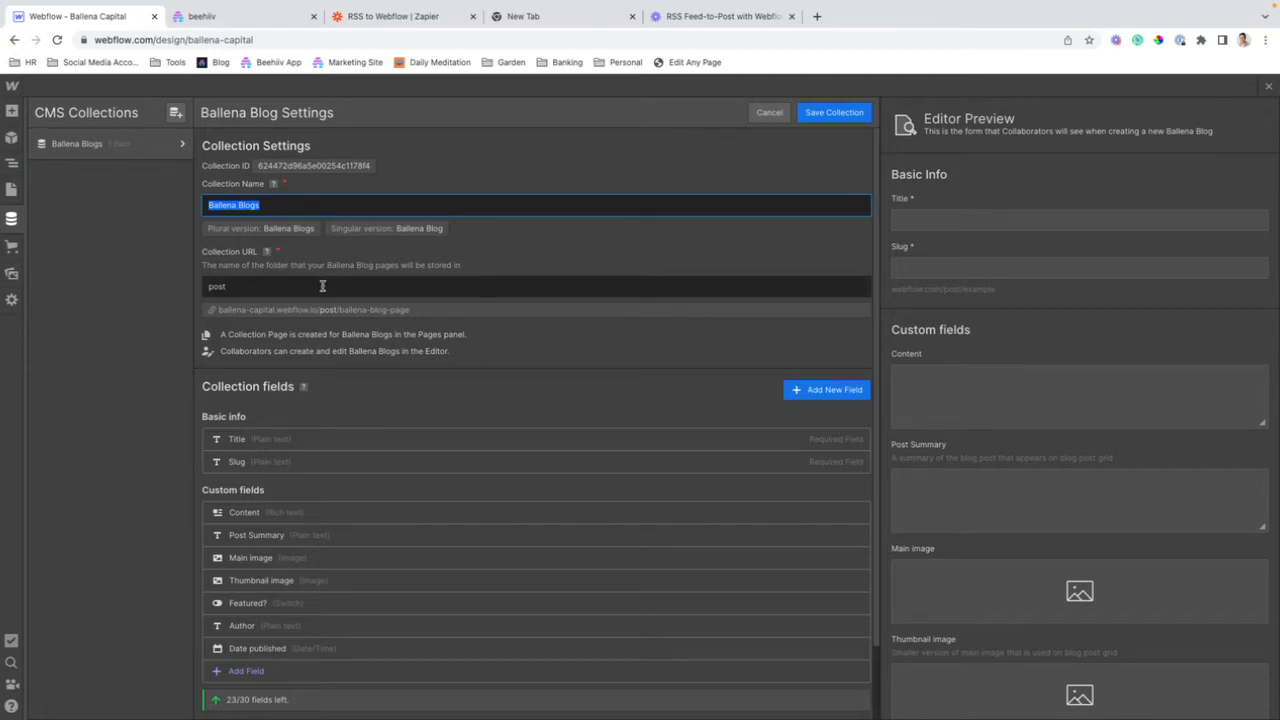
pyautogui.scroll(-3)
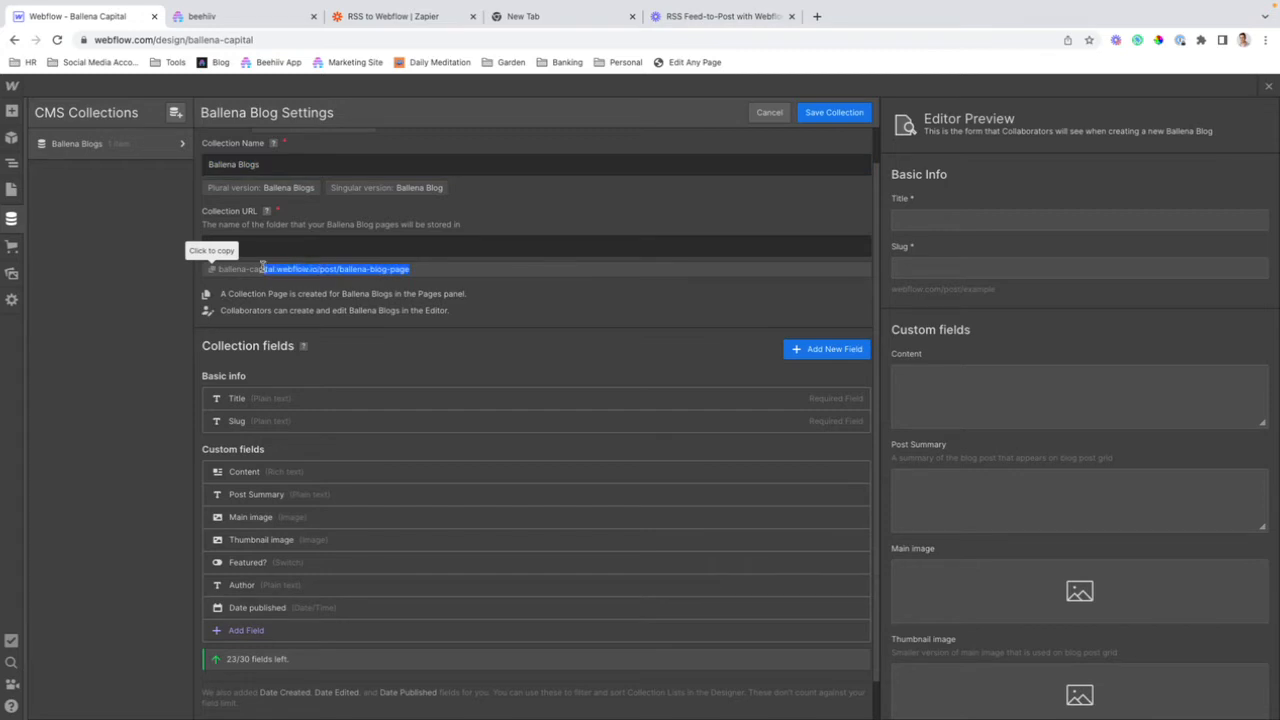
pyautogui.click(304, 268)
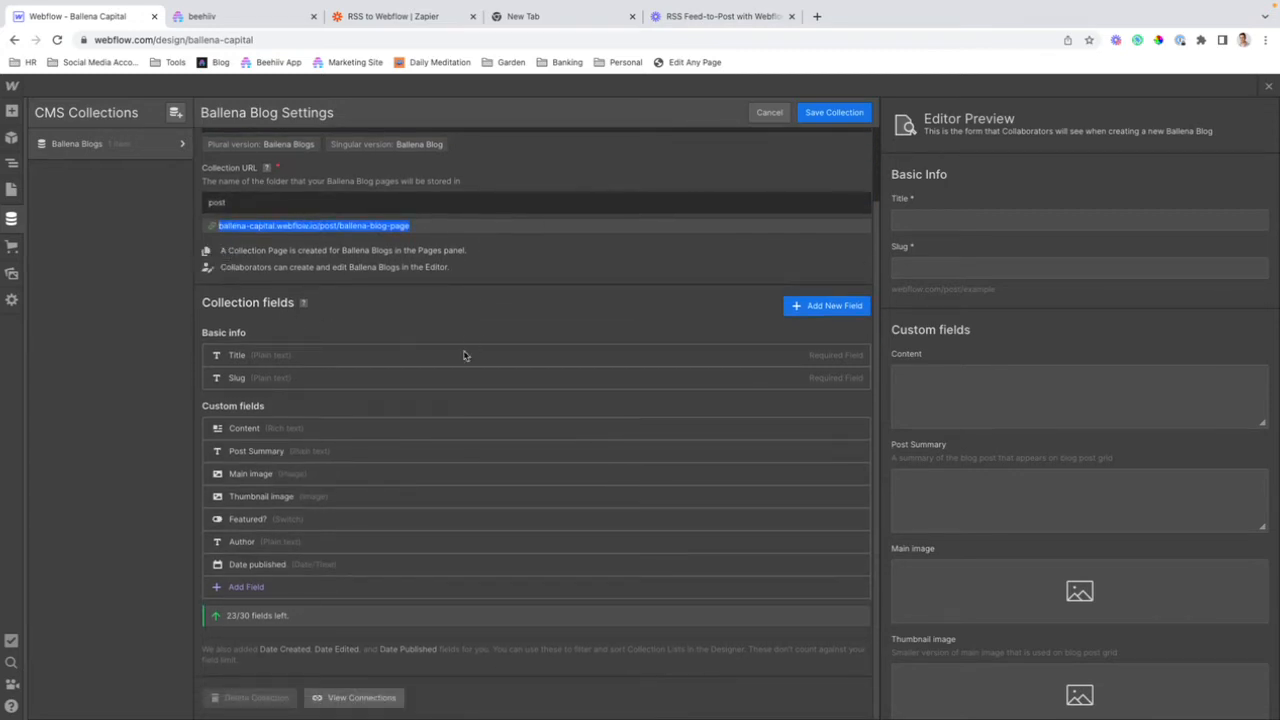
pyautogui.moveTo(384, 414)
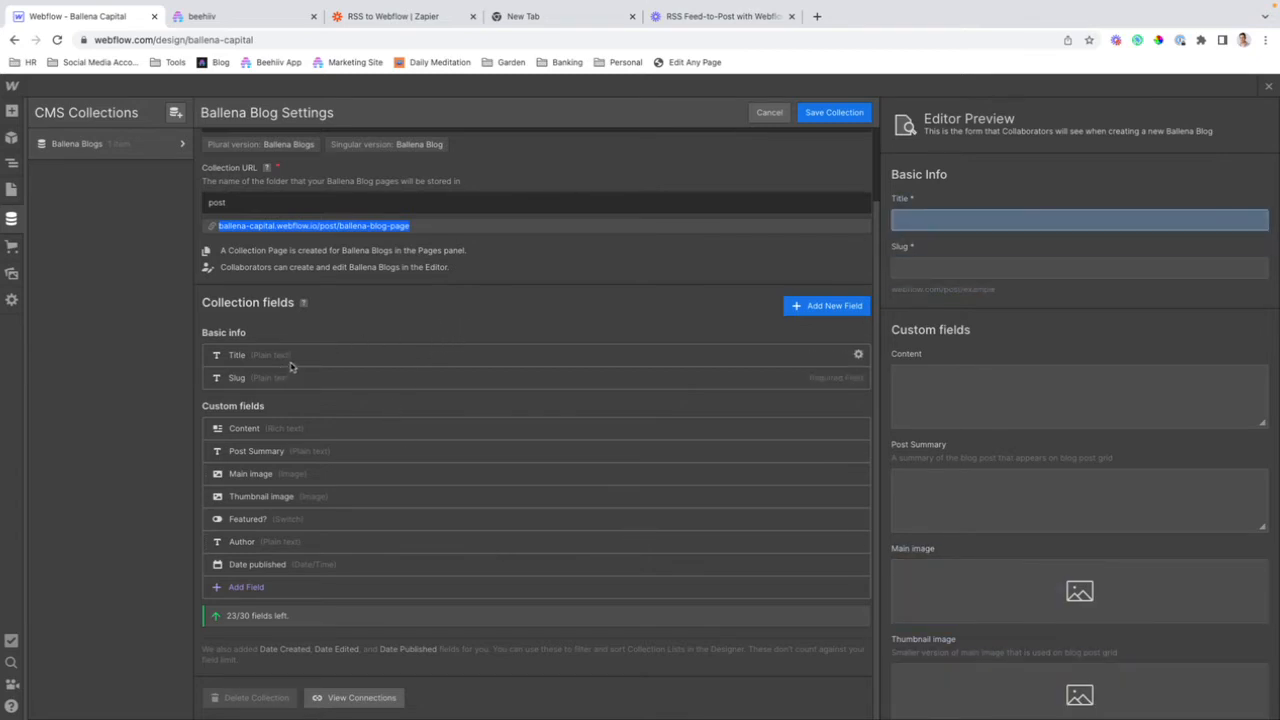
pyautogui.moveTo(844, 364)
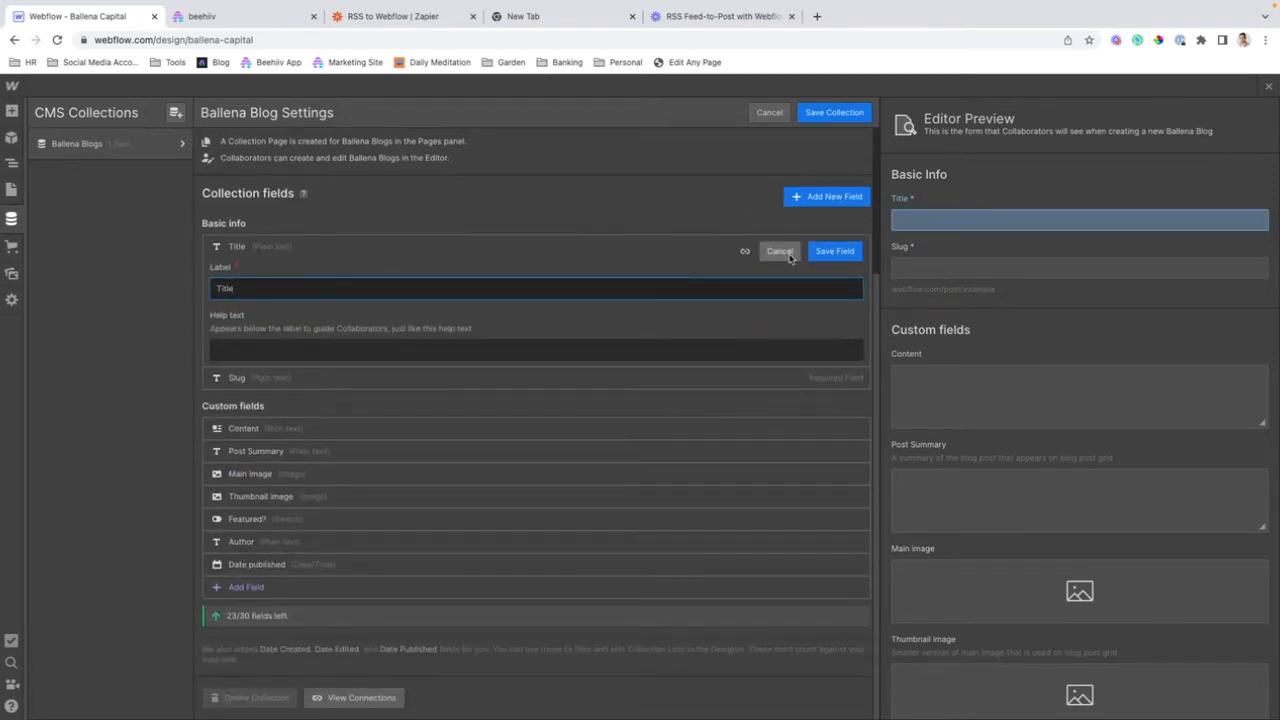
pyautogui.click(780, 252)
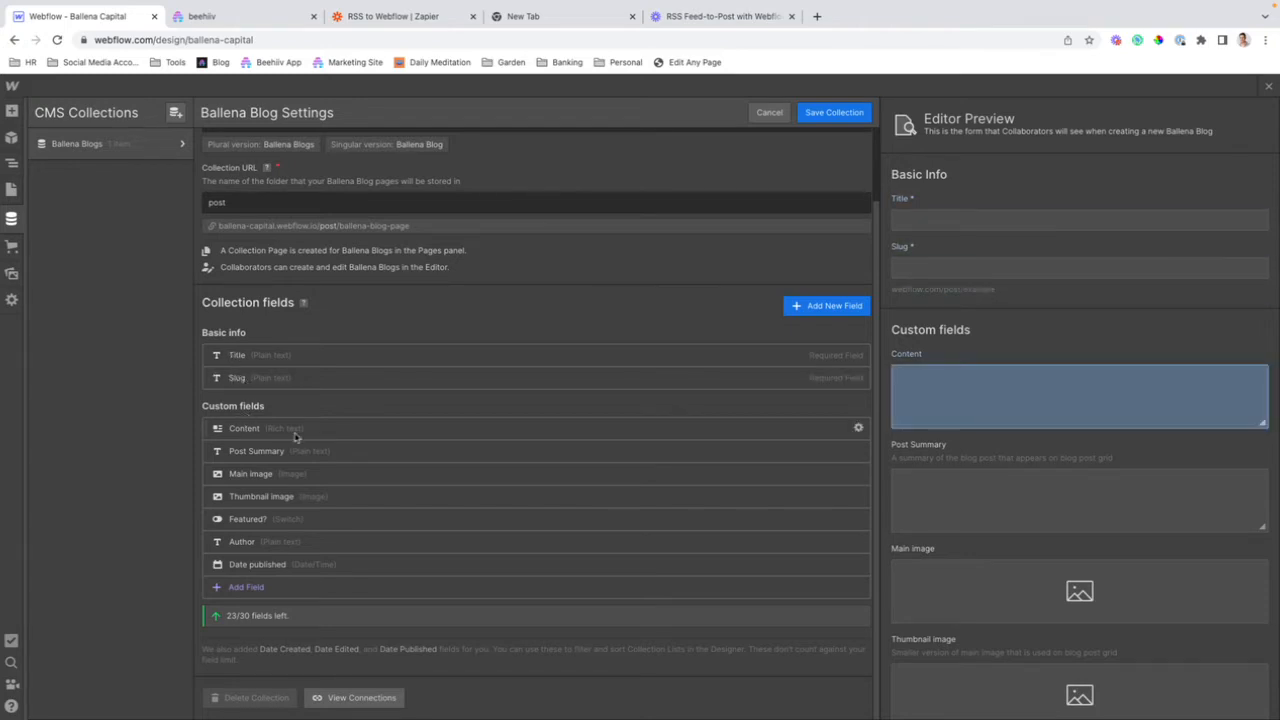
pyautogui.moveTo(310, 436)
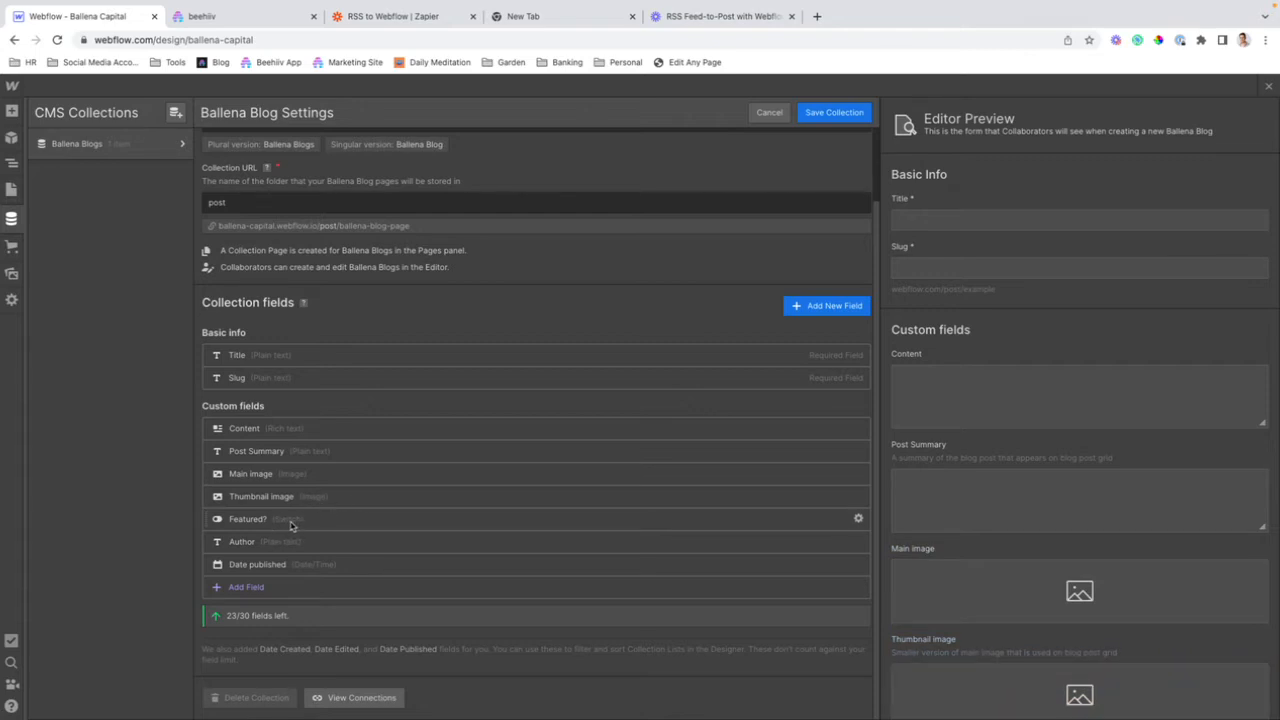
pyautogui.moveTo(264, 542)
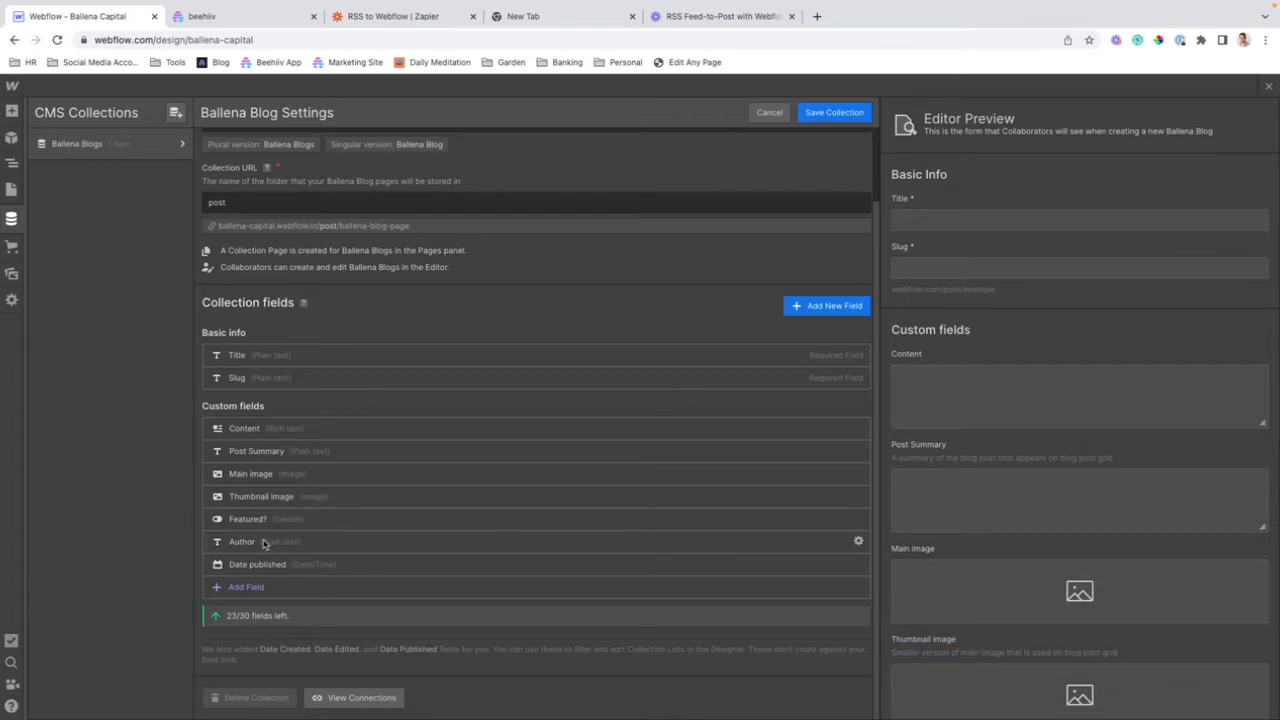
pyautogui.moveTo(348, 568)
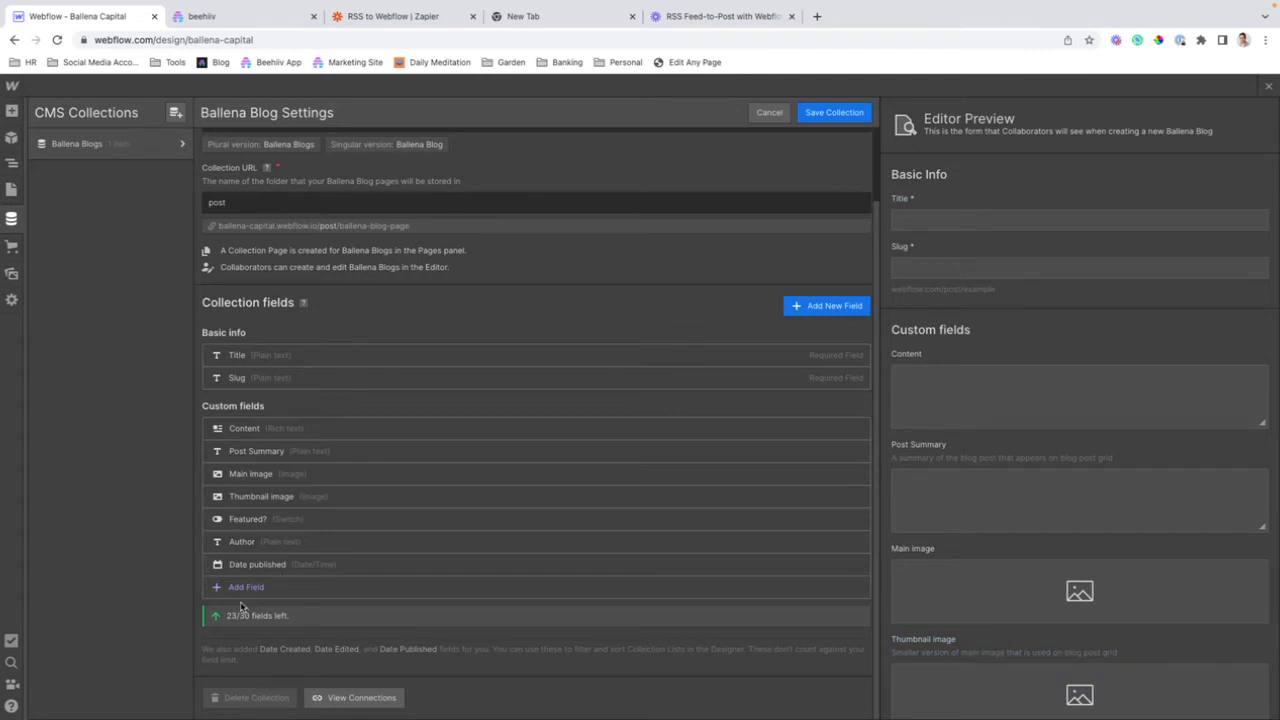
pyautogui.click(246, 586)
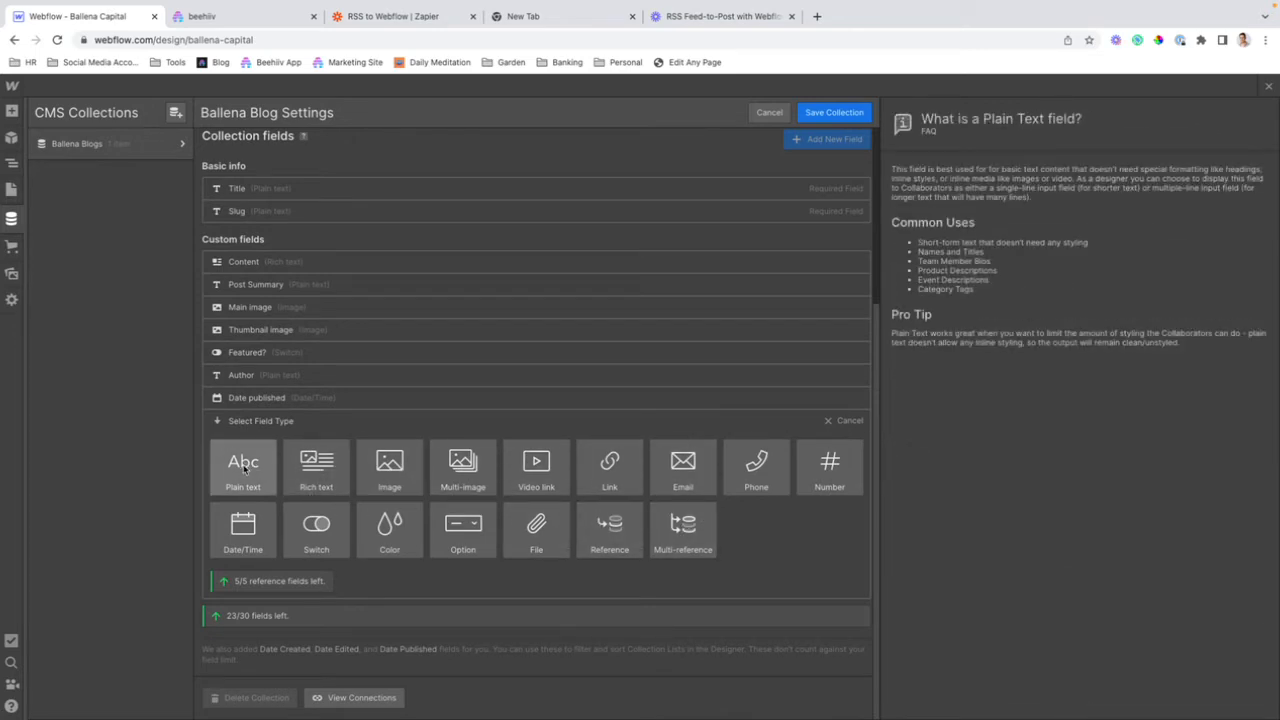
pyautogui.click(242, 468)
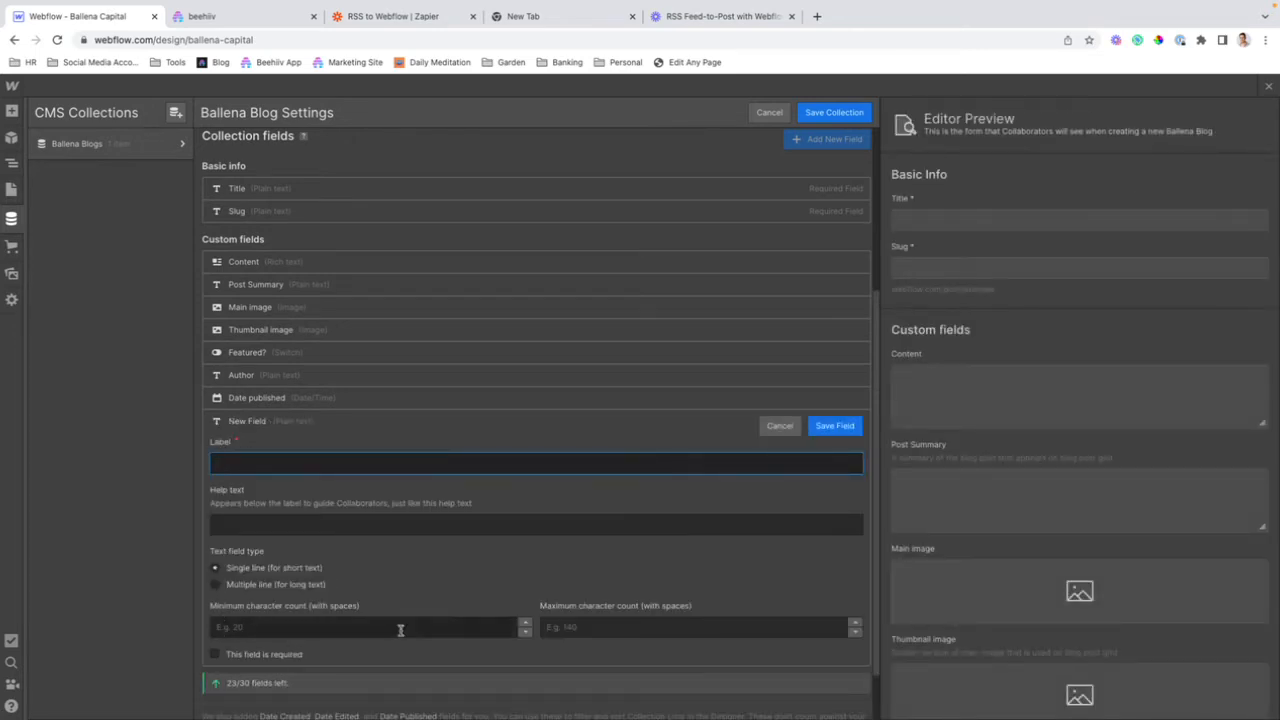
pyautogui.click(780, 424)
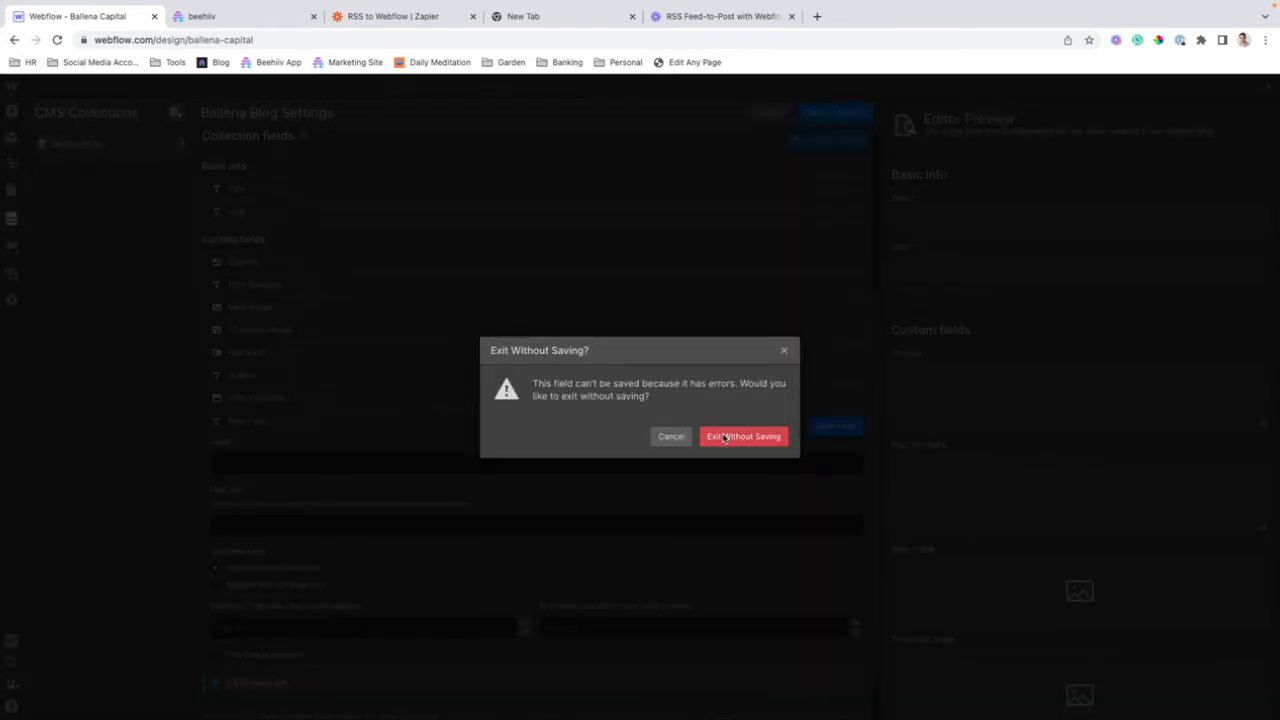
pyautogui.click(744, 436)
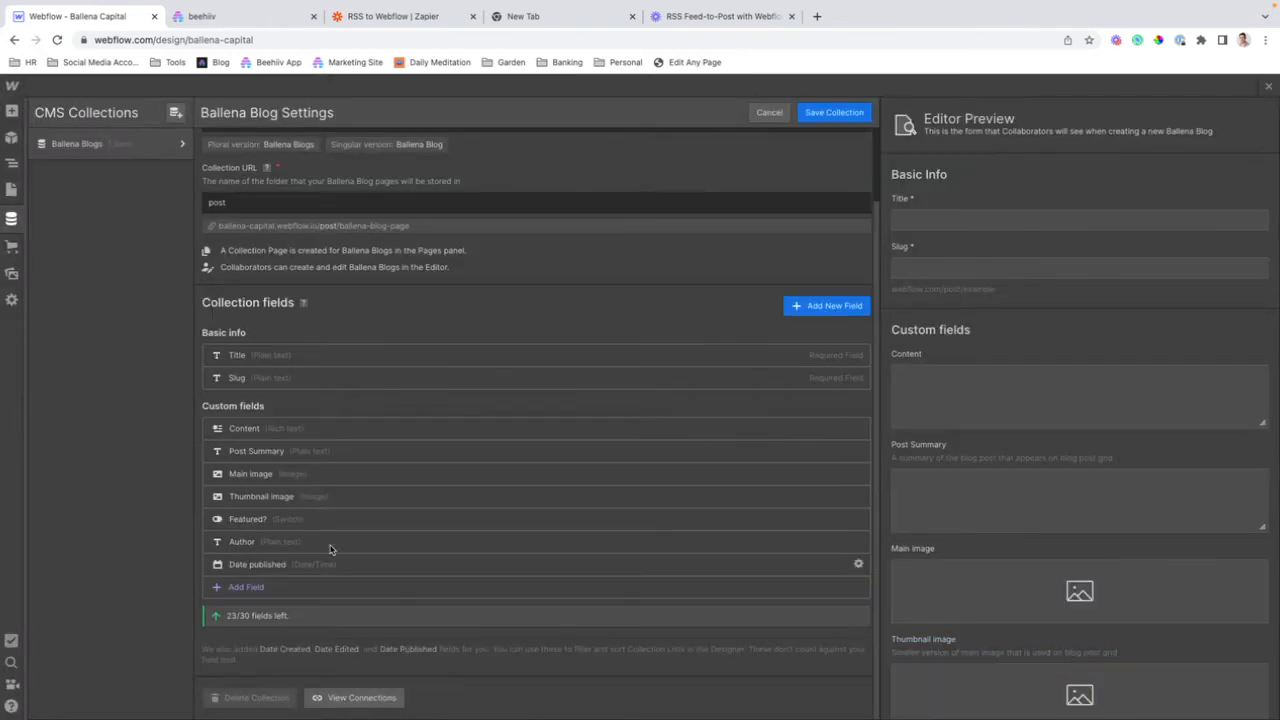
pyautogui.moveTo(172, 526)
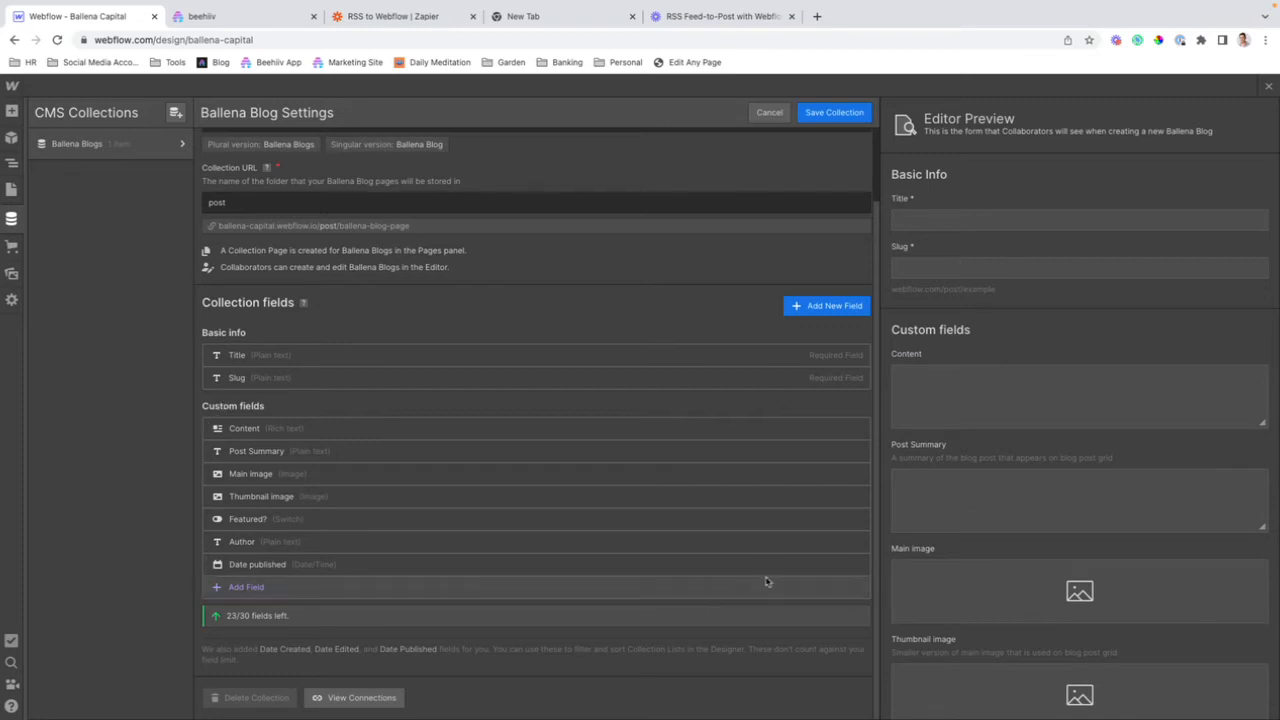
pyautogui.moveTo(428, 542)
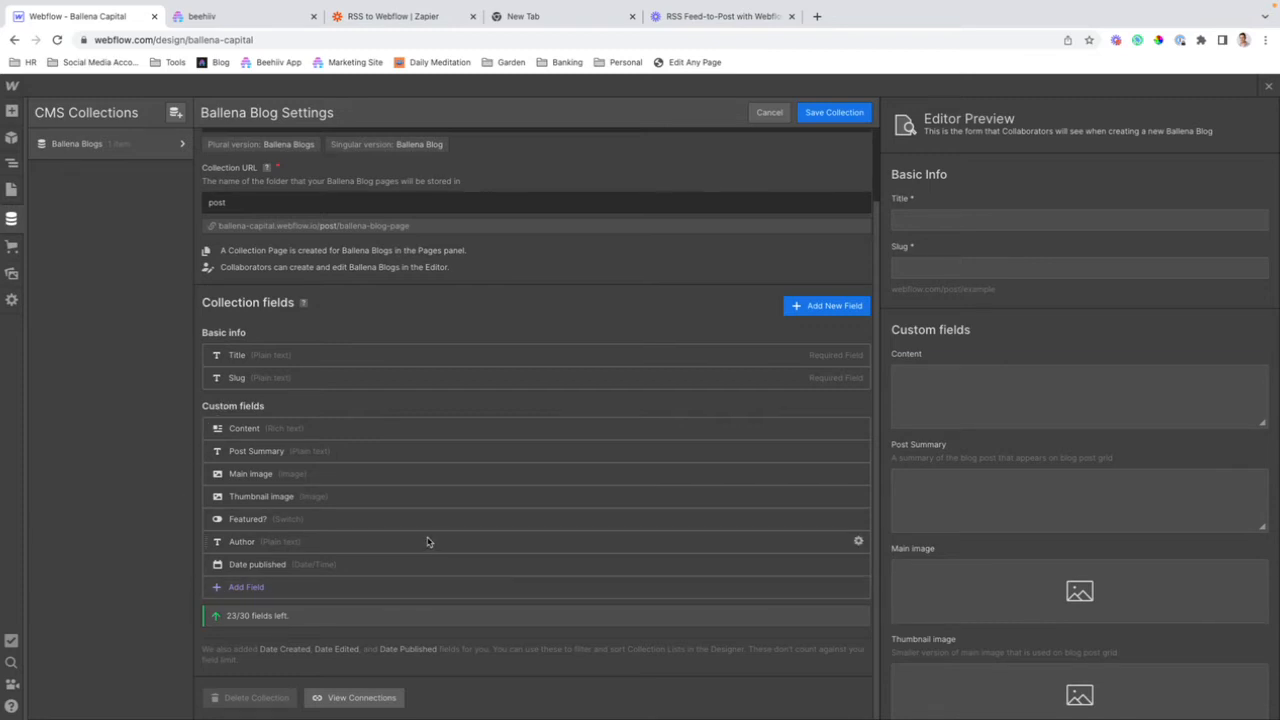
pyautogui.moveTo(432, 512)
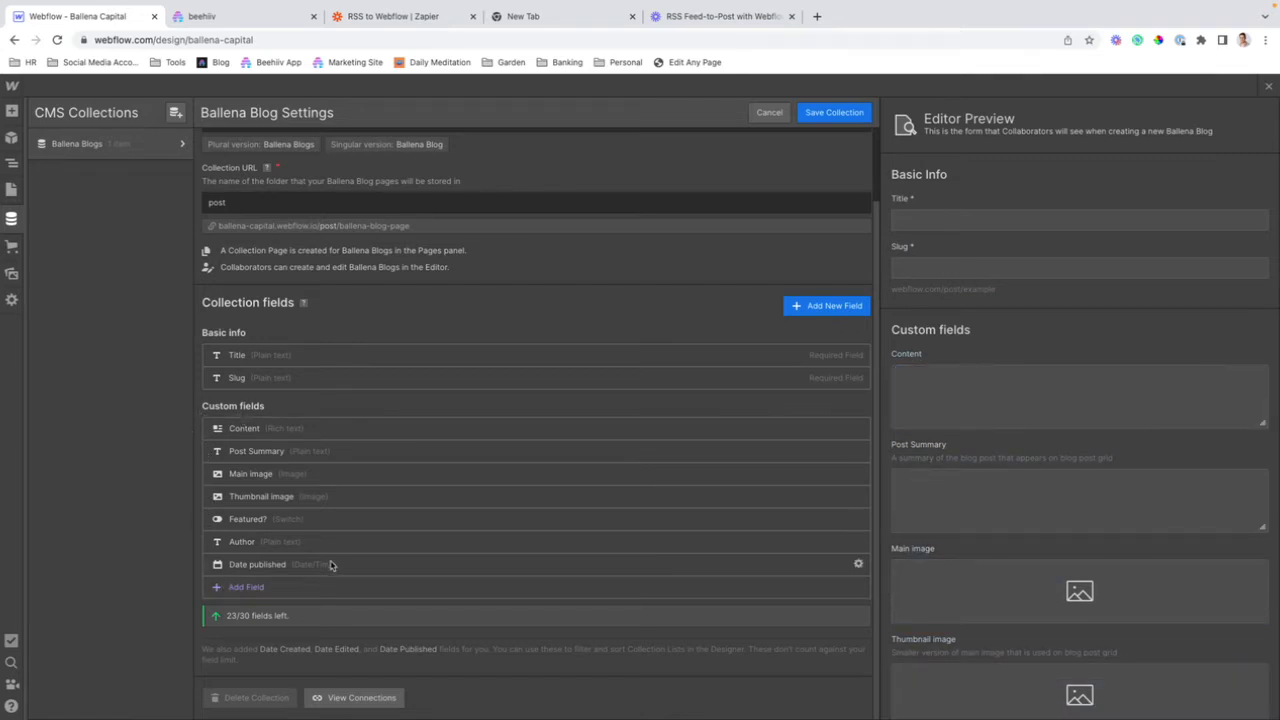
pyautogui.moveTo(230, 554)
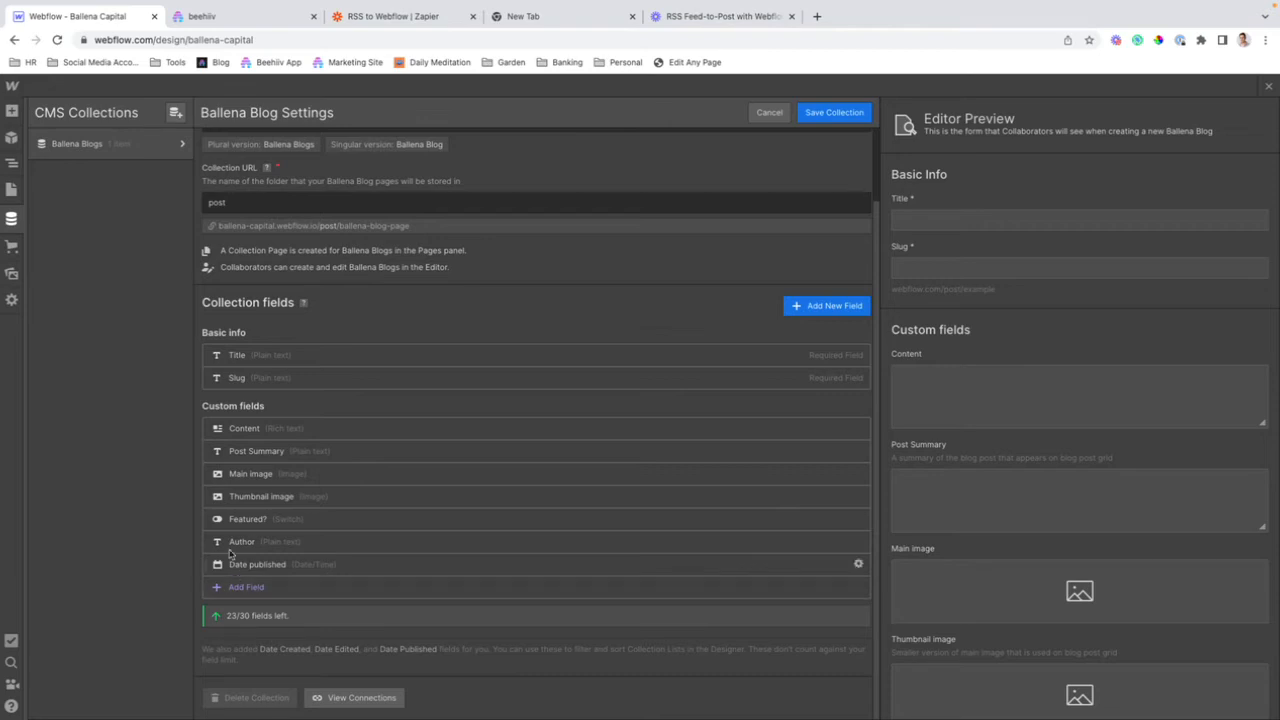
pyautogui.moveTo(288, 564)
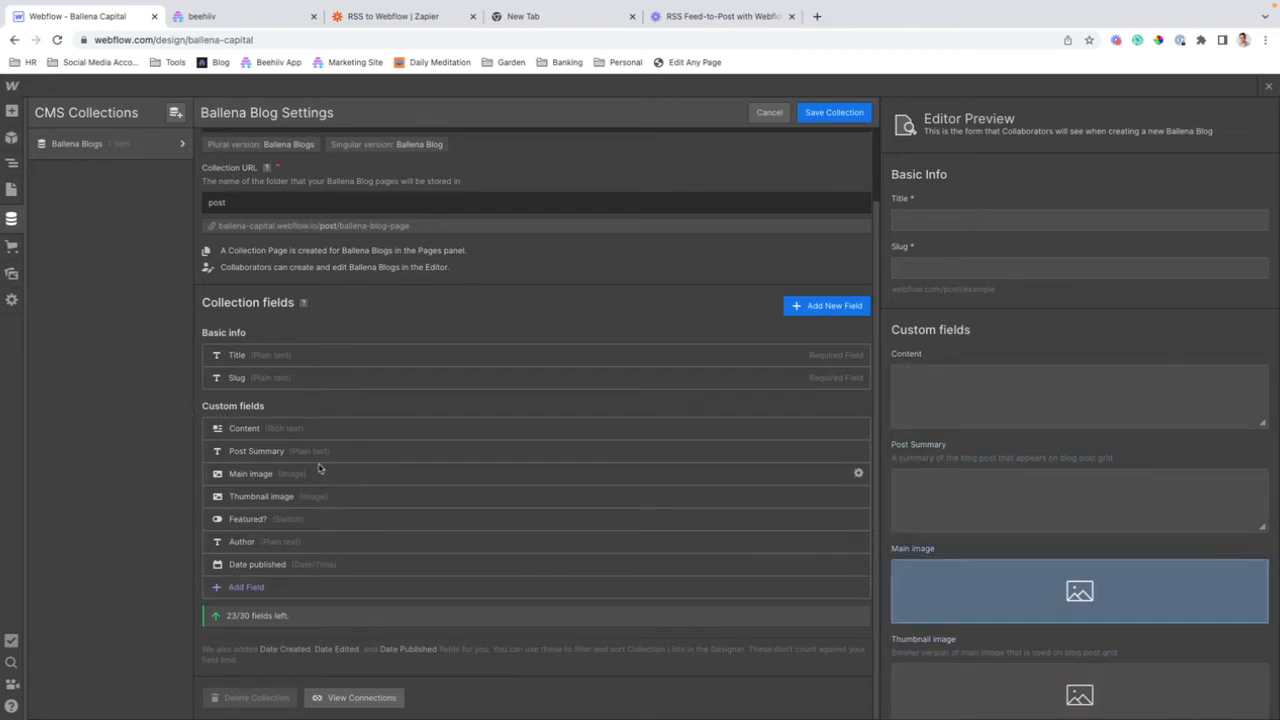
pyautogui.moveTo(380, 194)
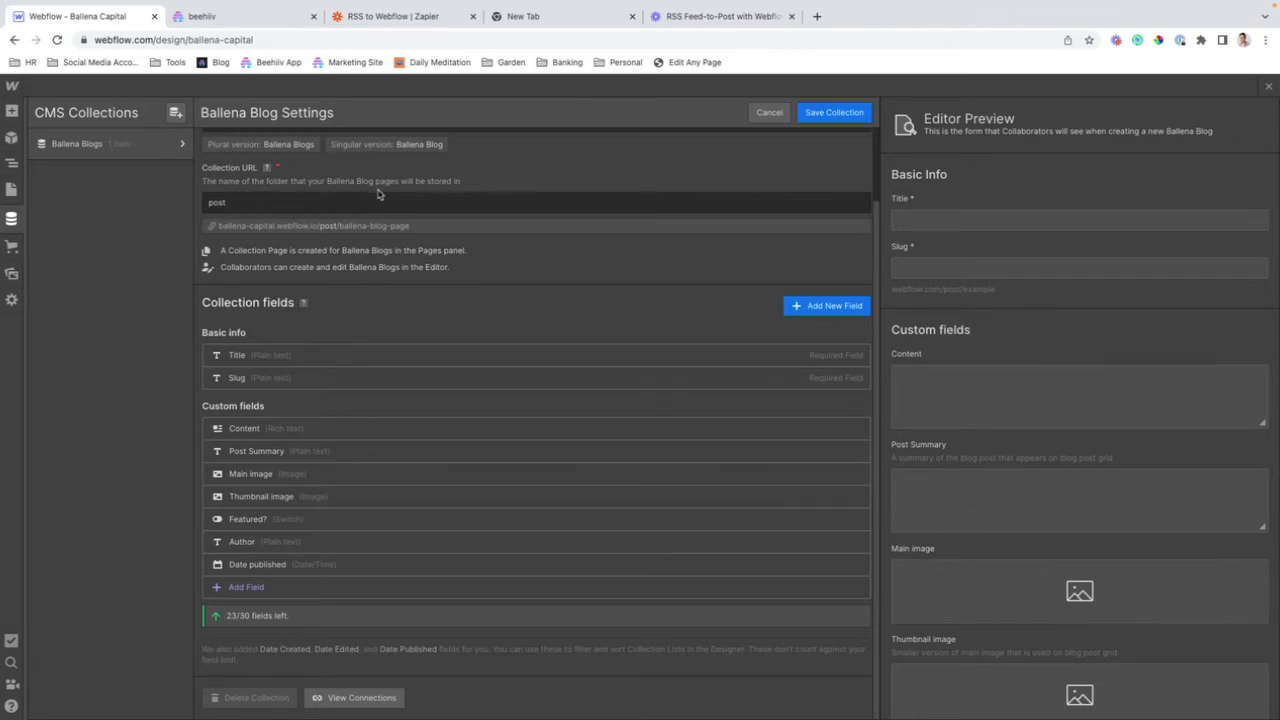
# Return to the 'RSS to Webflow' zap's create-item step in Zapier
pyautogui.click(400, 16)
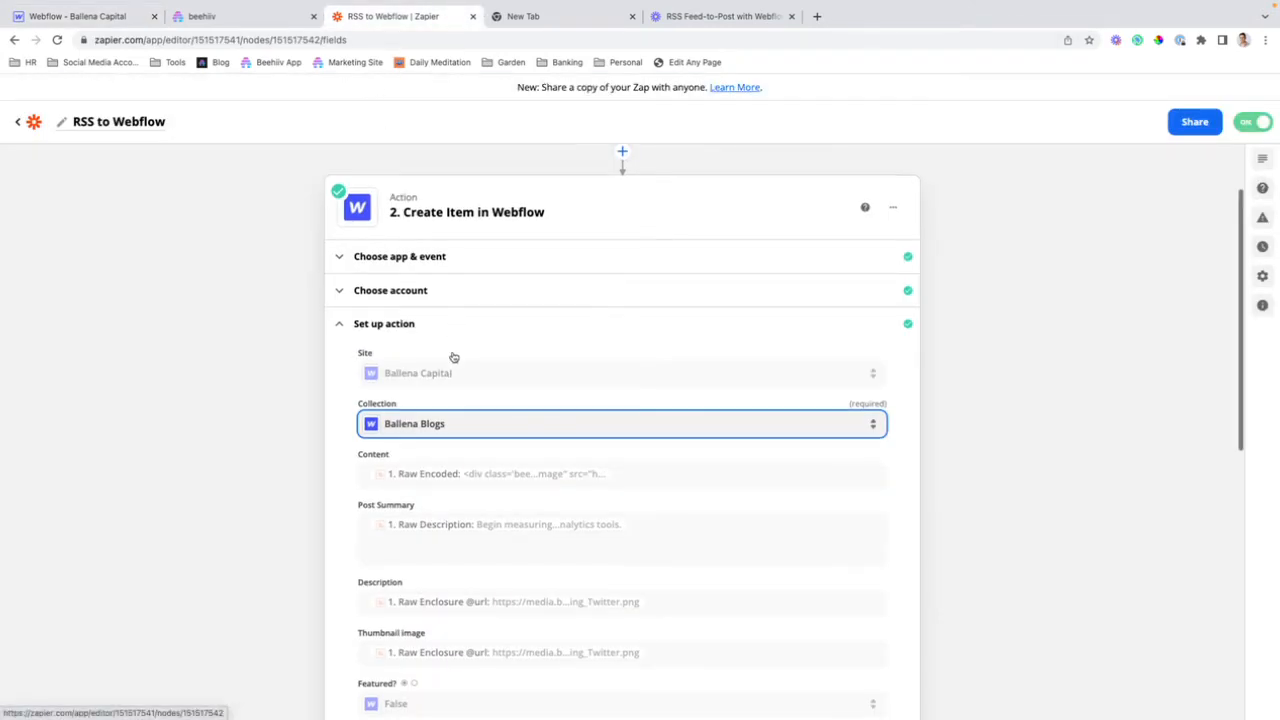
pyautogui.click(620, 424)
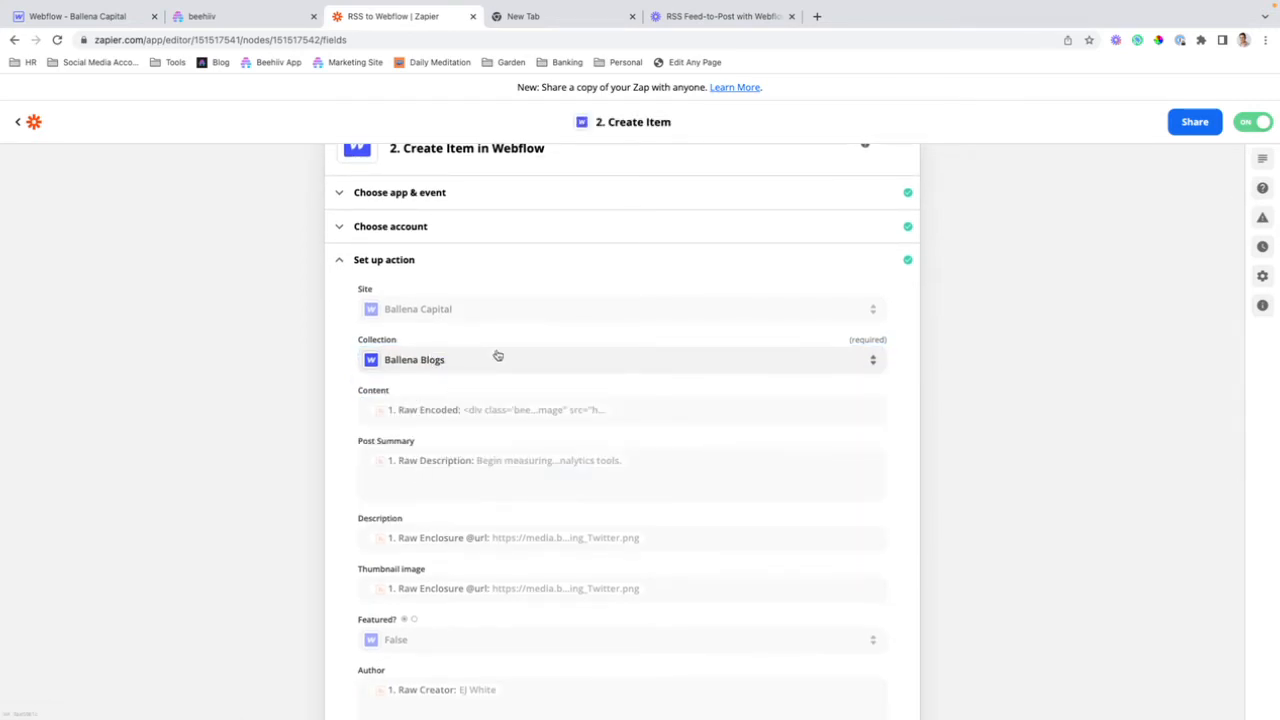
pyautogui.scroll(-3)
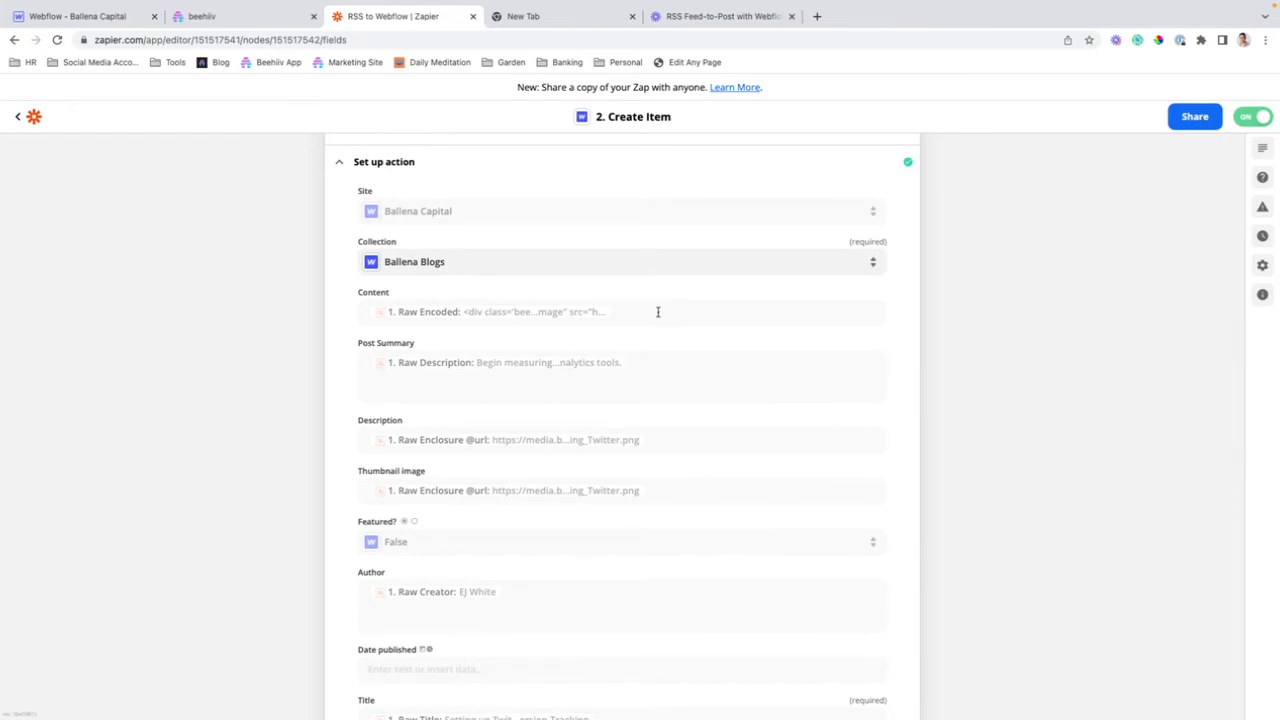
pyautogui.scroll(-3)
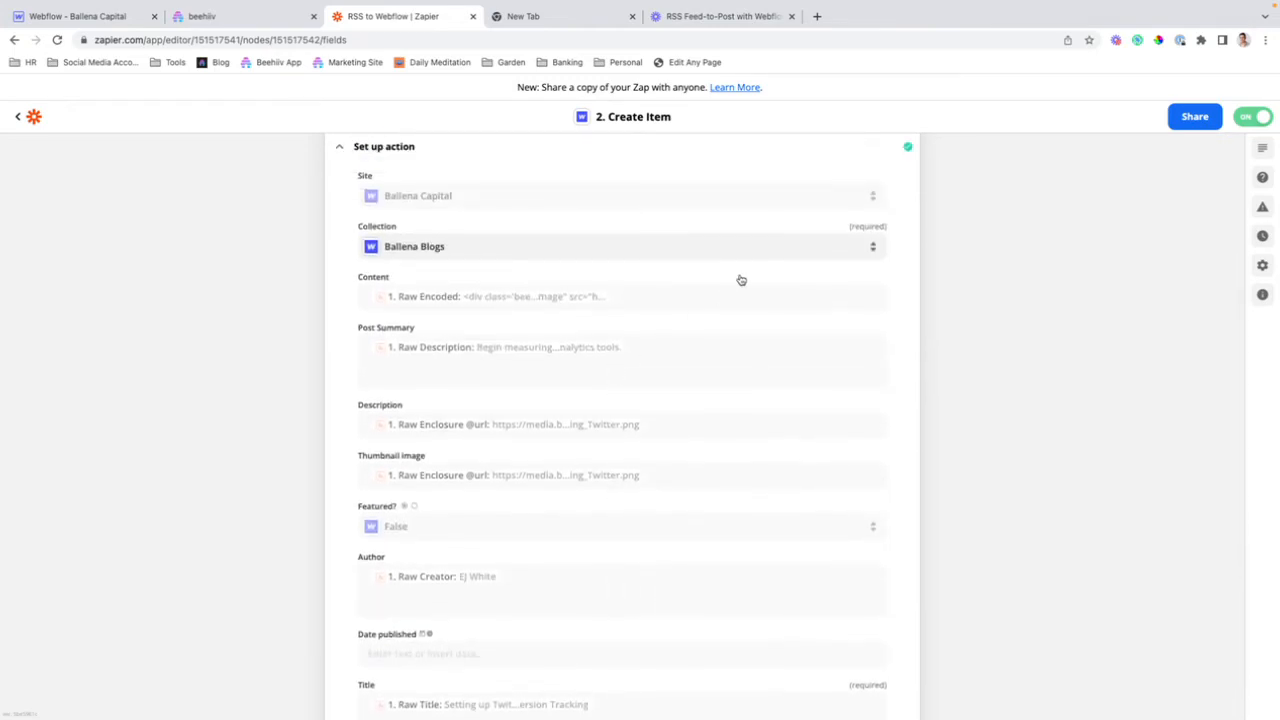
pyautogui.scroll(-3)
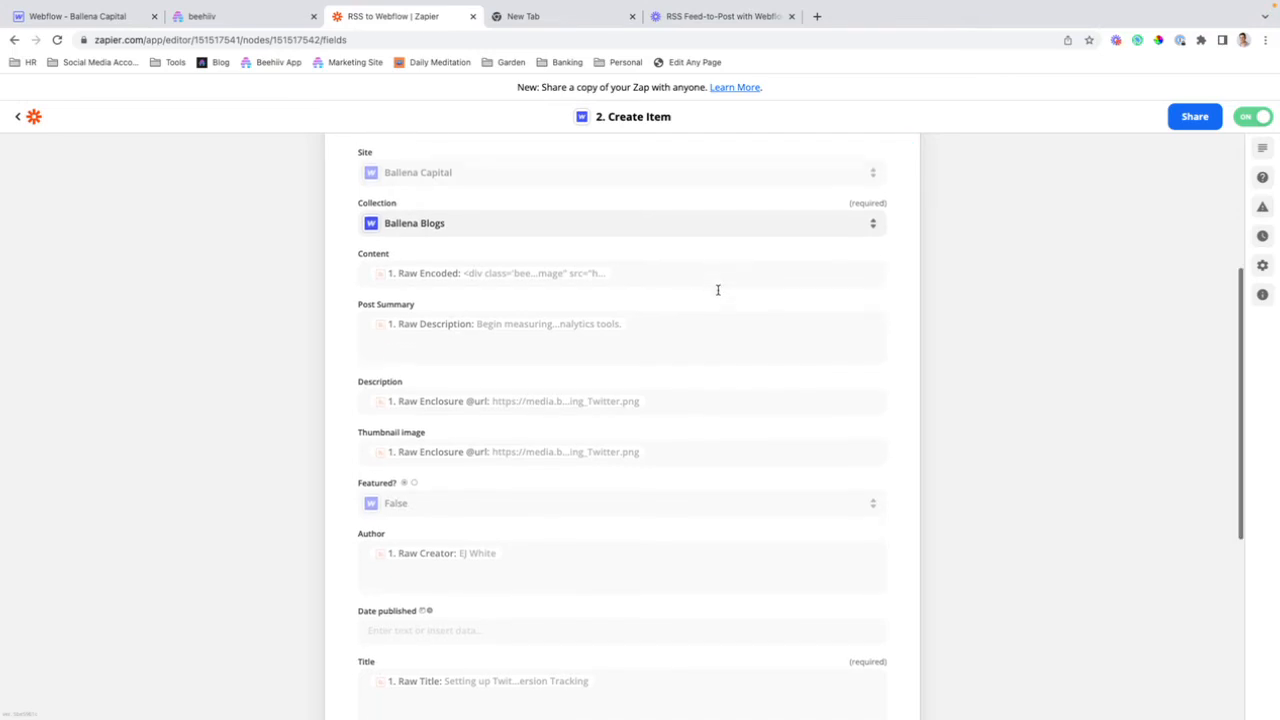
pyautogui.scroll(-3)
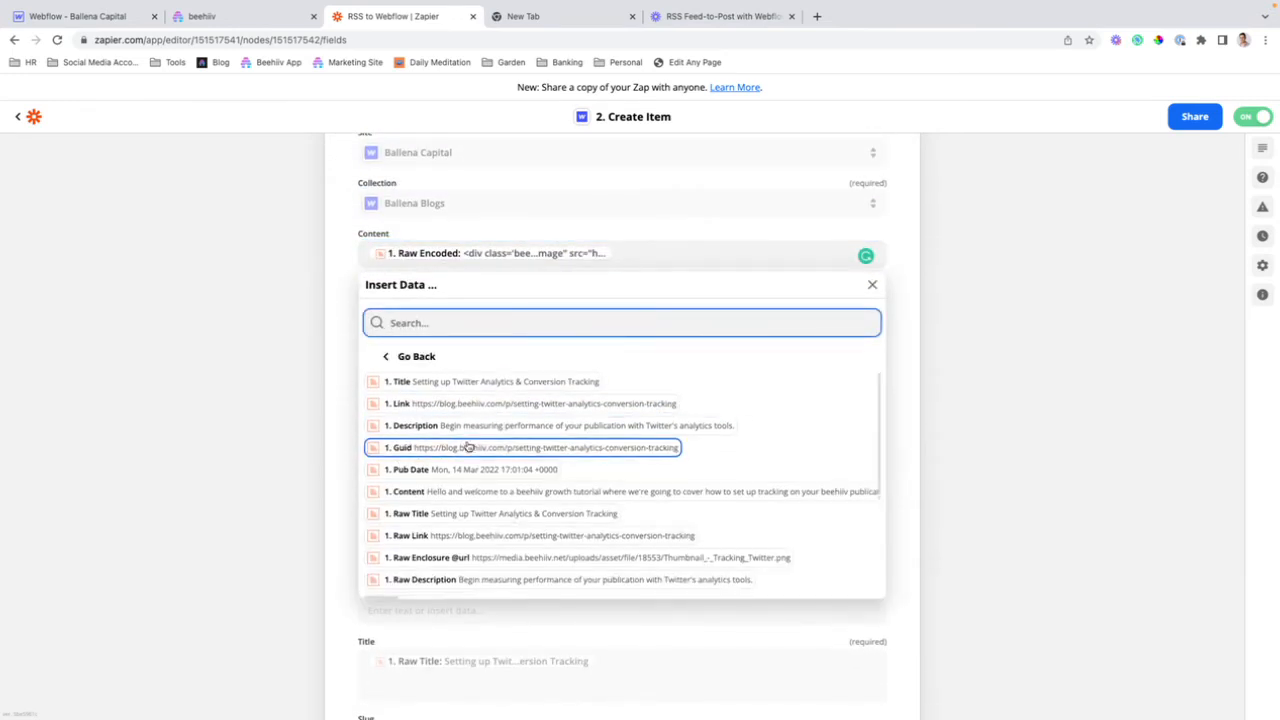
pyautogui.scroll(-3)
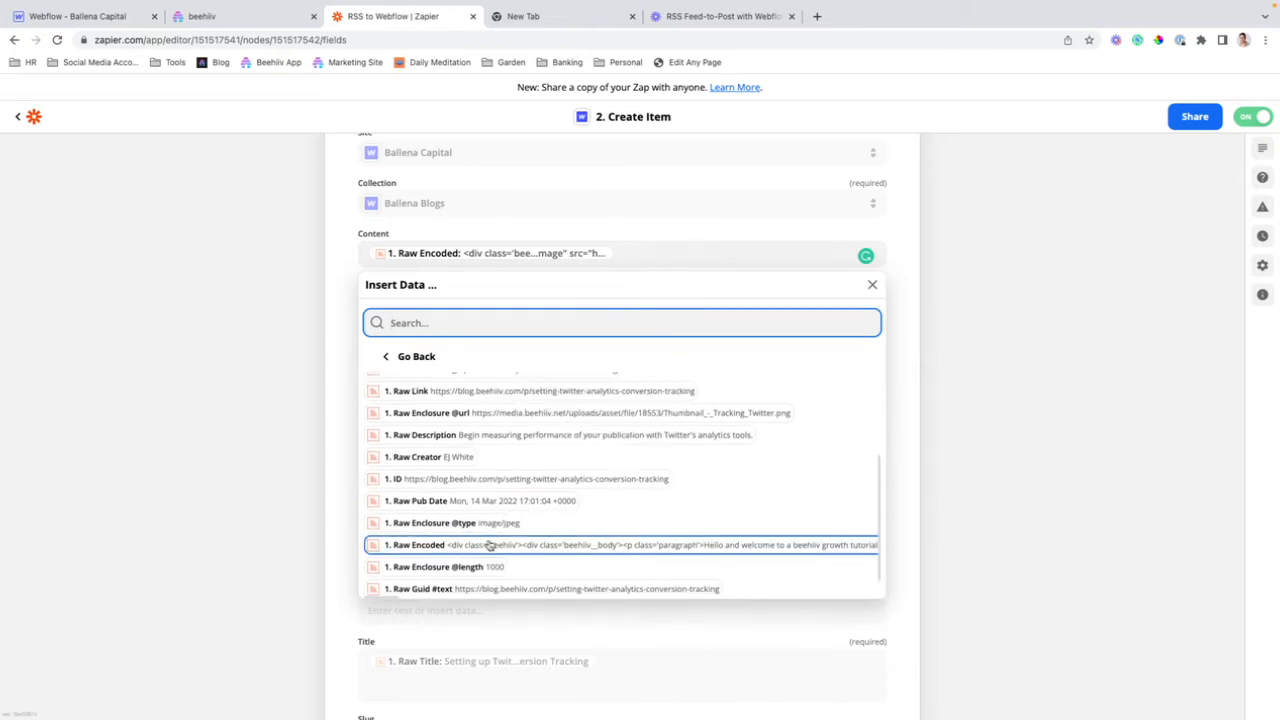
pyautogui.click(434, 436)
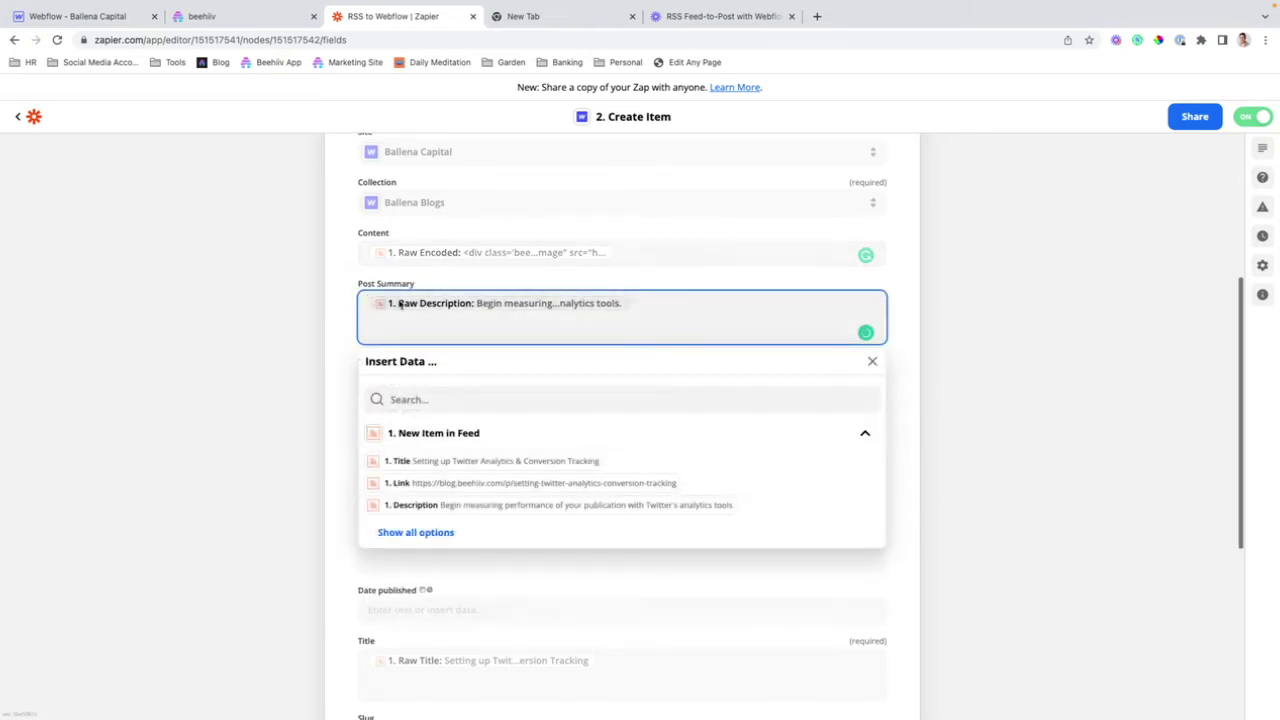
pyautogui.scroll(-3)
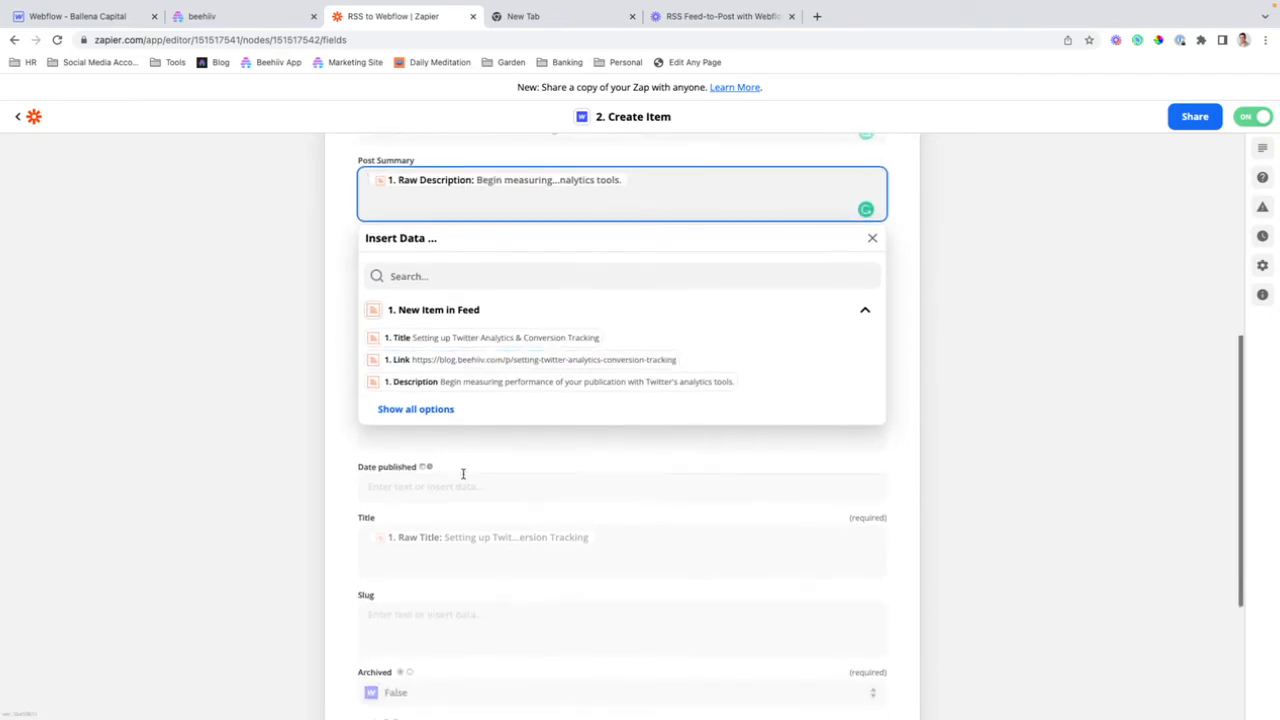
pyautogui.click(416, 408)
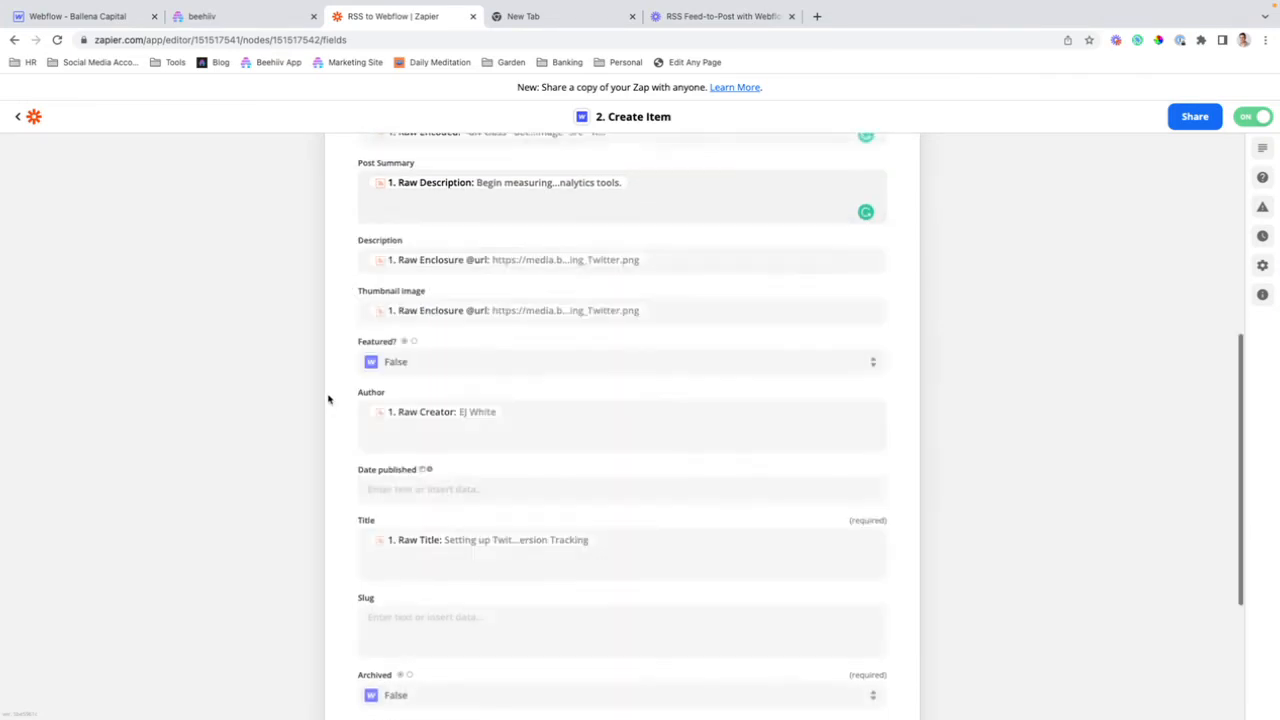
# Check Featured, Author (Raw Creator), Title (Raw Title), and Archived/Draft set to False
pyautogui.click(620, 362)
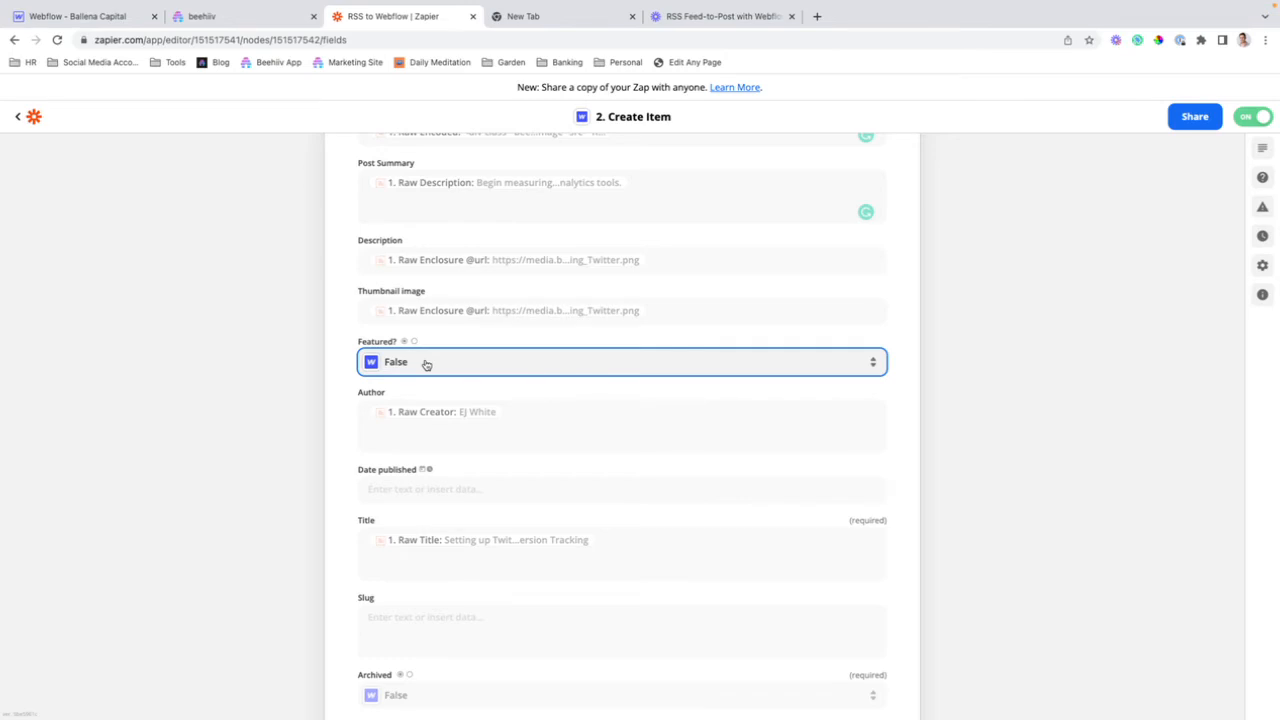
pyautogui.scroll(-3)
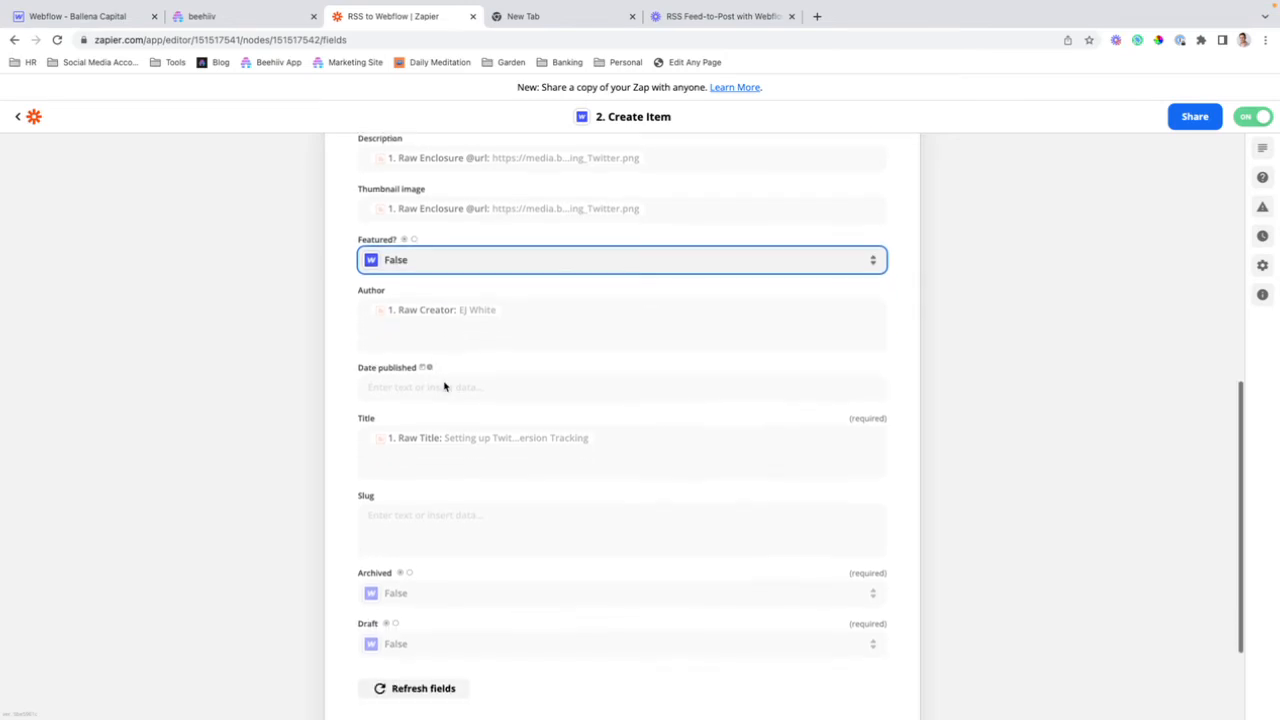
pyautogui.click(620, 324)
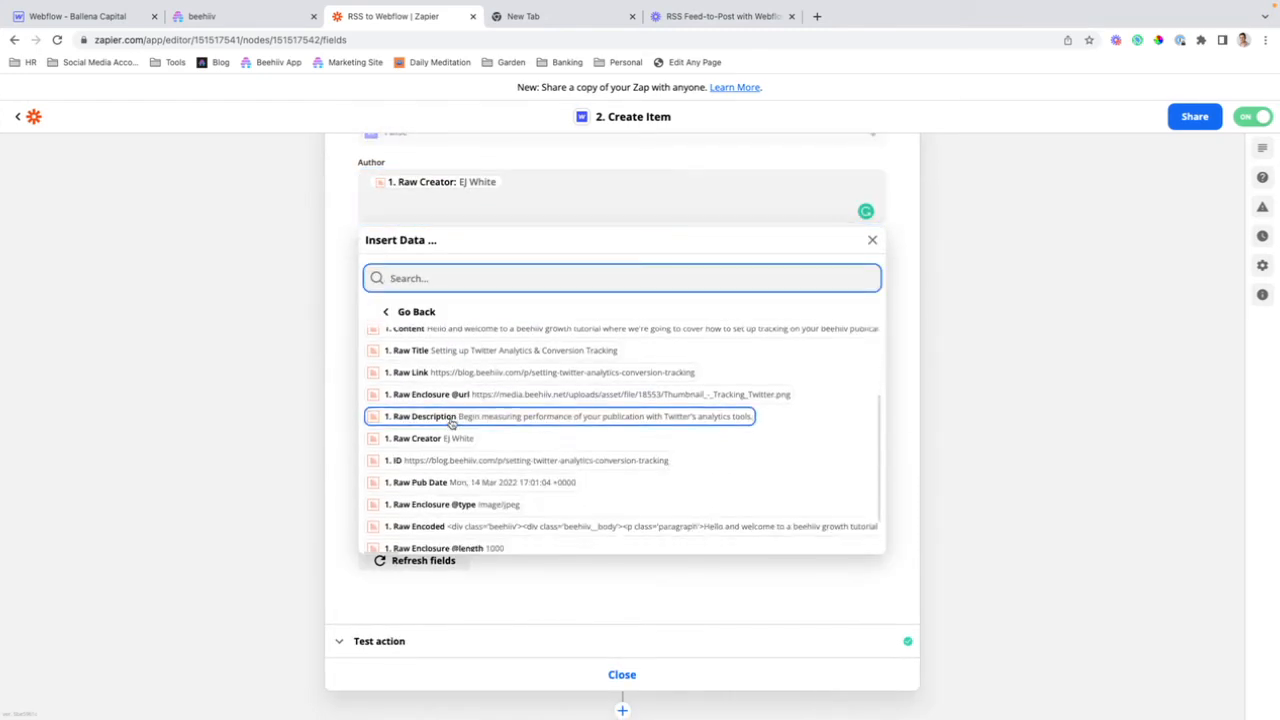
pyautogui.scroll(-3)
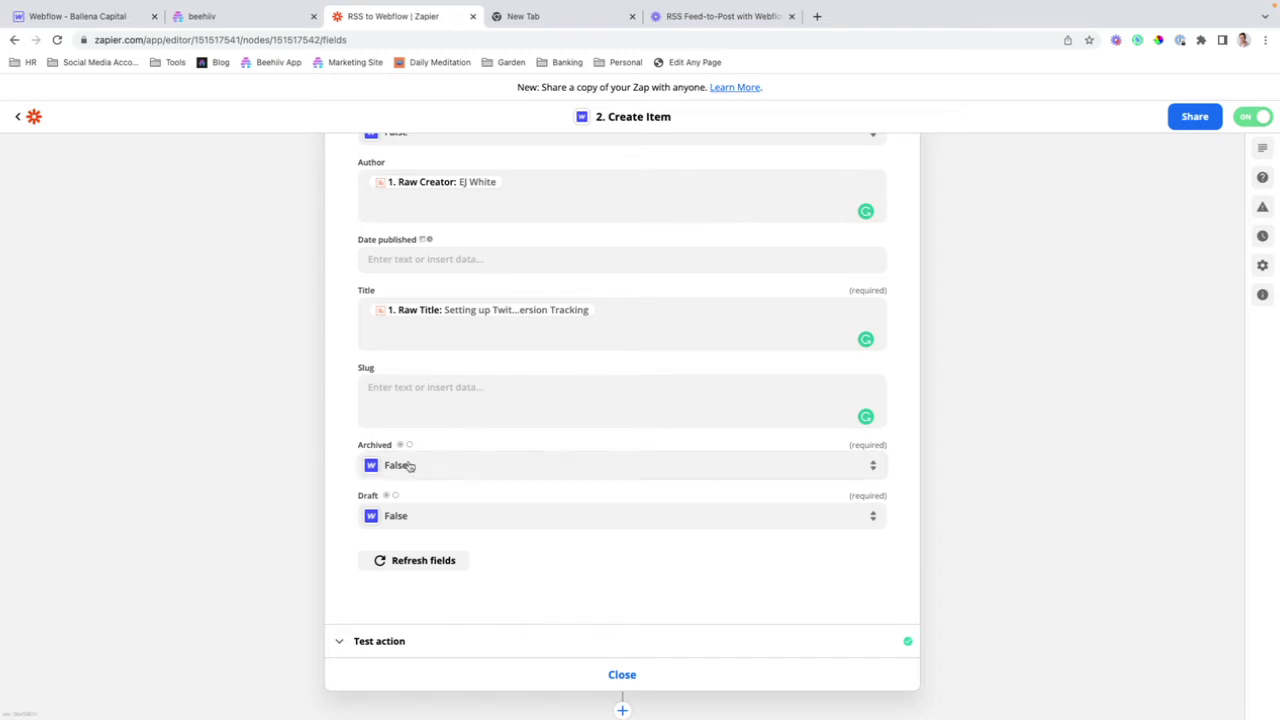
pyautogui.moveTo(416, 524)
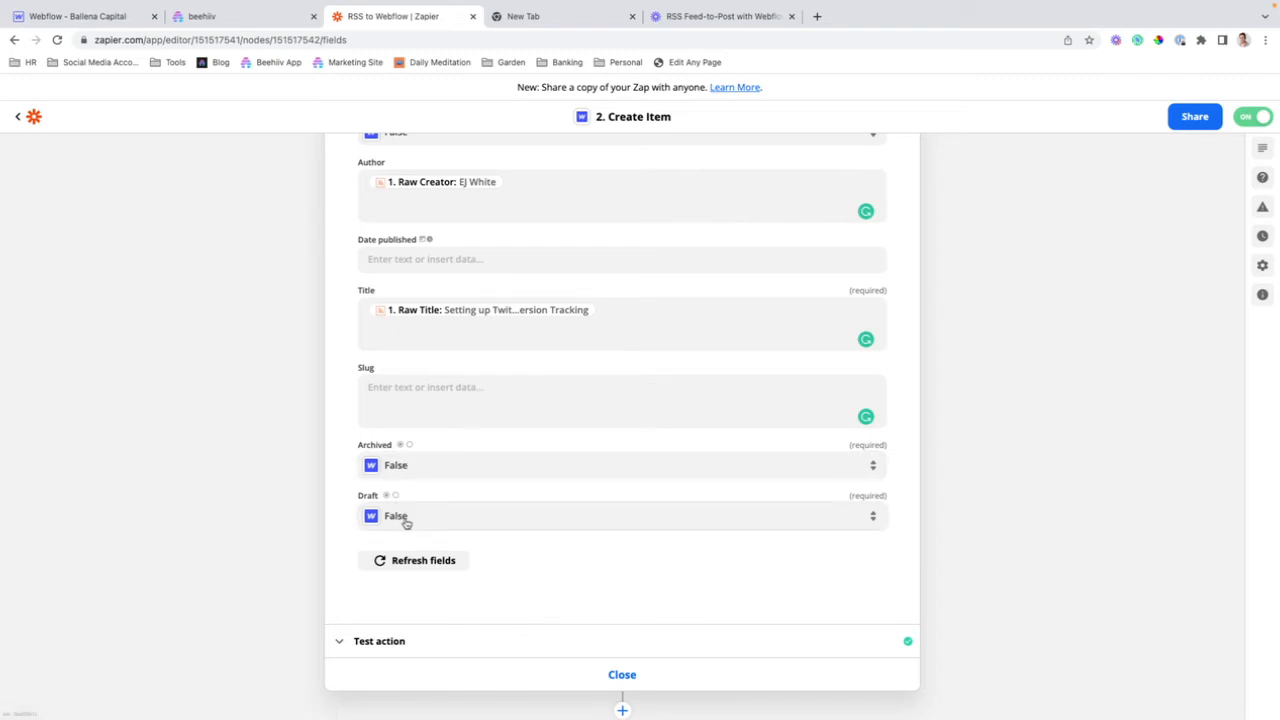
pyautogui.click(620, 516)
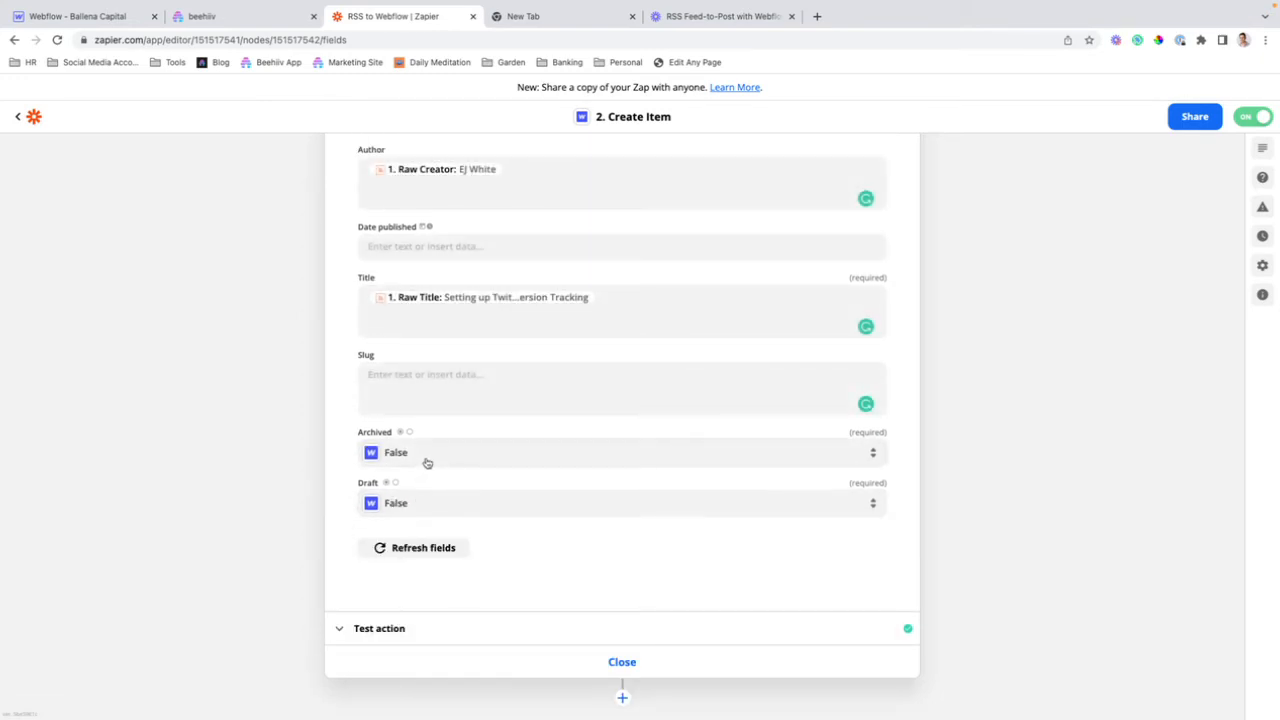
pyautogui.click(620, 502)
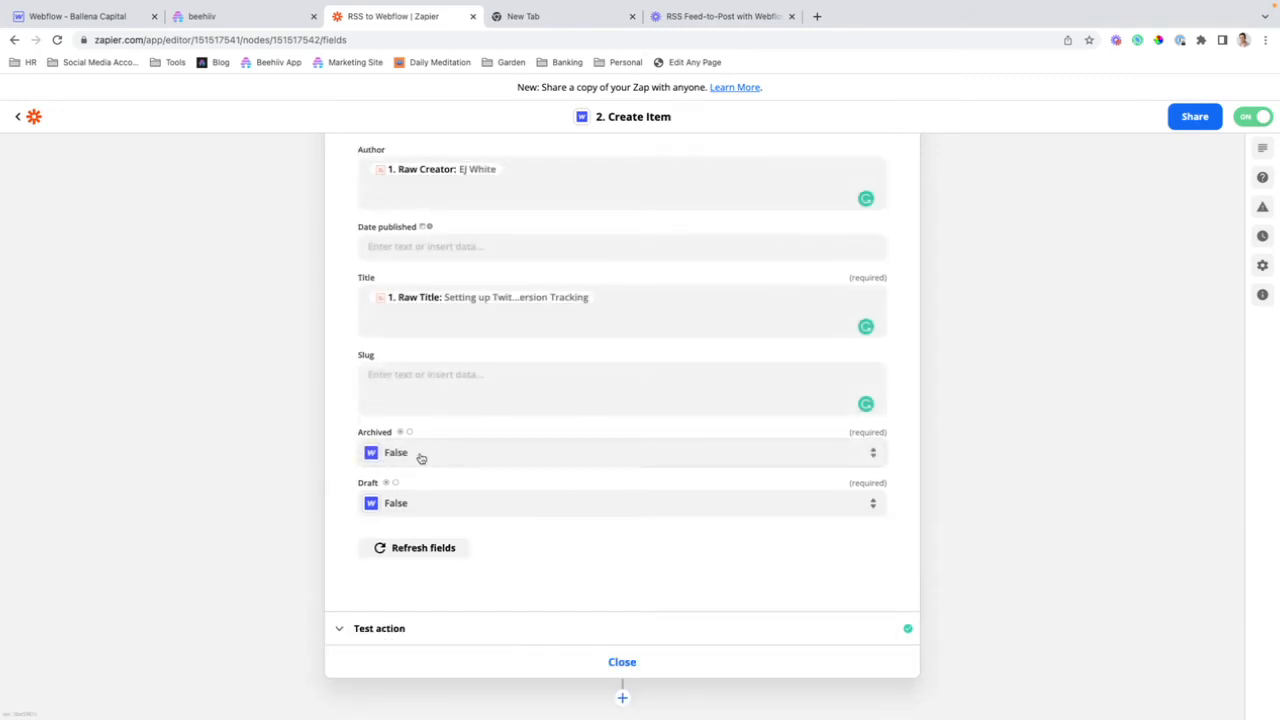
pyautogui.moveTo(528, 602)
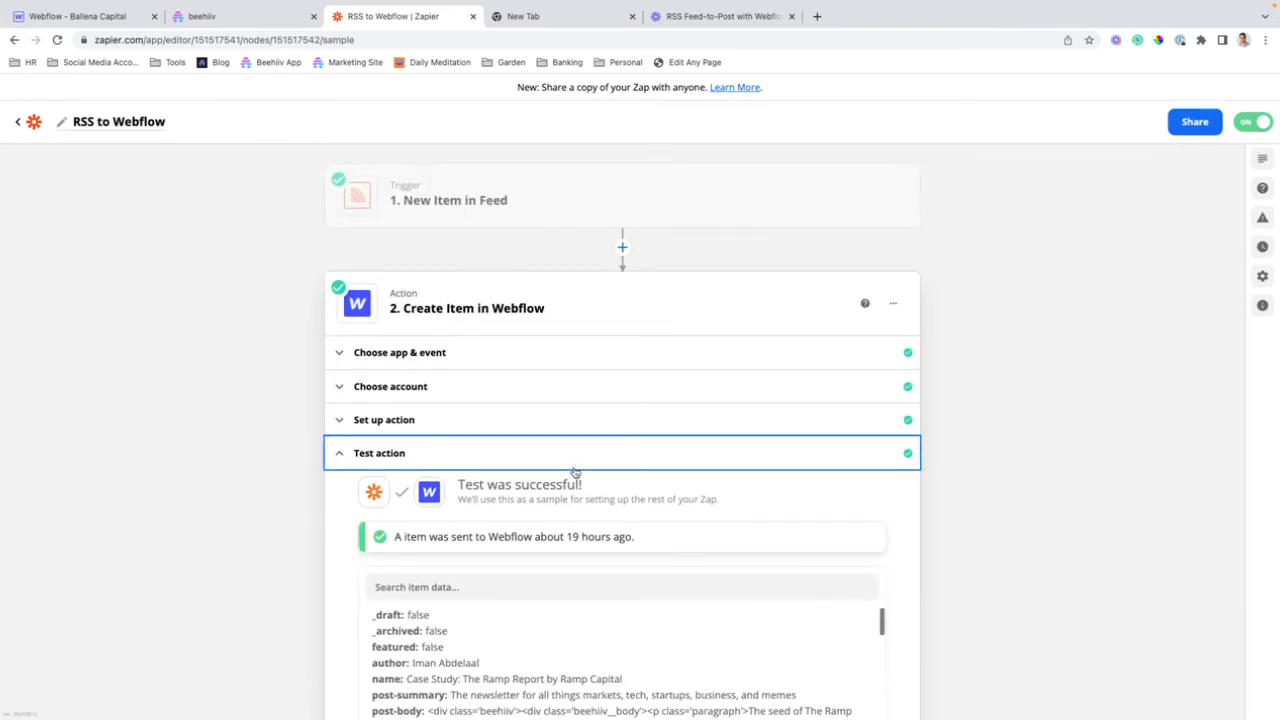
# Run Test action to send a sample Ballena Blogs item to Webflow successfully
pyautogui.scroll(-3)
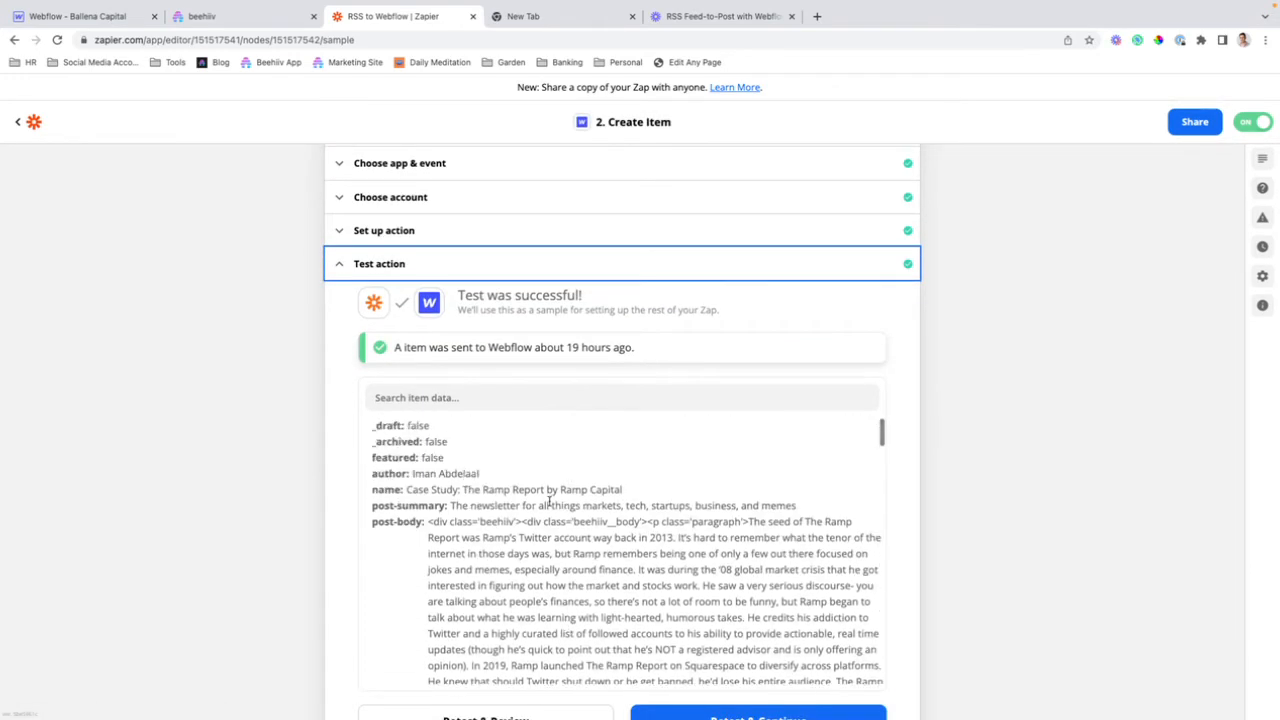
pyautogui.scroll(-3)
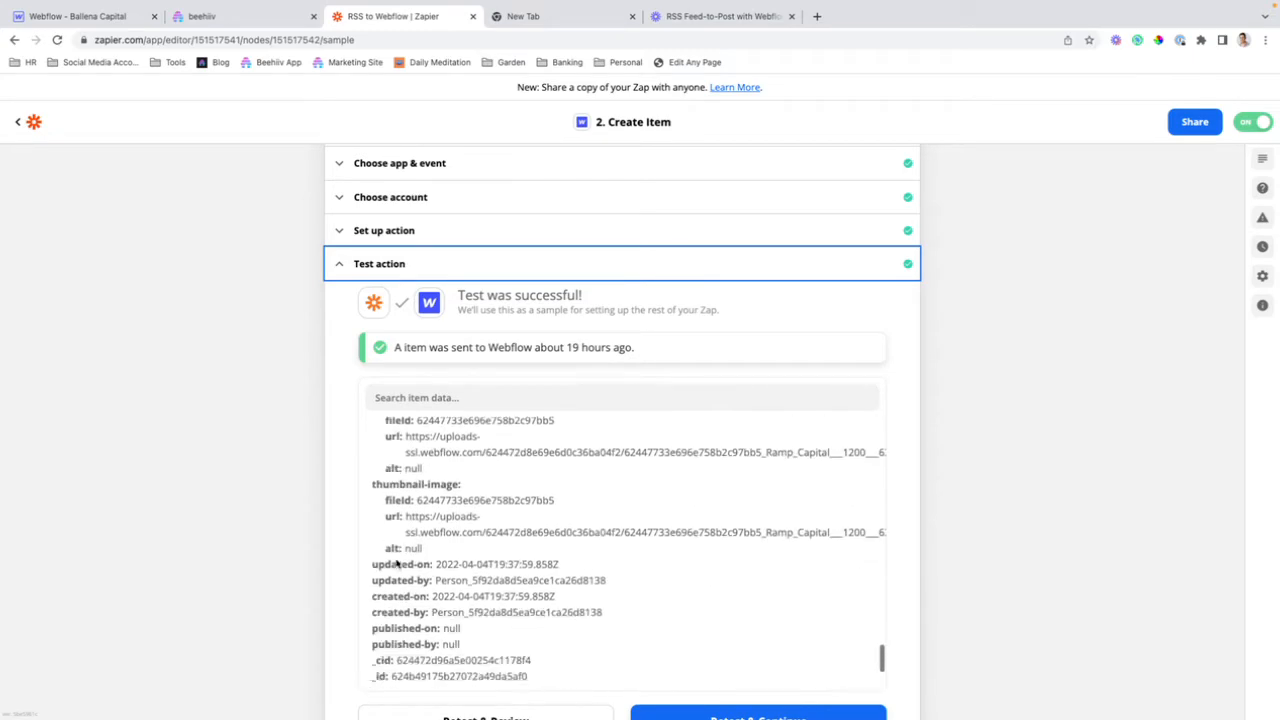
pyautogui.click(756, 716)
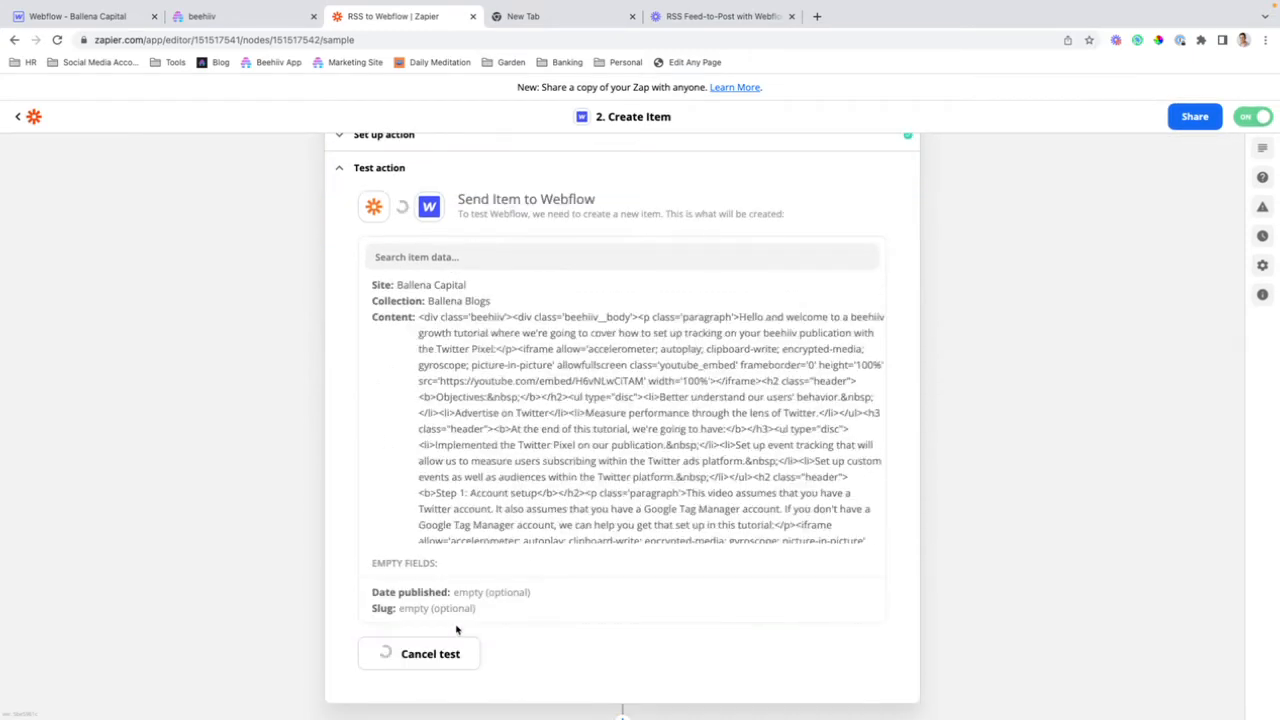
pyautogui.moveTo(544, 444)
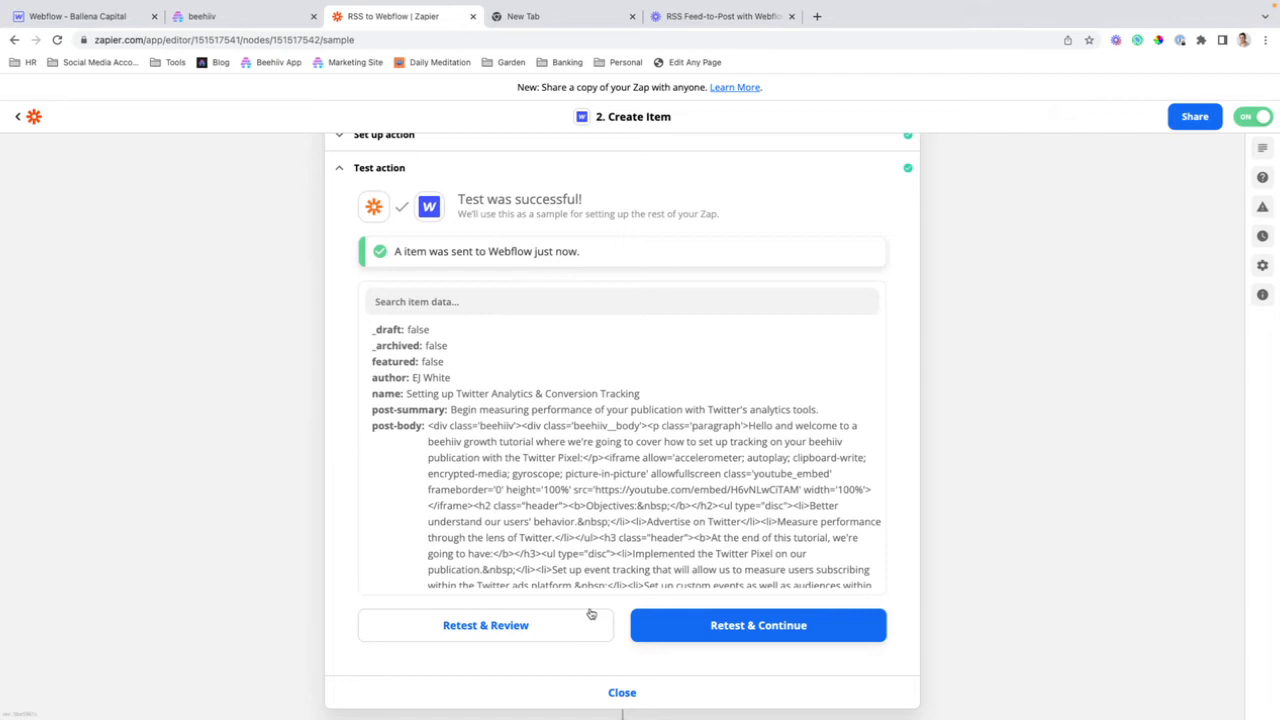
pyautogui.moveTo(592, 616)
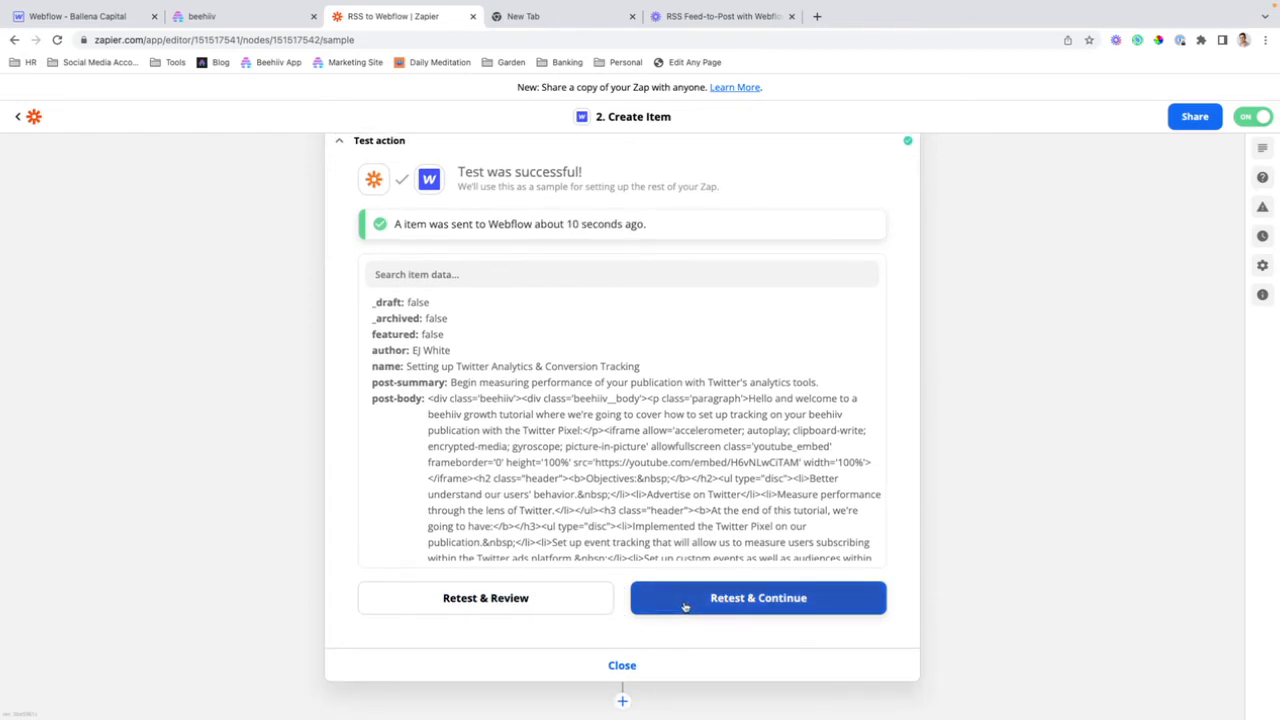
pyautogui.moveTo(592, 310)
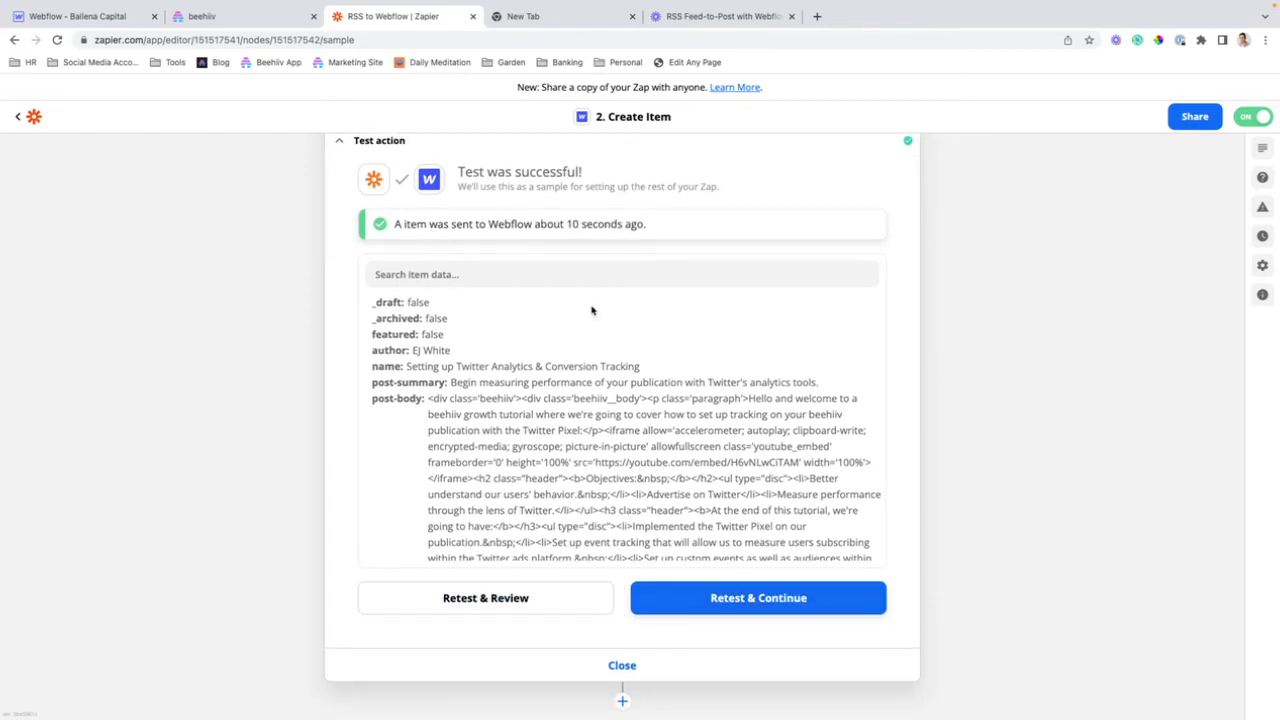
# Check the Twitter Analytics post is staged in Webflow's Ballena Blogs collection, then return to the zap
pyautogui.click(96, 16)
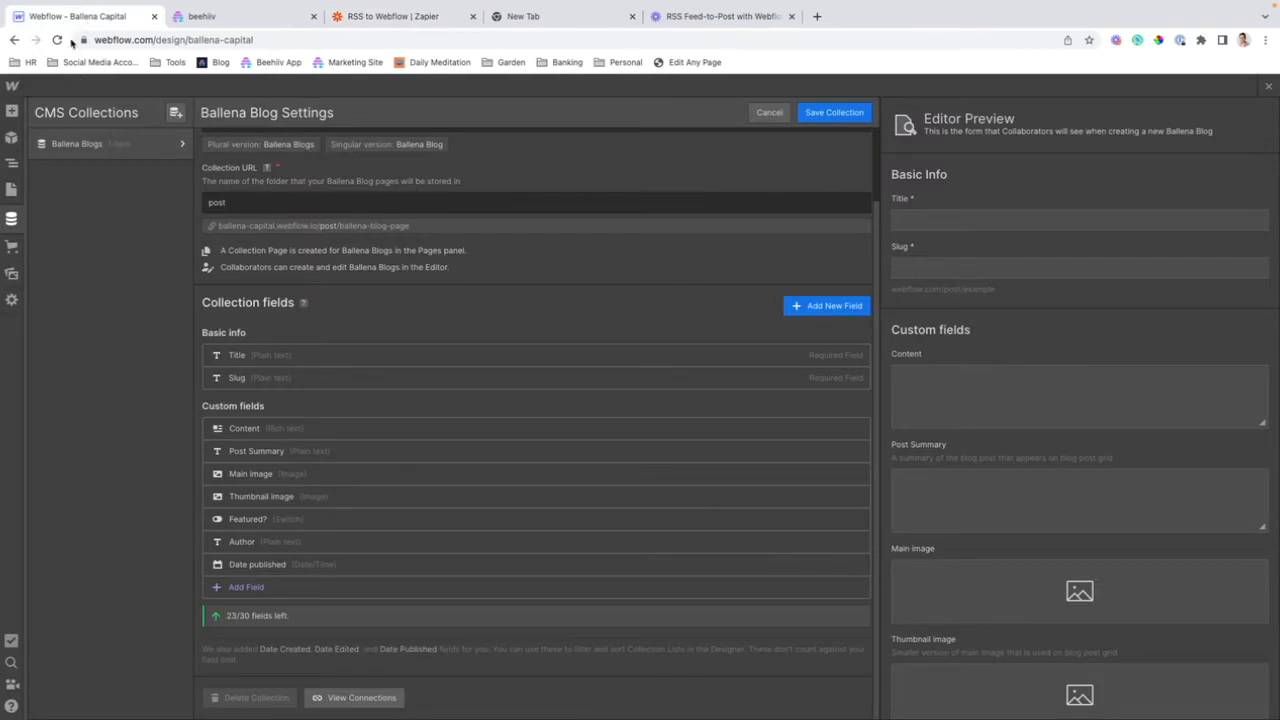
pyautogui.click(72, 40)
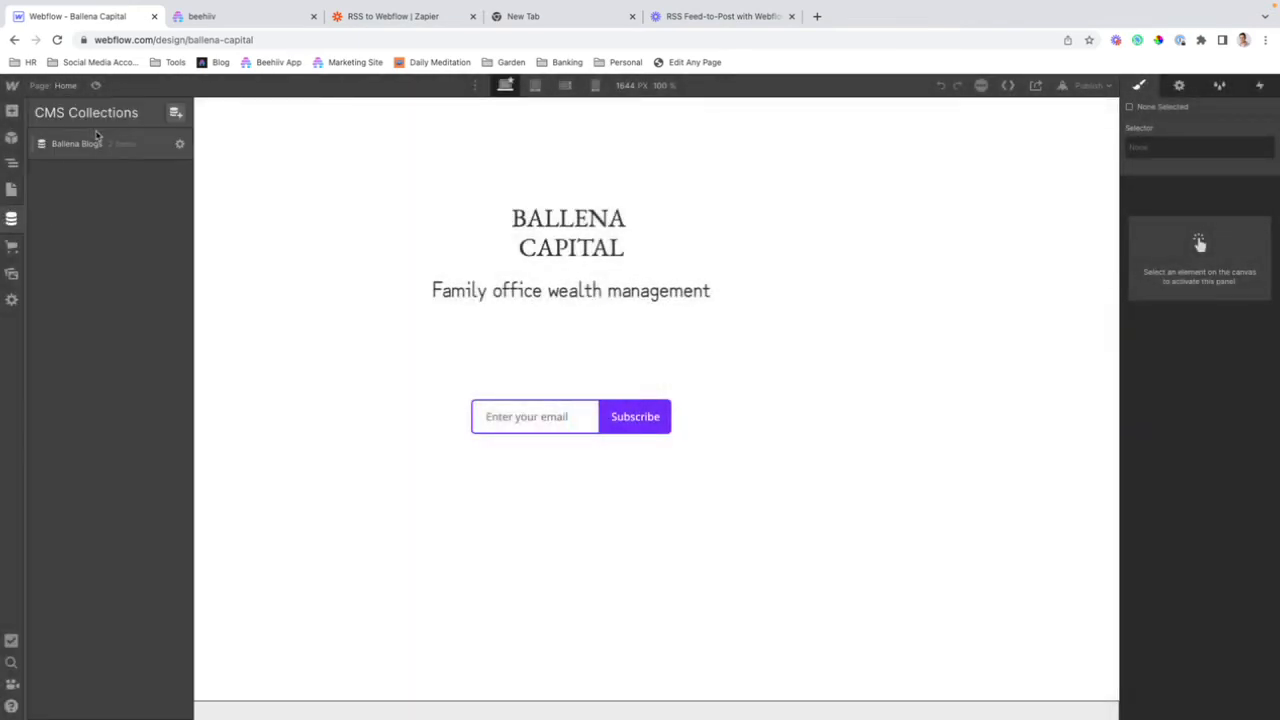
pyautogui.click(76, 144)
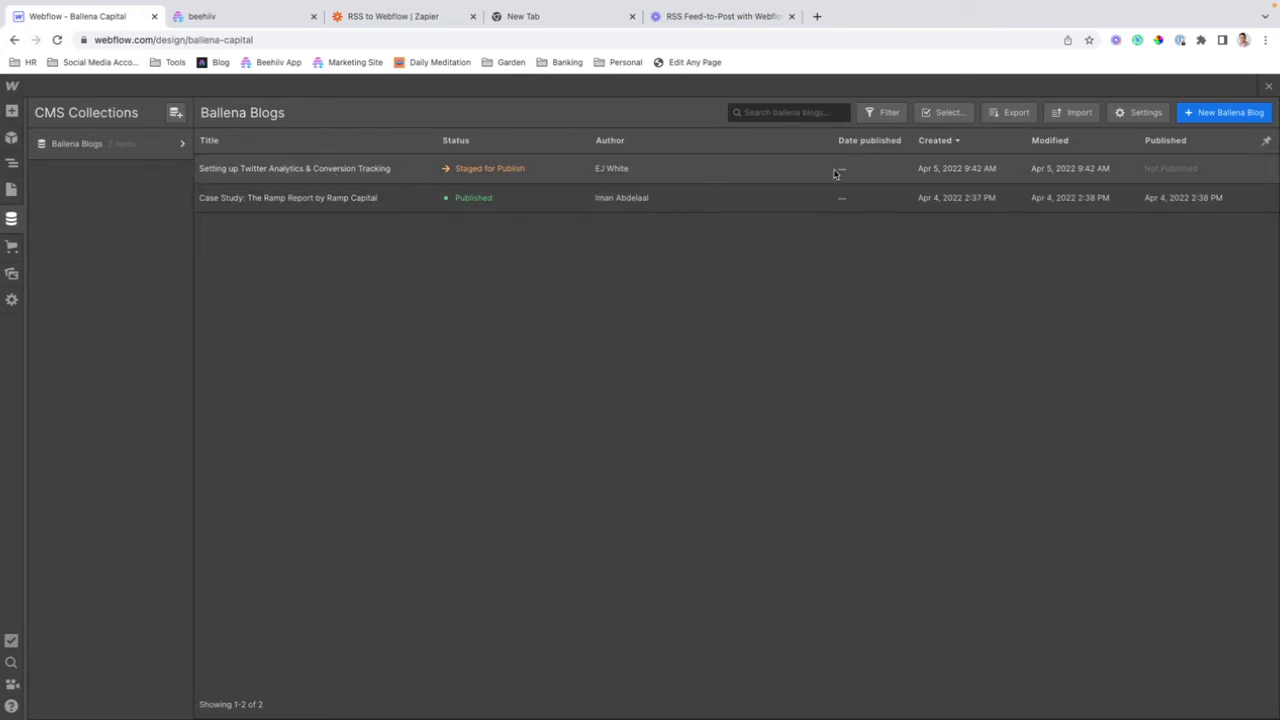
pyautogui.click(400, 16)
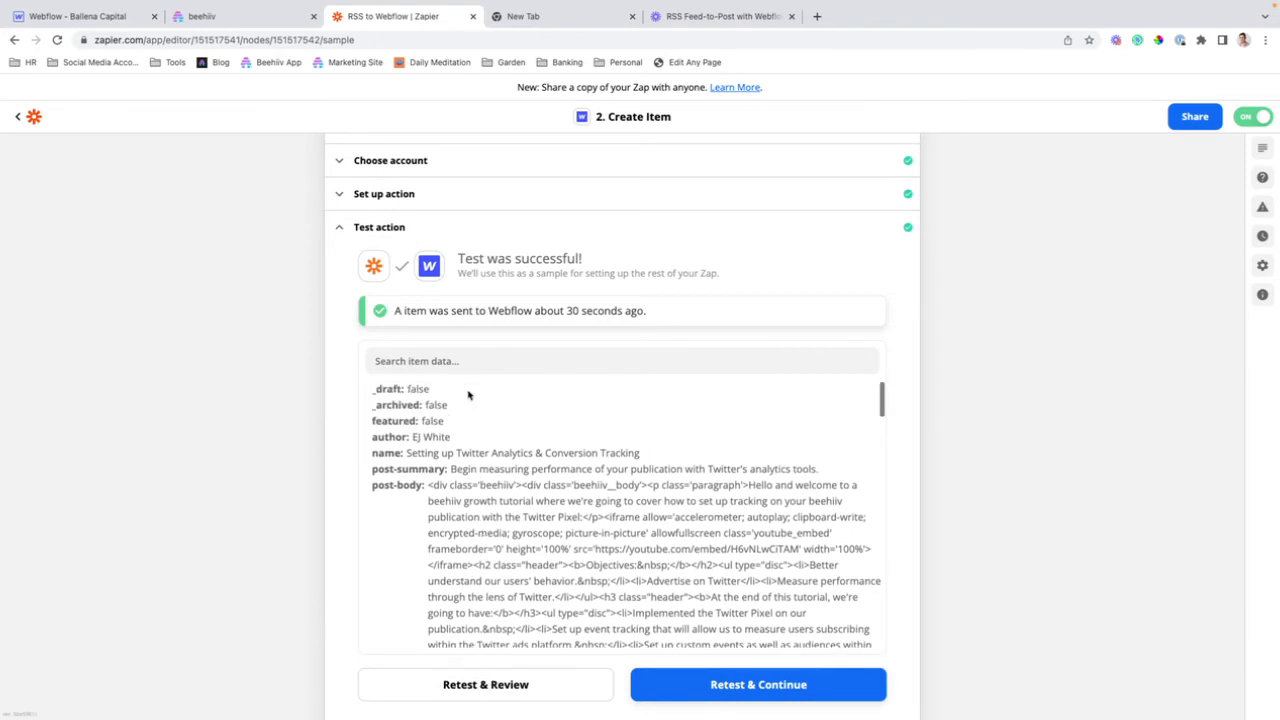
# Retest the RSS trigger, keep Item A after loading more samples, and continue to the zap overview
pyautogui.click(622, 360)
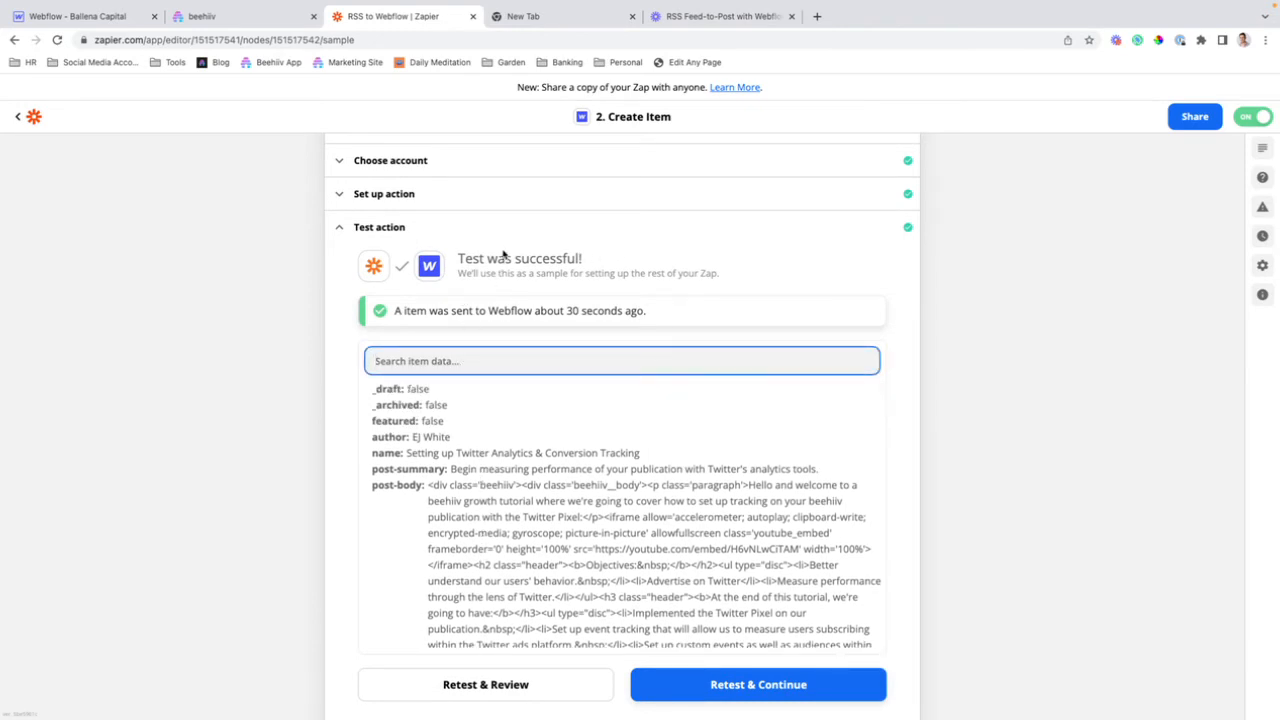
pyautogui.scroll(-3)
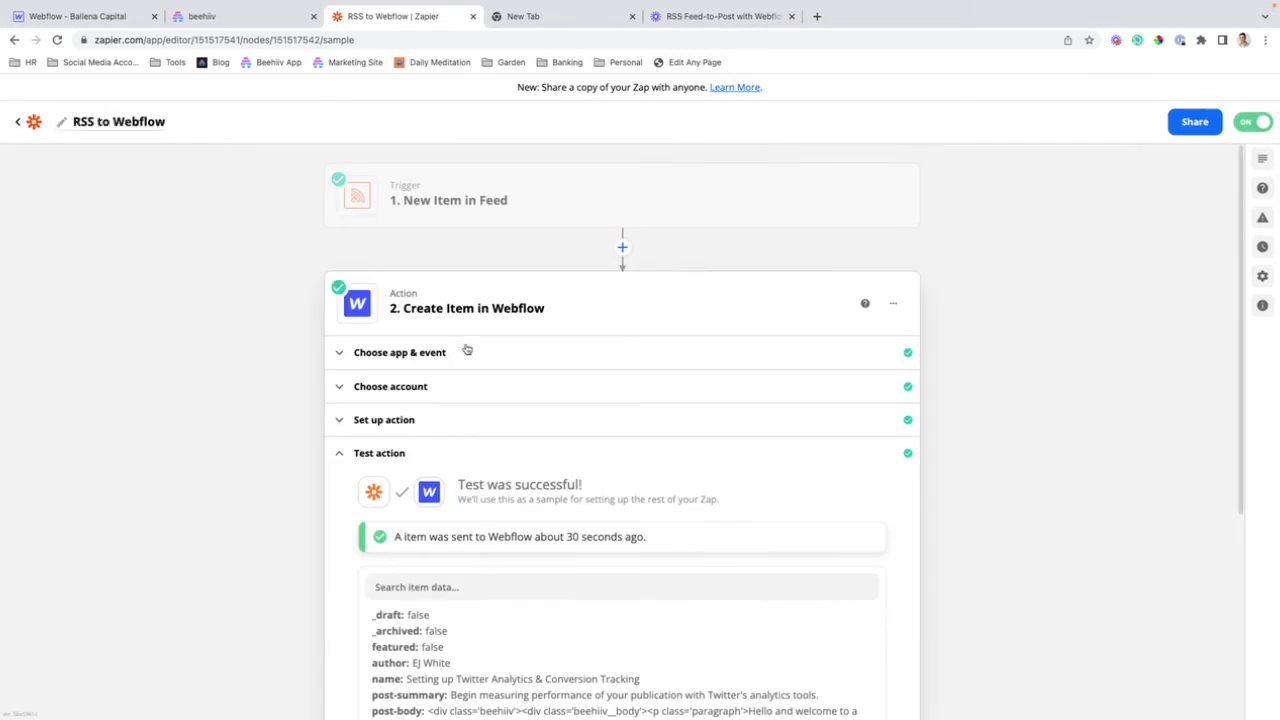
pyautogui.moveTo(464, 240)
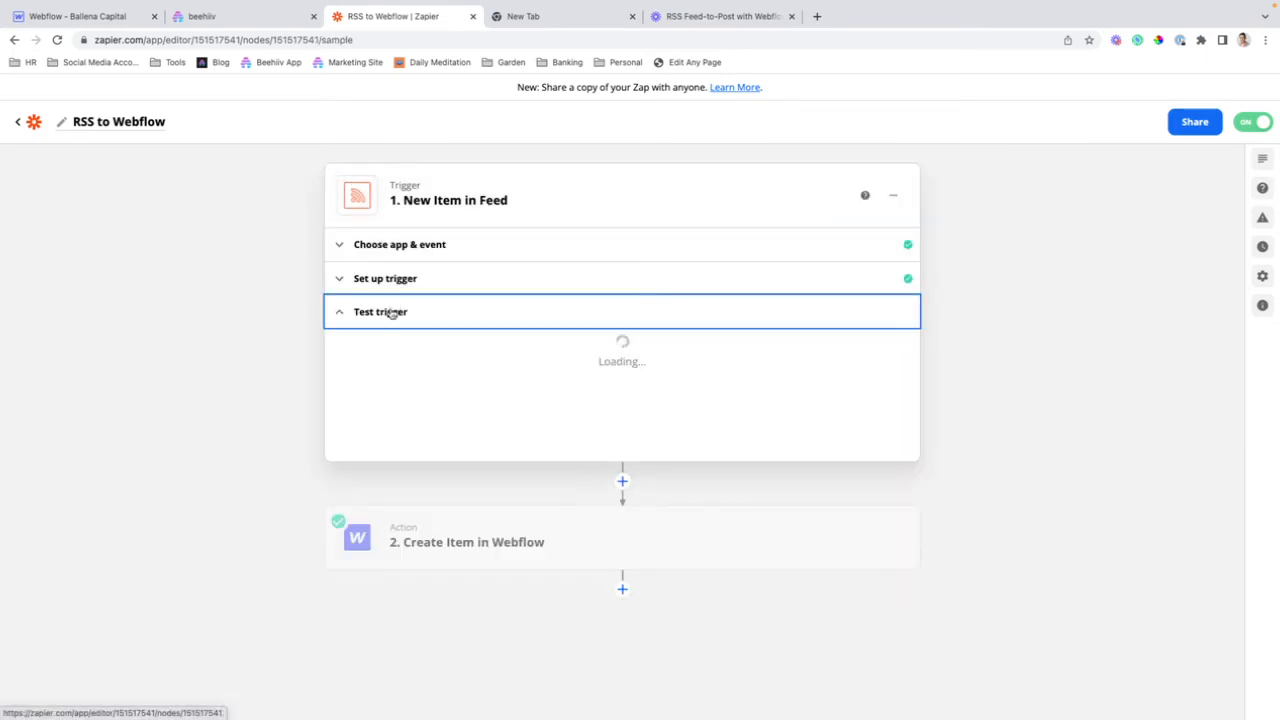
pyautogui.click(620, 380)
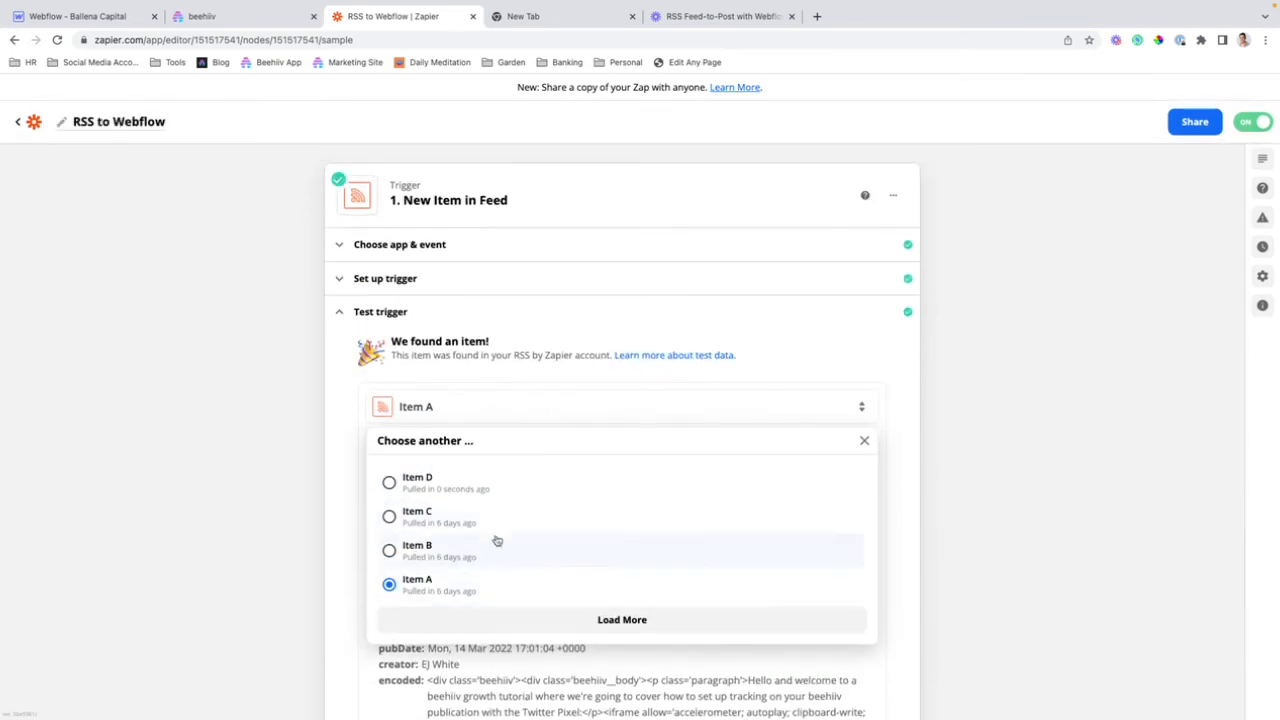
pyautogui.moveTo(504, 488)
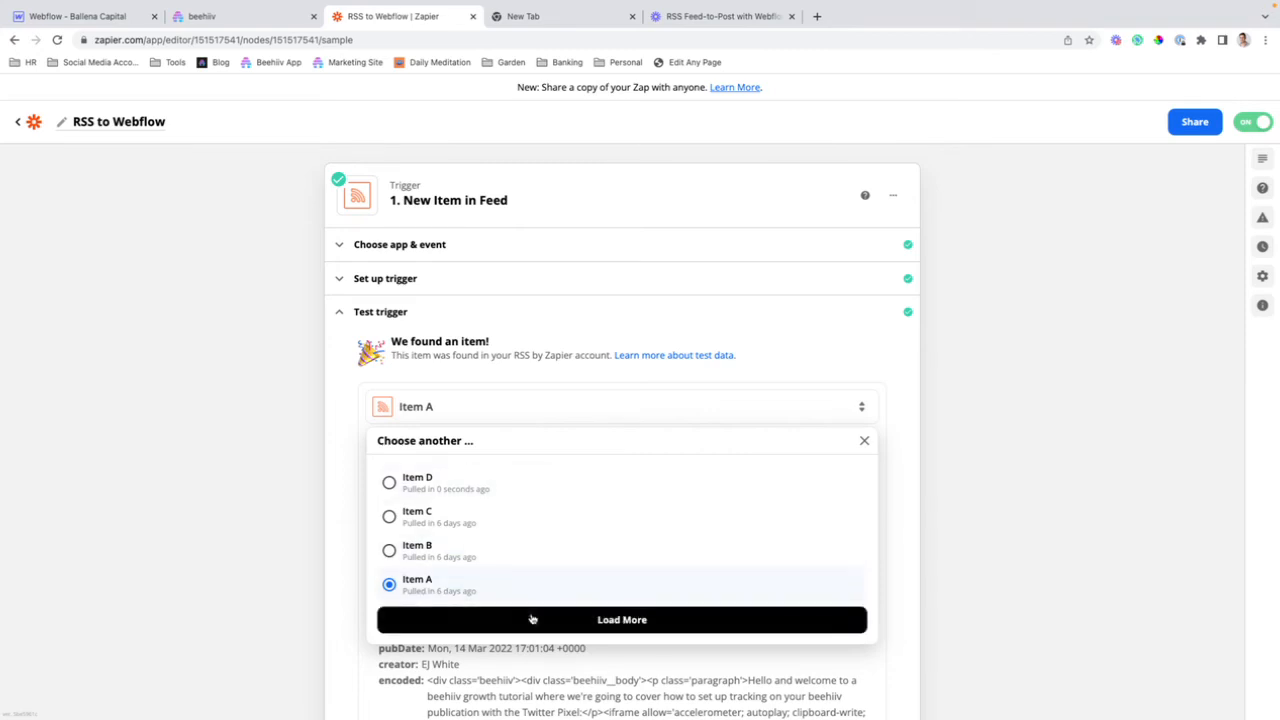
pyautogui.click(620, 620)
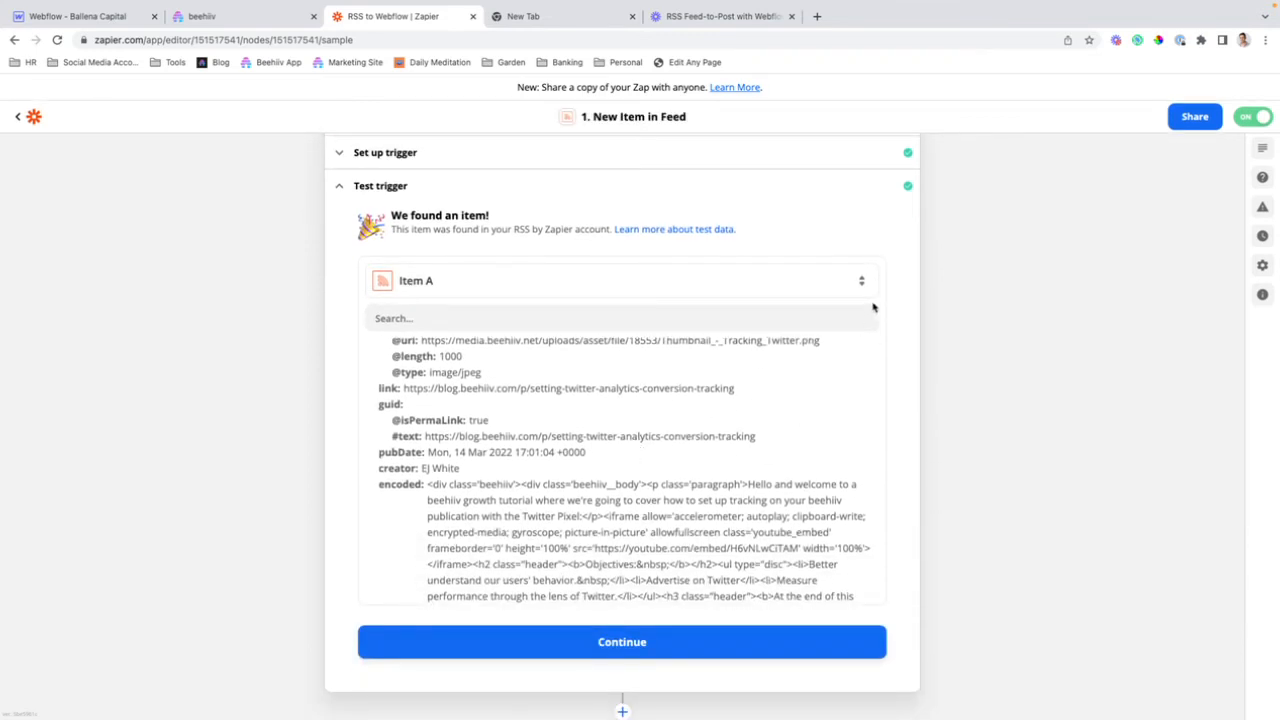
pyautogui.moveTo(666, 640)
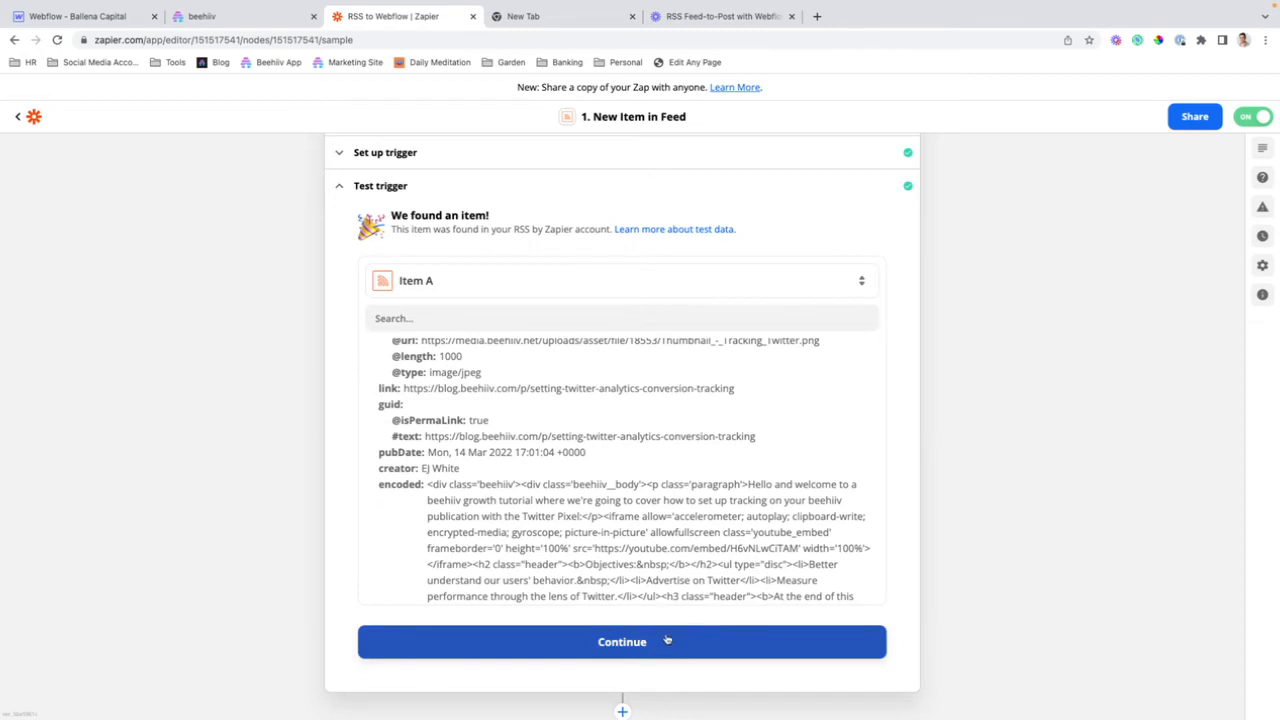
pyautogui.click(620, 640)
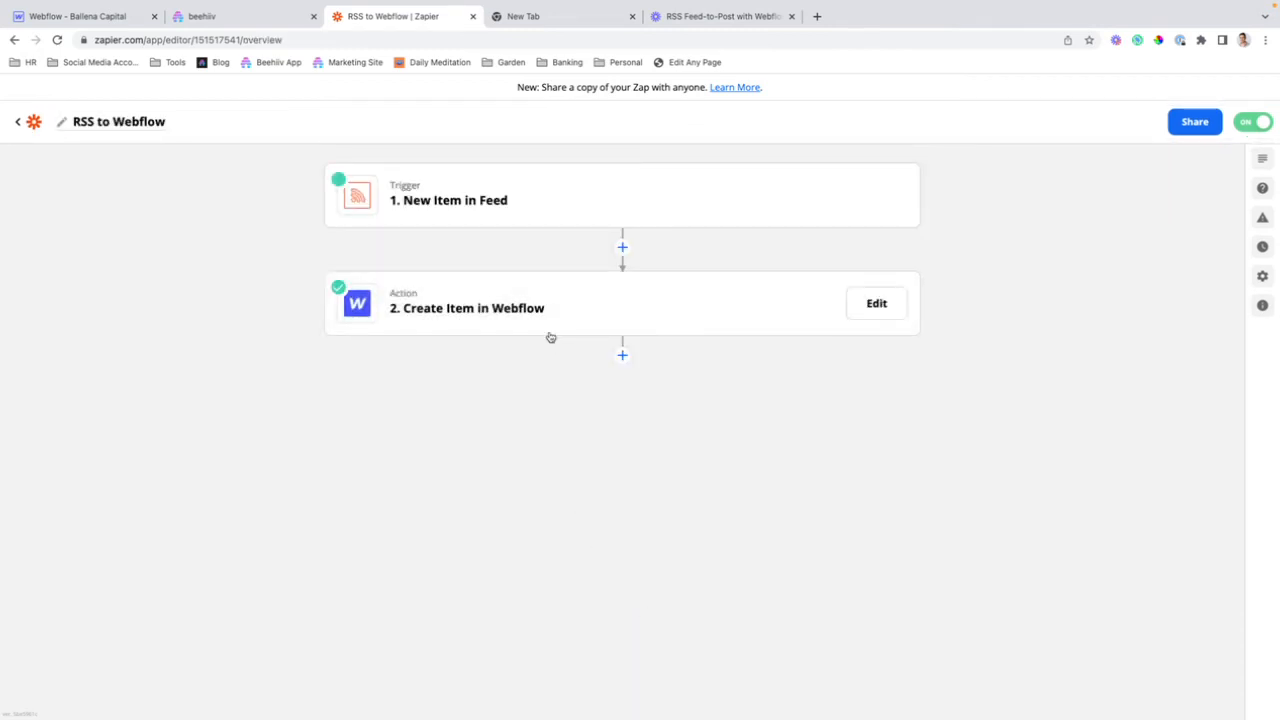
# Review the Webflow create-item test results' post body, then switch back to the Webflow collection
pyautogui.click(876, 304)
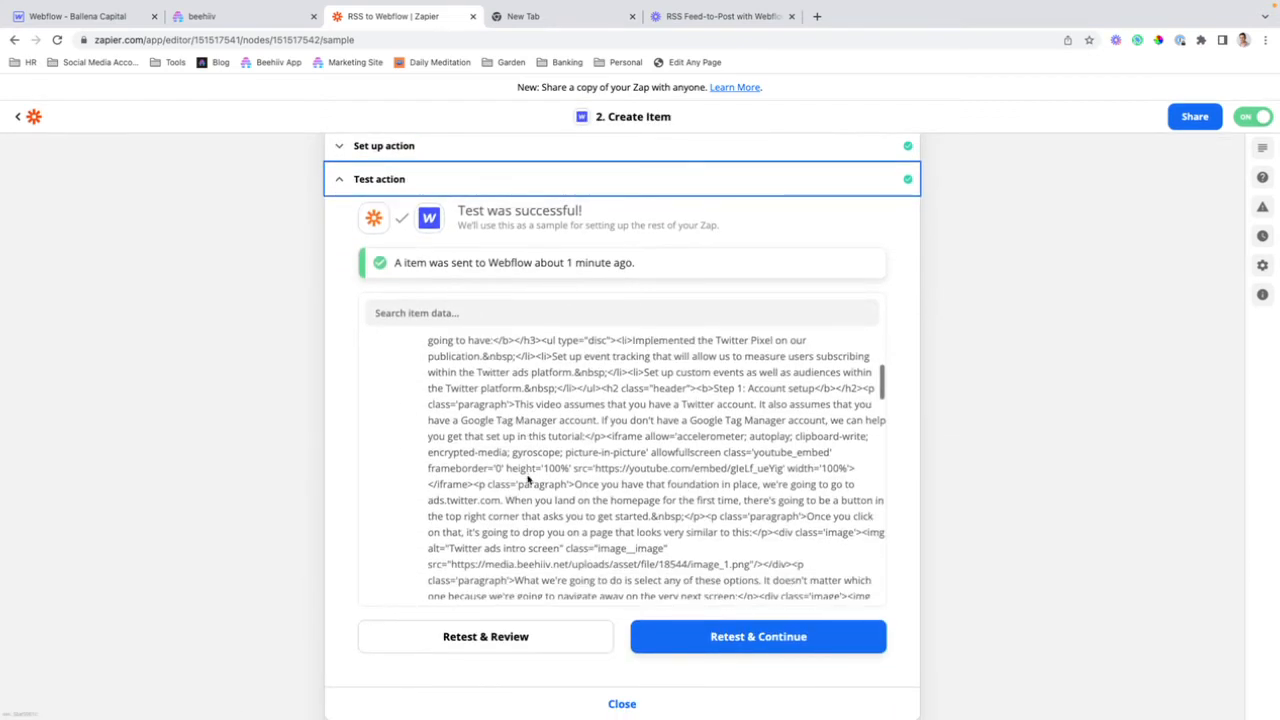
pyautogui.scroll(-3)
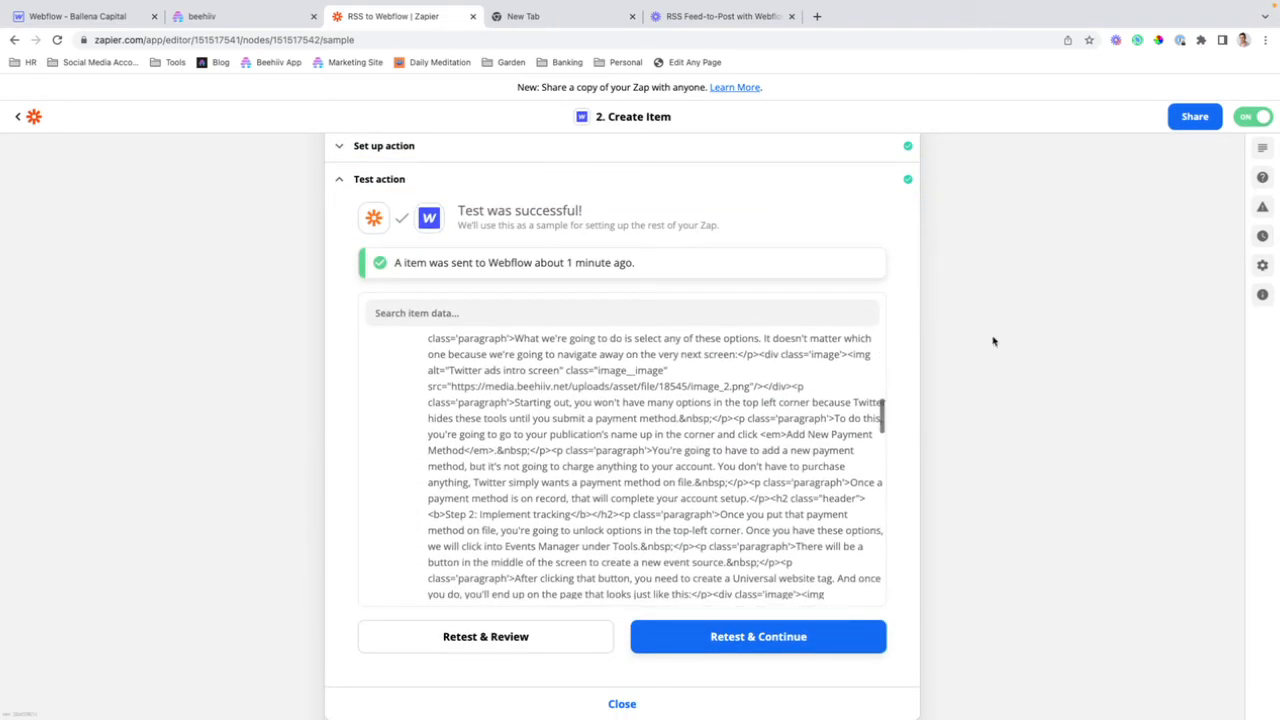
pyautogui.moveTo(304, 180)
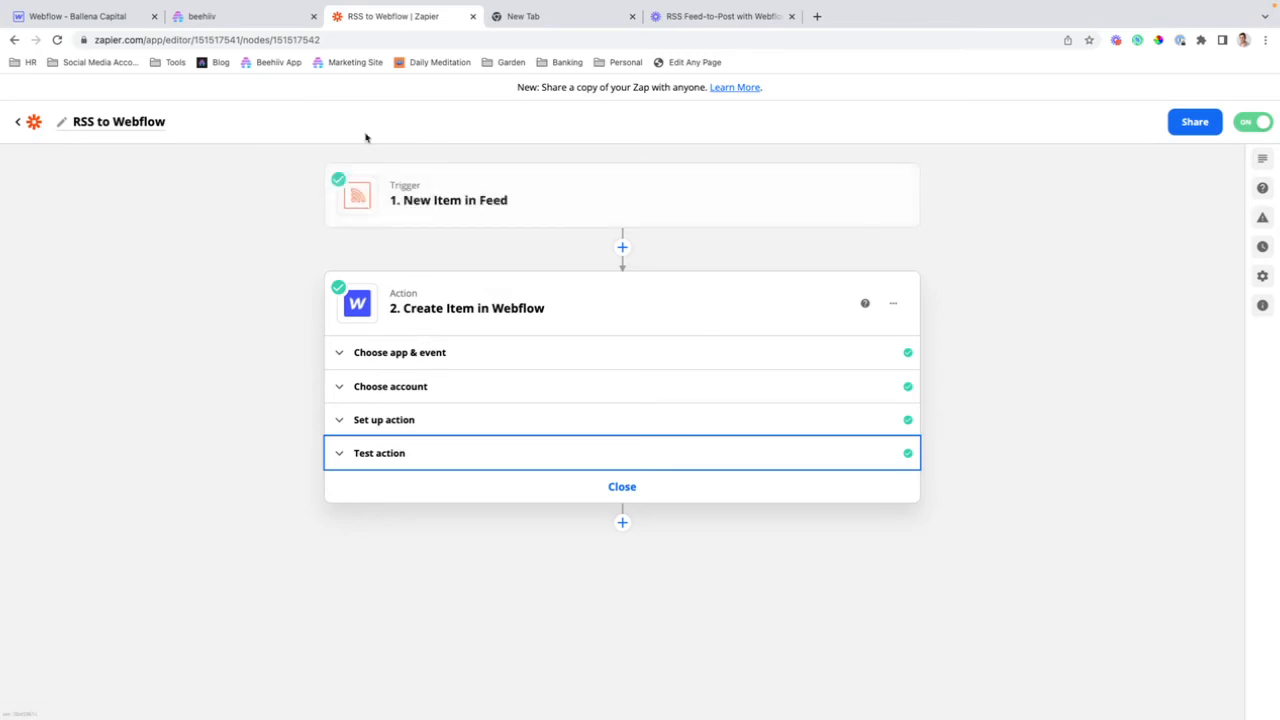
pyautogui.click(84, 16)
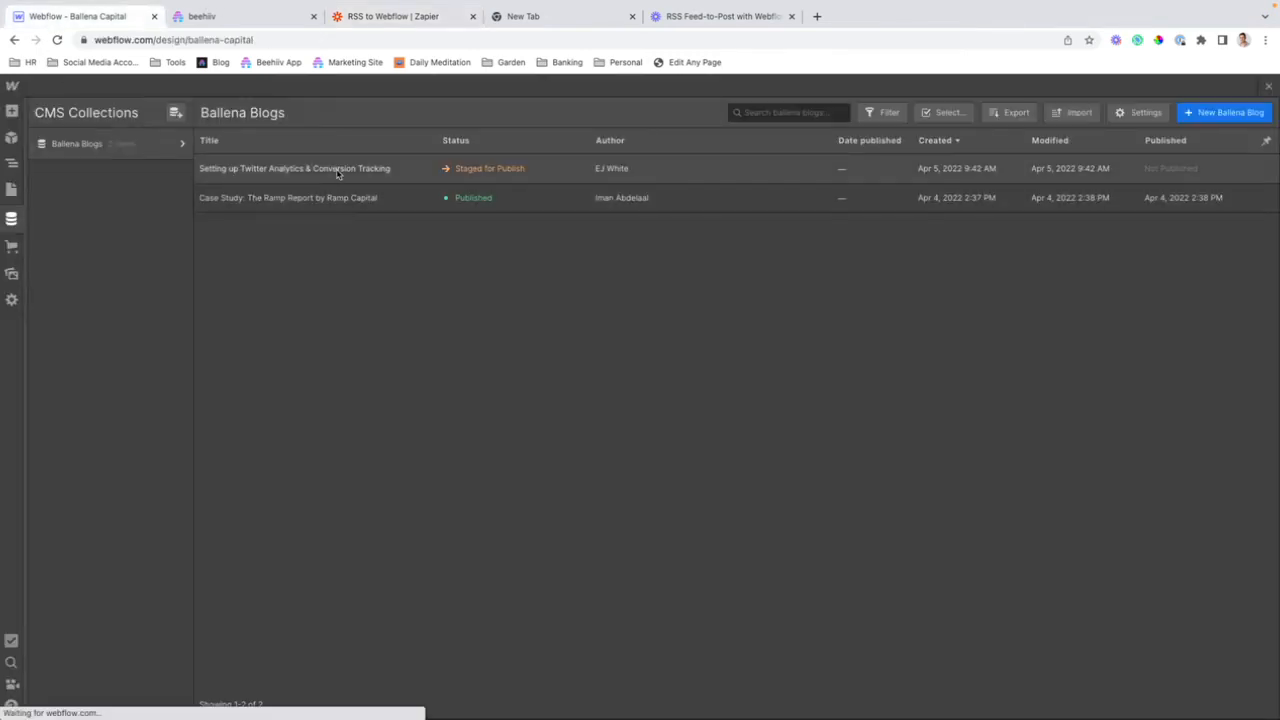
# Review the staged Twitter Analytics item's content and publish it so it goes live
pyautogui.click(294, 168)
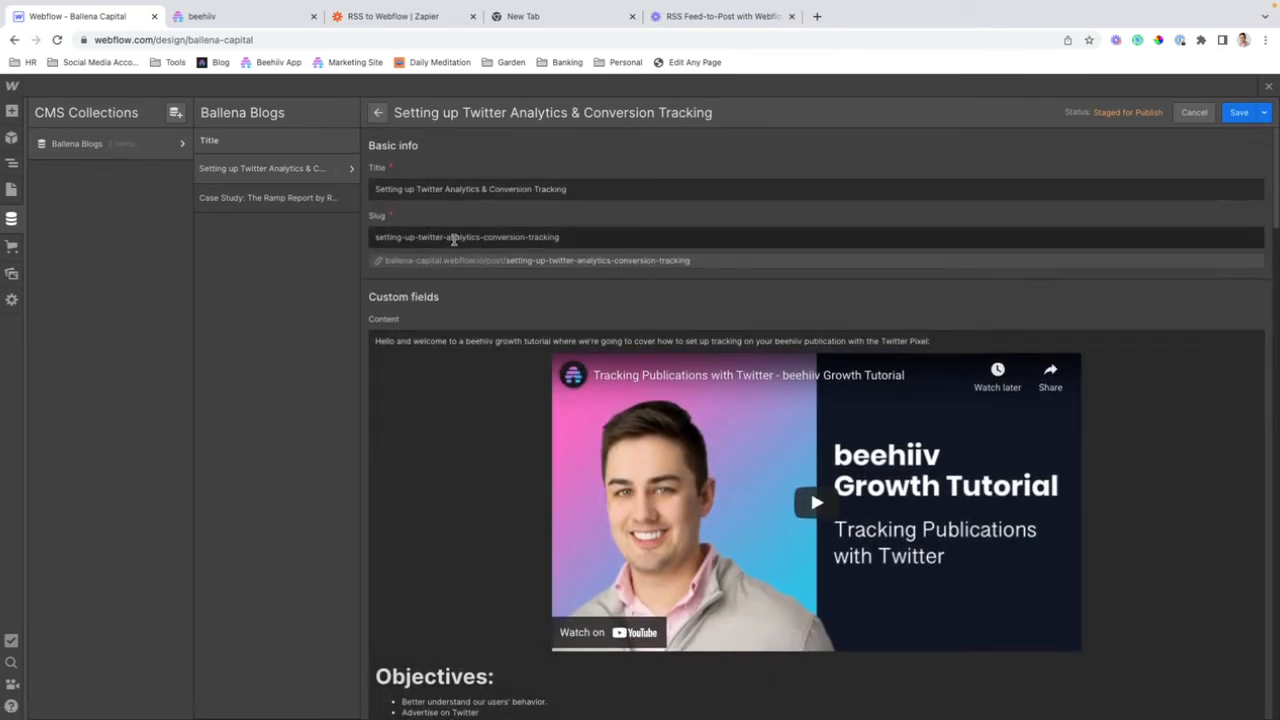
pyautogui.scroll(-3)
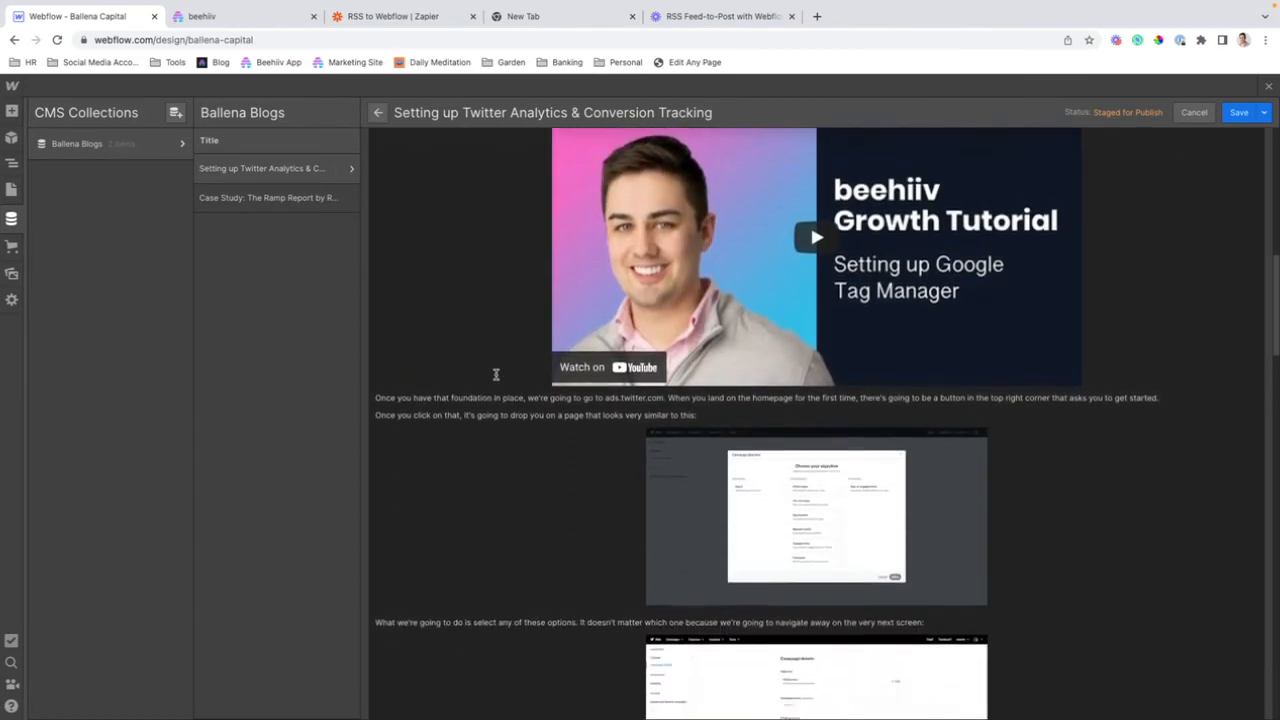
pyautogui.scroll(-3)
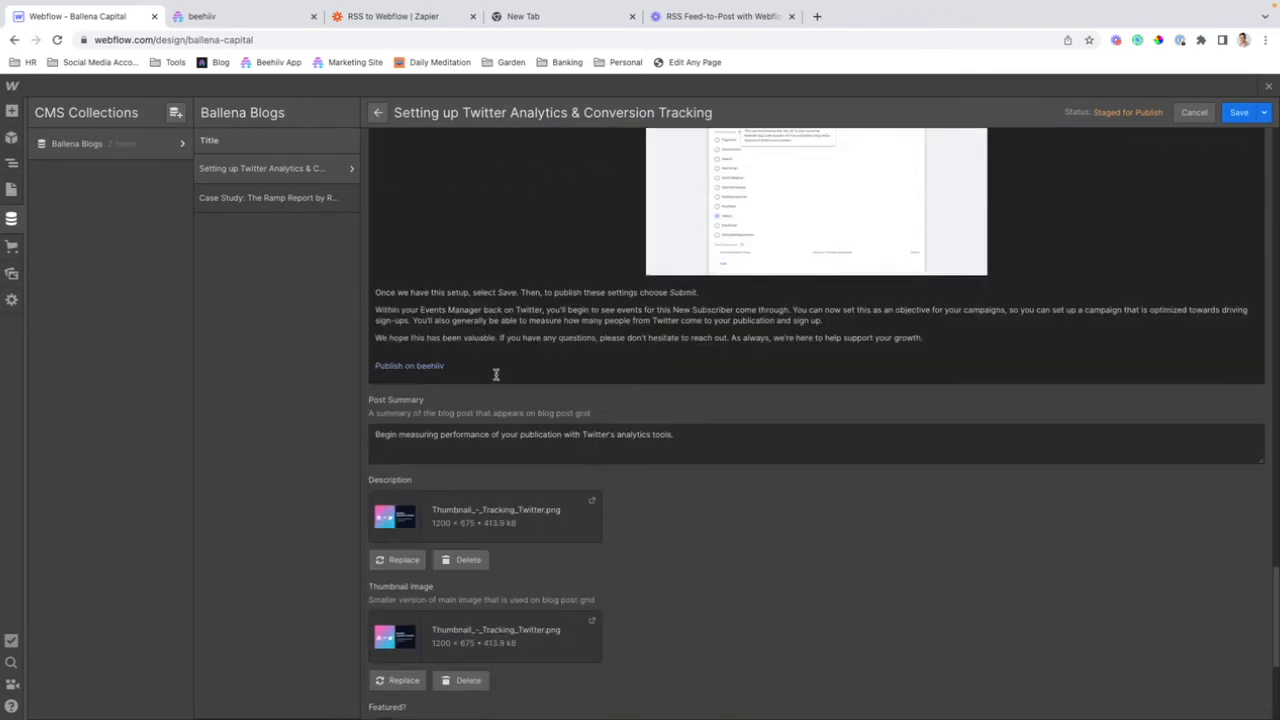
pyautogui.scroll(-3)
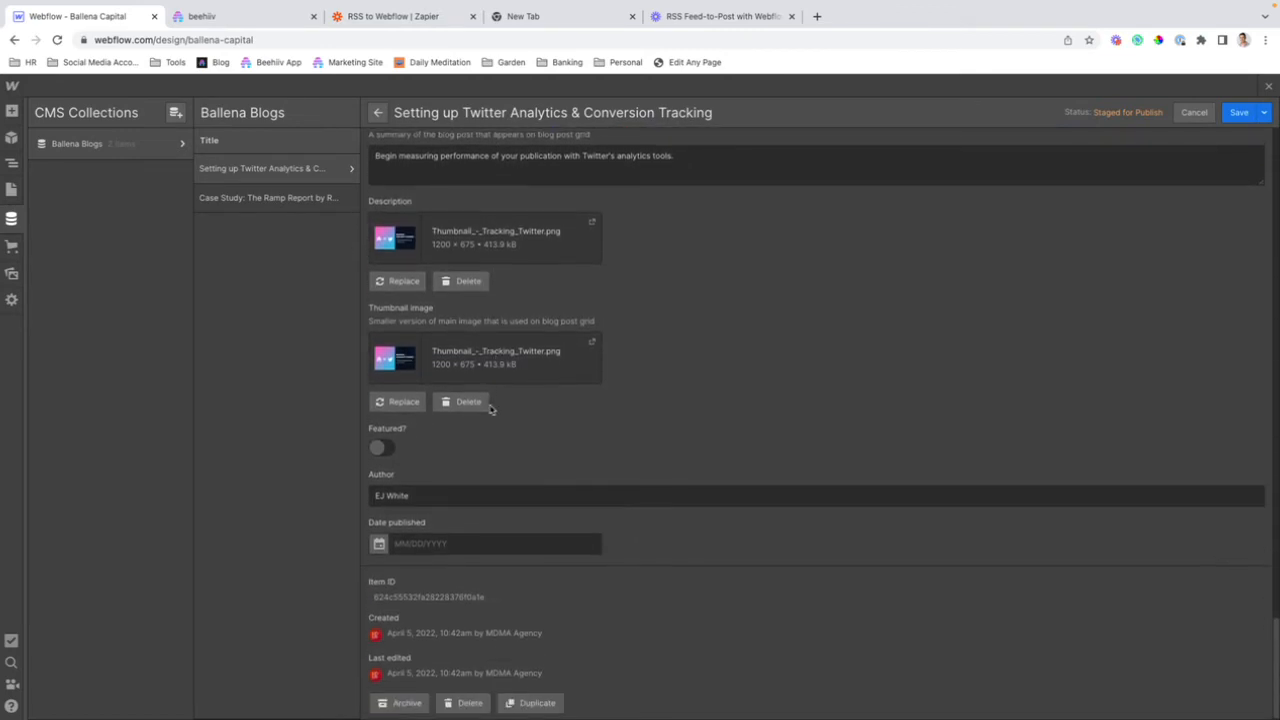
pyautogui.scroll(-3)
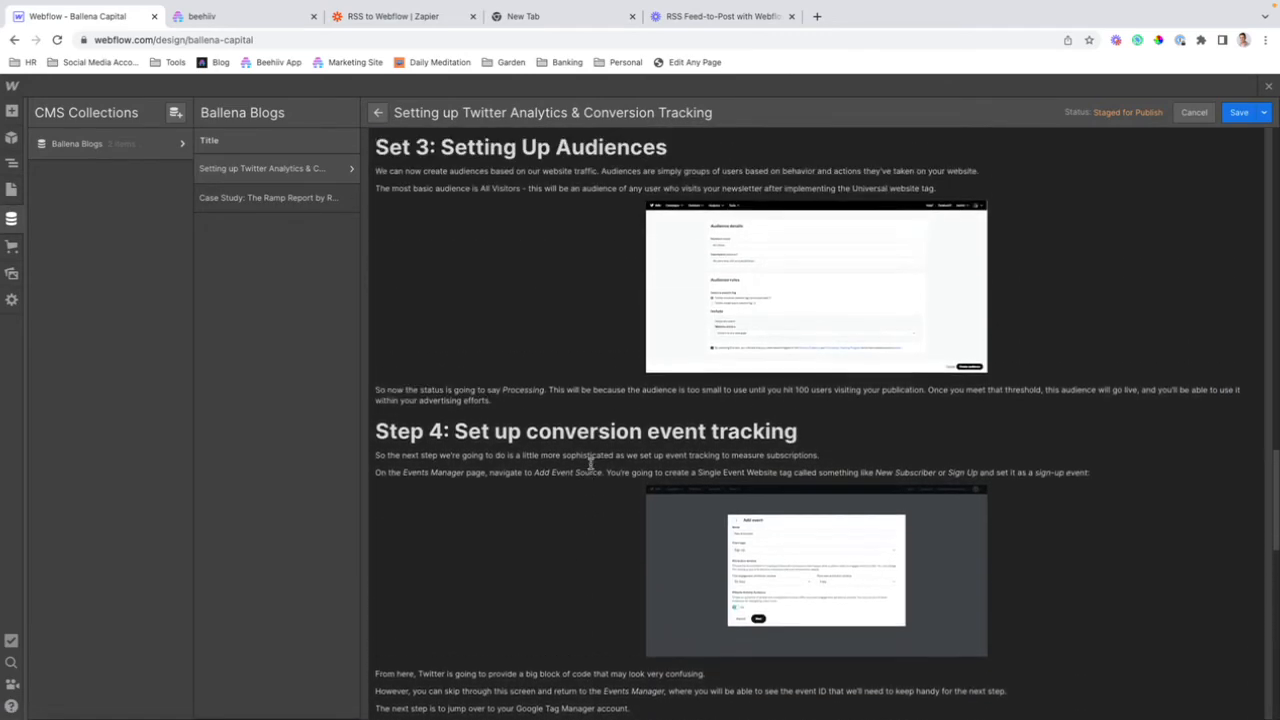
pyautogui.scroll(-3)
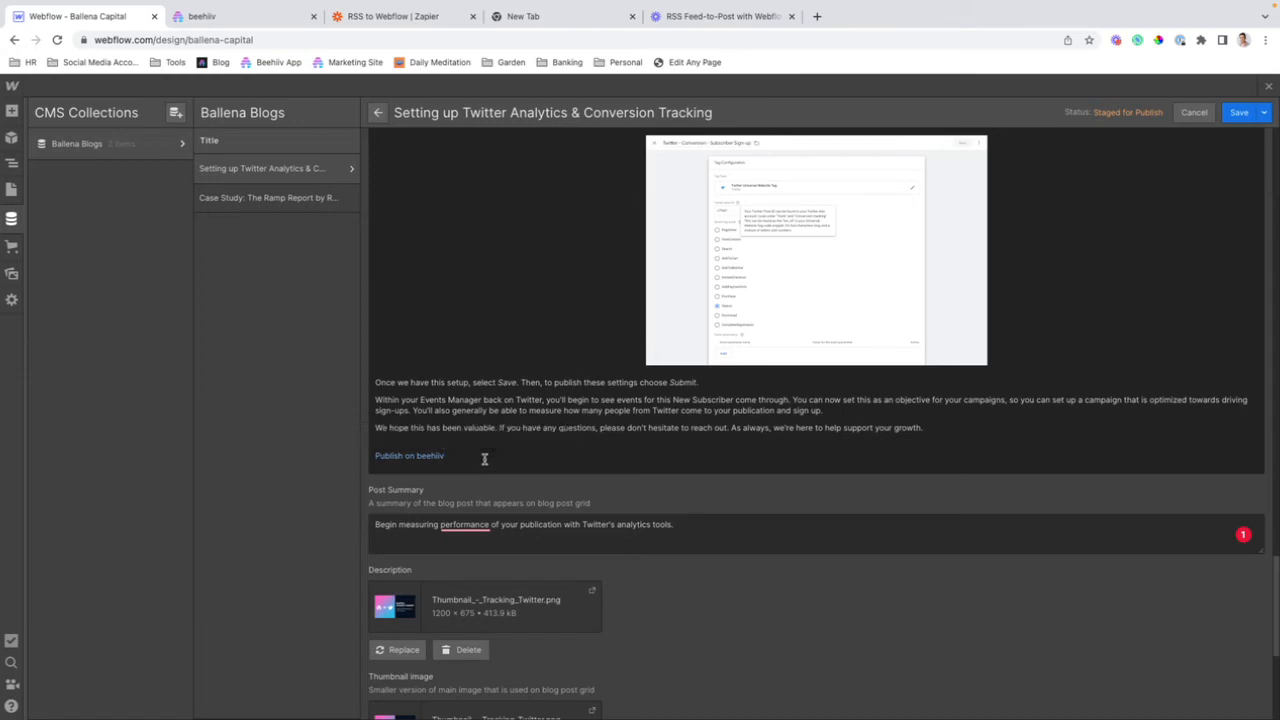
pyautogui.doubleClick(408, 456)
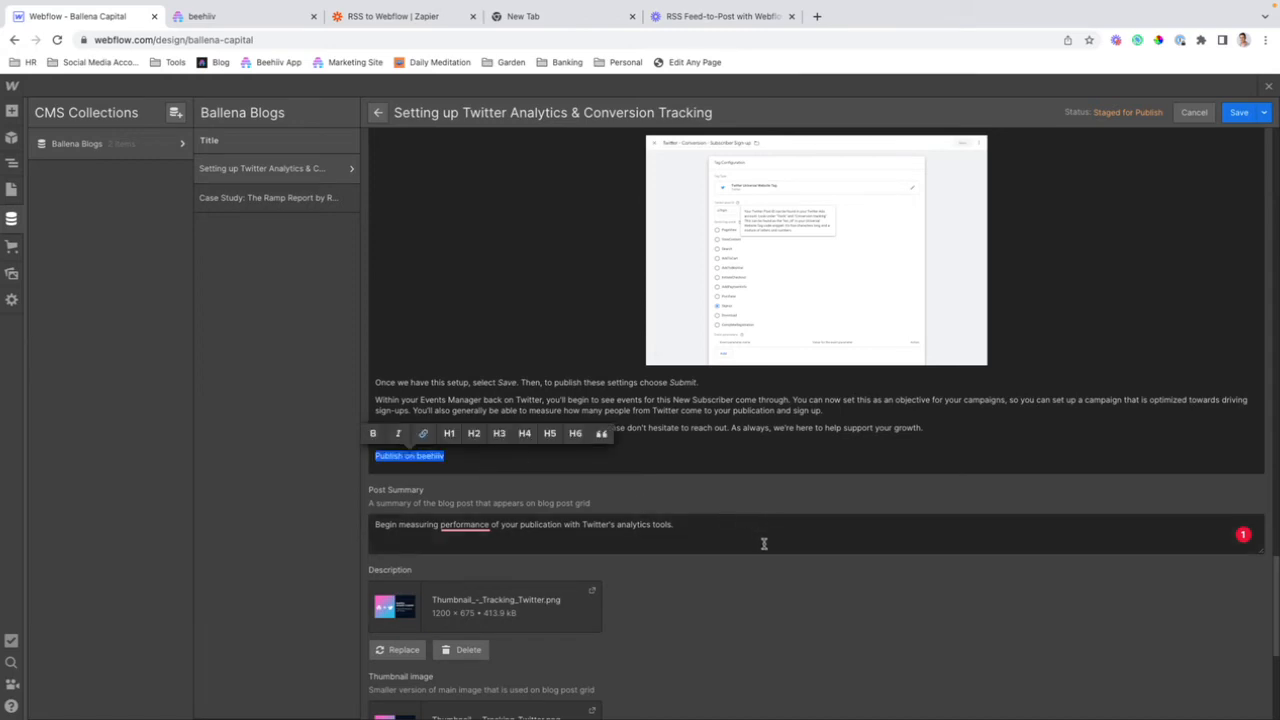
pyautogui.scroll(-3)
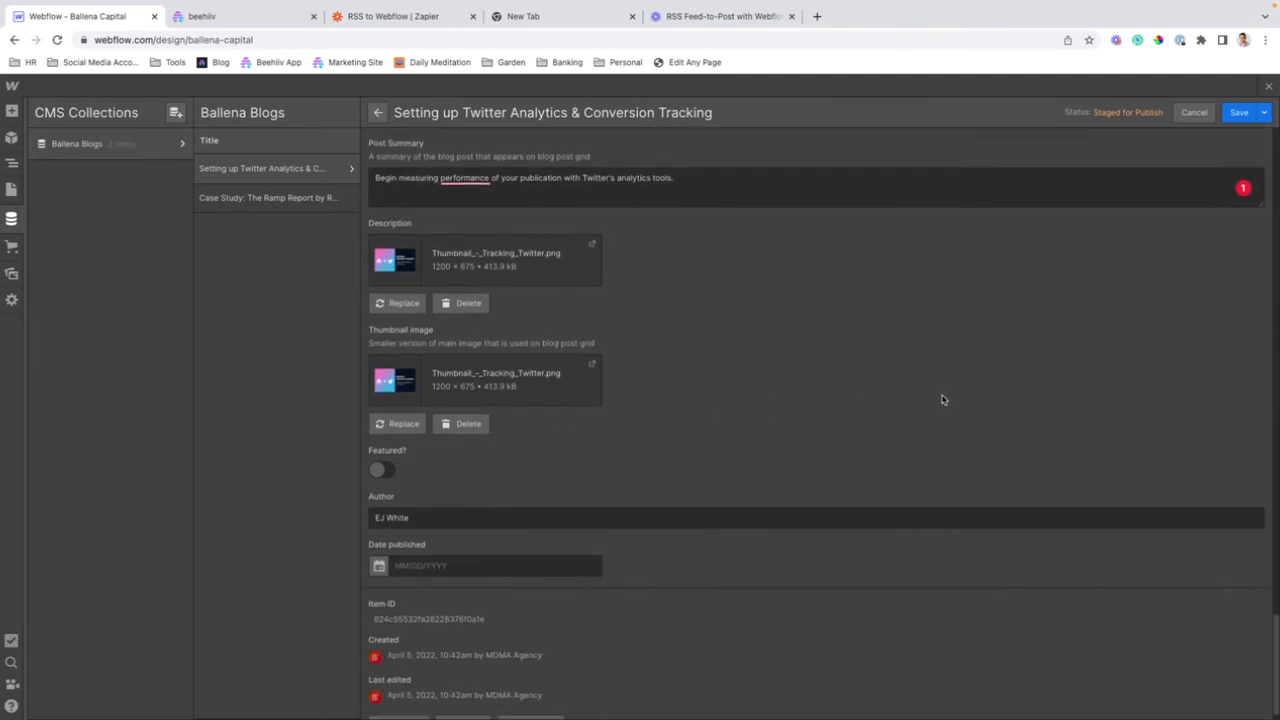
pyautogui.scroll(-3)
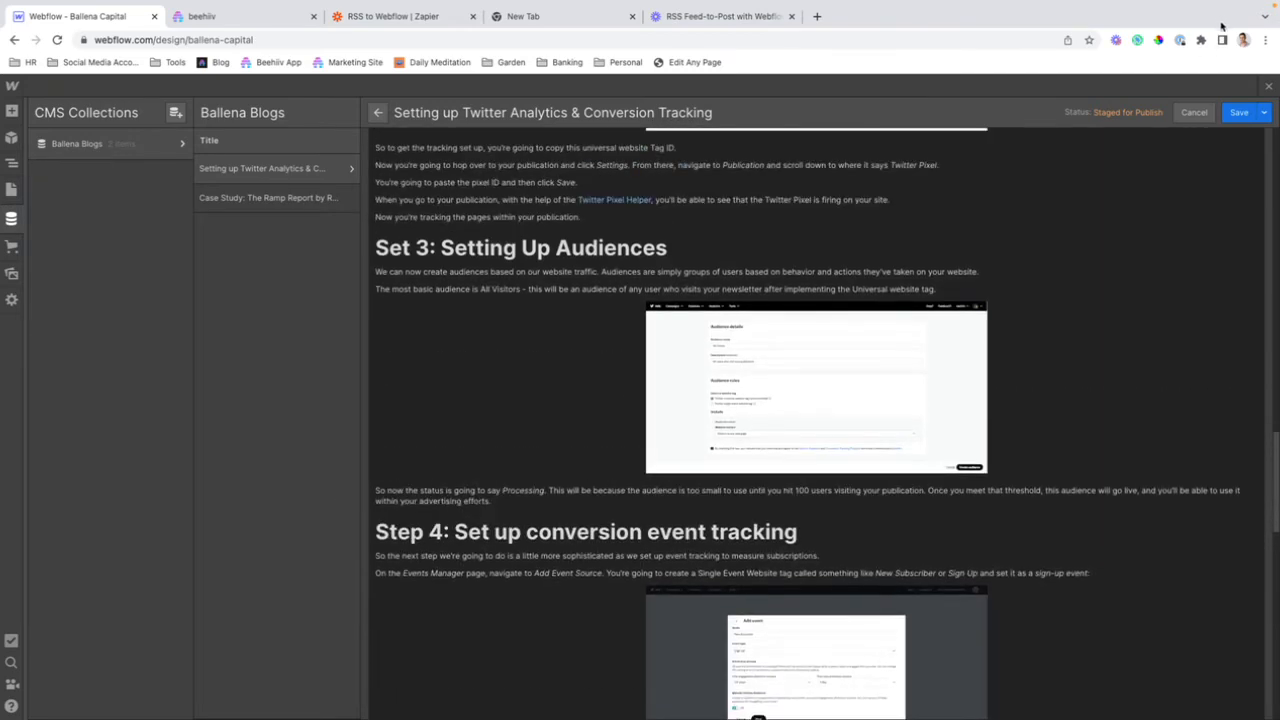
pyautogui.moveTo(1188, 144)
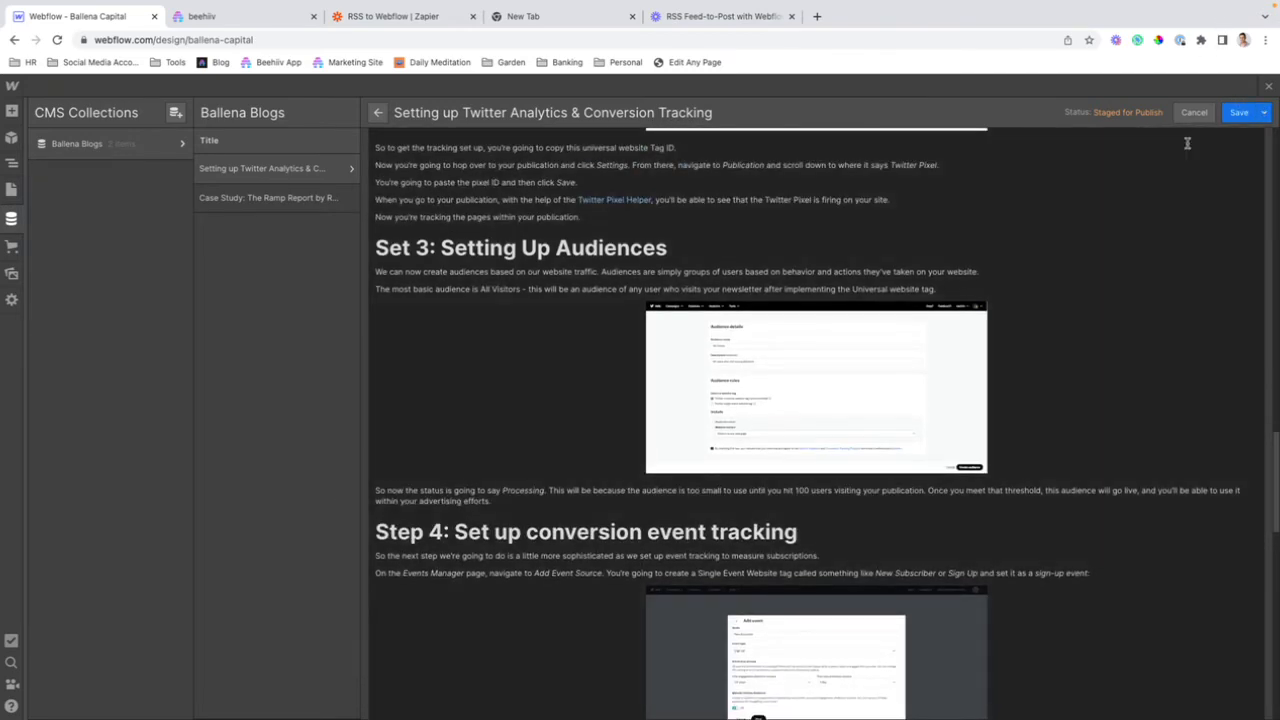
pyautogui.click(1242, 112)
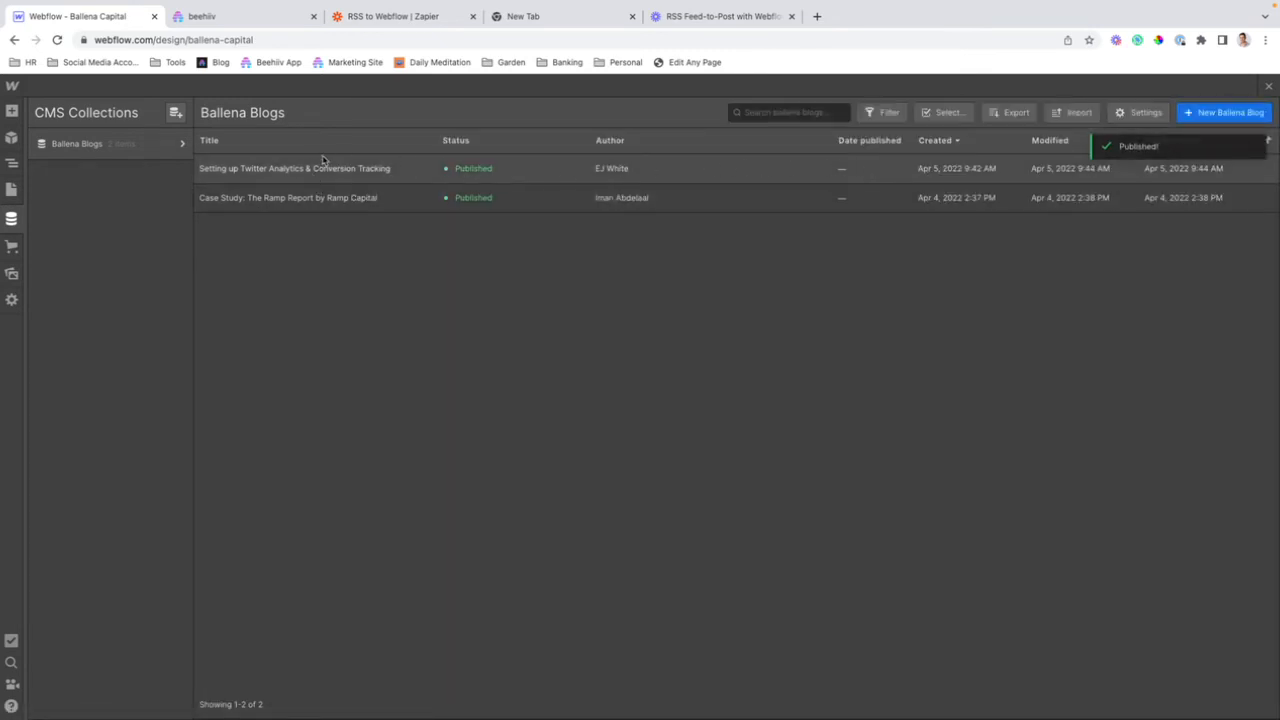
# Open the Designer and load the Ballena Blogs Template page from the Pages panel
pyautogui.click(294, 168)
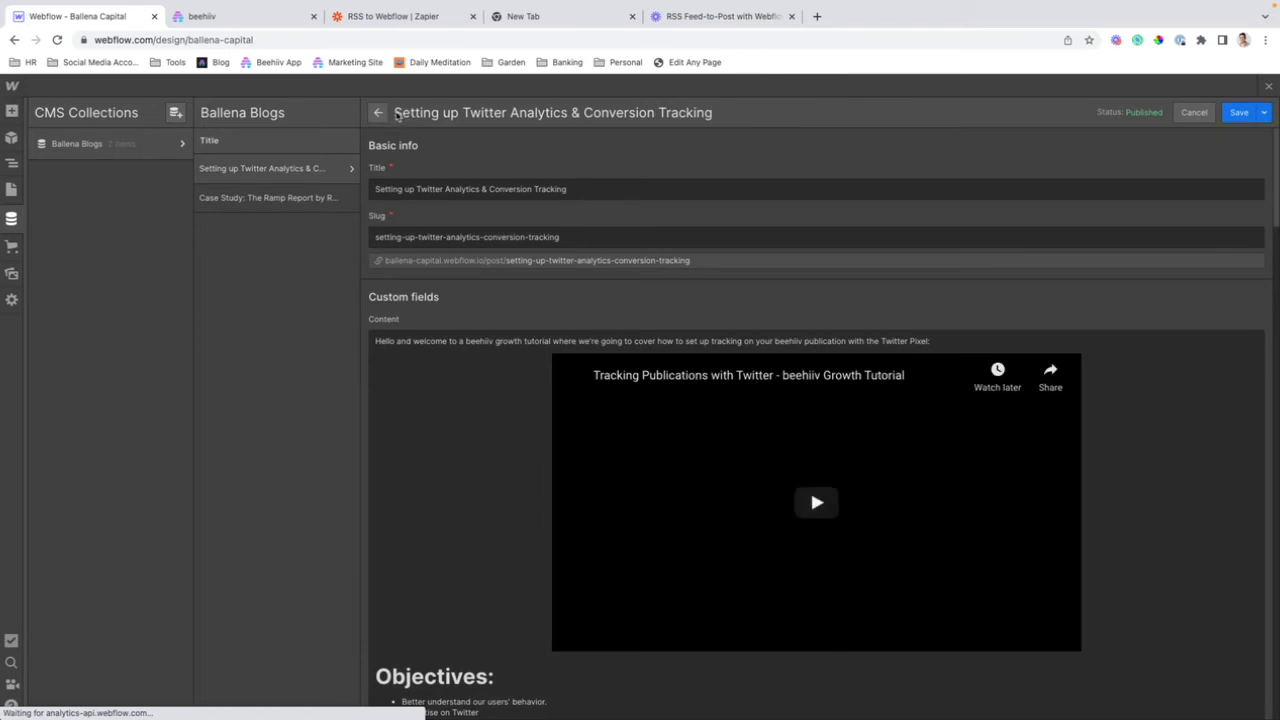
pyautogui.click(376, 112)
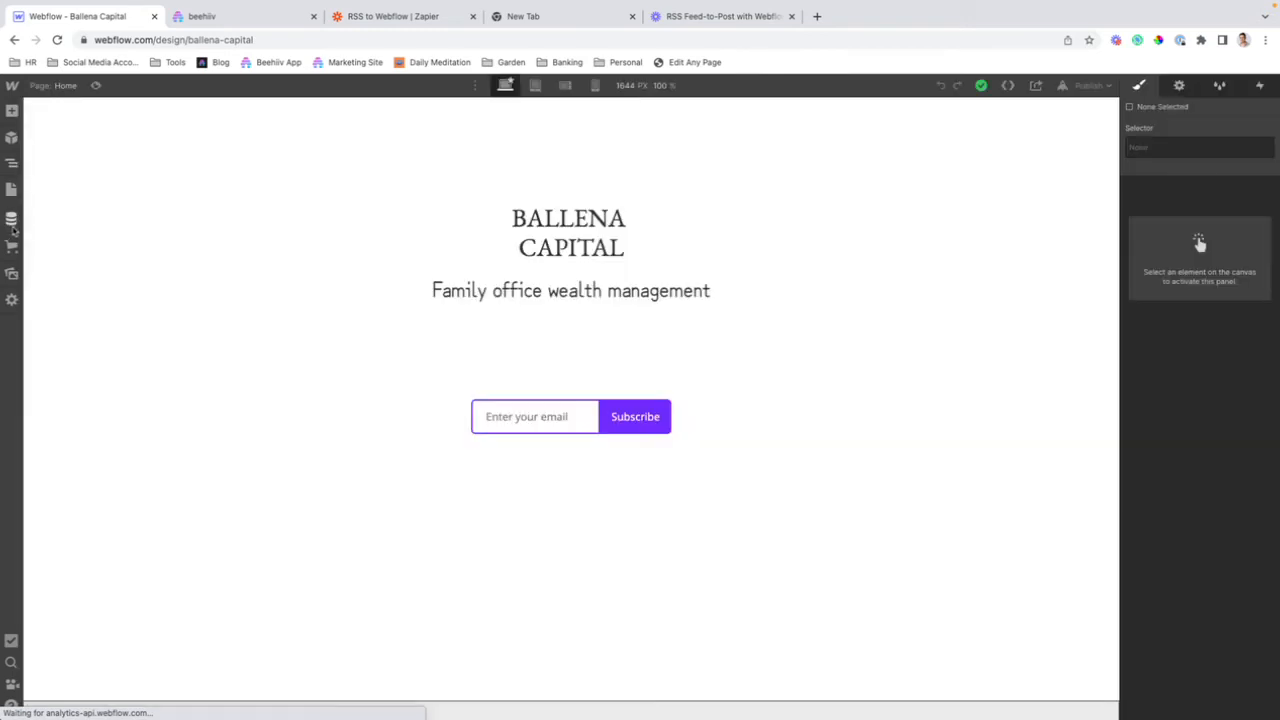
pyautogui.click(12, 188)
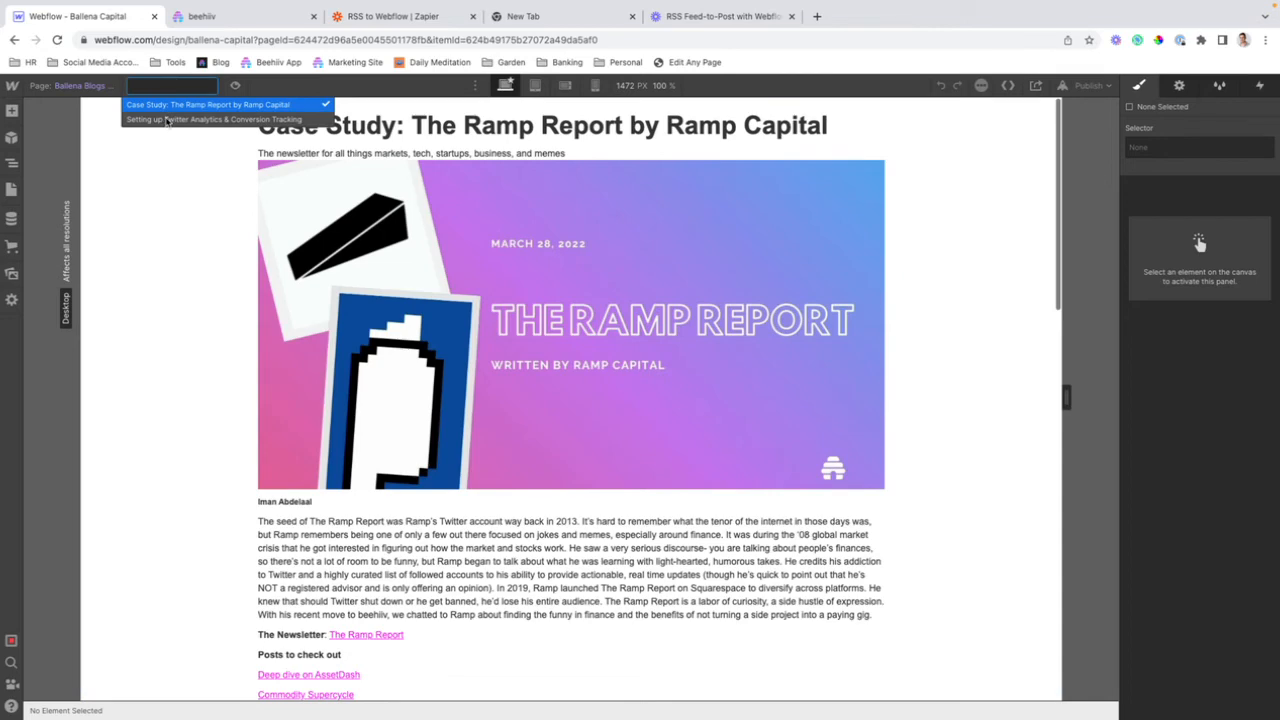
# Preview the Twitter Analytics item in the template and select the post section
pyautogui.click(212, 120)
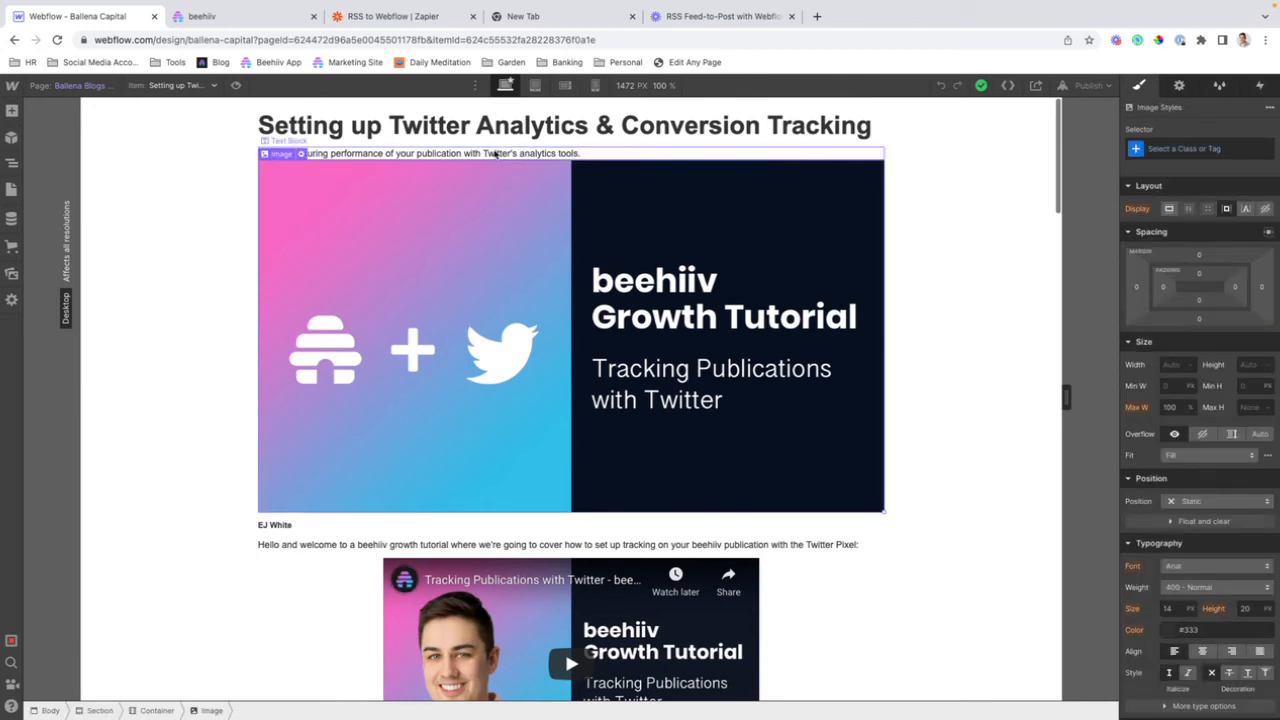
pyautogui.click(564, 126)
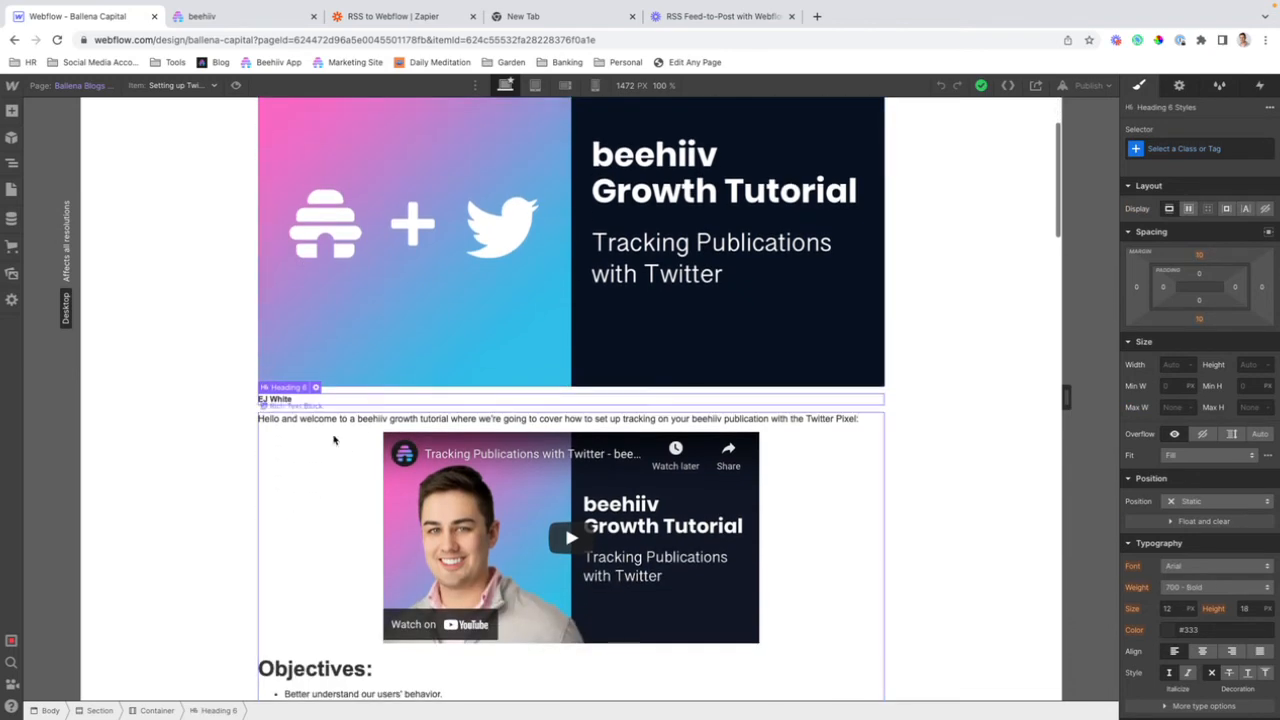
pyautogui.scroll(-3)
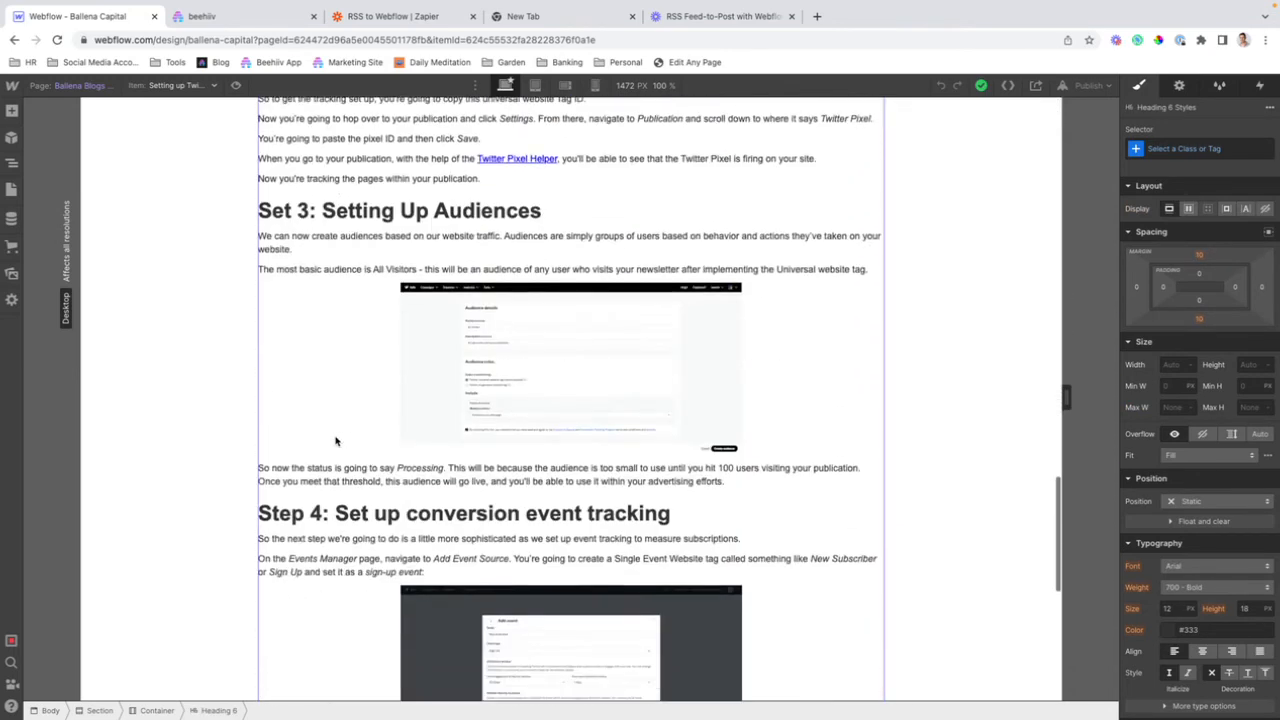
pyautogui.scroll(-3)
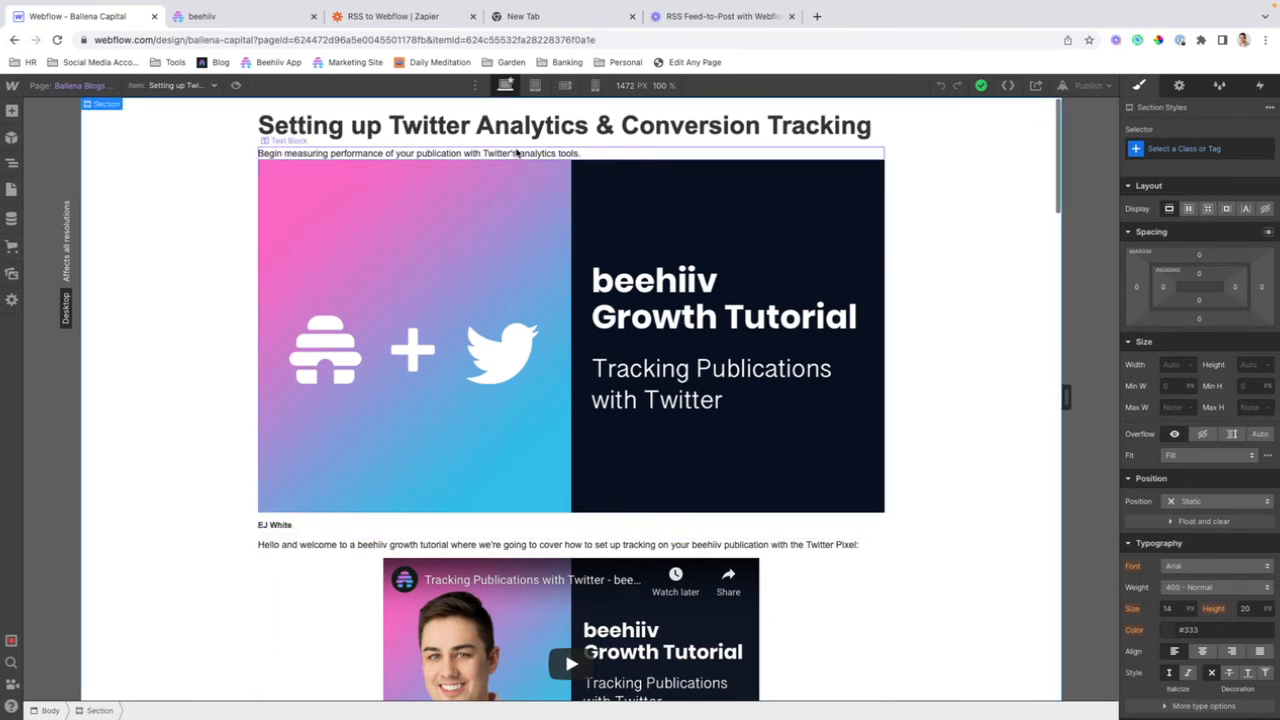
pyautogui.click(564, 126)
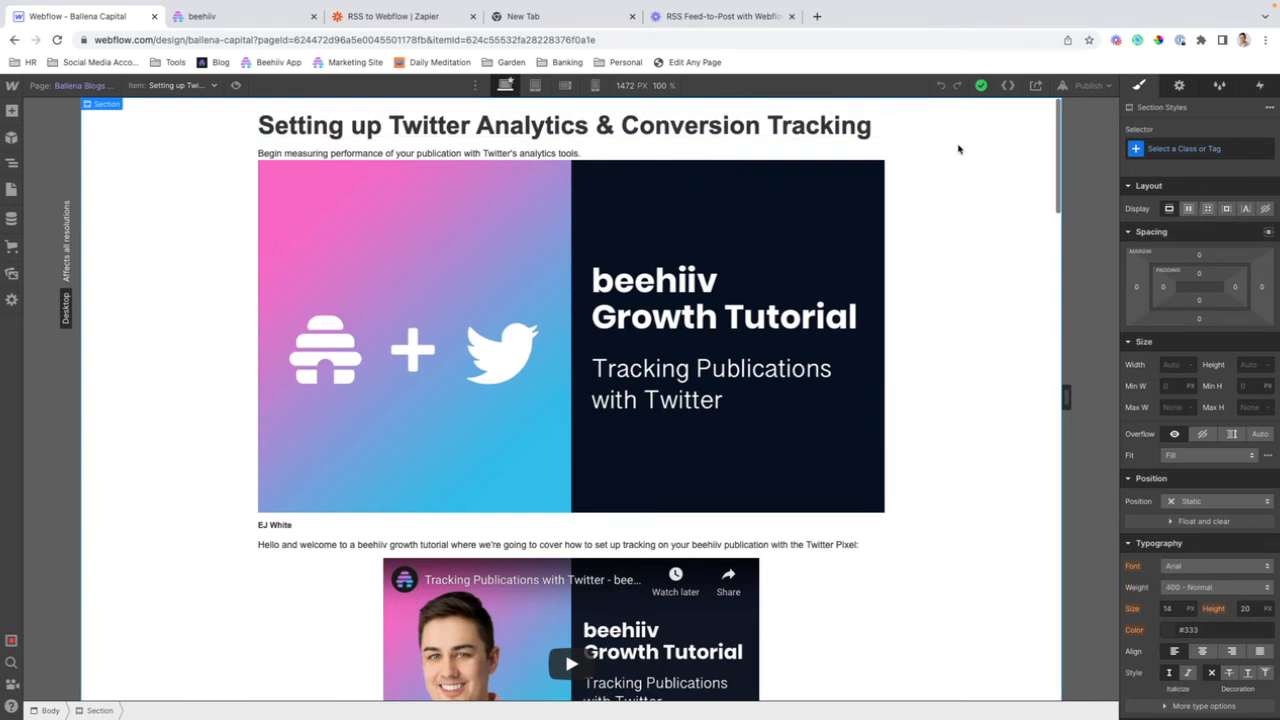
pyautogui.moveTo(928, 144)
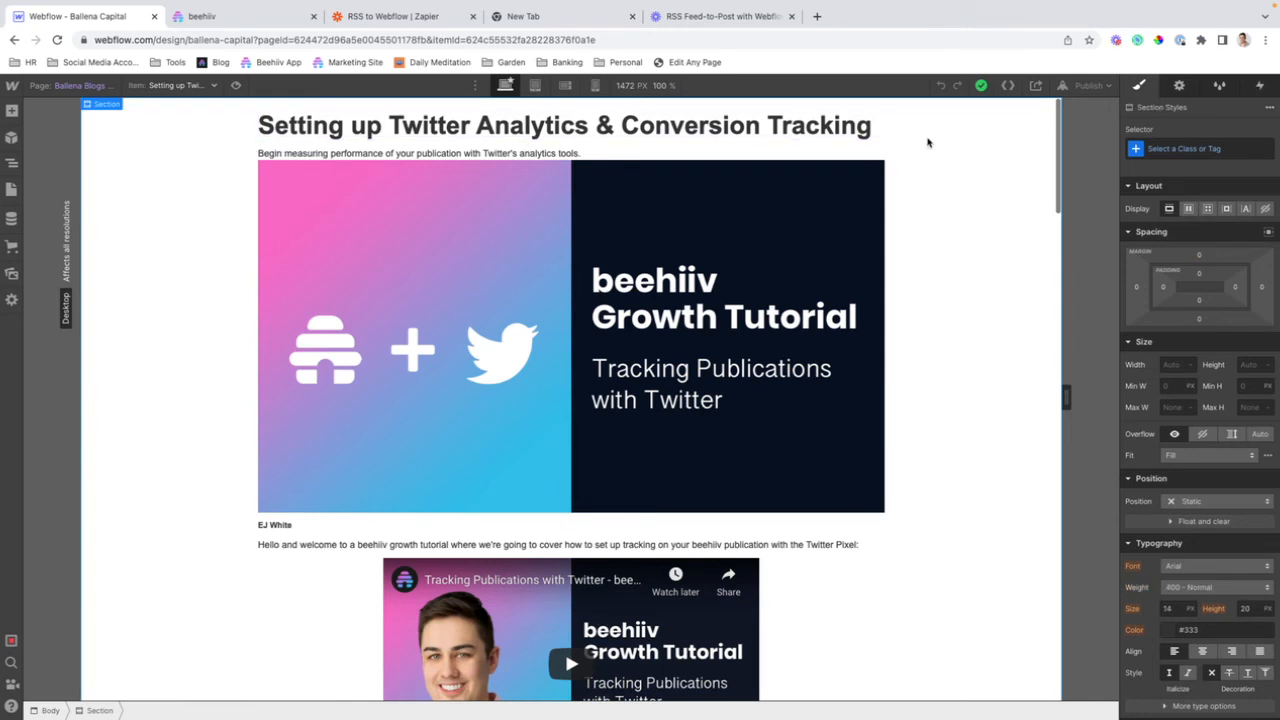
# Bind the H1 heading's text to the Ballena Blogs Title field
pyautogui.click(564, 126)
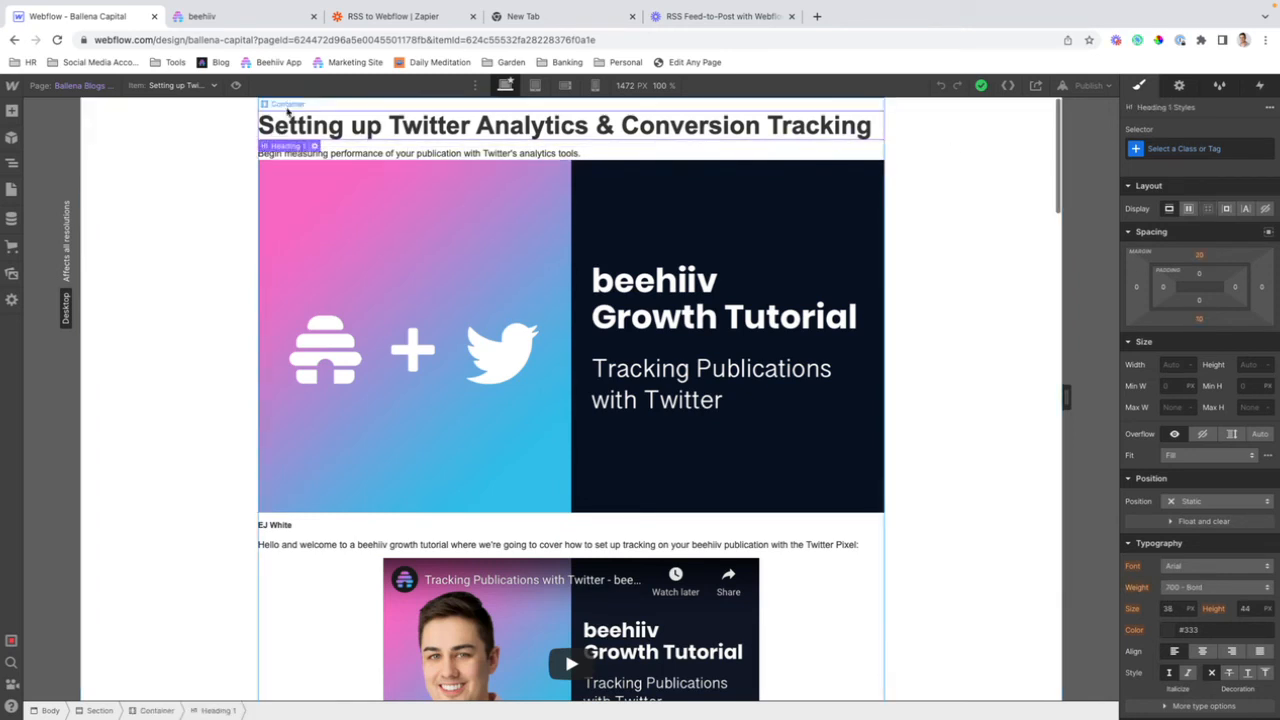
pyautogui.click(564, 126)
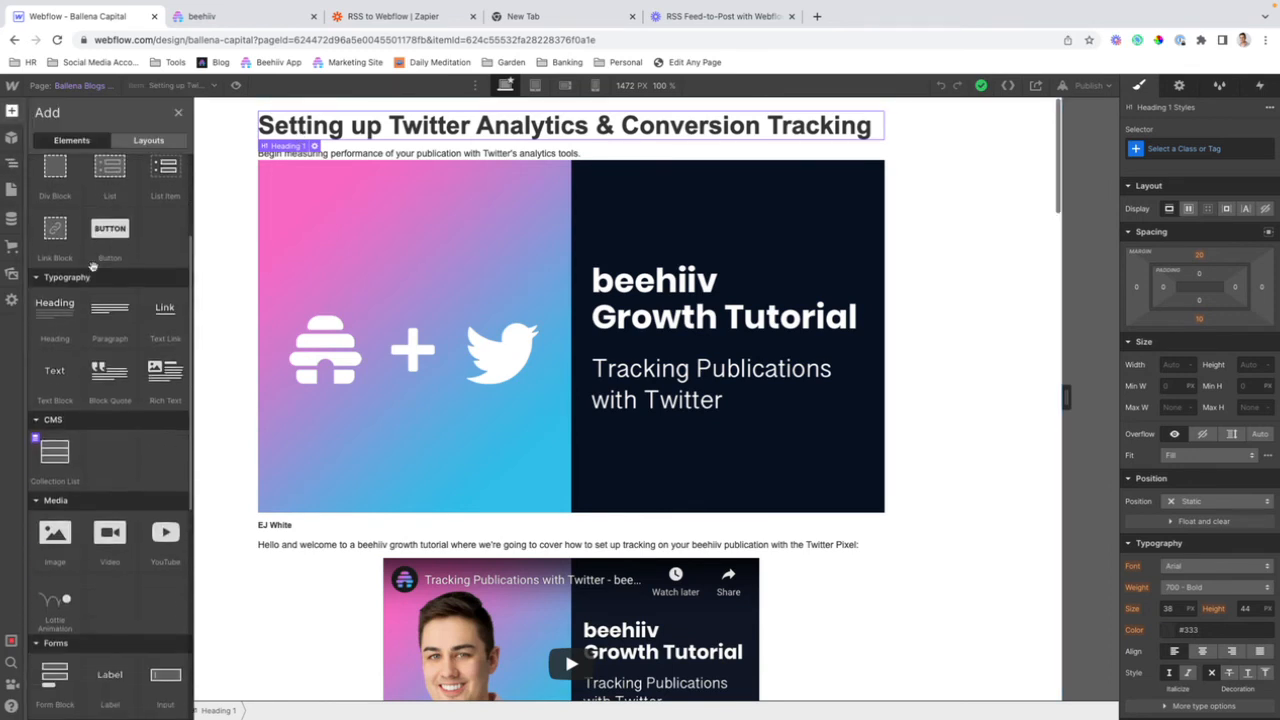
pyautogui.scroll(-3)
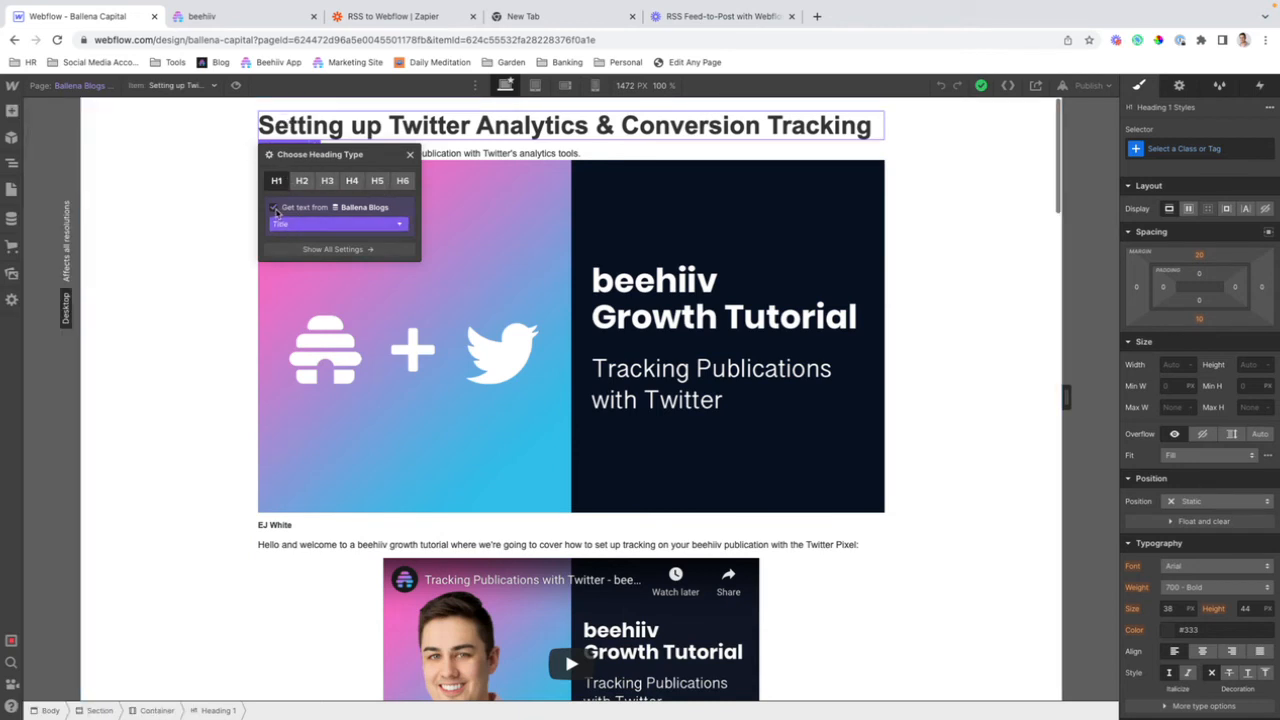
pyautogui.click(338, 224)
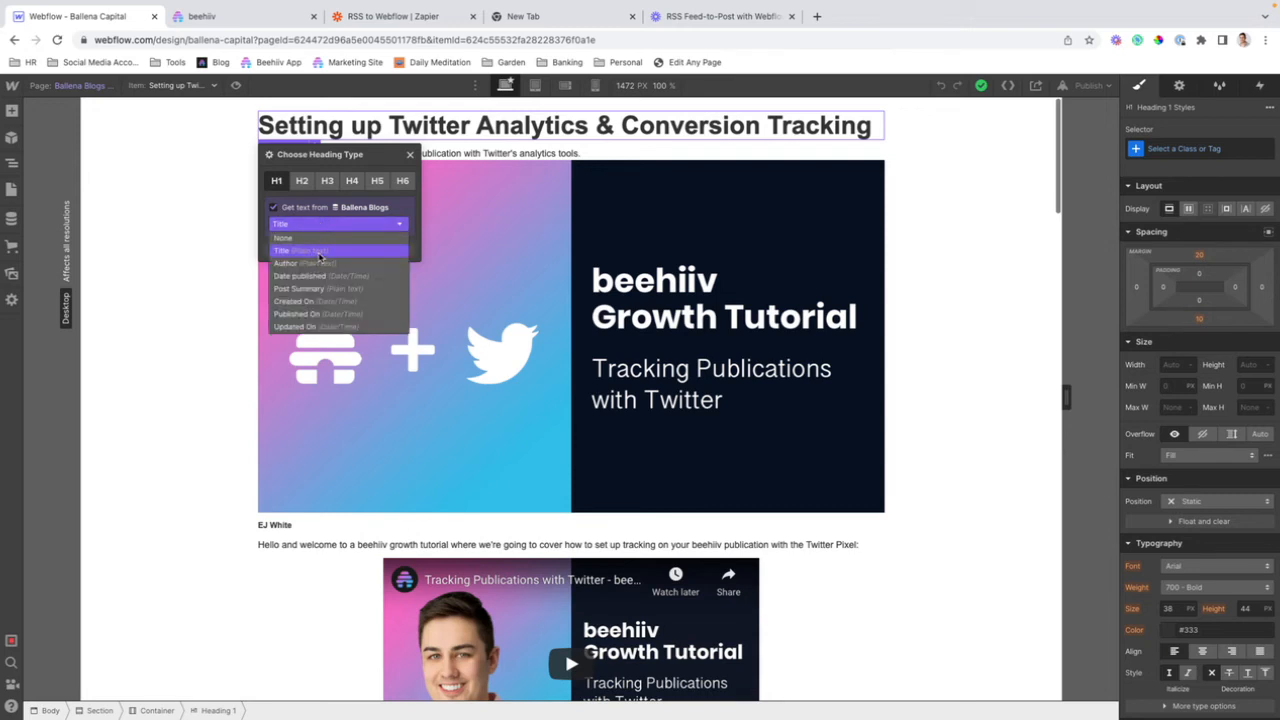
pyautogui.click(408, 154)
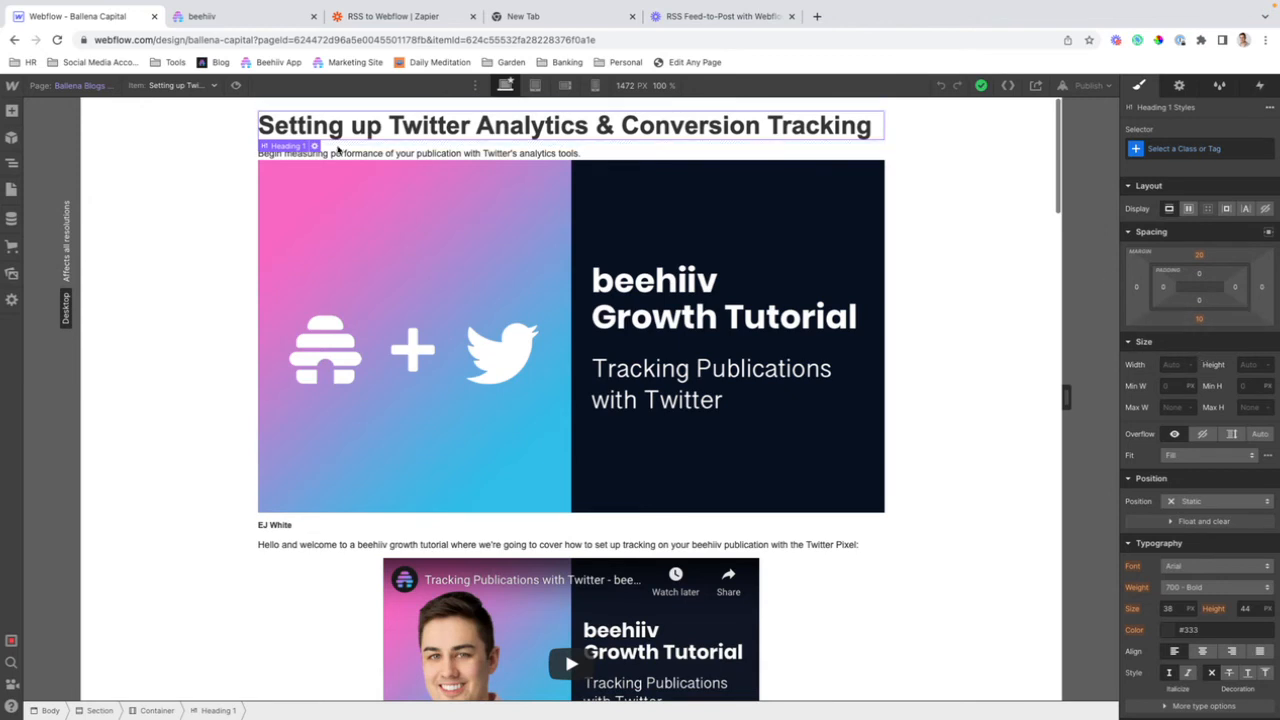
pyautogui.click(314, 146)
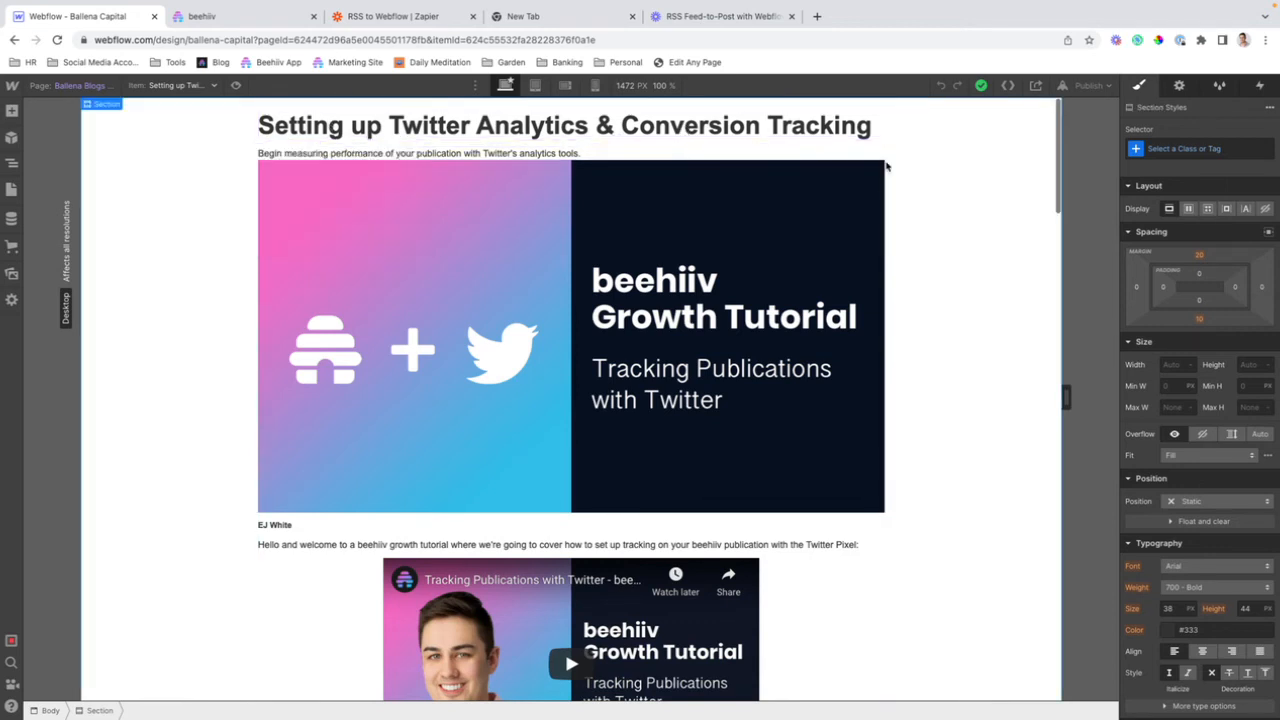
# Bind the subtitle line under the heading to the Post Summary field
pyautogui.click(418, 152)
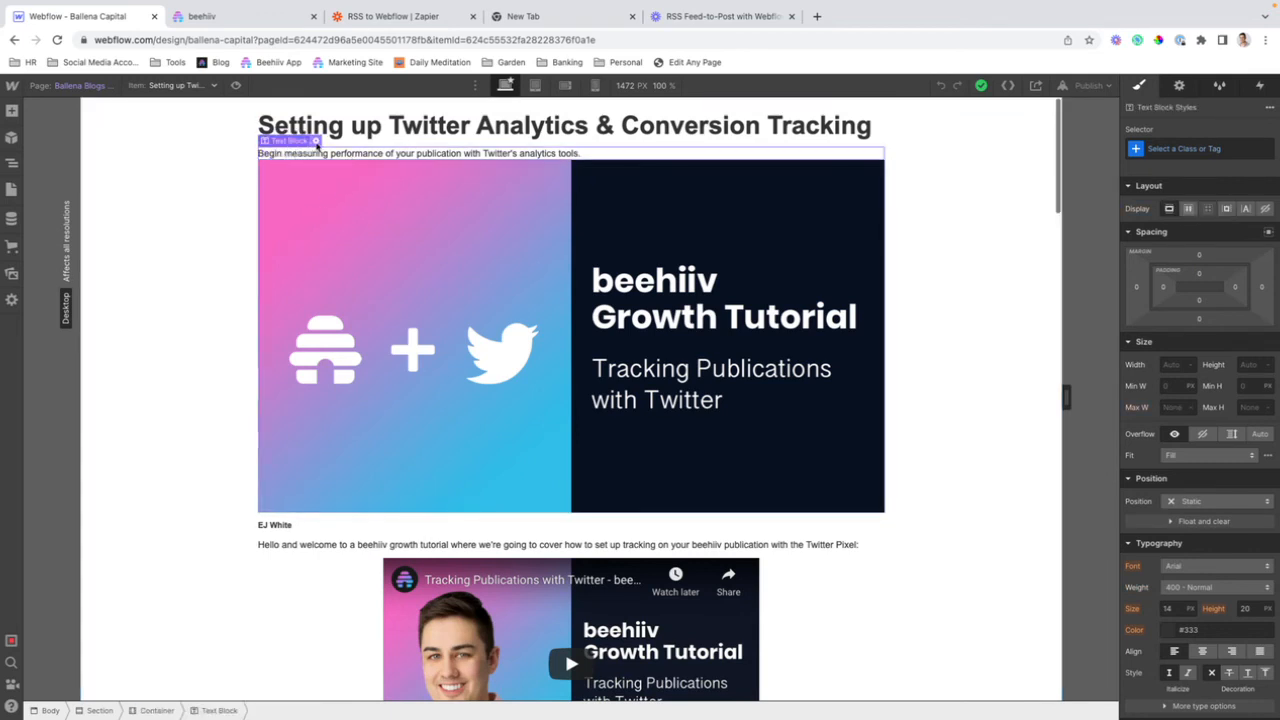
pyautogui.click(288, 140)
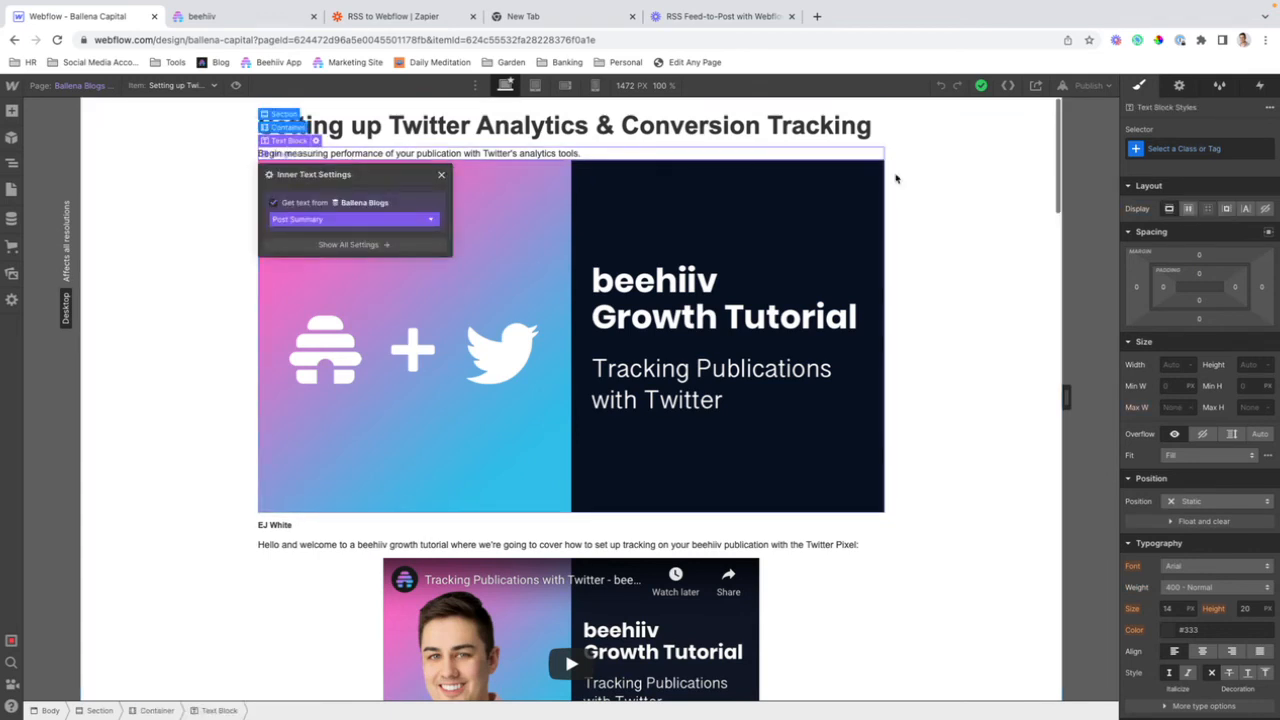
pyautogui.click(1200, 148)
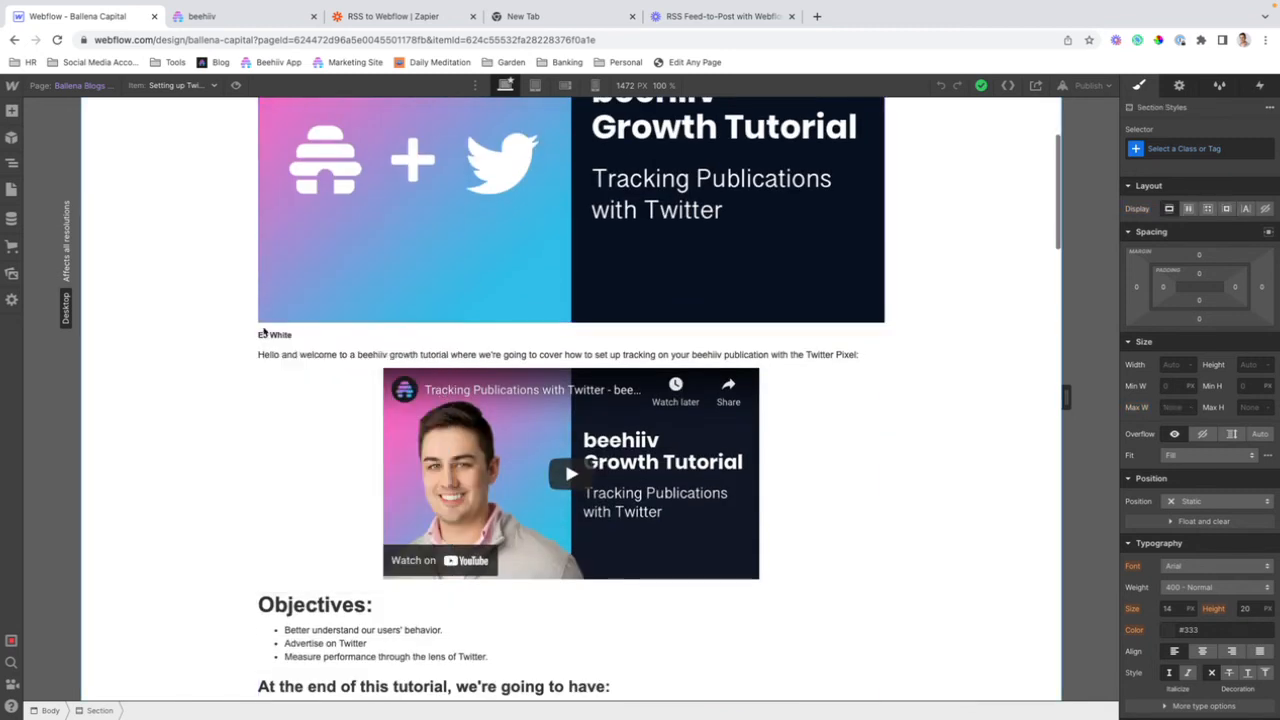
# Bind the Rich Text Block body to the Content field, then switch to the Zapier tab
pyautogui.click(274, 334)
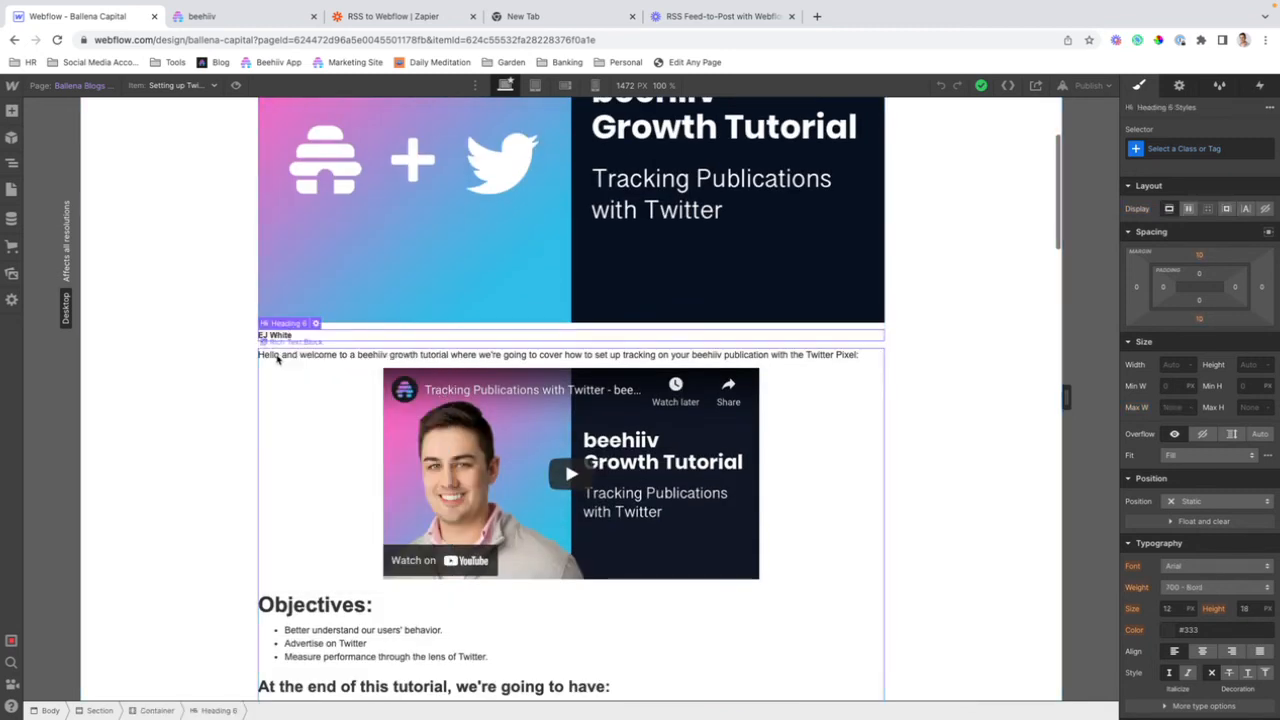
pyautogui.click(278, 354)
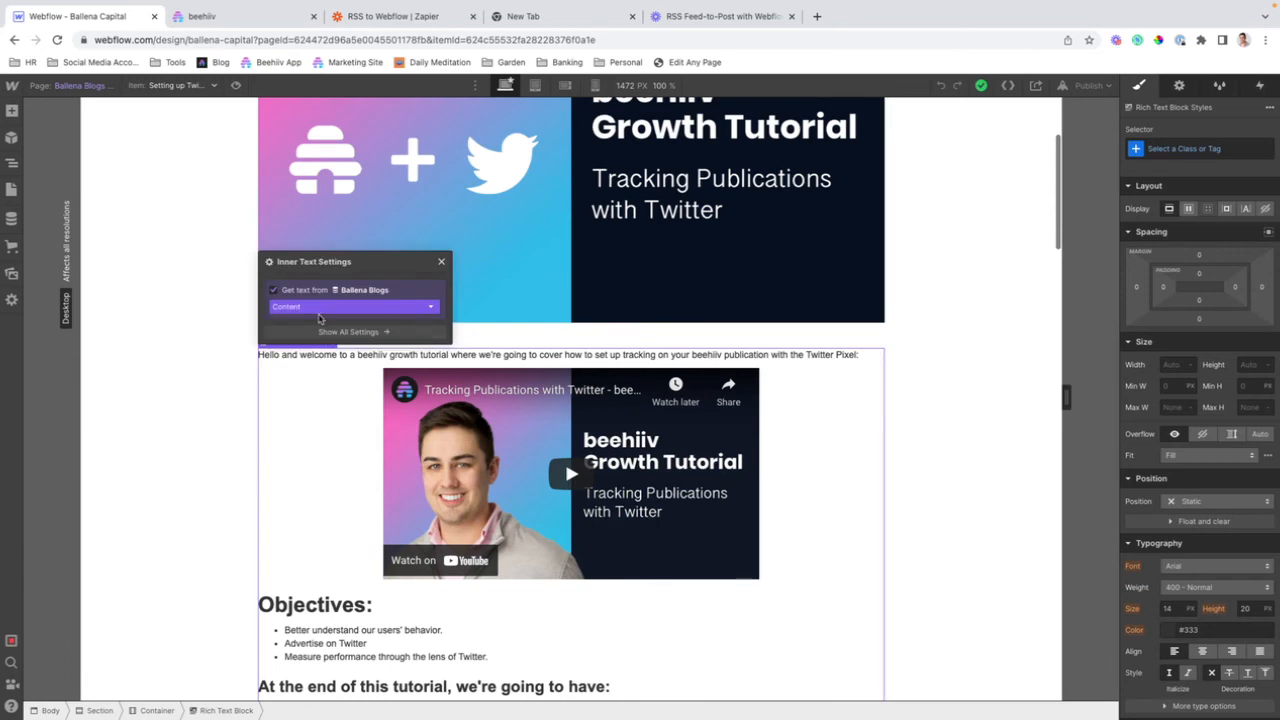
pyautogui.scroll(-3)
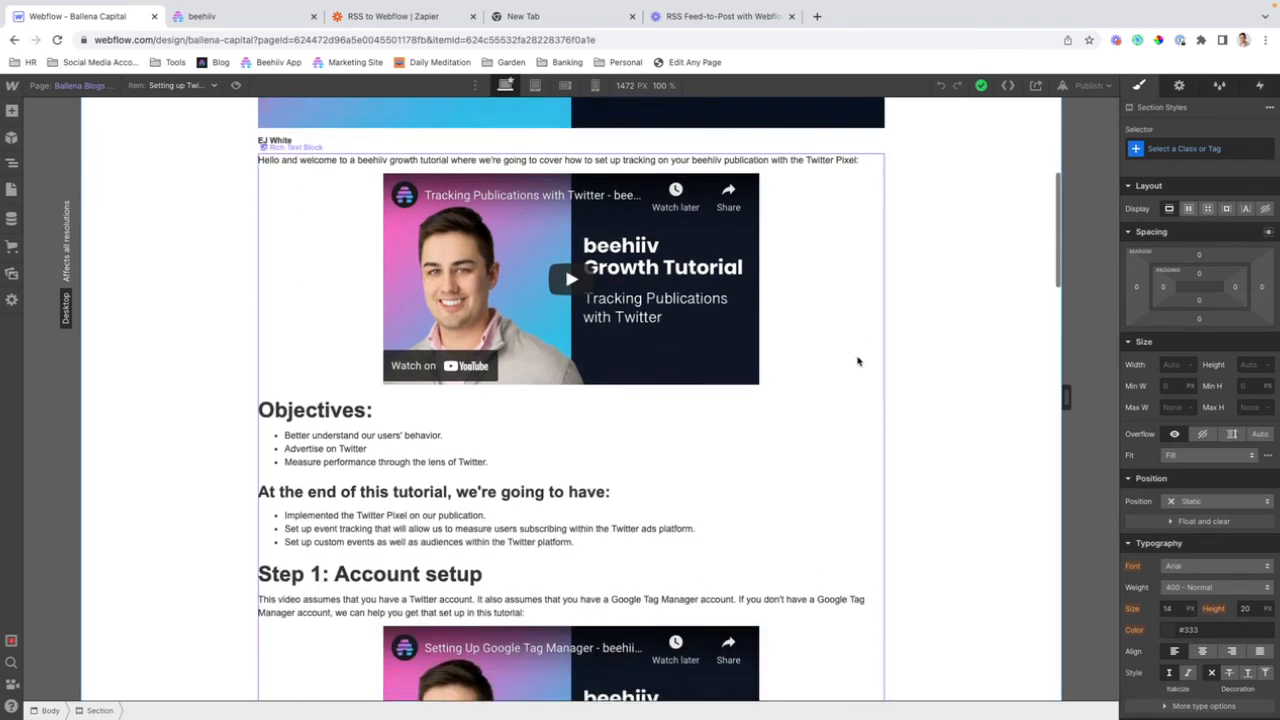
pyautogui.scroll(-3)
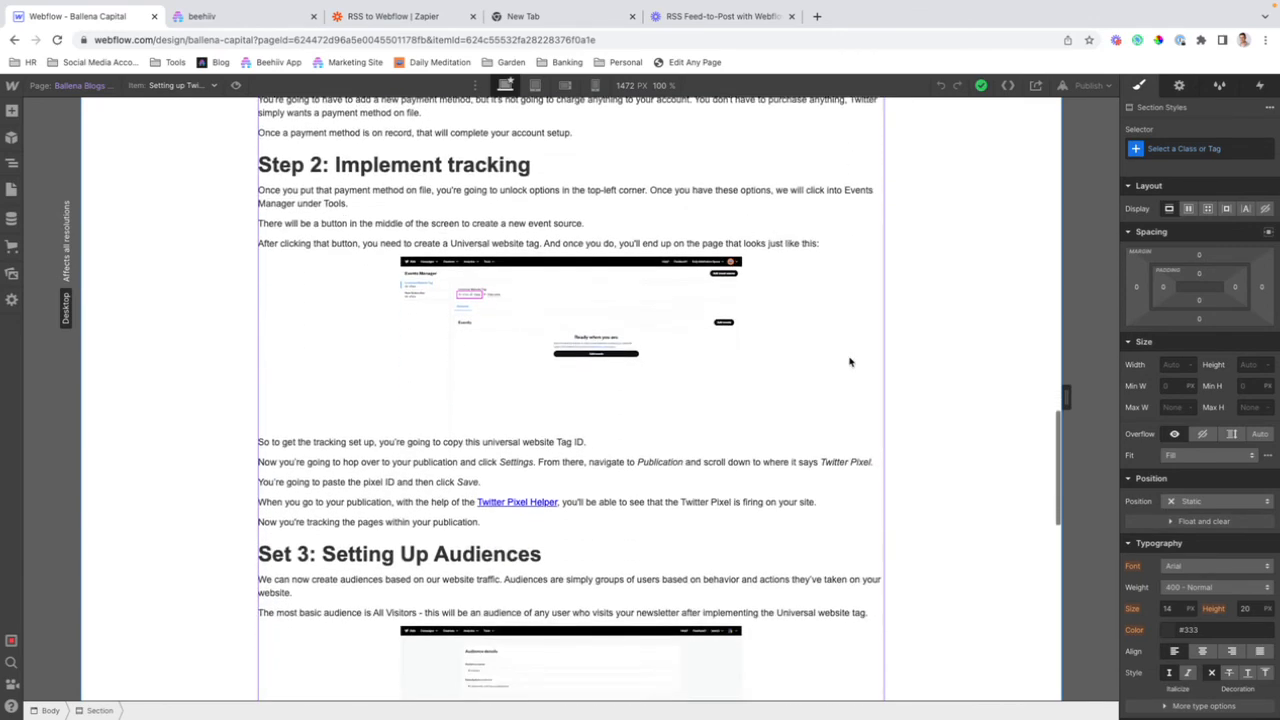
pyautogui.scroll(-3)
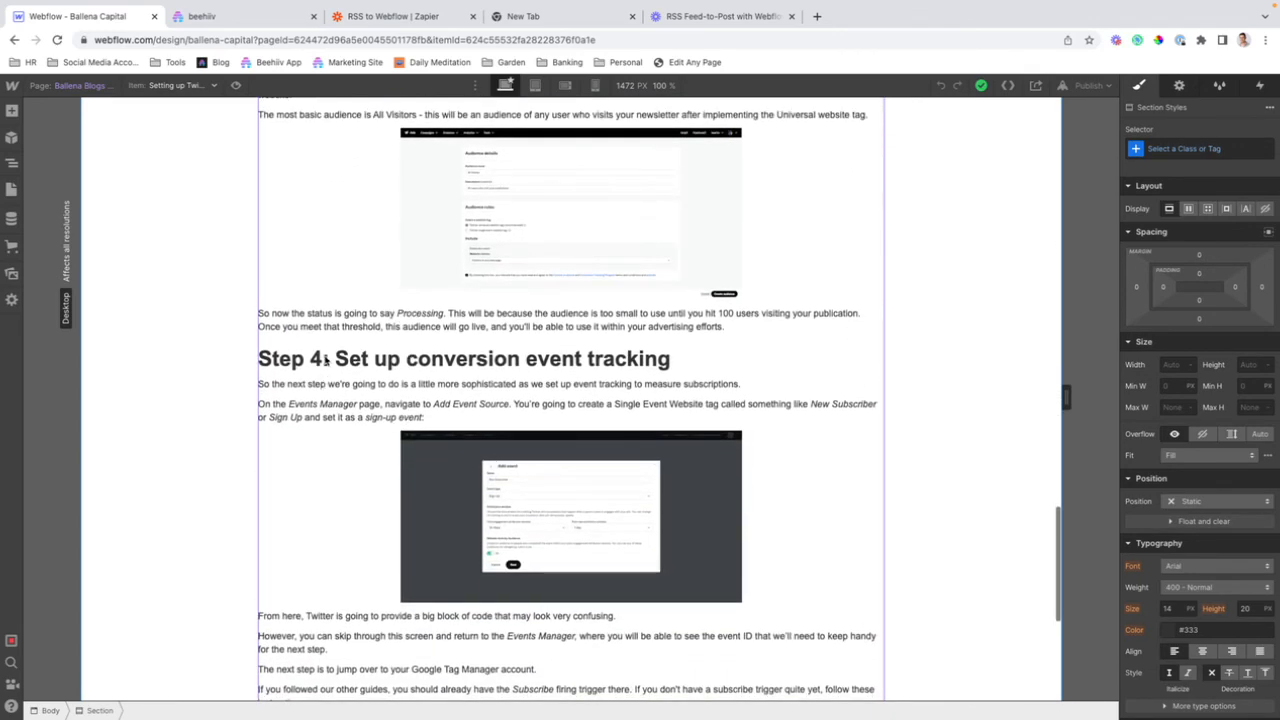
pyautogui.click(326, 360)
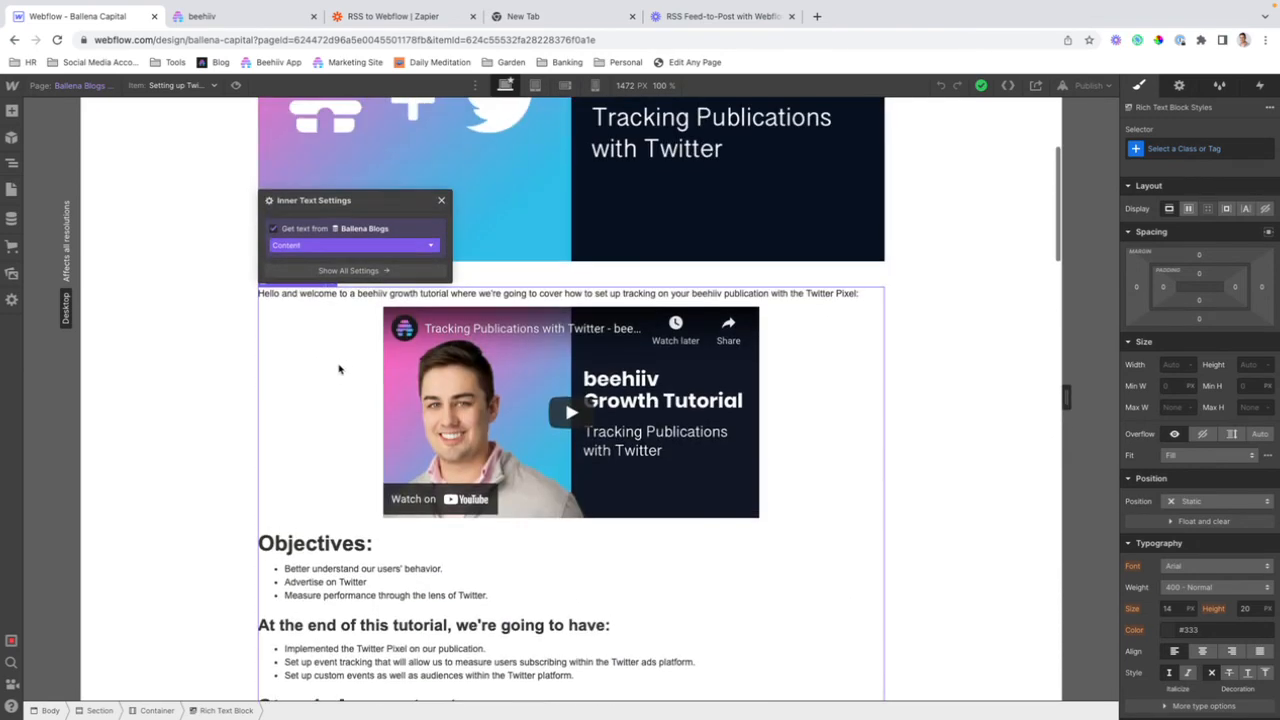
pyautogui.click(440, 200)
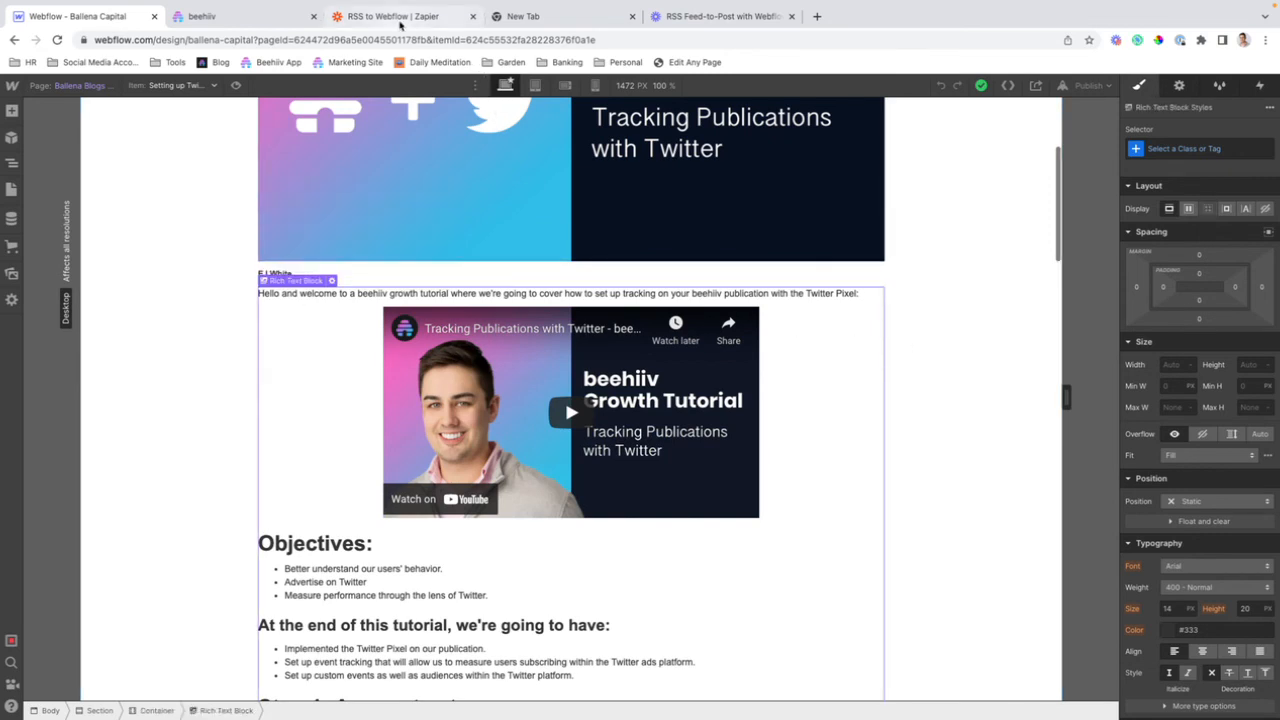
pyautogui.click(400, 16)
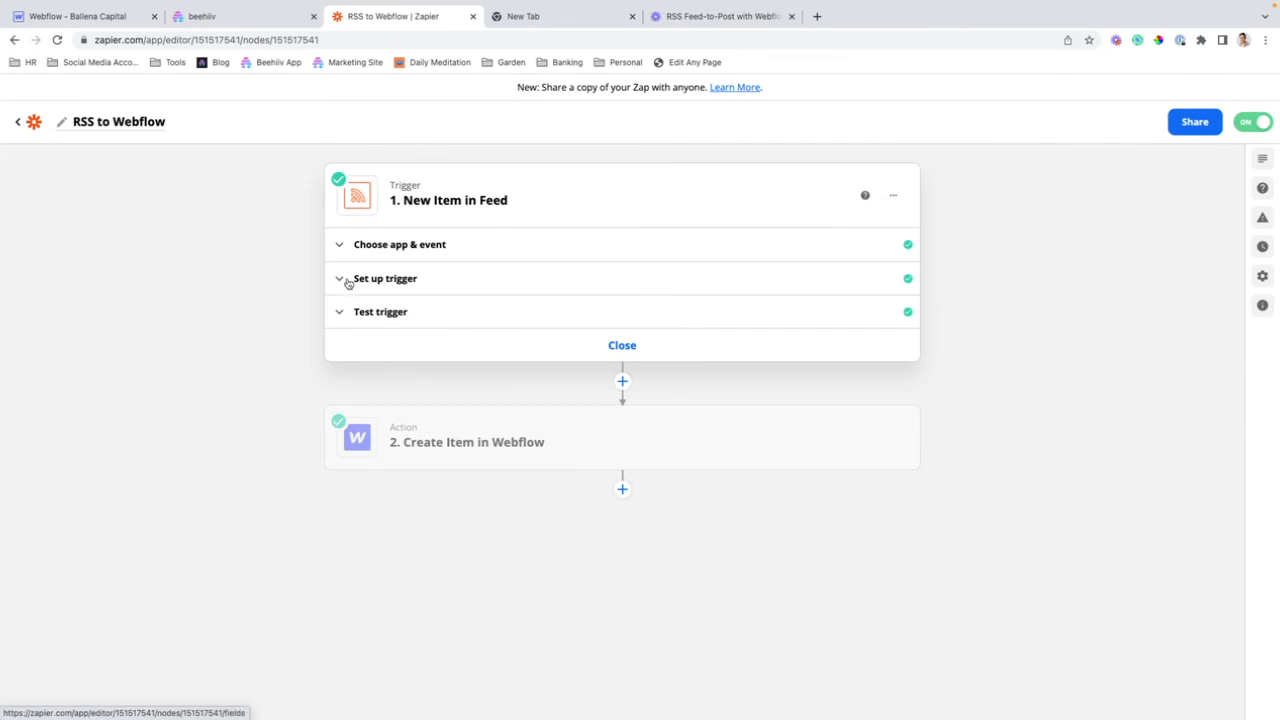
# Expand the trigger test and highlight Item A's encoded HTML post content
pyautogui.click(384, 278)
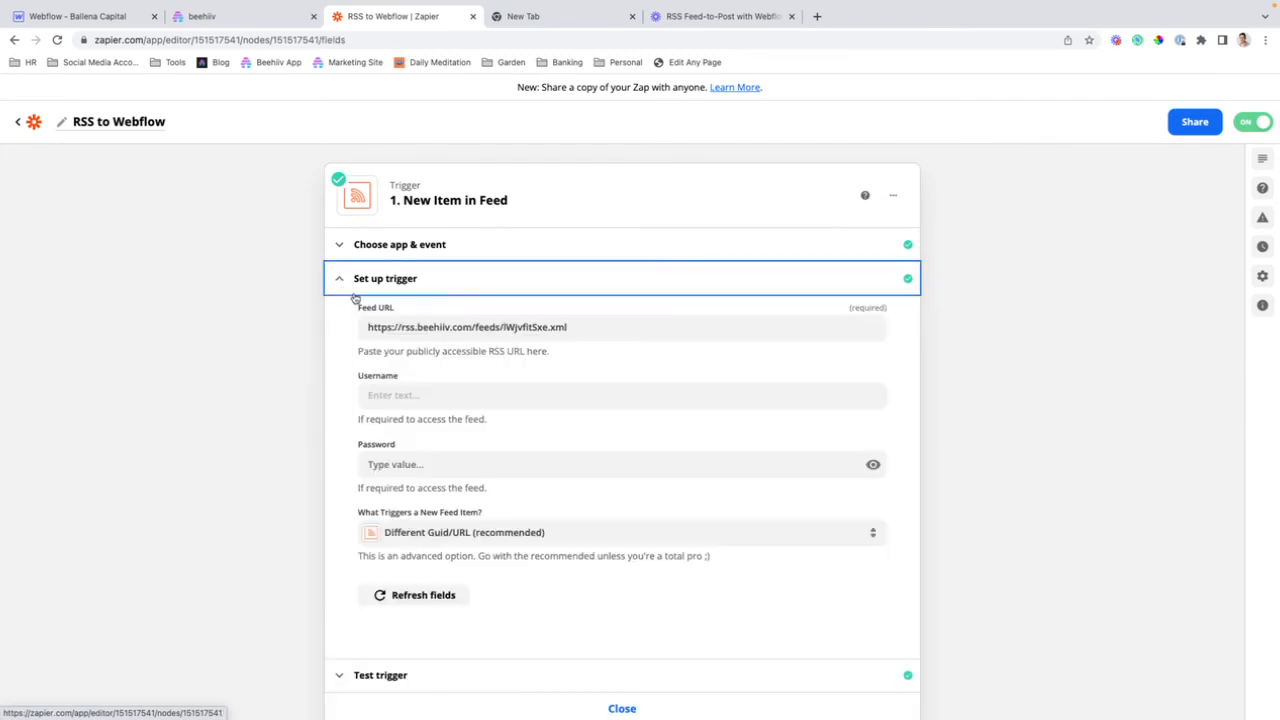
pyautogui.click(380, 312)
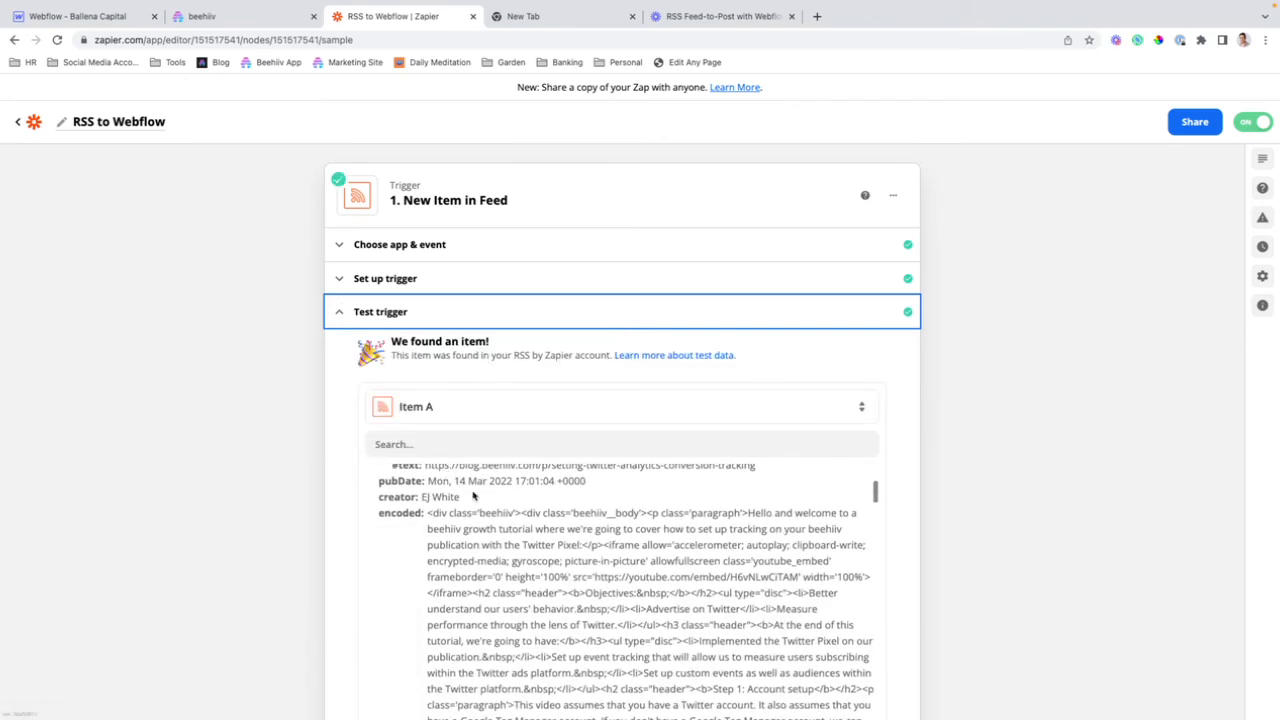
pyautogui.scroll(-3)
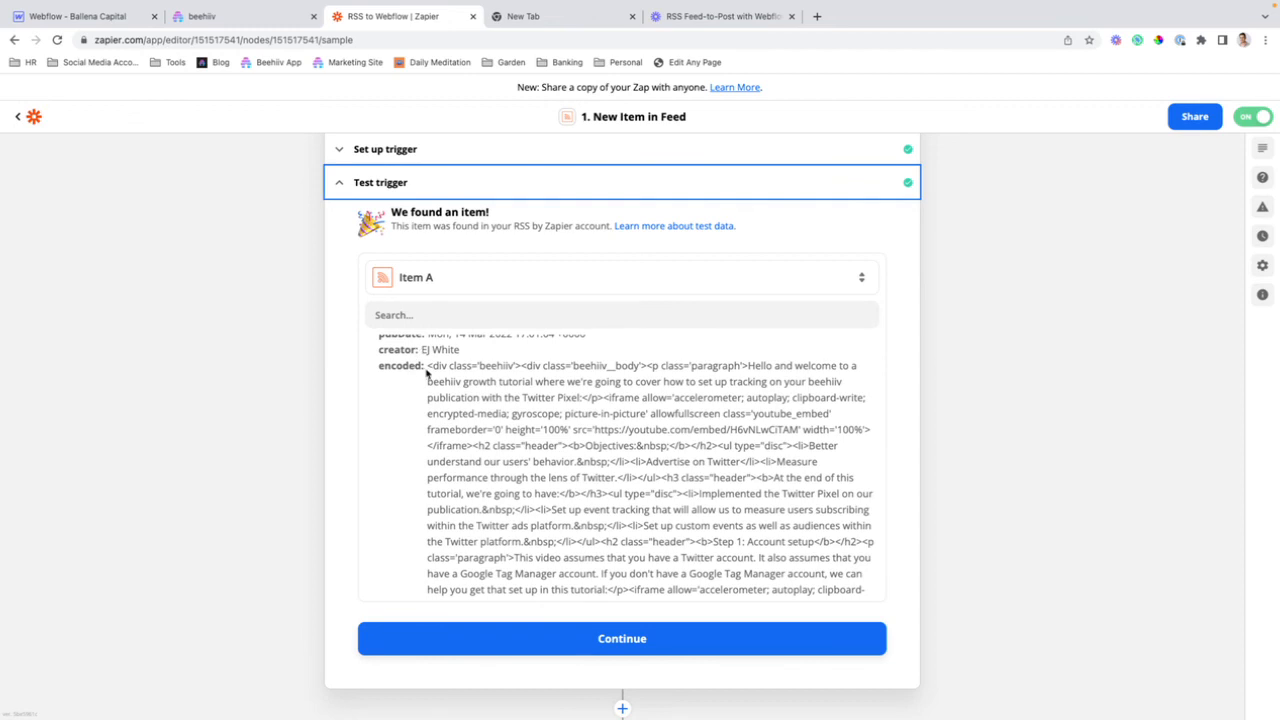
pyautogui.moveTo(428, 364); pyautogui.dragTo(564, 540)
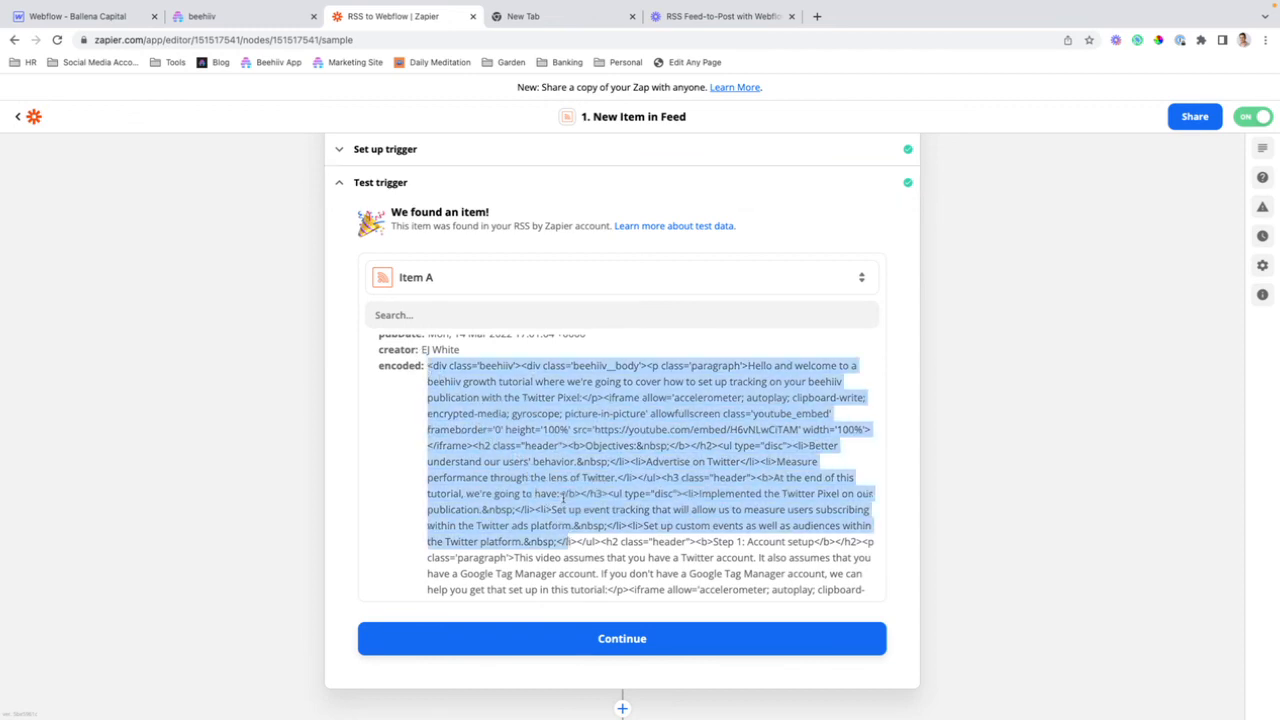
pyautogui.scroll(-3)
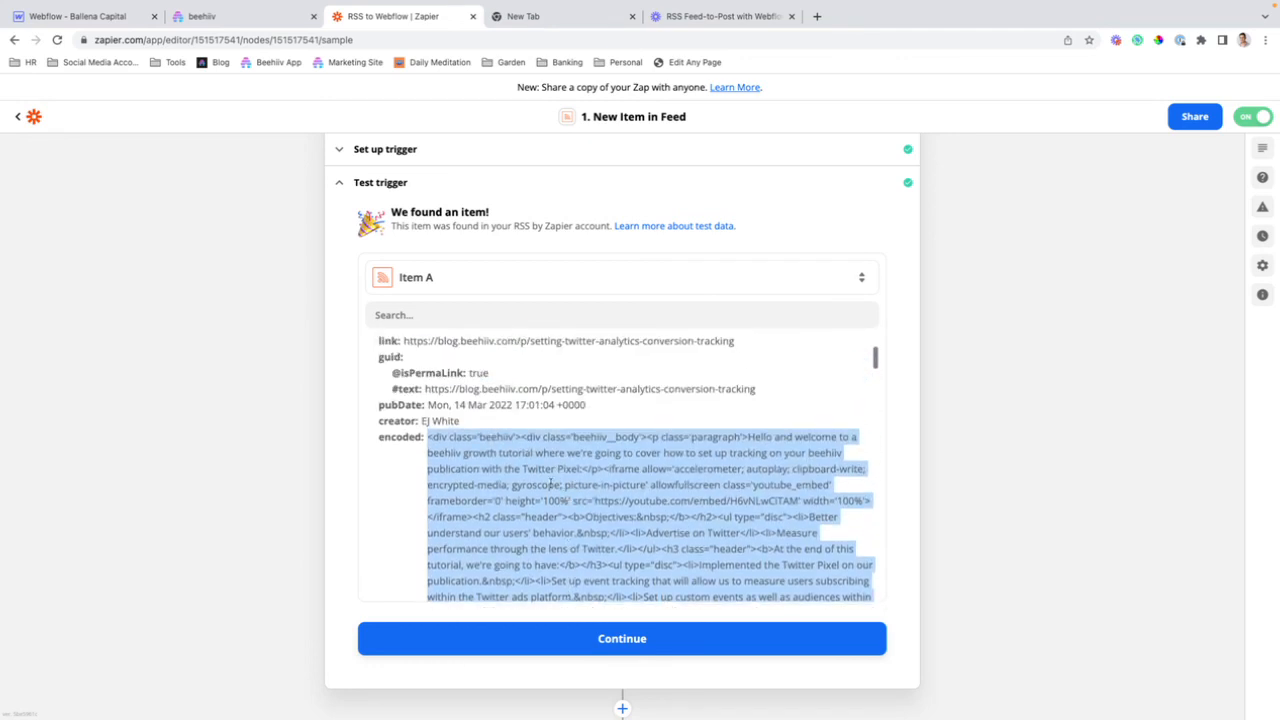
pyautogui.click(430, 436)
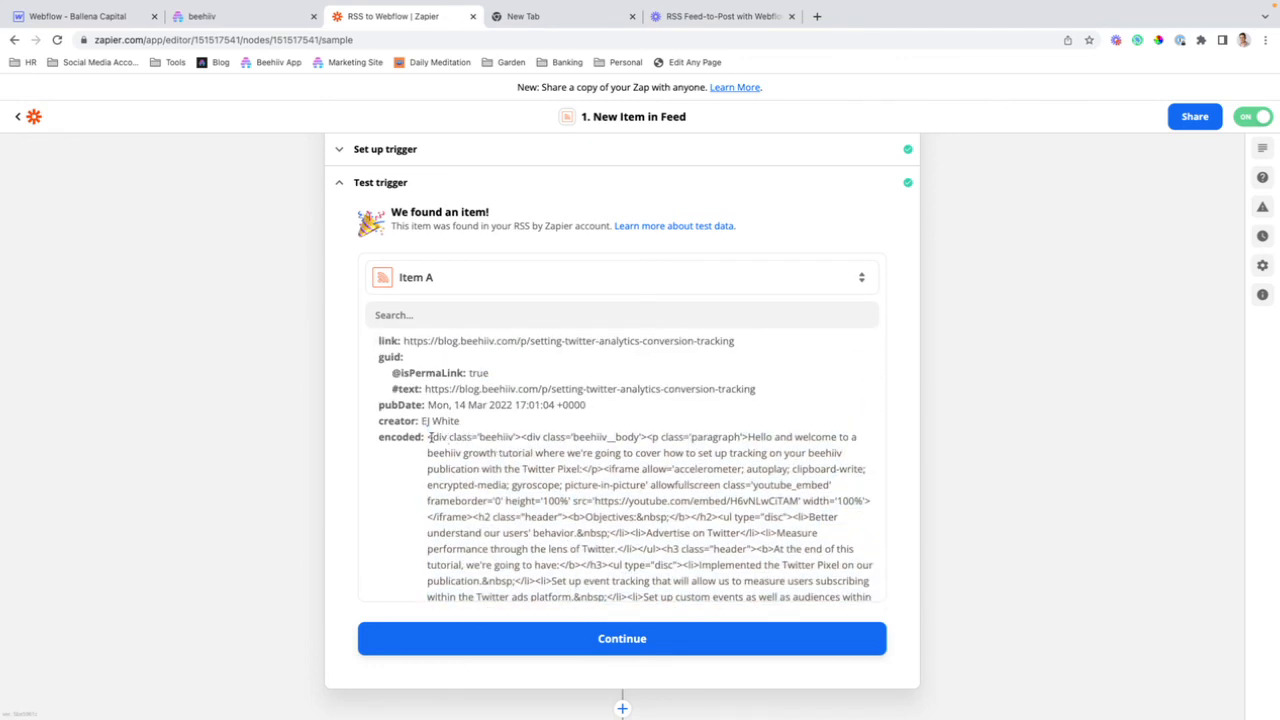
# Mark the beehiiv and beehiiv__body class names and read through the rest of the HTML
pyautogui.moveTo(428, 436); pyautogui.dragTo(510, 436)
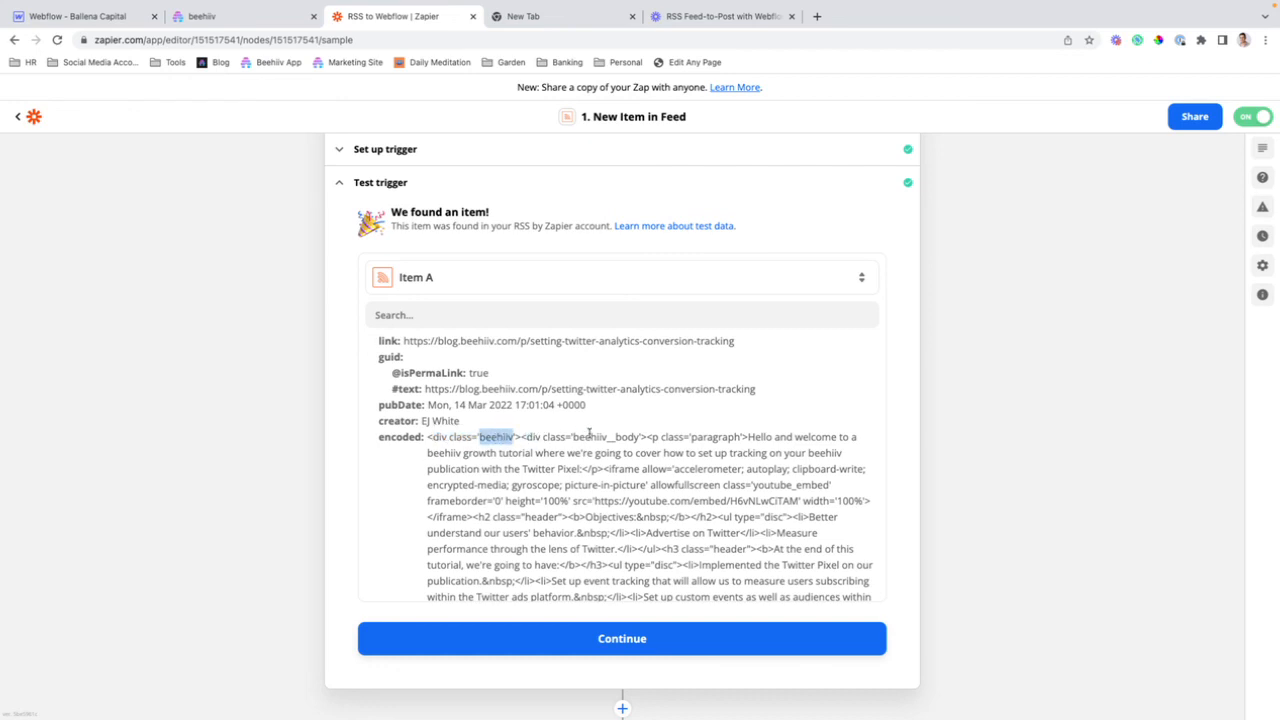
pyautogui.doubleClick(612, 436)
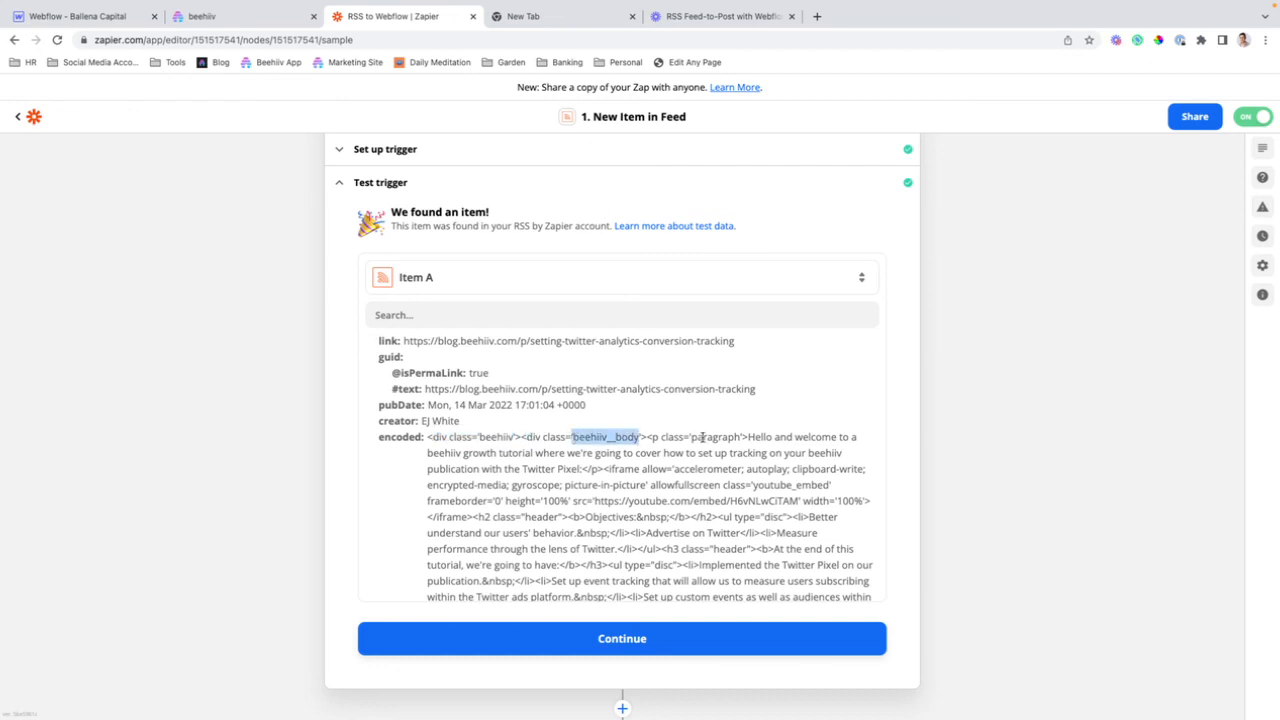
pyautogui.scroll(-3)
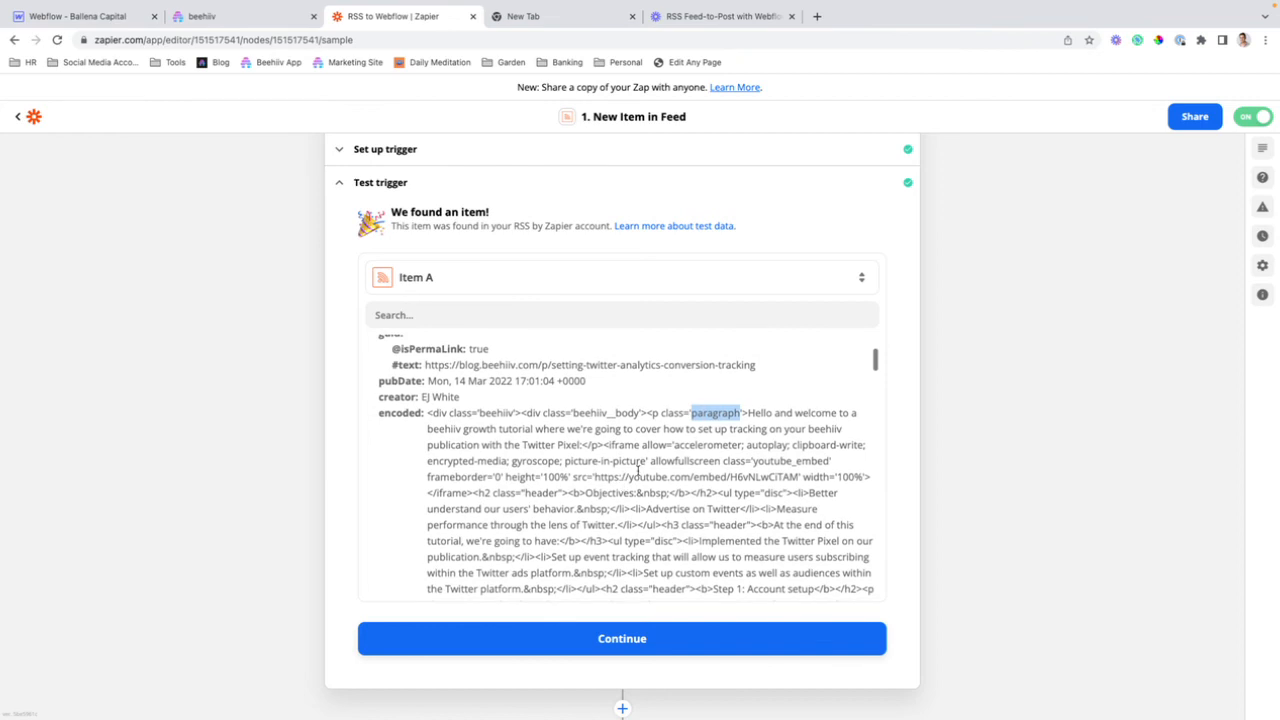
pyautogui.scroll(-3)
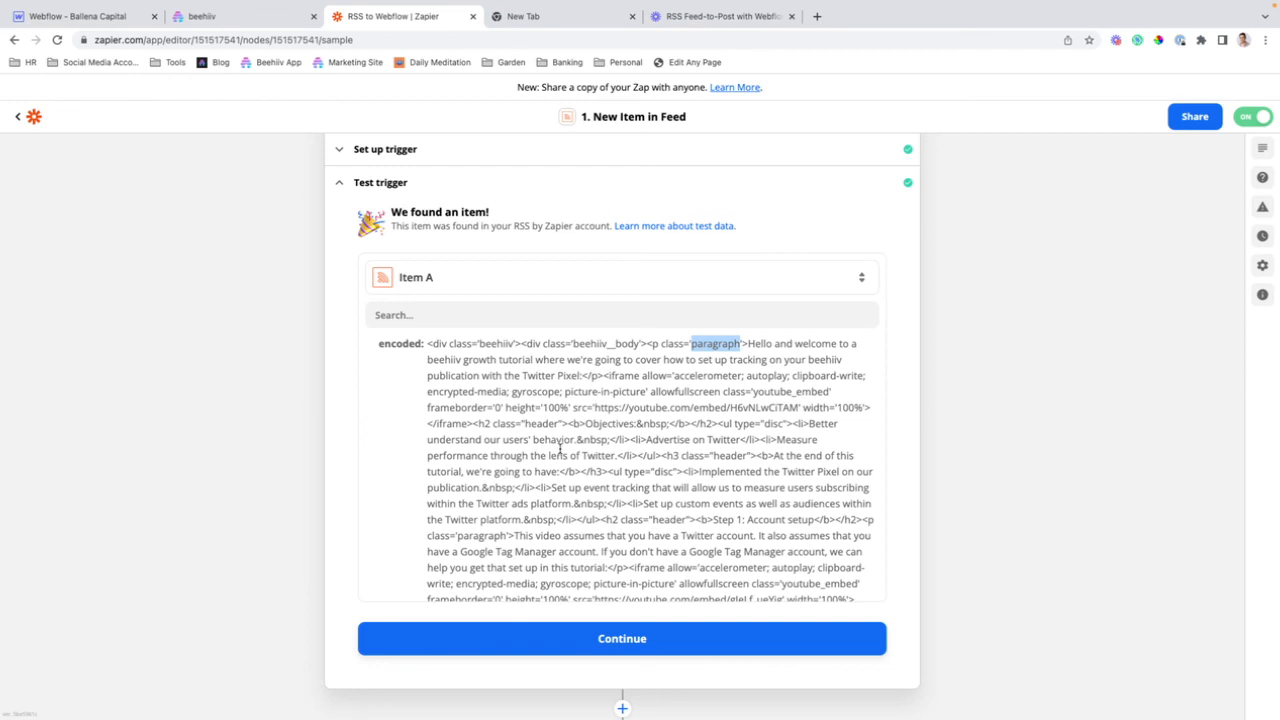
pyautogui.scroll(-3)
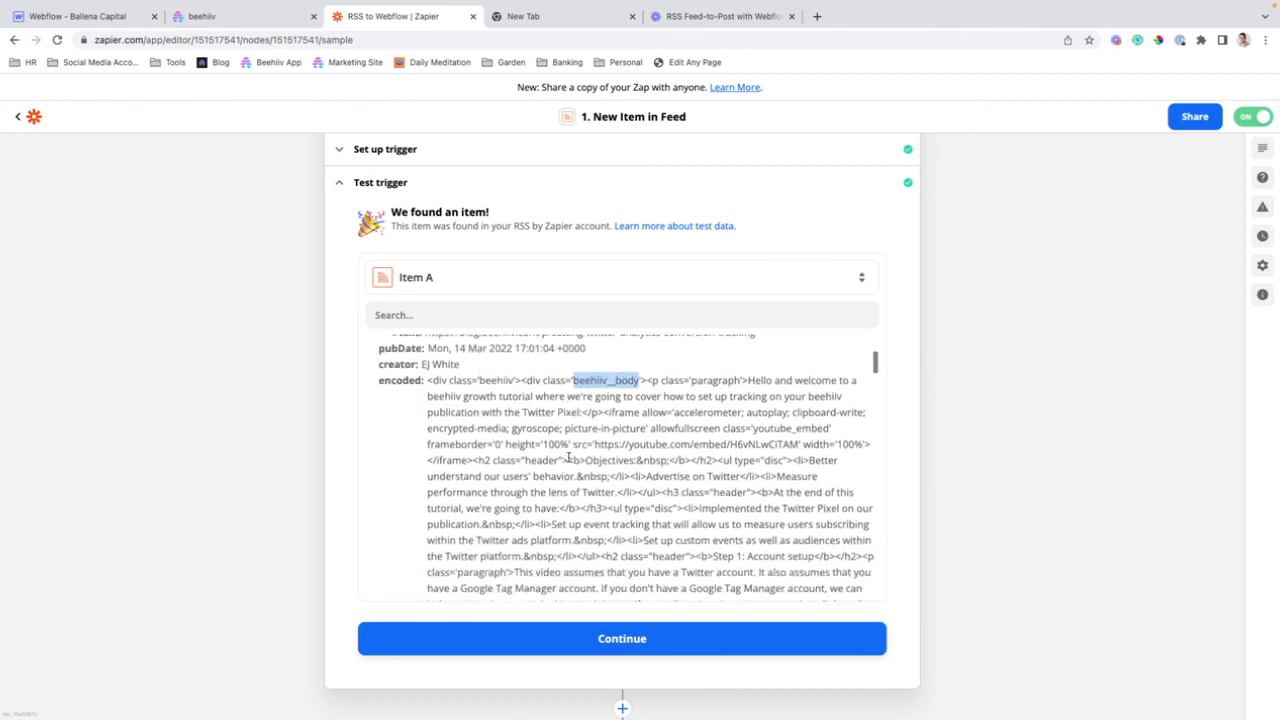
pyautogui.scroll(-3)
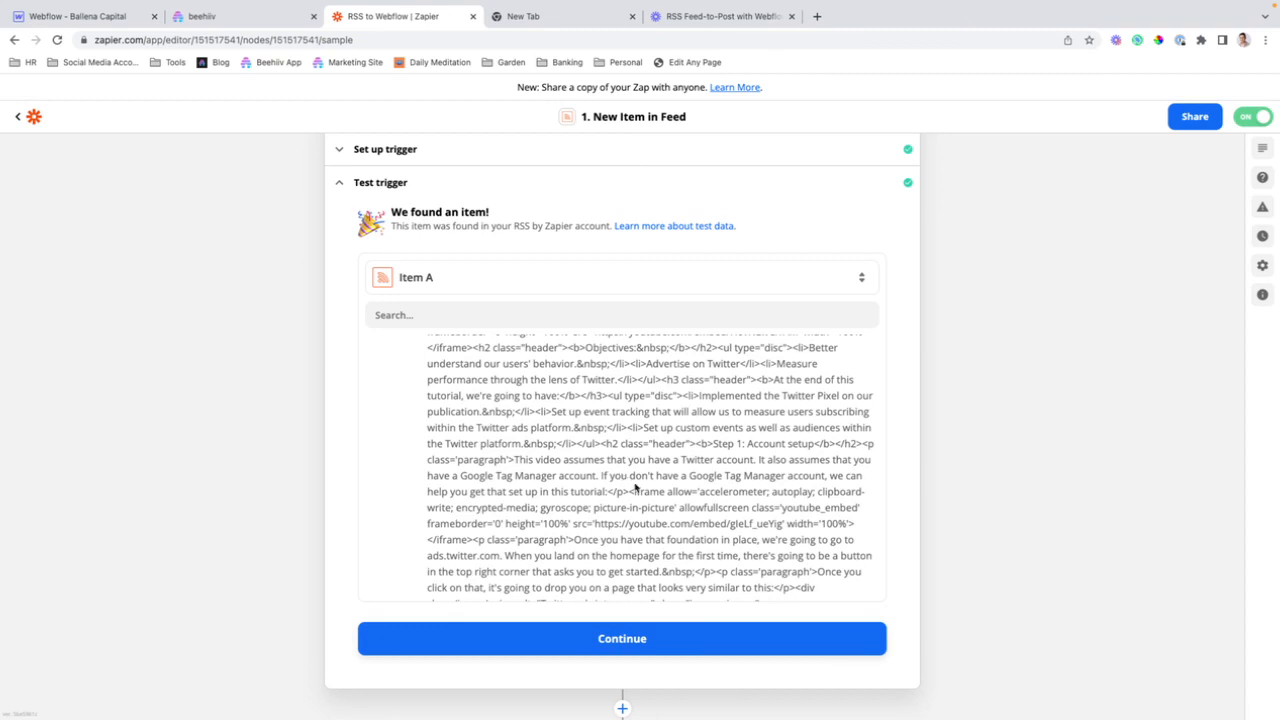
pyautogui.scroll(-3)
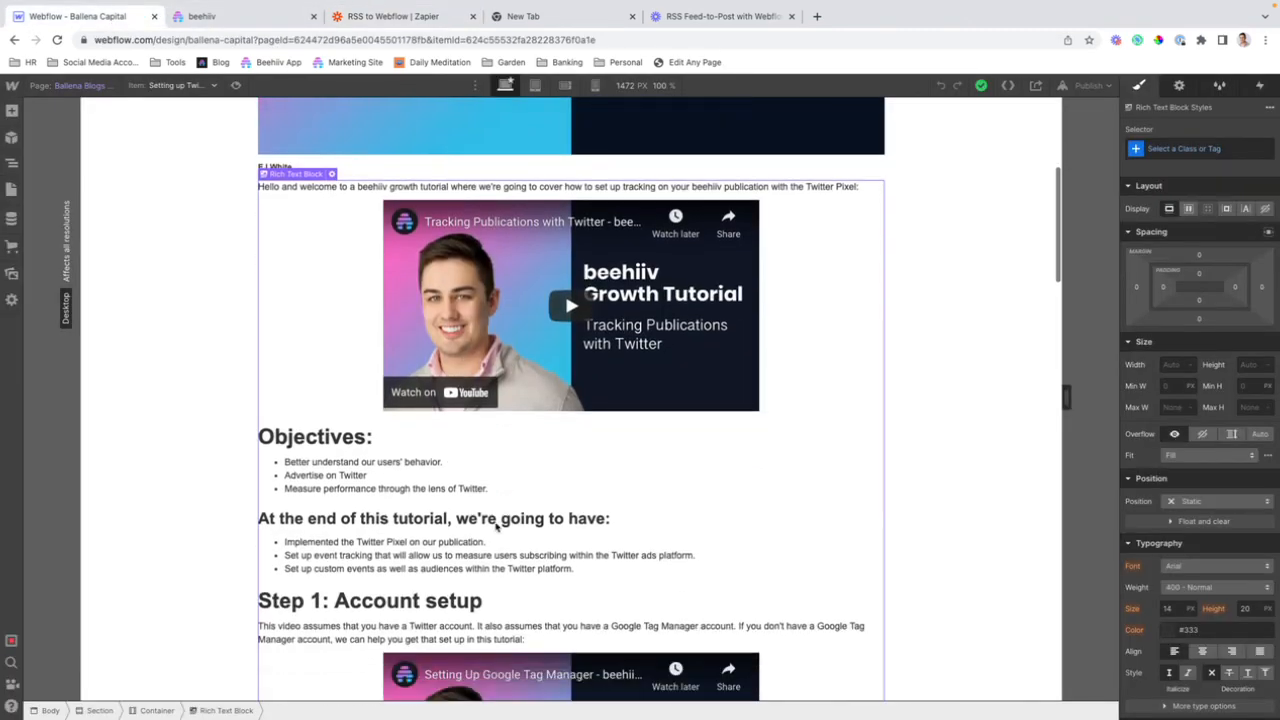
pyautogui.scroll(-3)
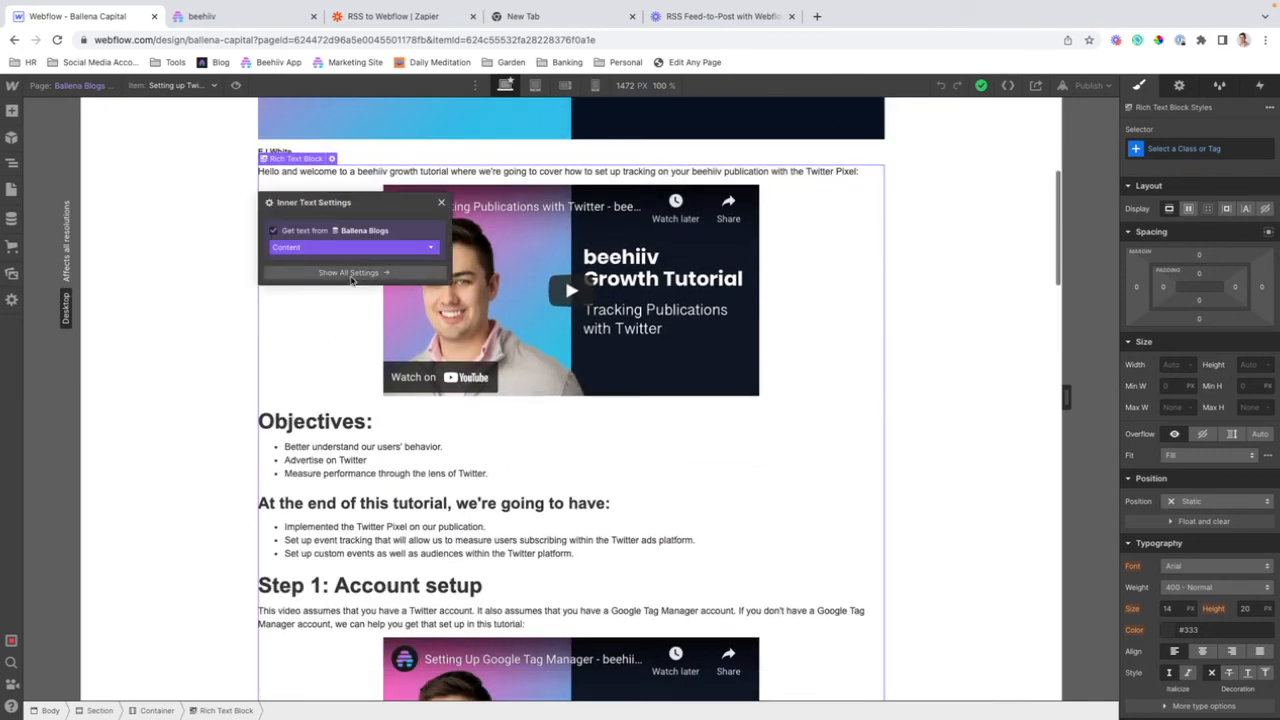
pyautogui.scroll(-3)
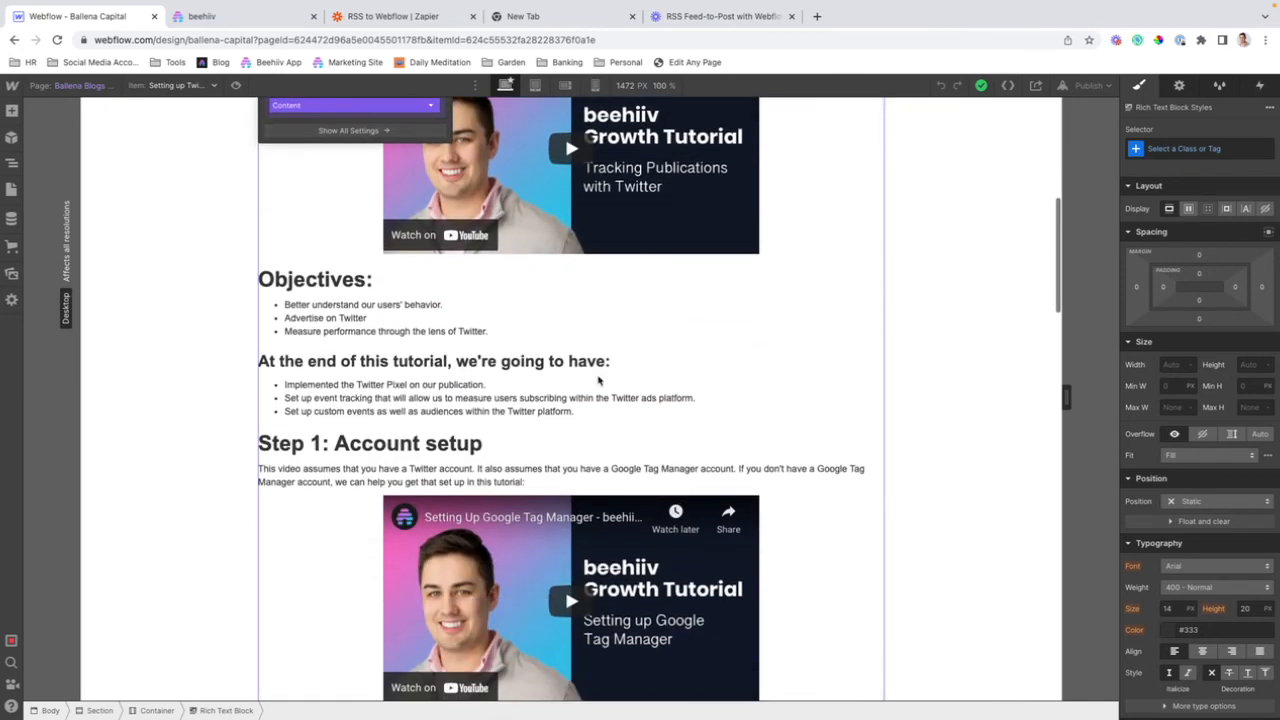
pyautogui.moveTo(332, 304)
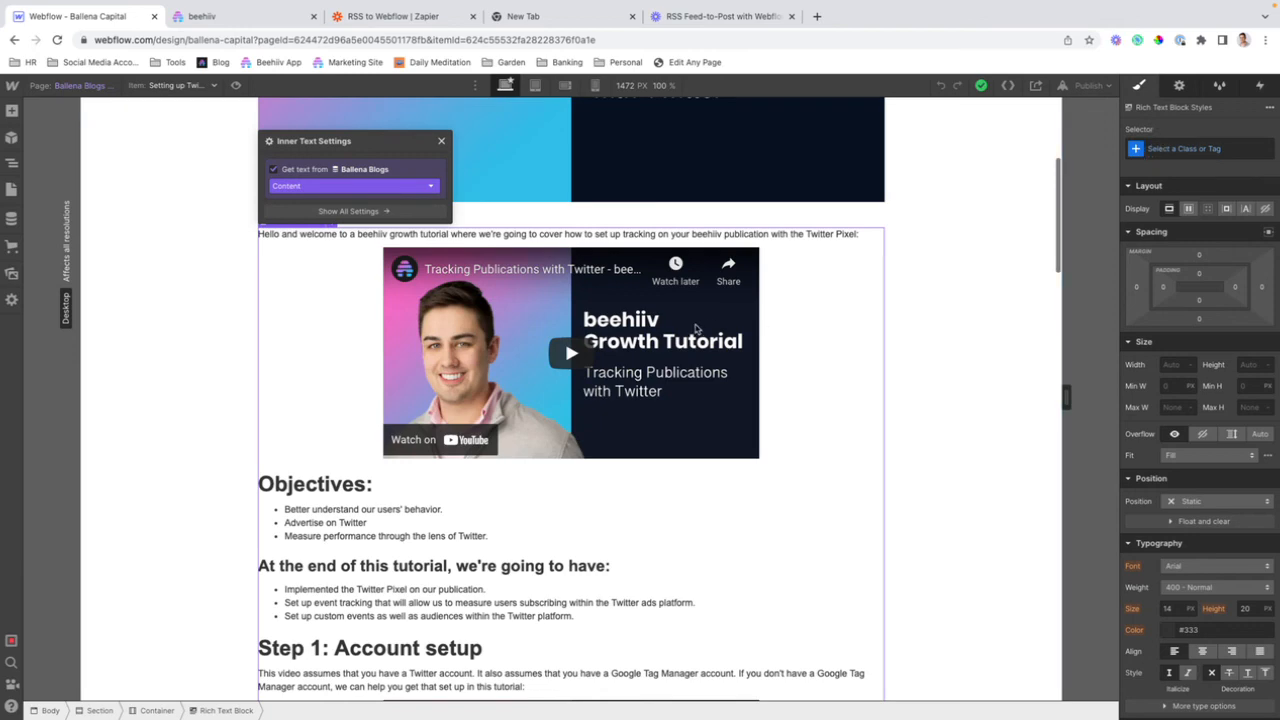
pyautogui.moveTo(276, 464)
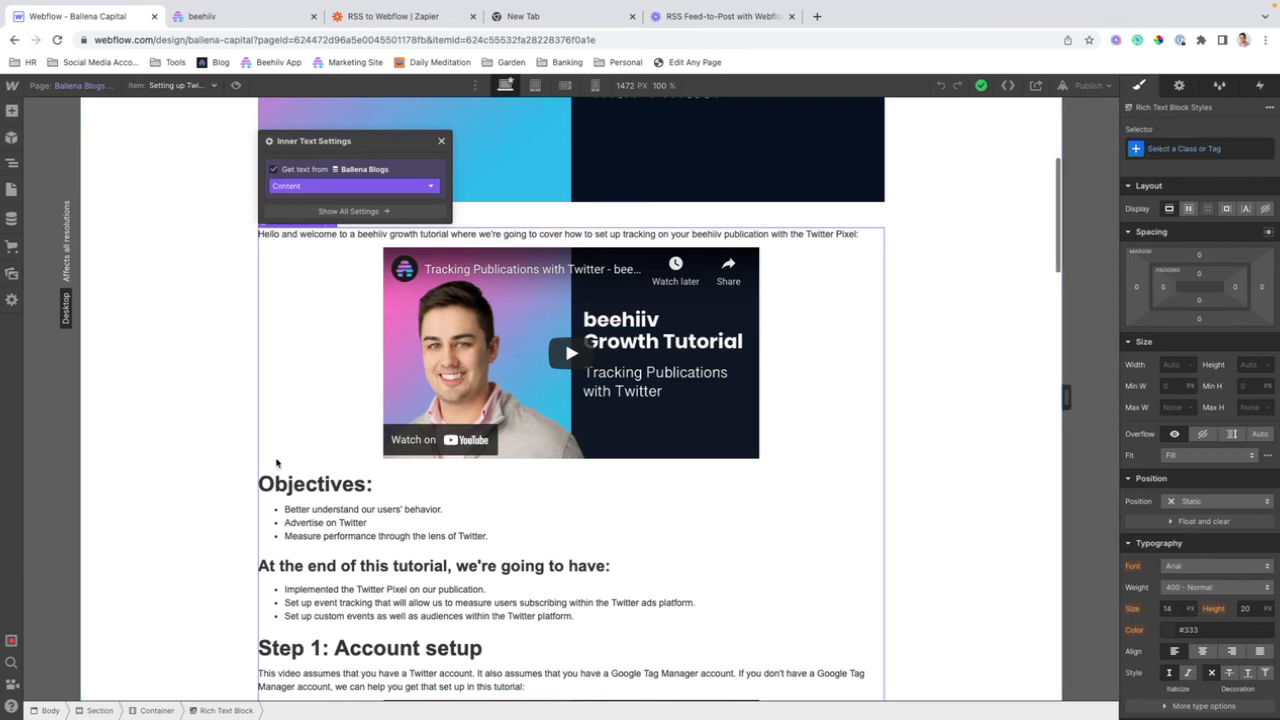
pyautogui.scroll(-3)
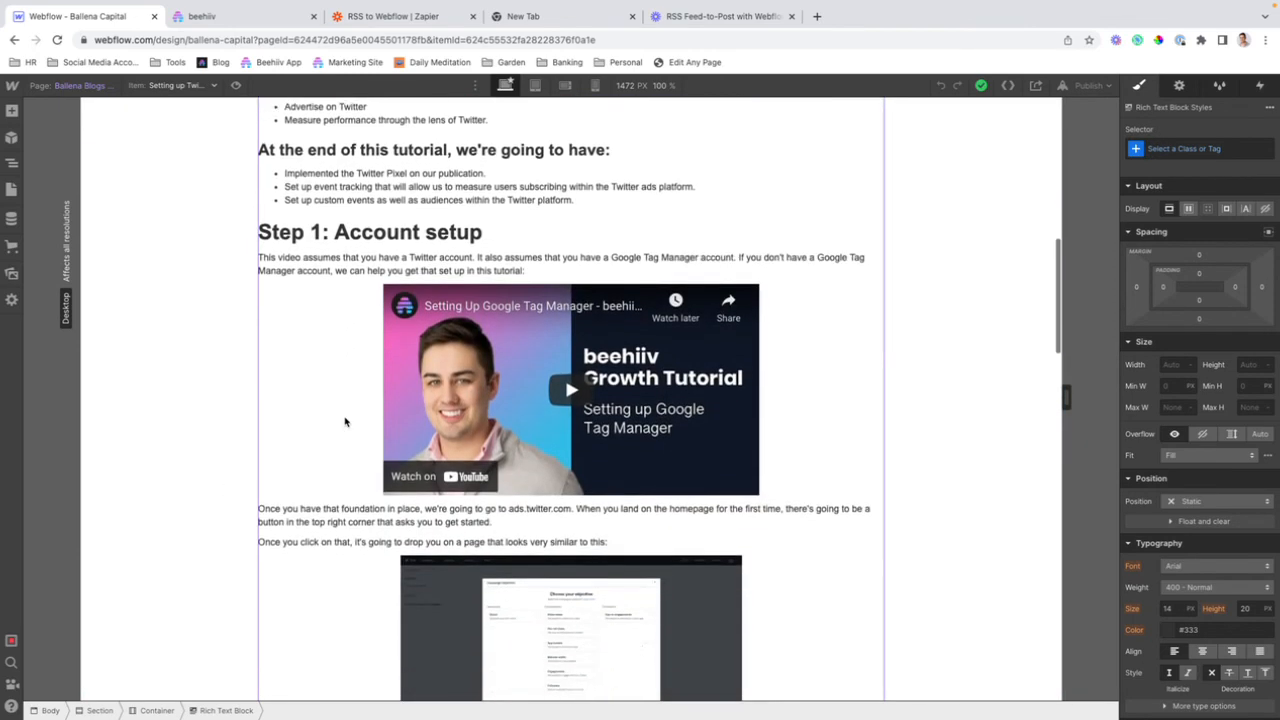
pyautogui.scroll(-3)
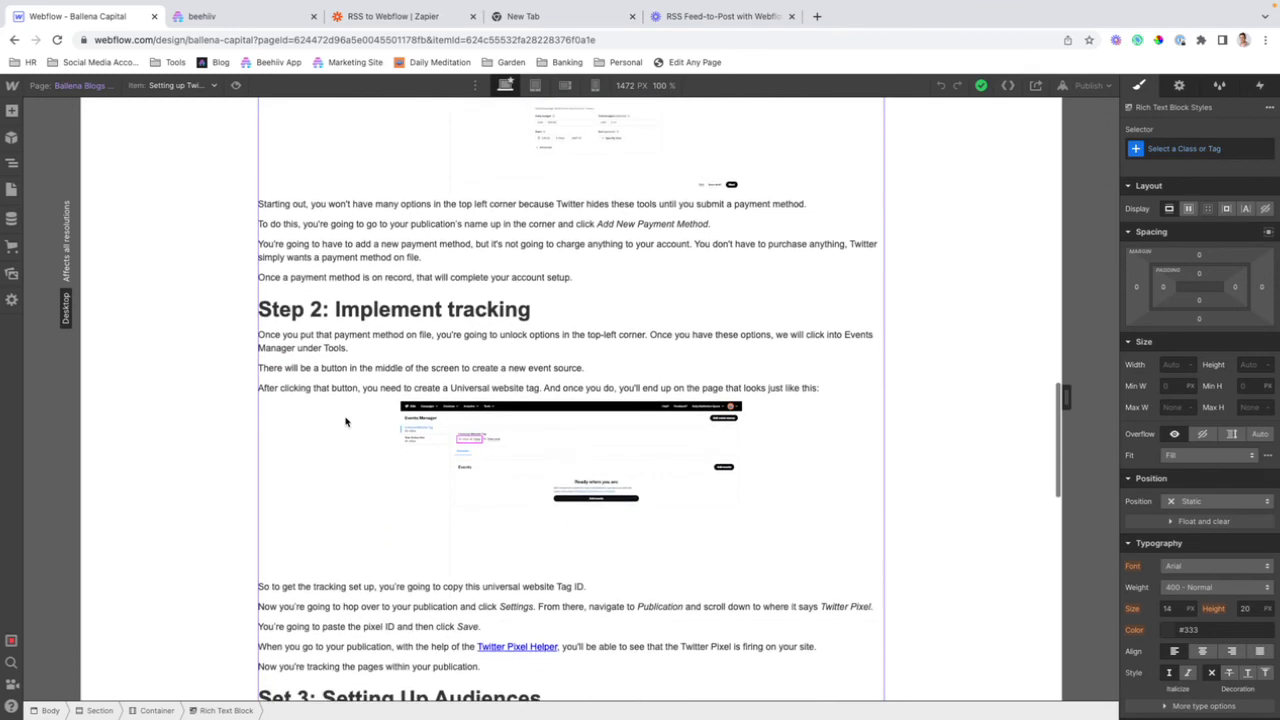
pyautogui.scroll(-3)
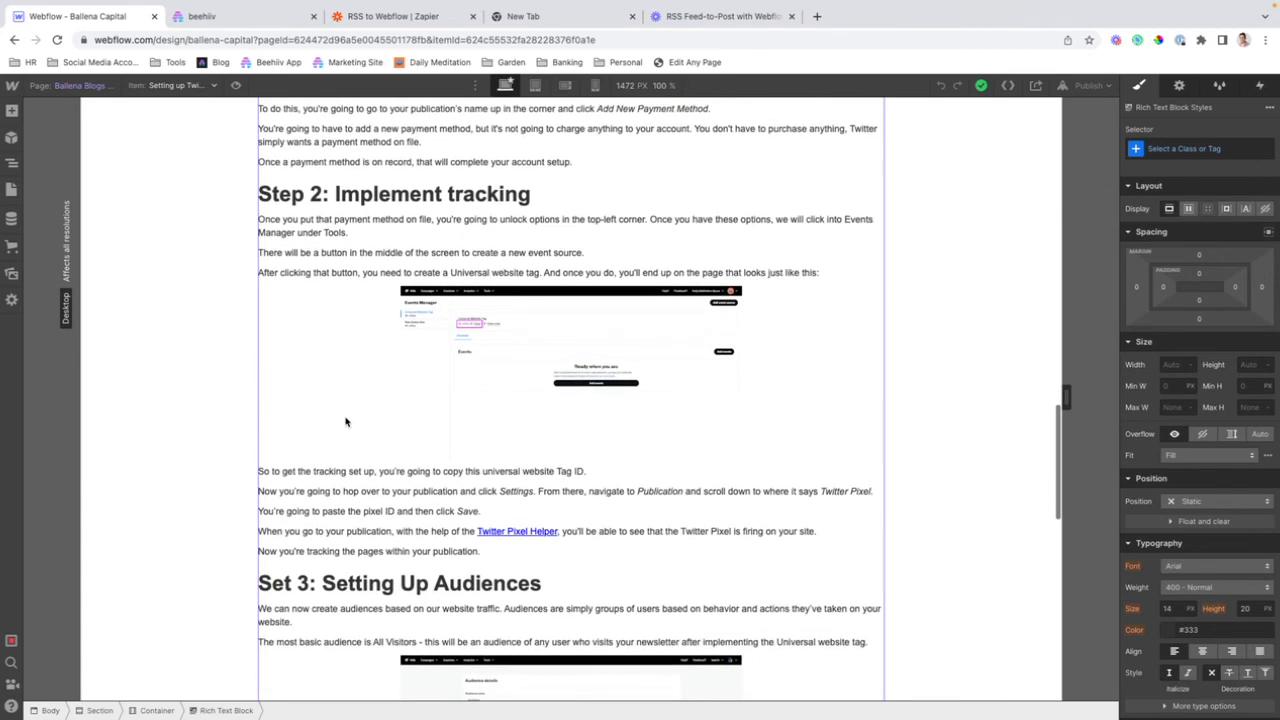
pyautogui.scroll(-3)
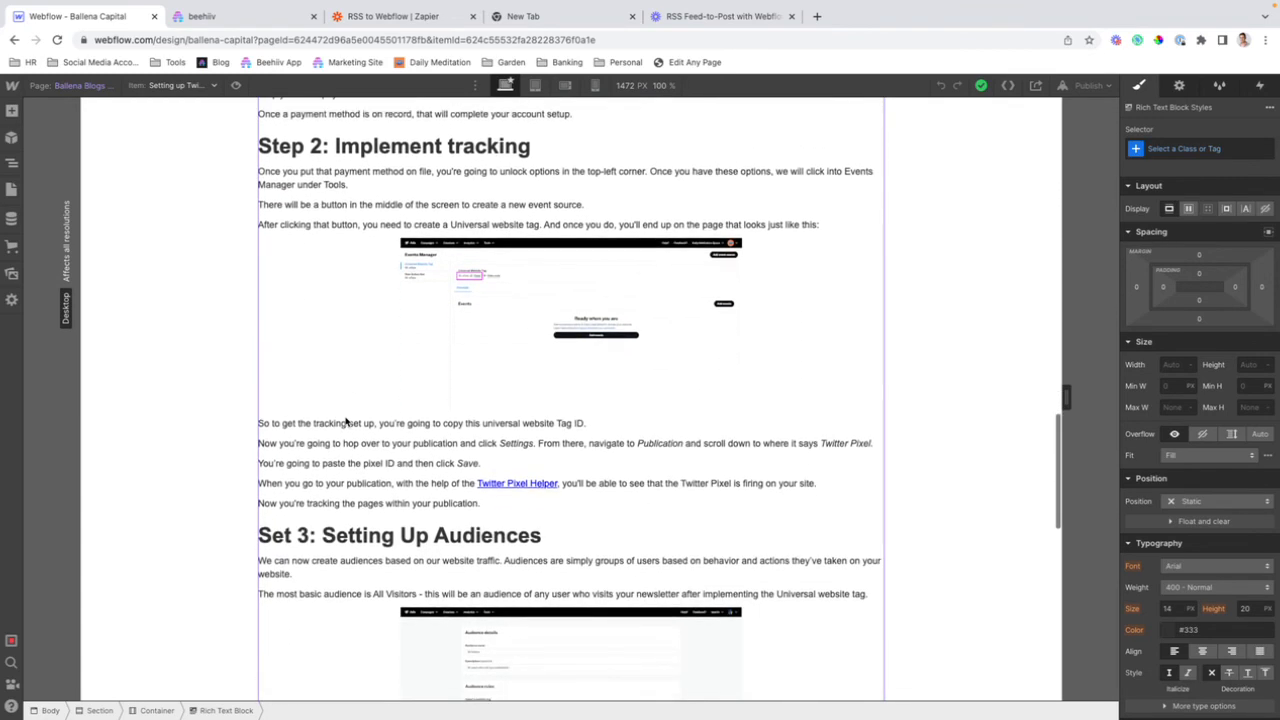
pyautogui.scroll(-3)
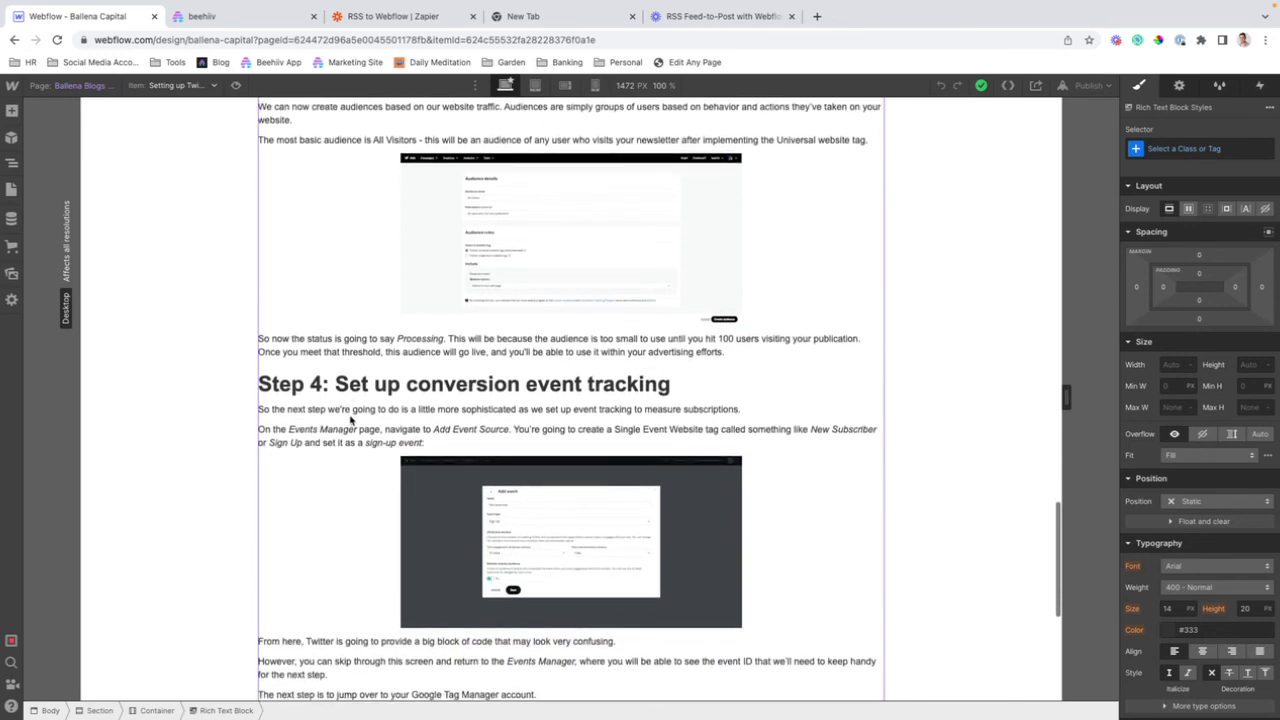
pyautogui.scroll(-3)
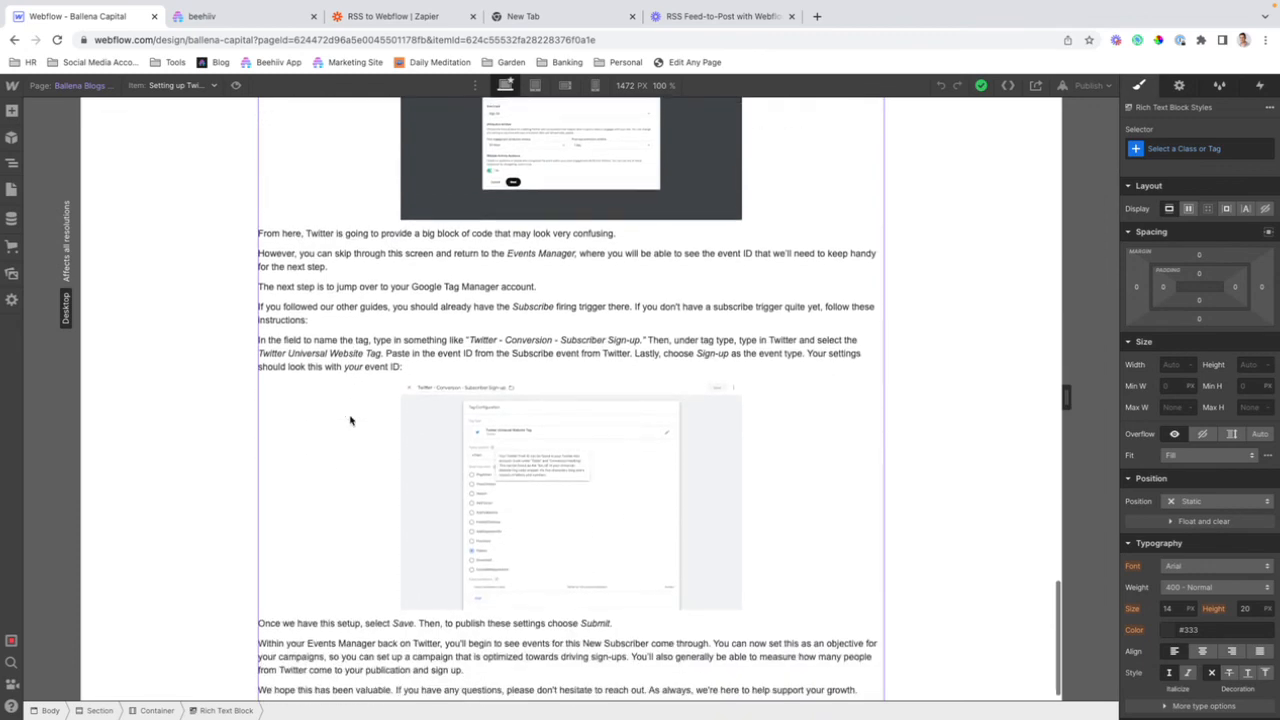